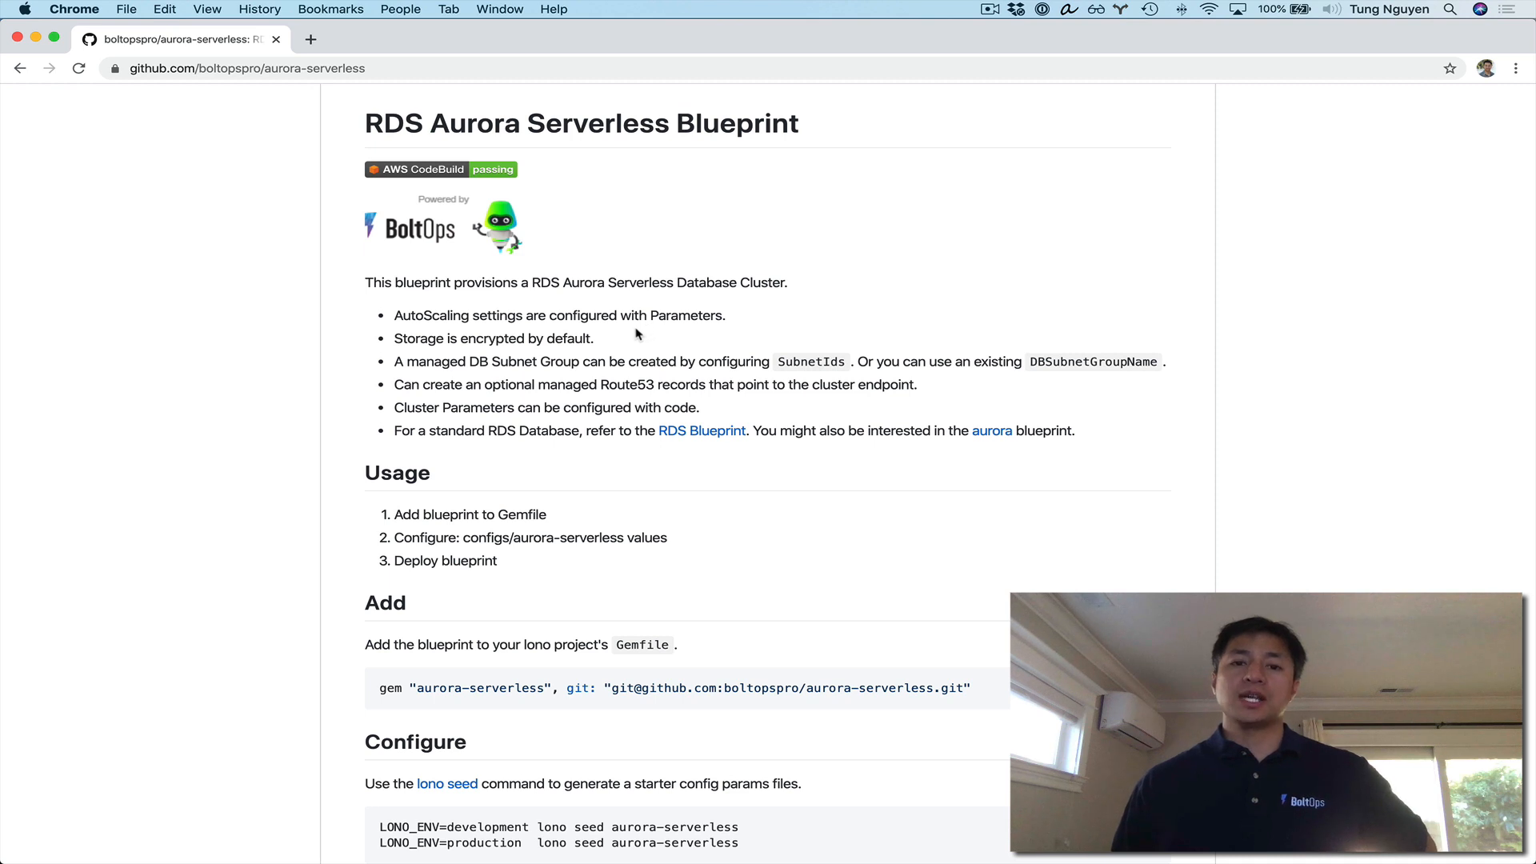
Scroll the README through the SubnetIds parameter and blueprint deploy step to Configure: More Details.
scroll(down, 3)
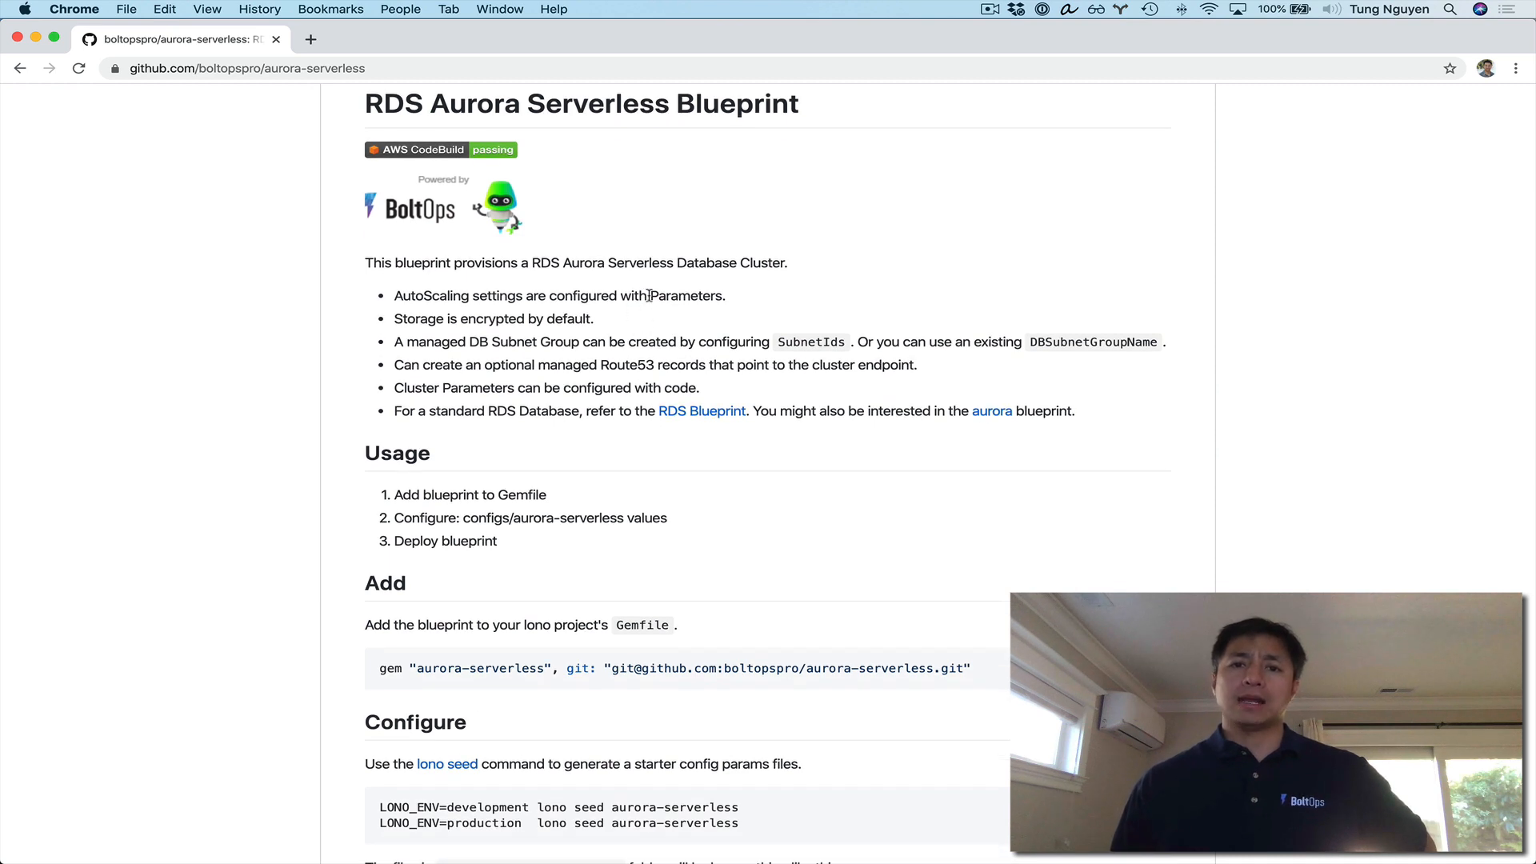
mouse_move(646, 314)
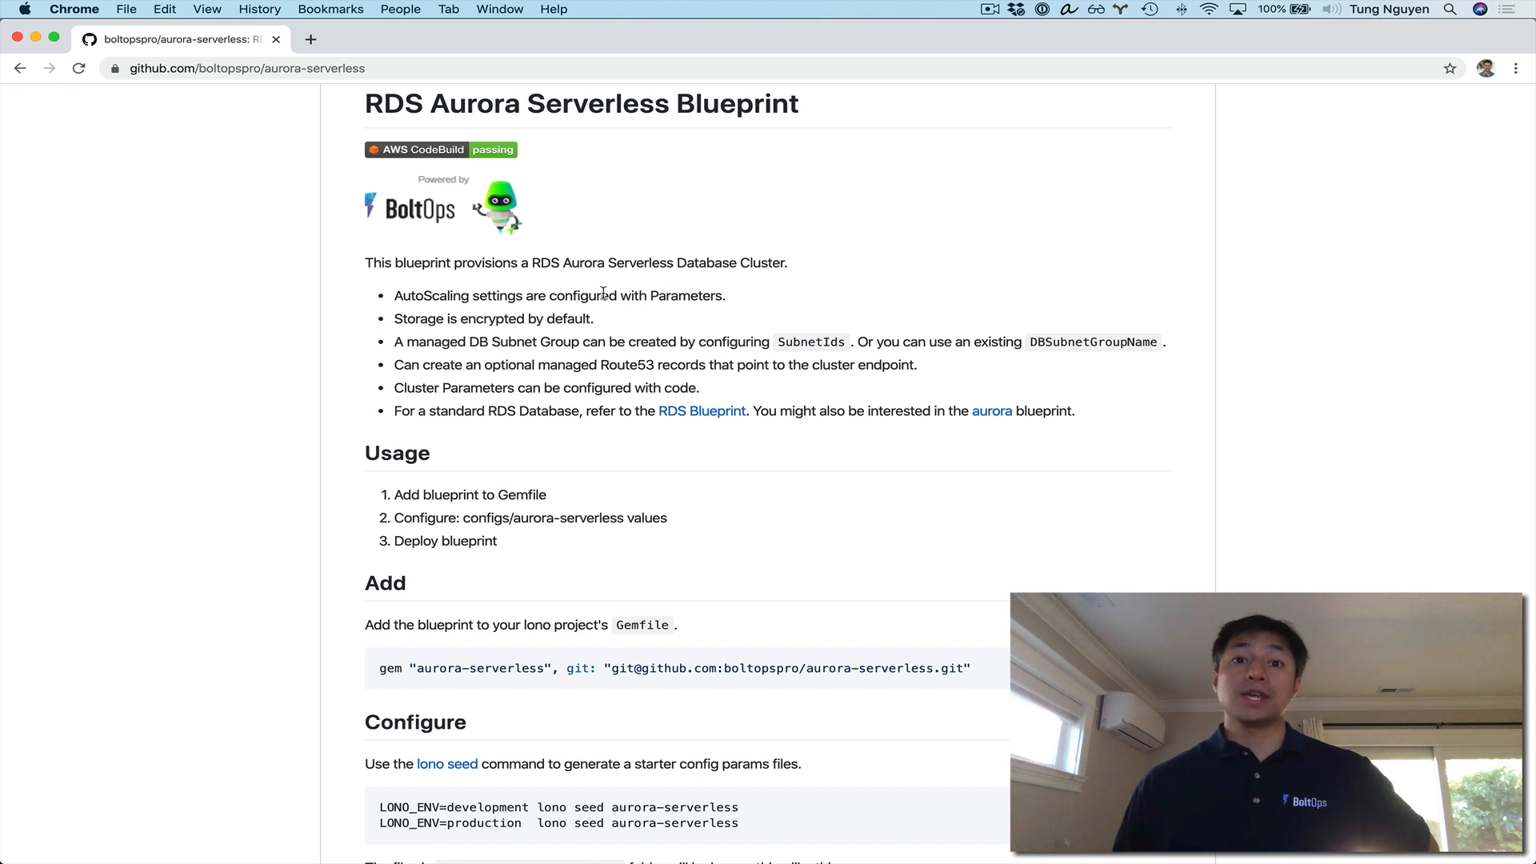
double_click(432, 294)
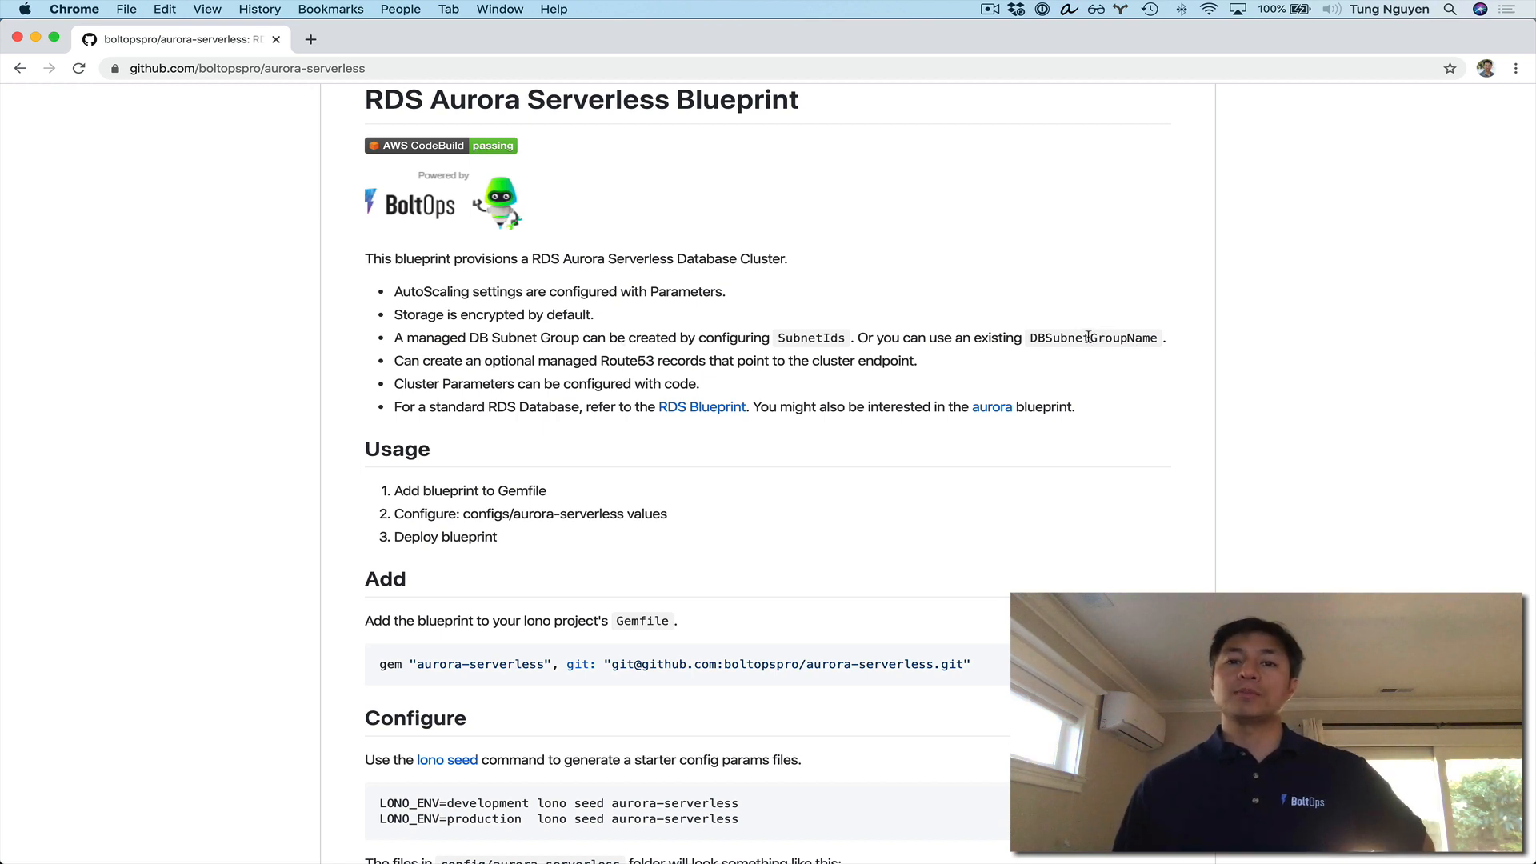
mouse_move(795, 339)
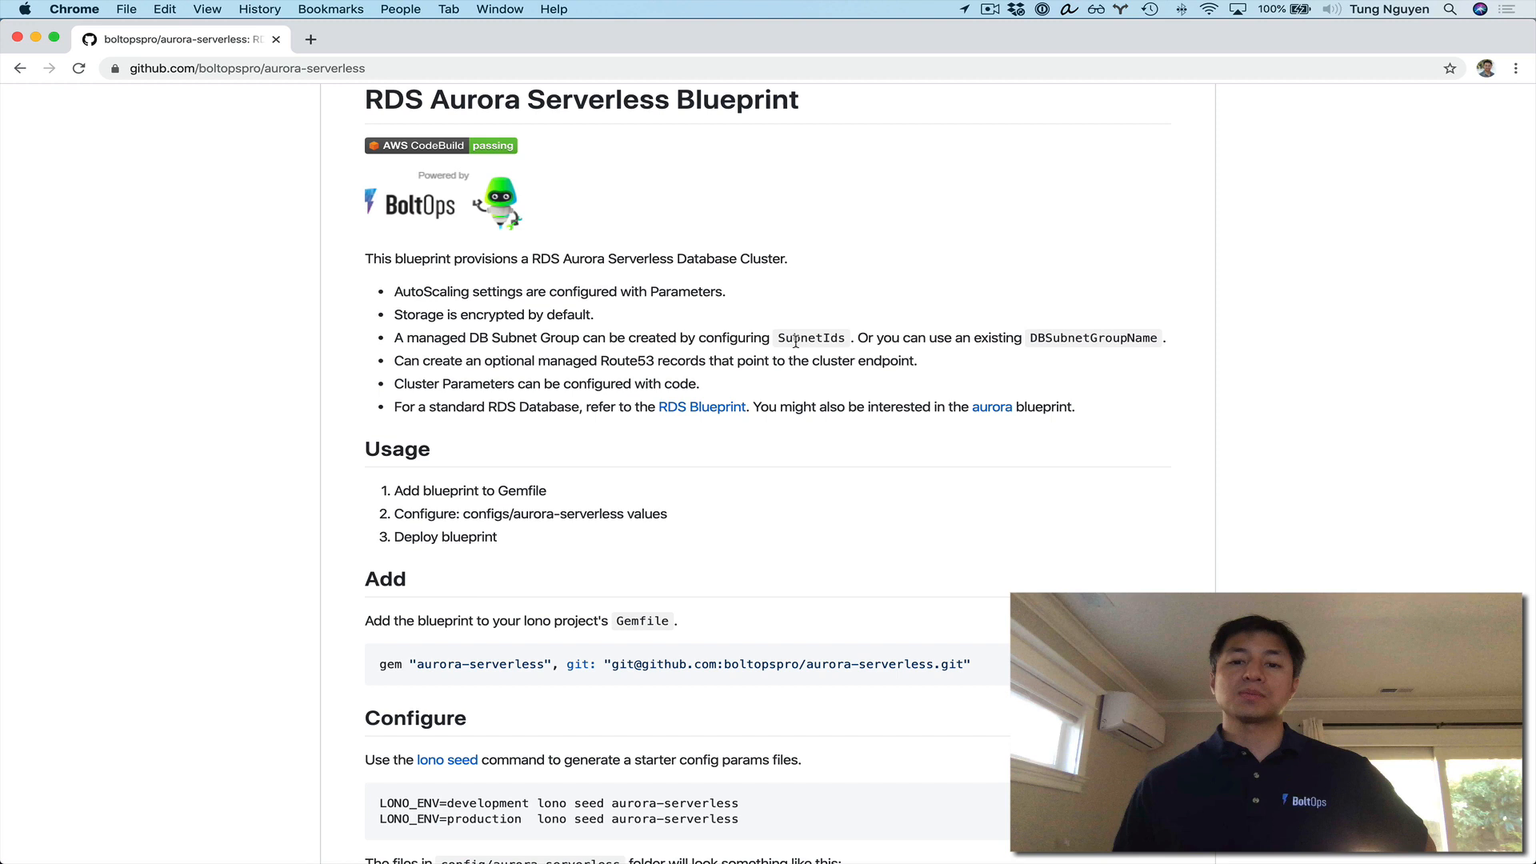
double_click(809, 337)
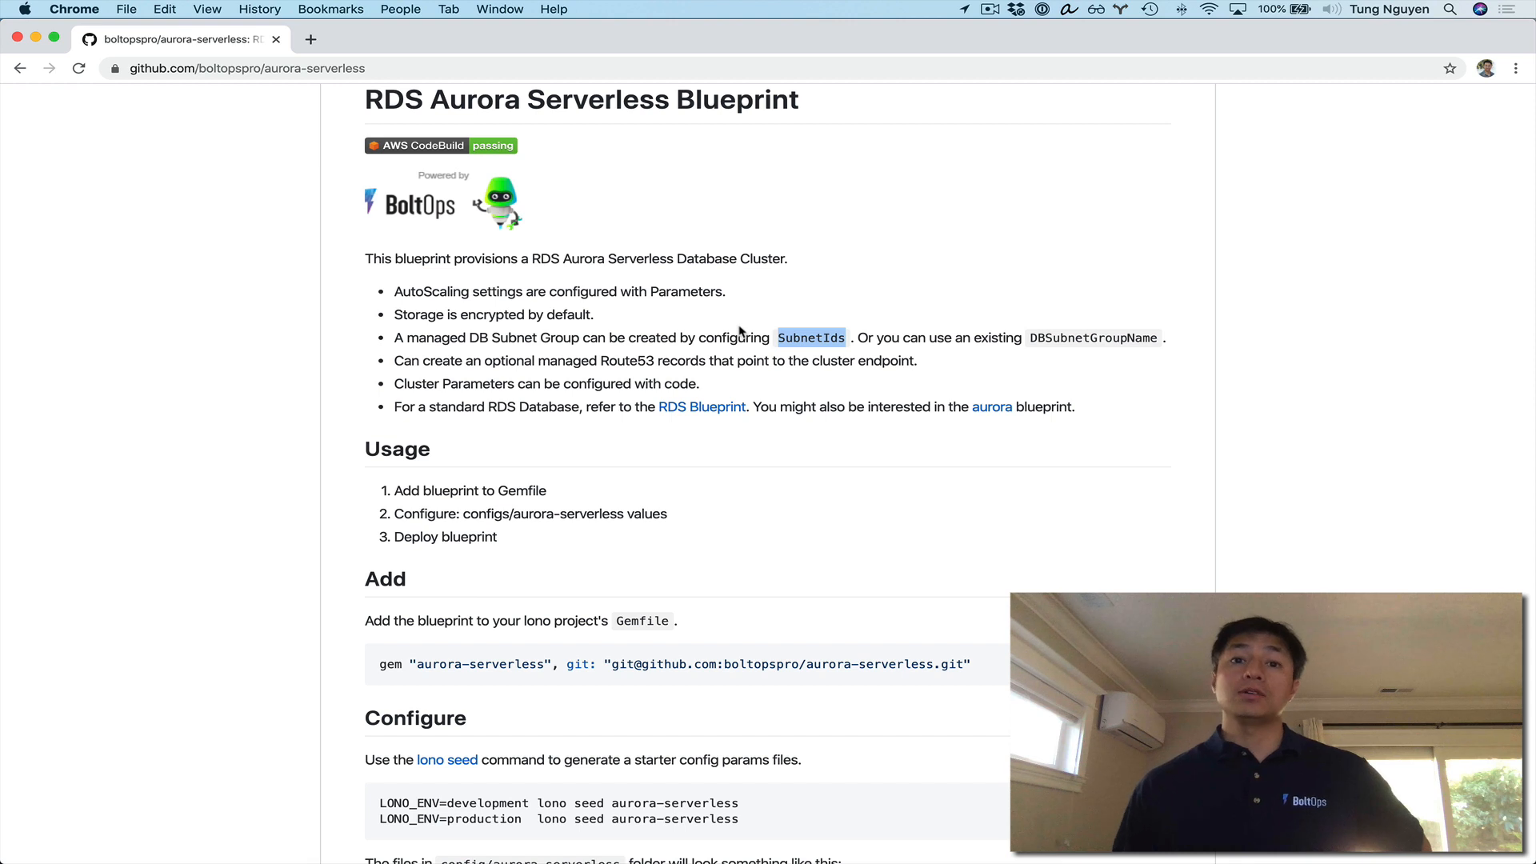
mouse_move(722, 346)
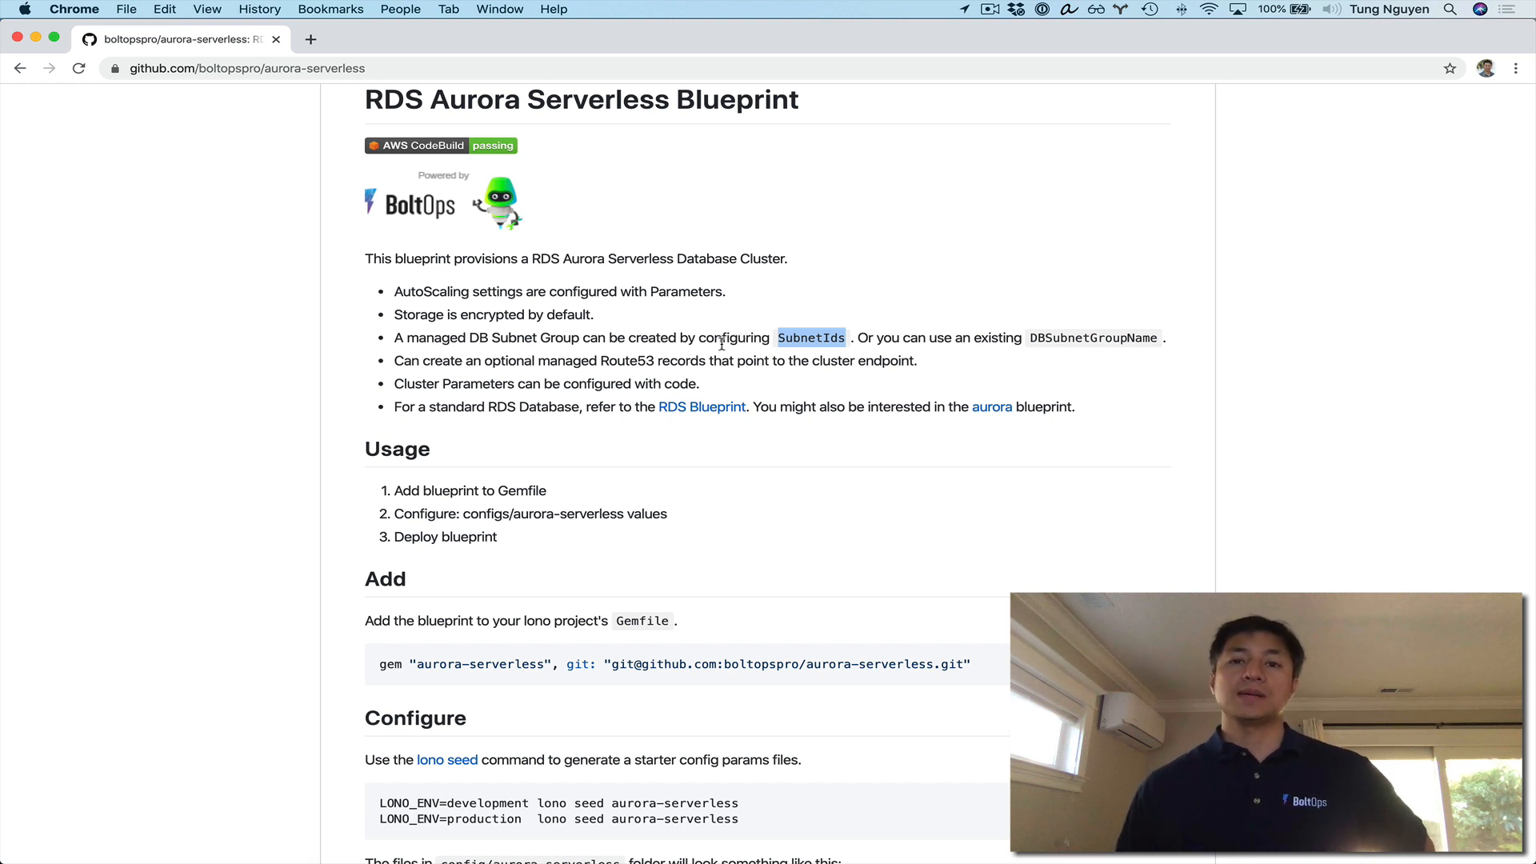
mouse_move(625, 361)
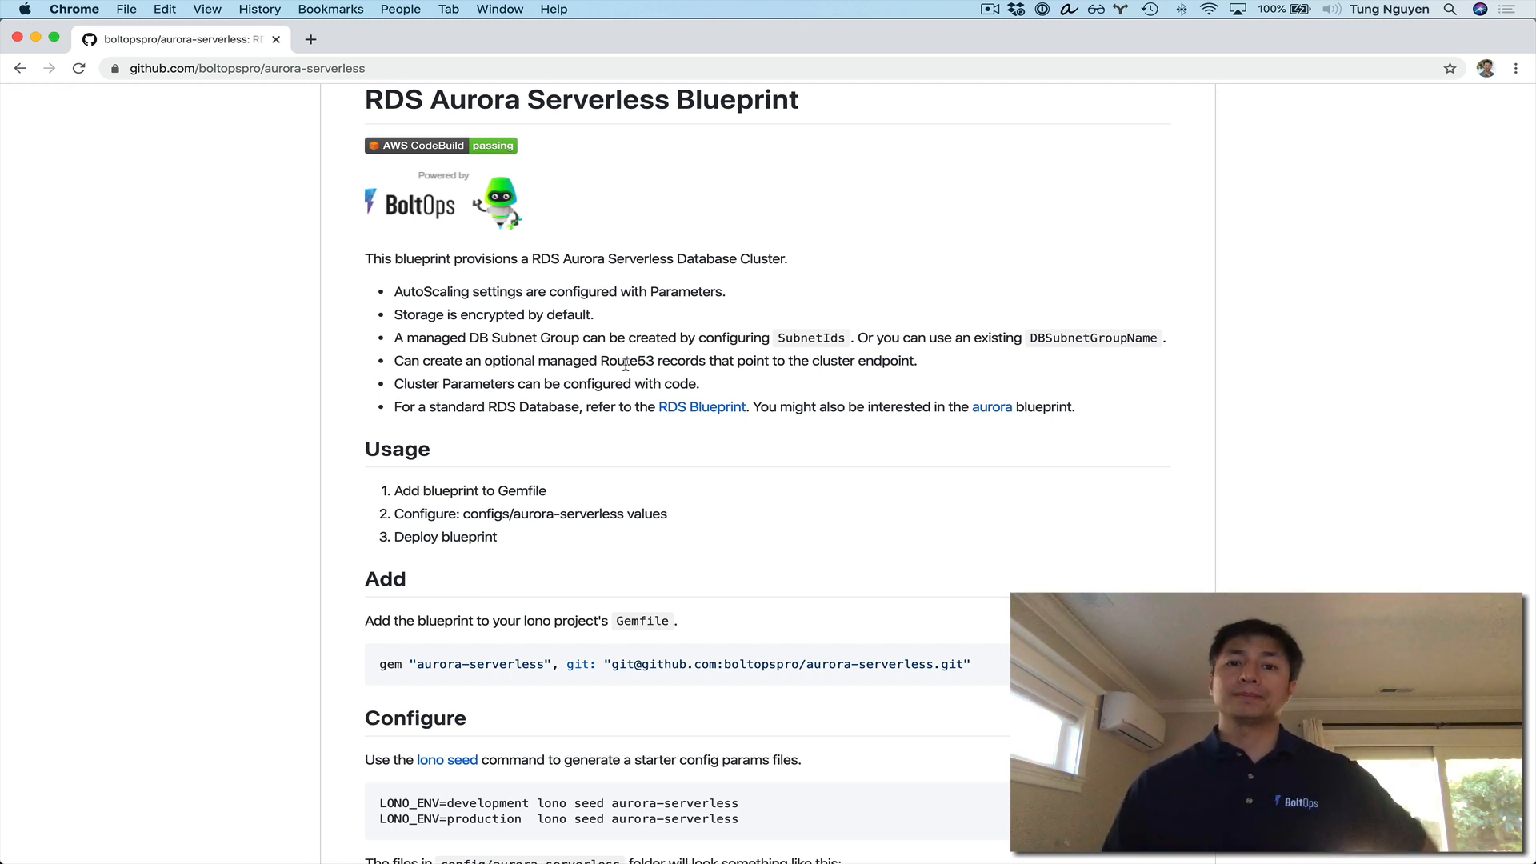
scroll(down, 3)
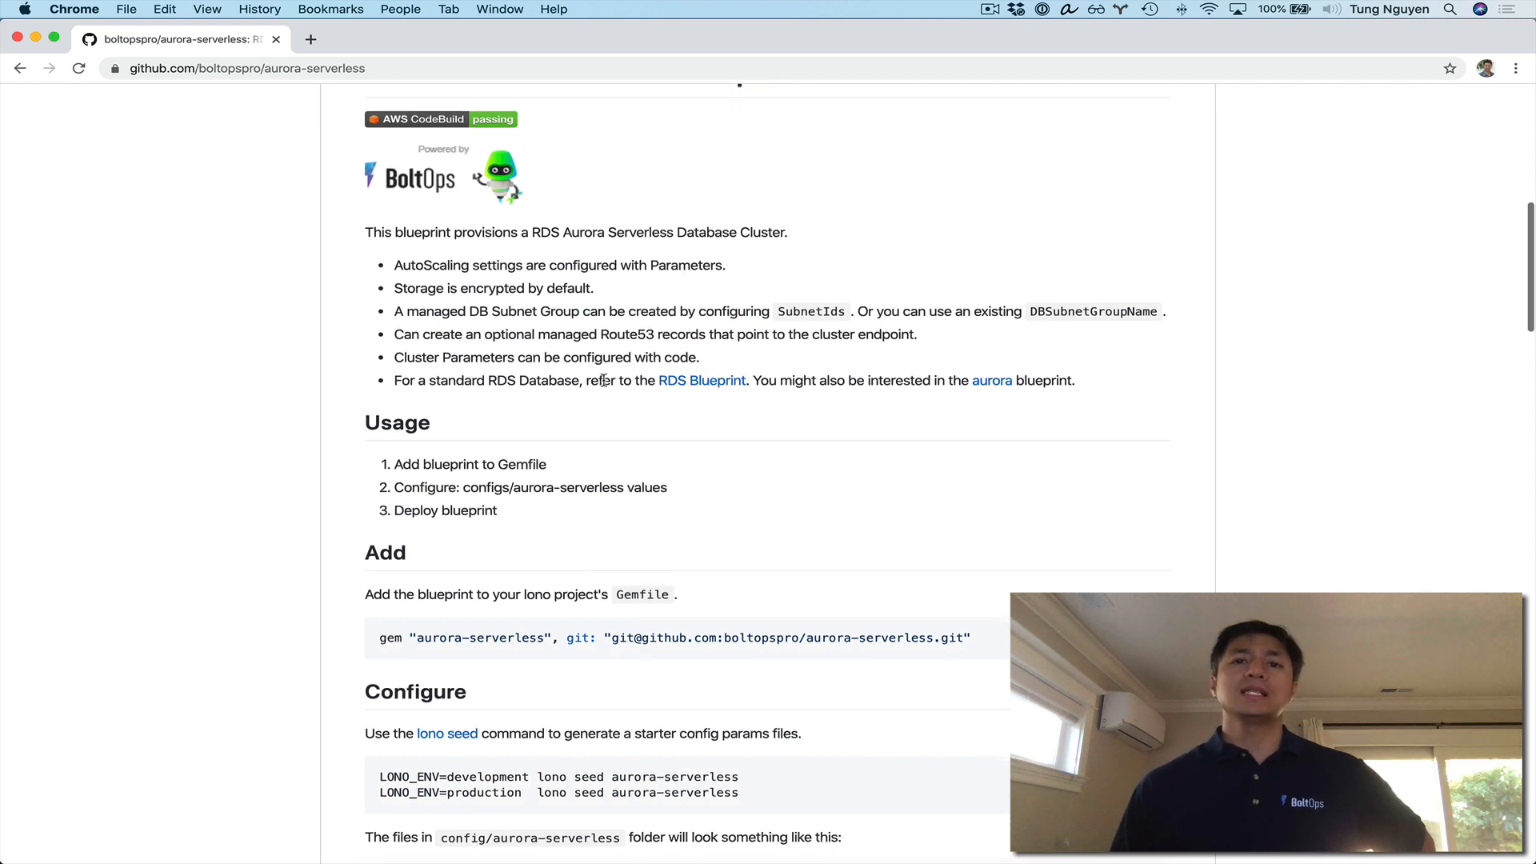
scroll(down, 3)
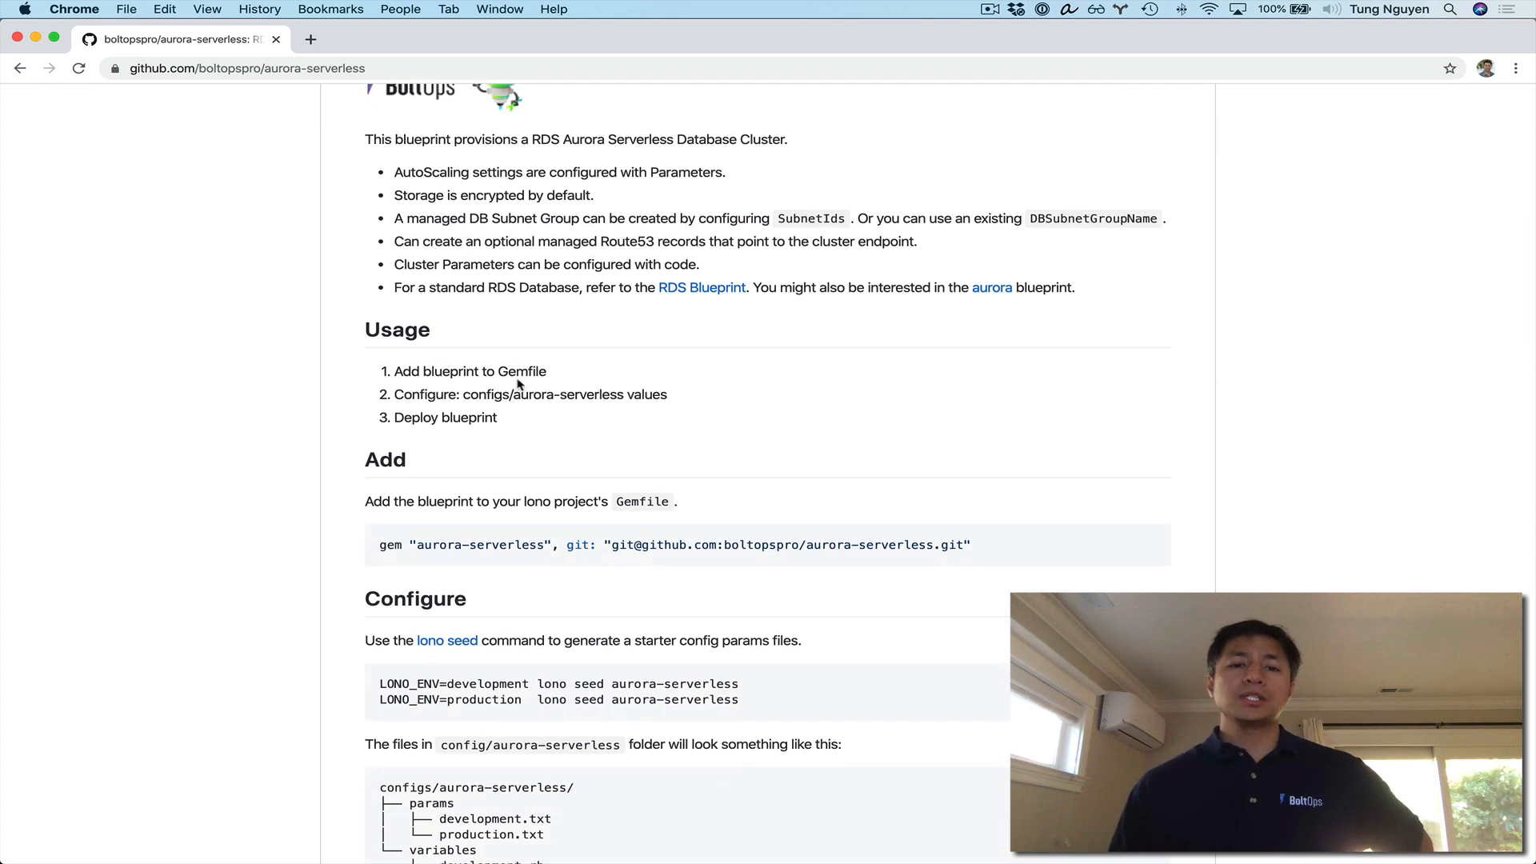
double_click(485, 394)
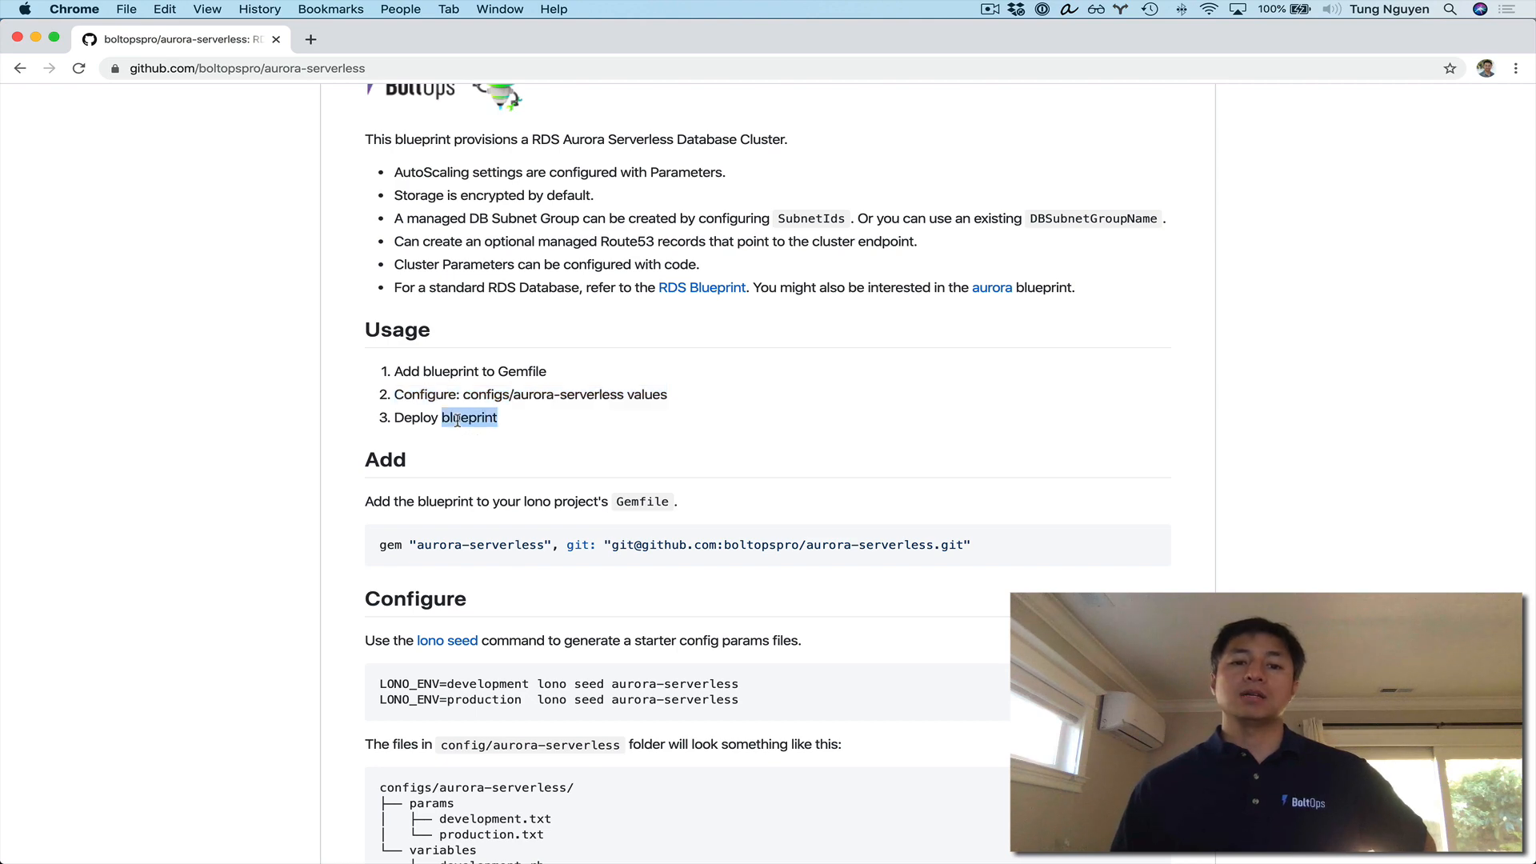
scroll(down, 3)
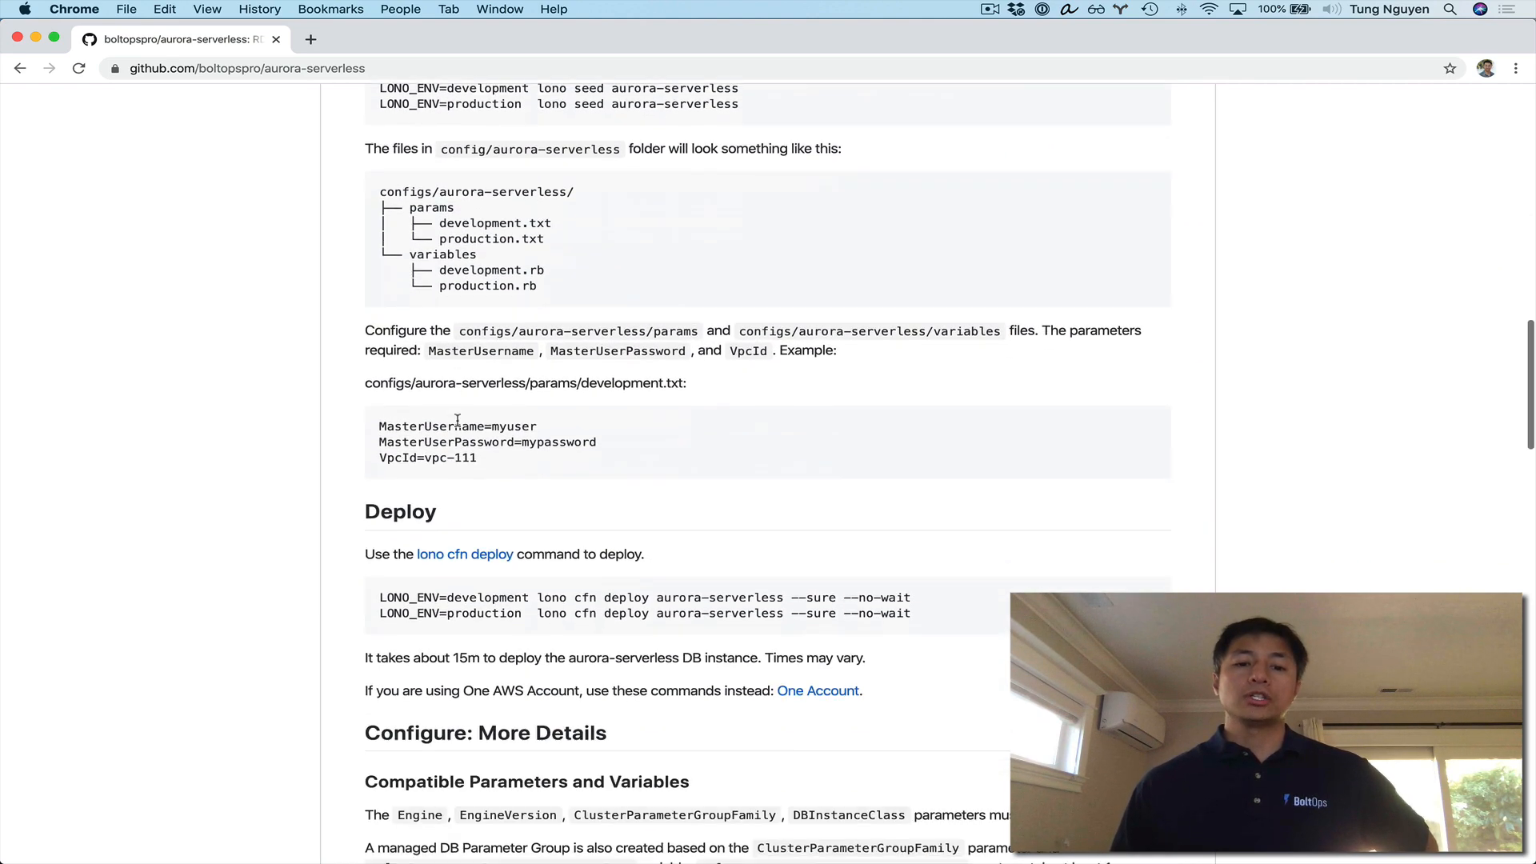
scroll(down, 3)
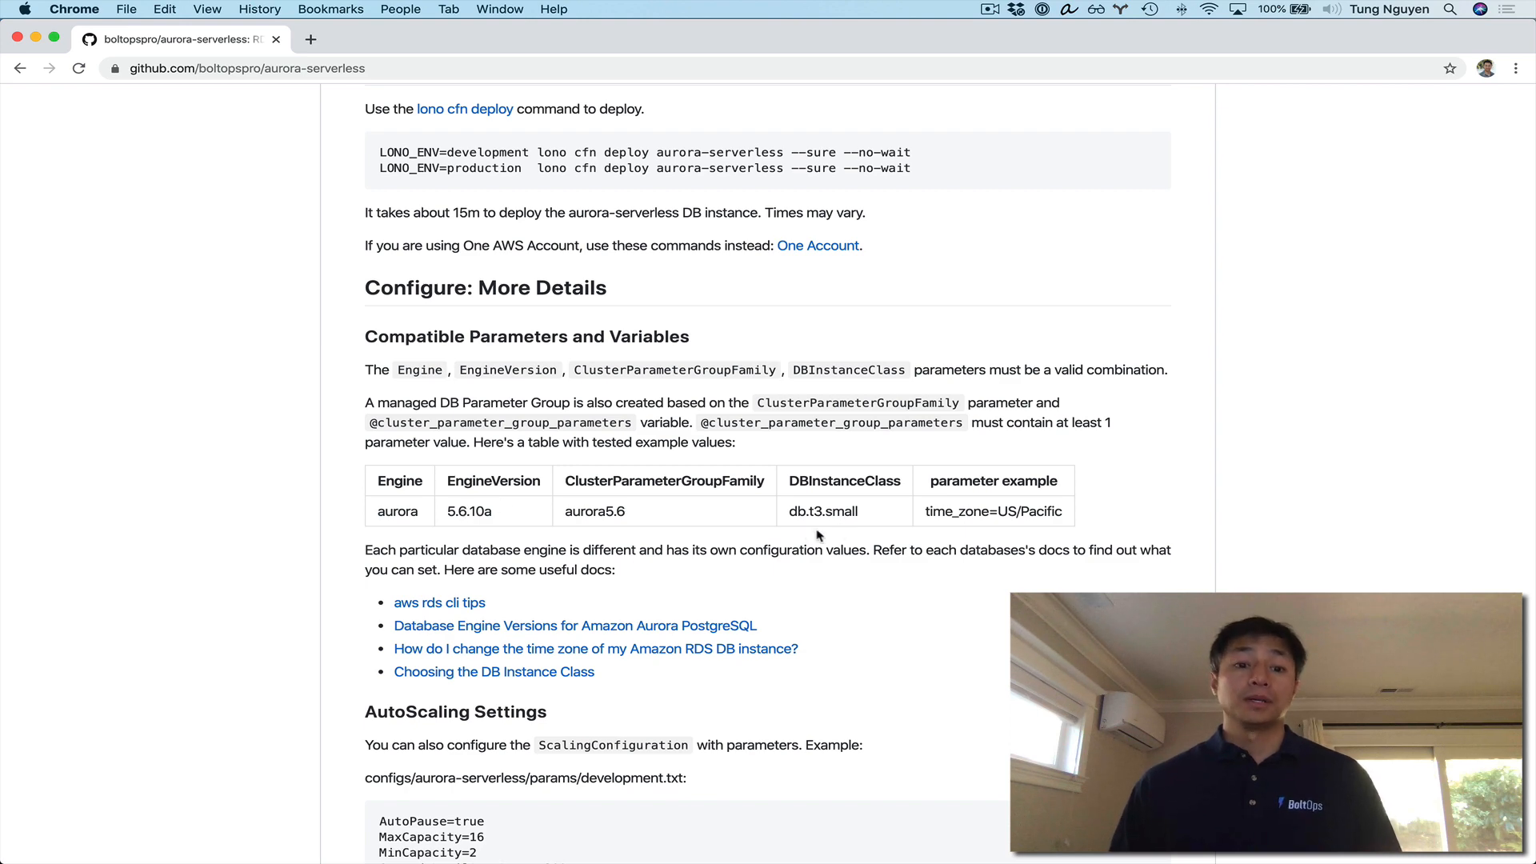
Scroll through the AutoScaling Settings example and custom VPC section of the README.
scroll(down, 3)
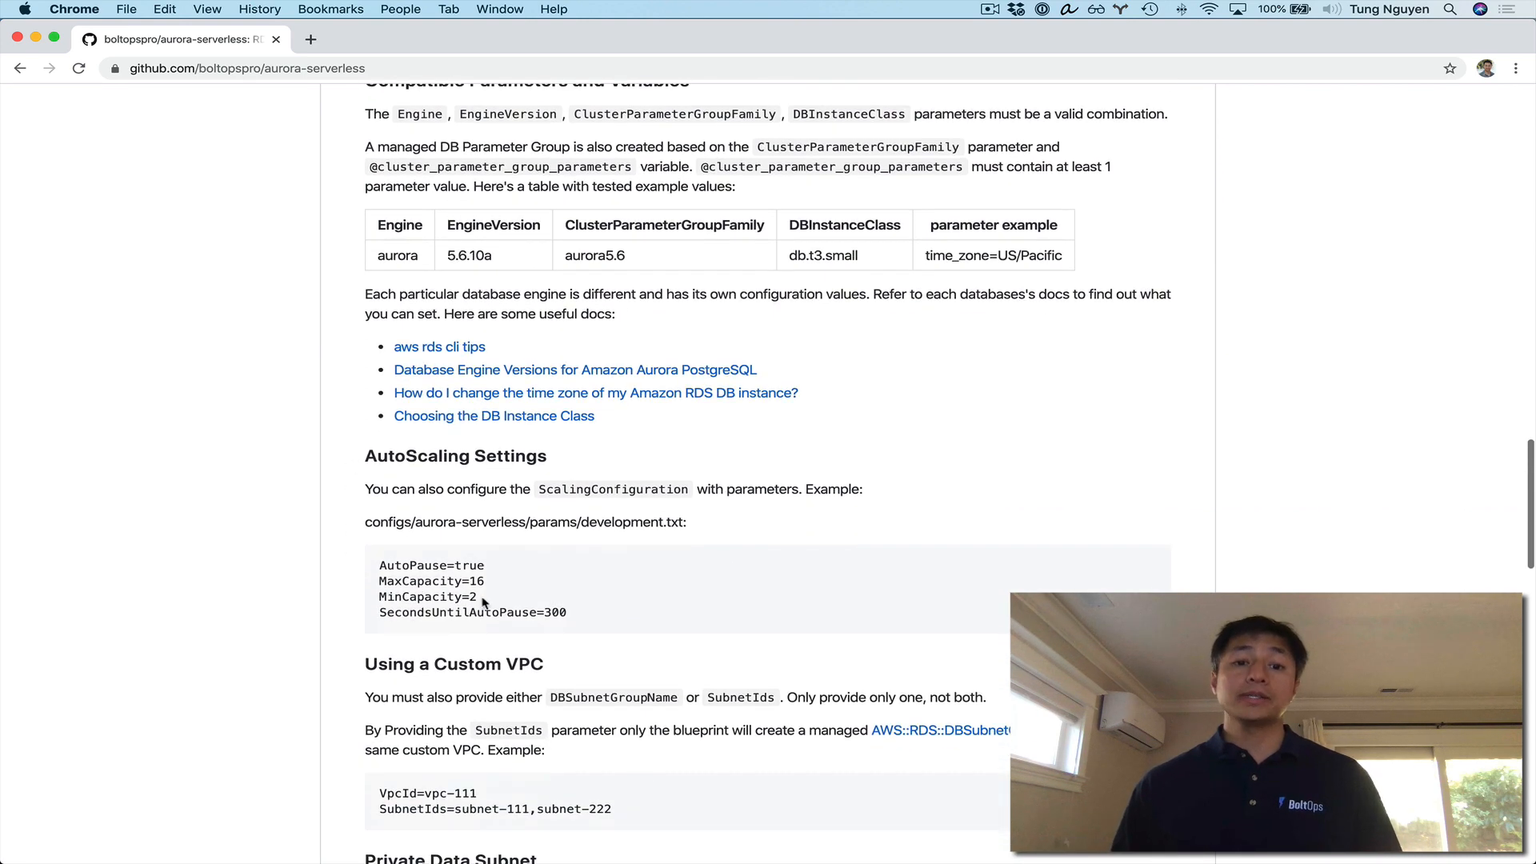
scroll(down, 3)
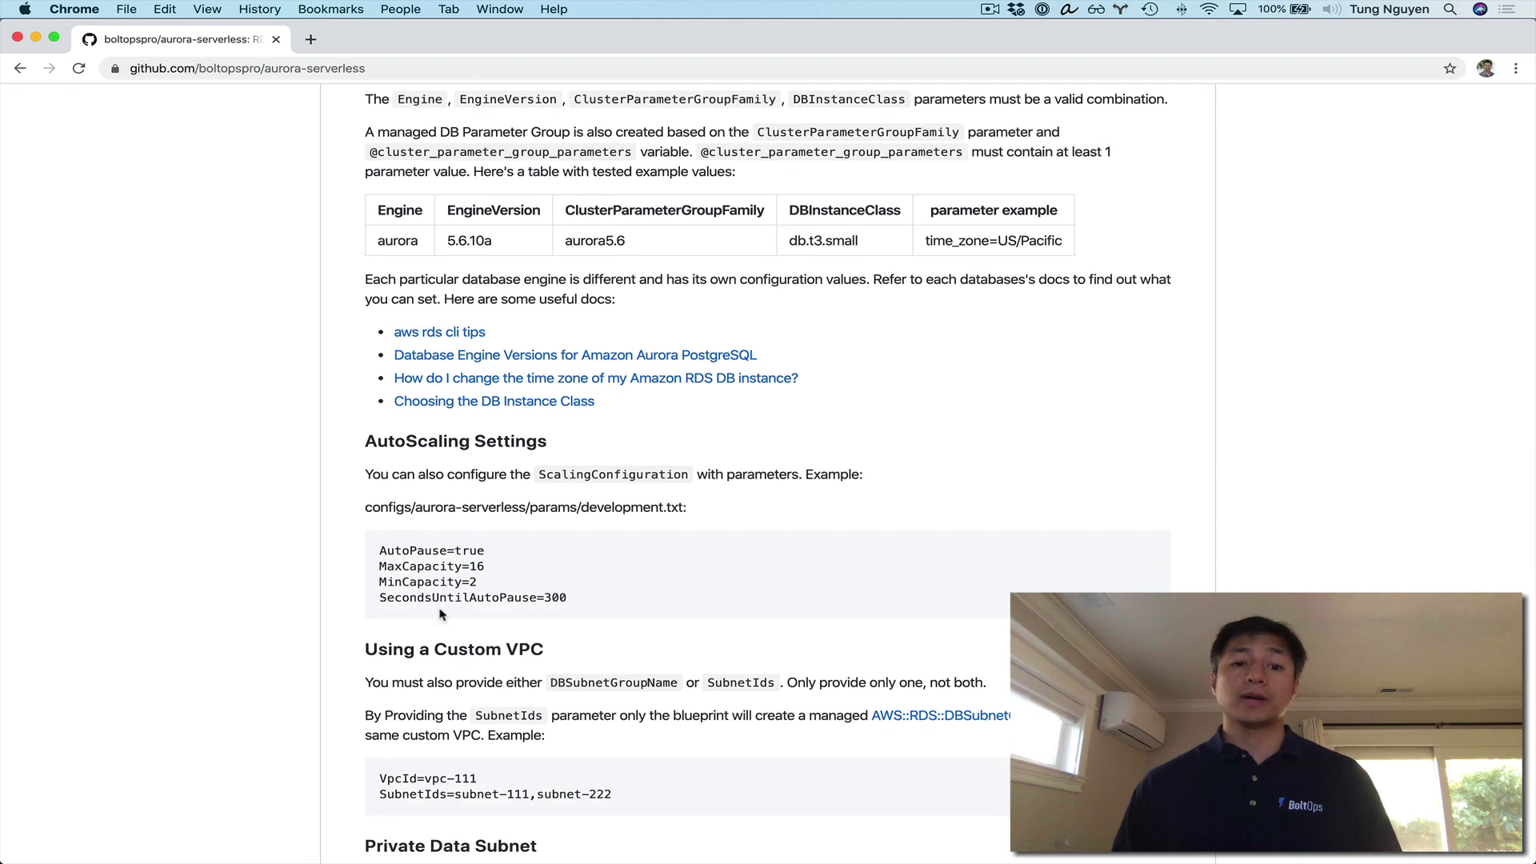
mouse_move(436, 614)
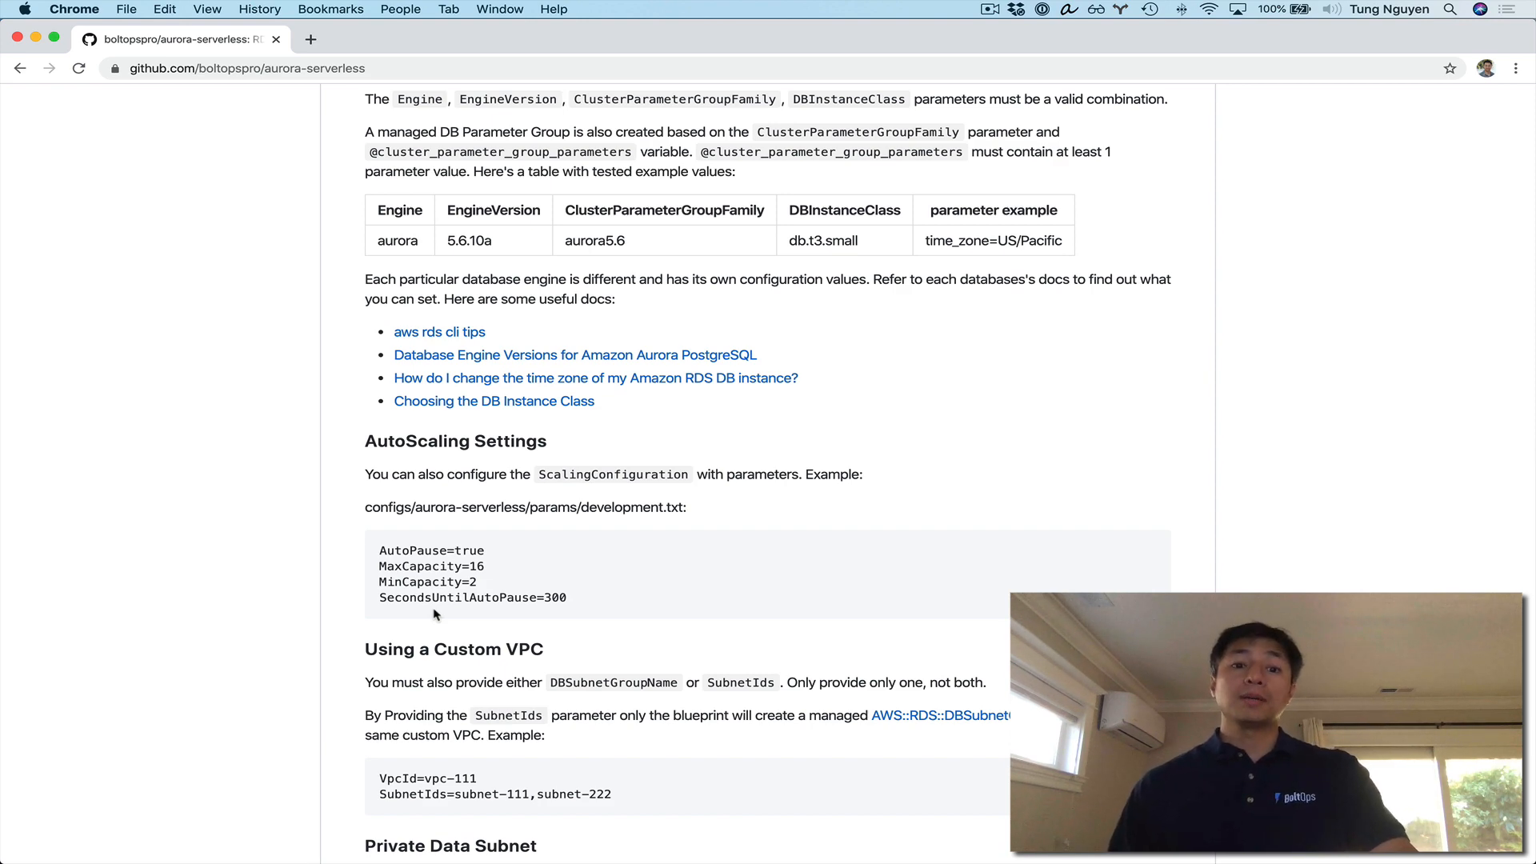
scroll(down, 3)
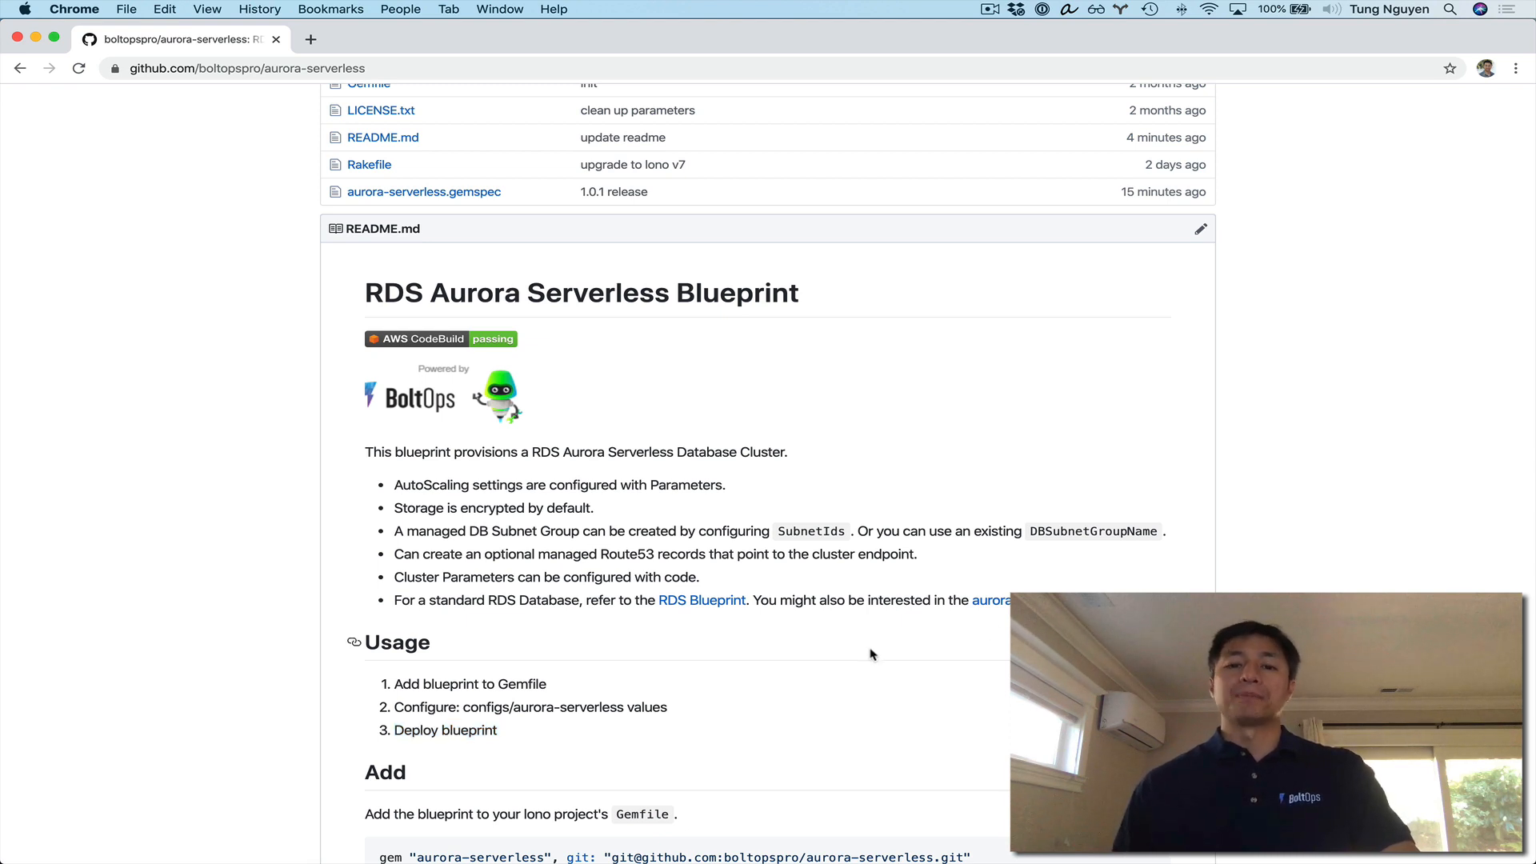
mouse_move(689, 632)
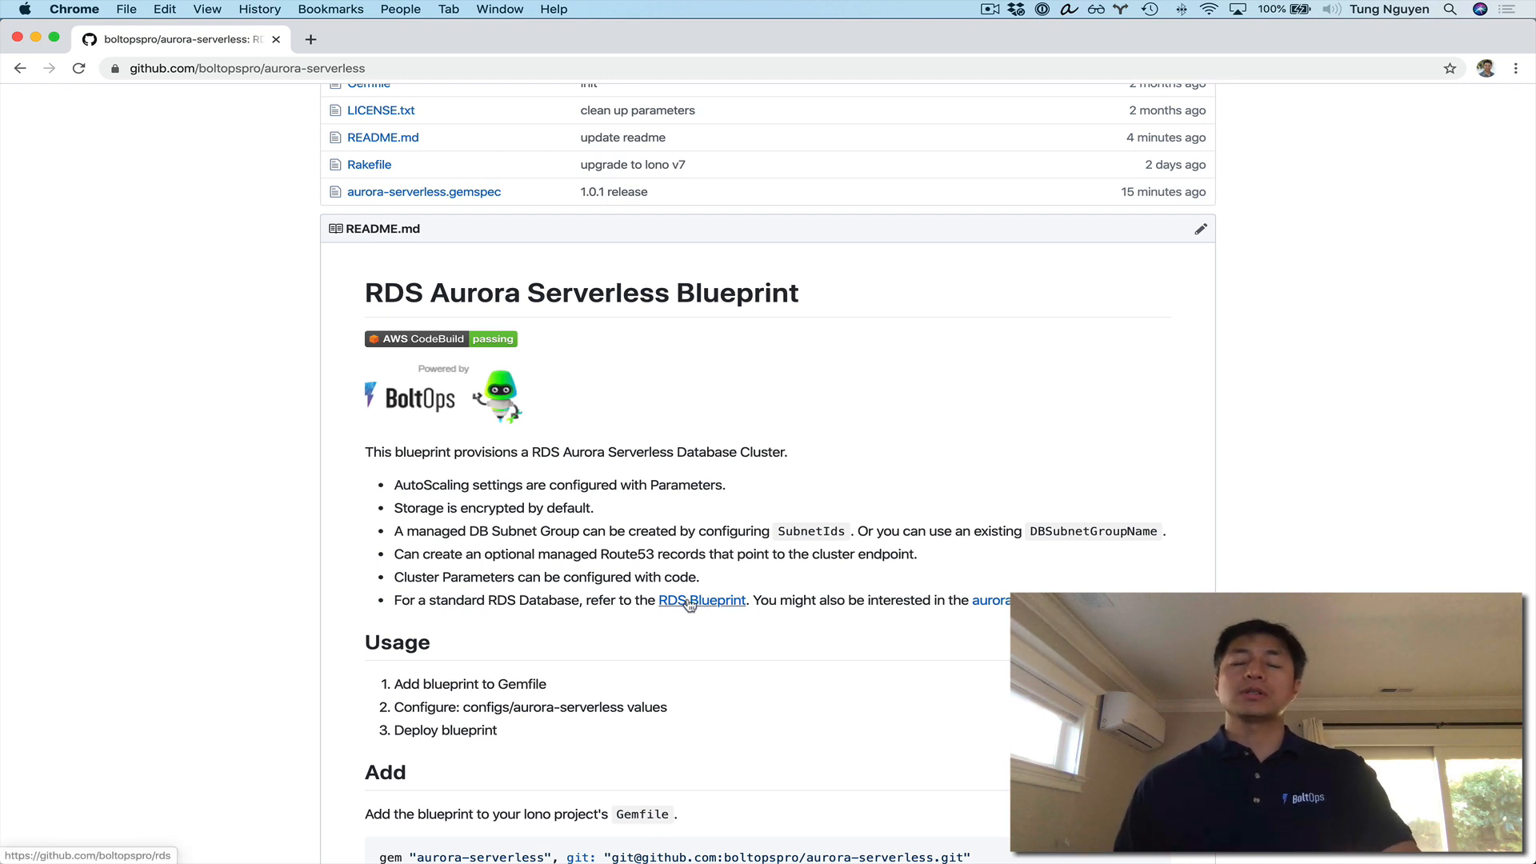
Scroll the README down to the Private Data Subnet section and its VPC stack outputs example.
scroll(down, 3)
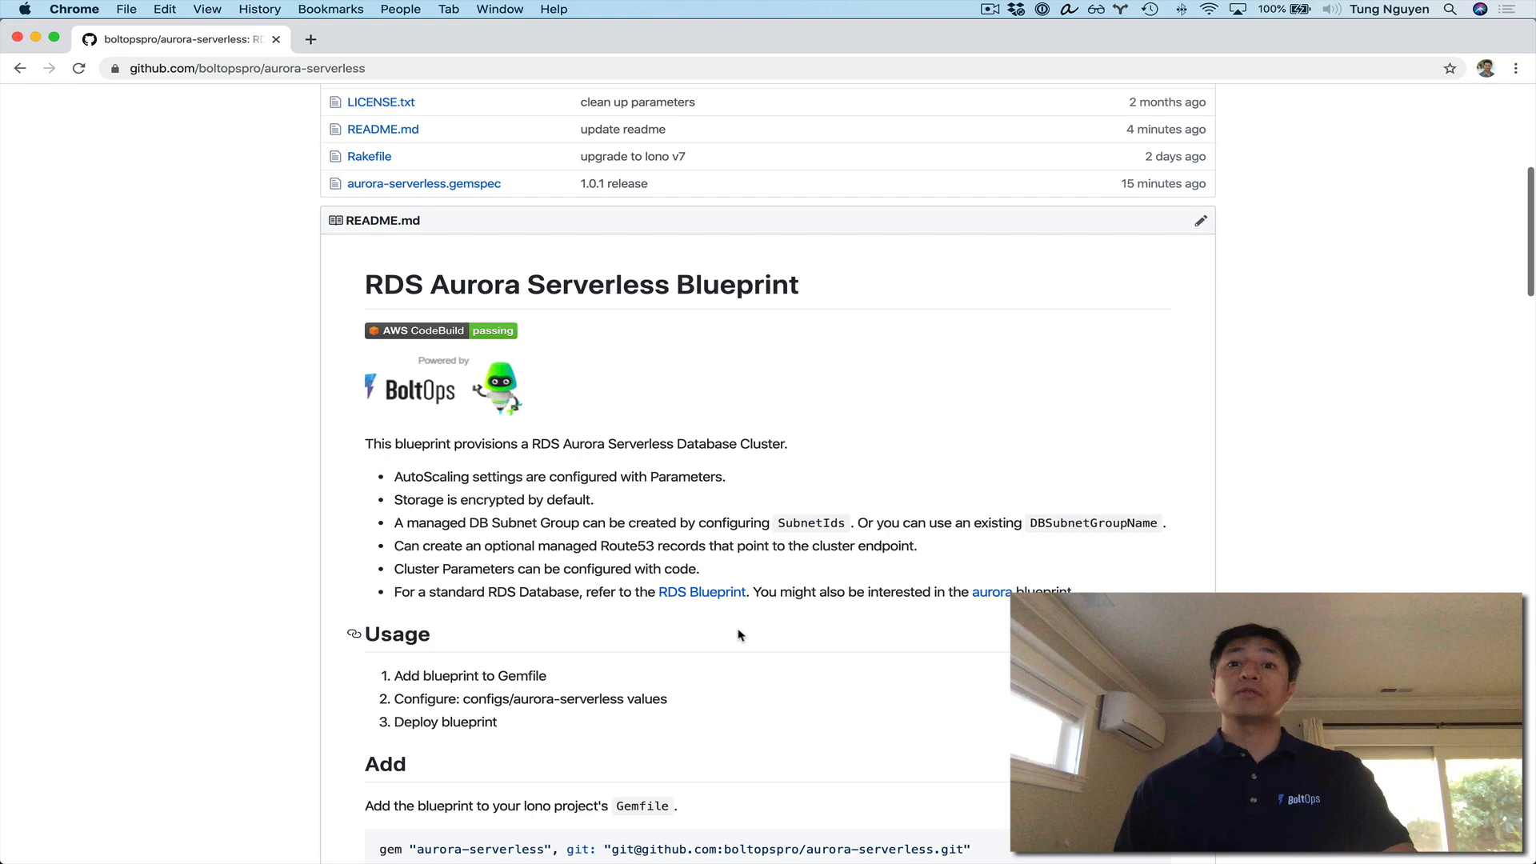
scroll(down, 3)
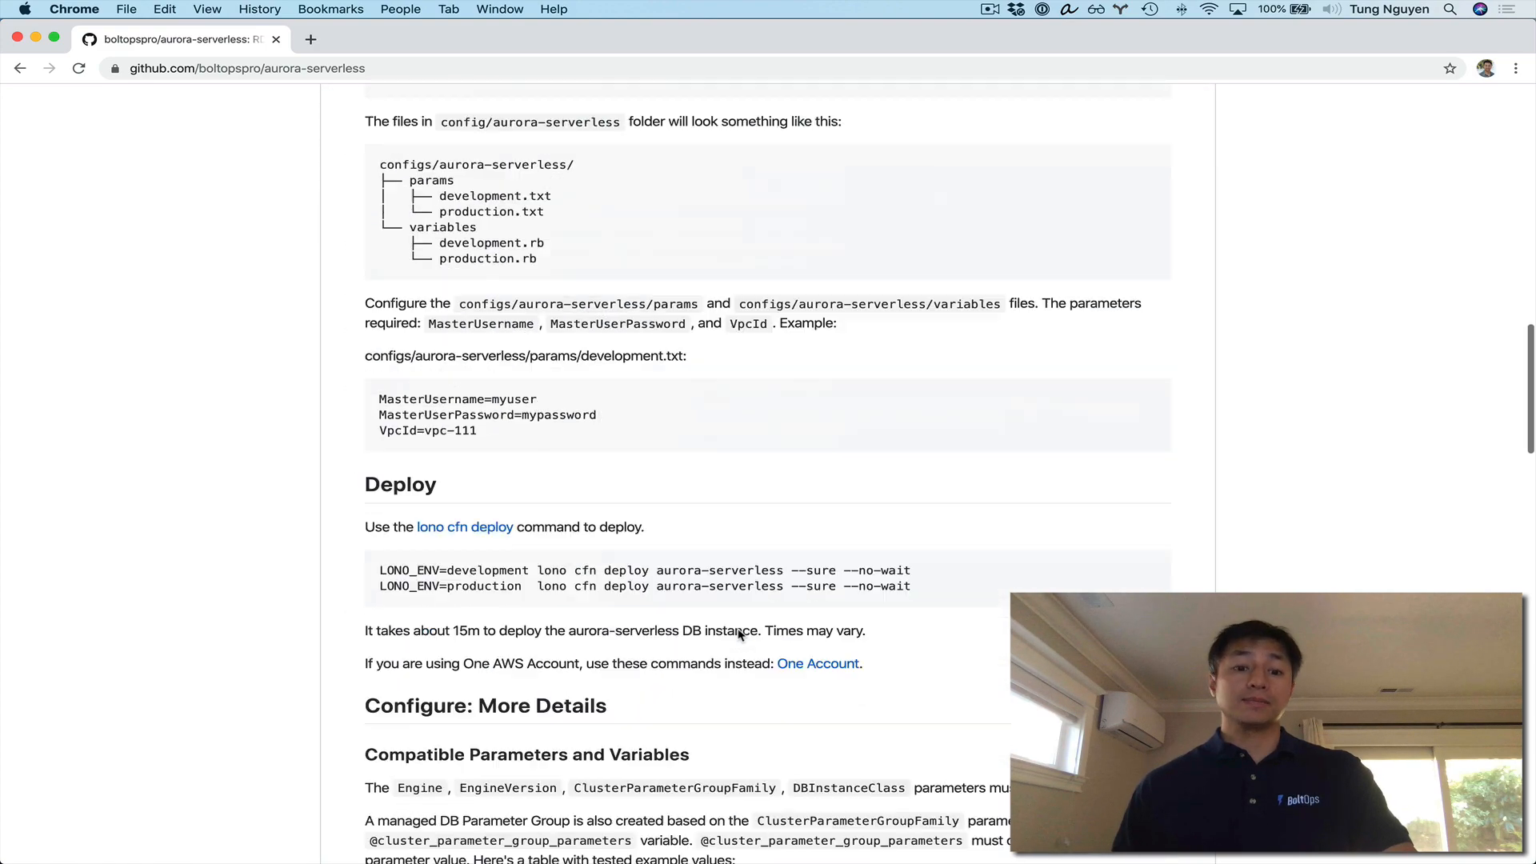
scroll(down, 3)
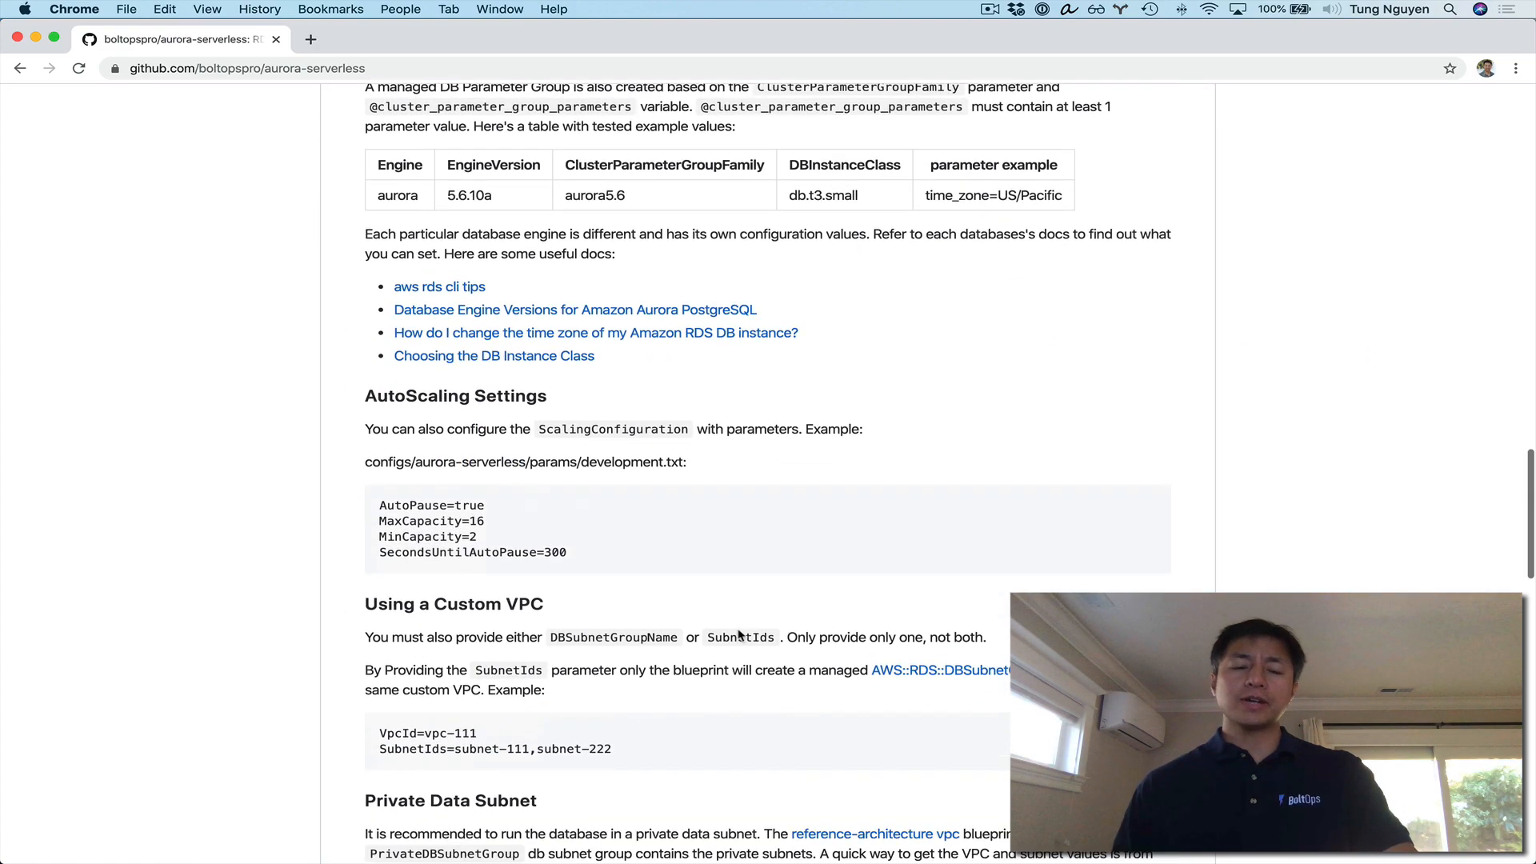
scroll(down, 3)
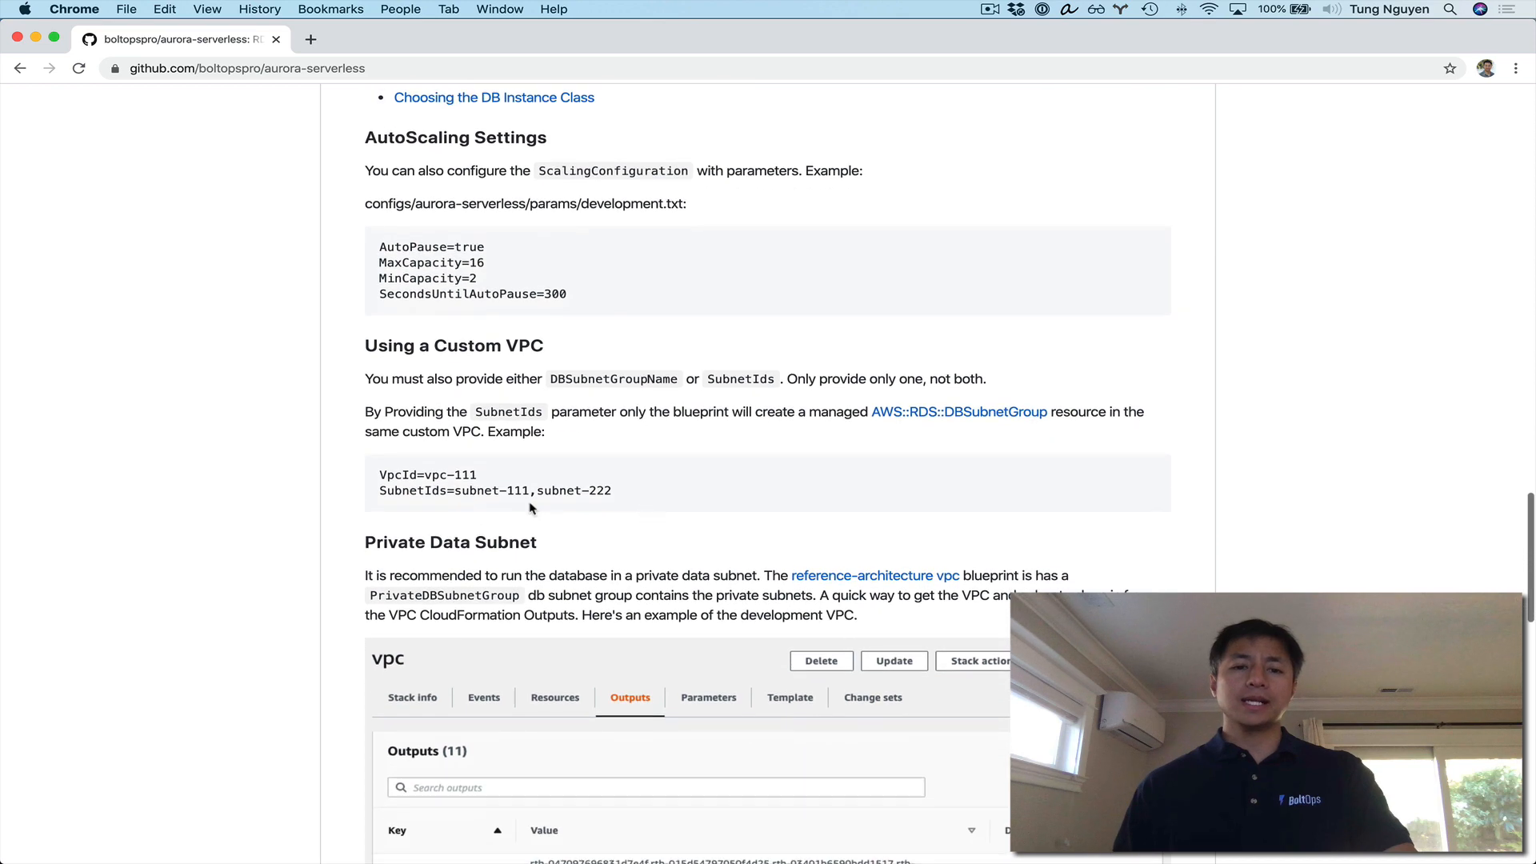
scroll(down, 3)
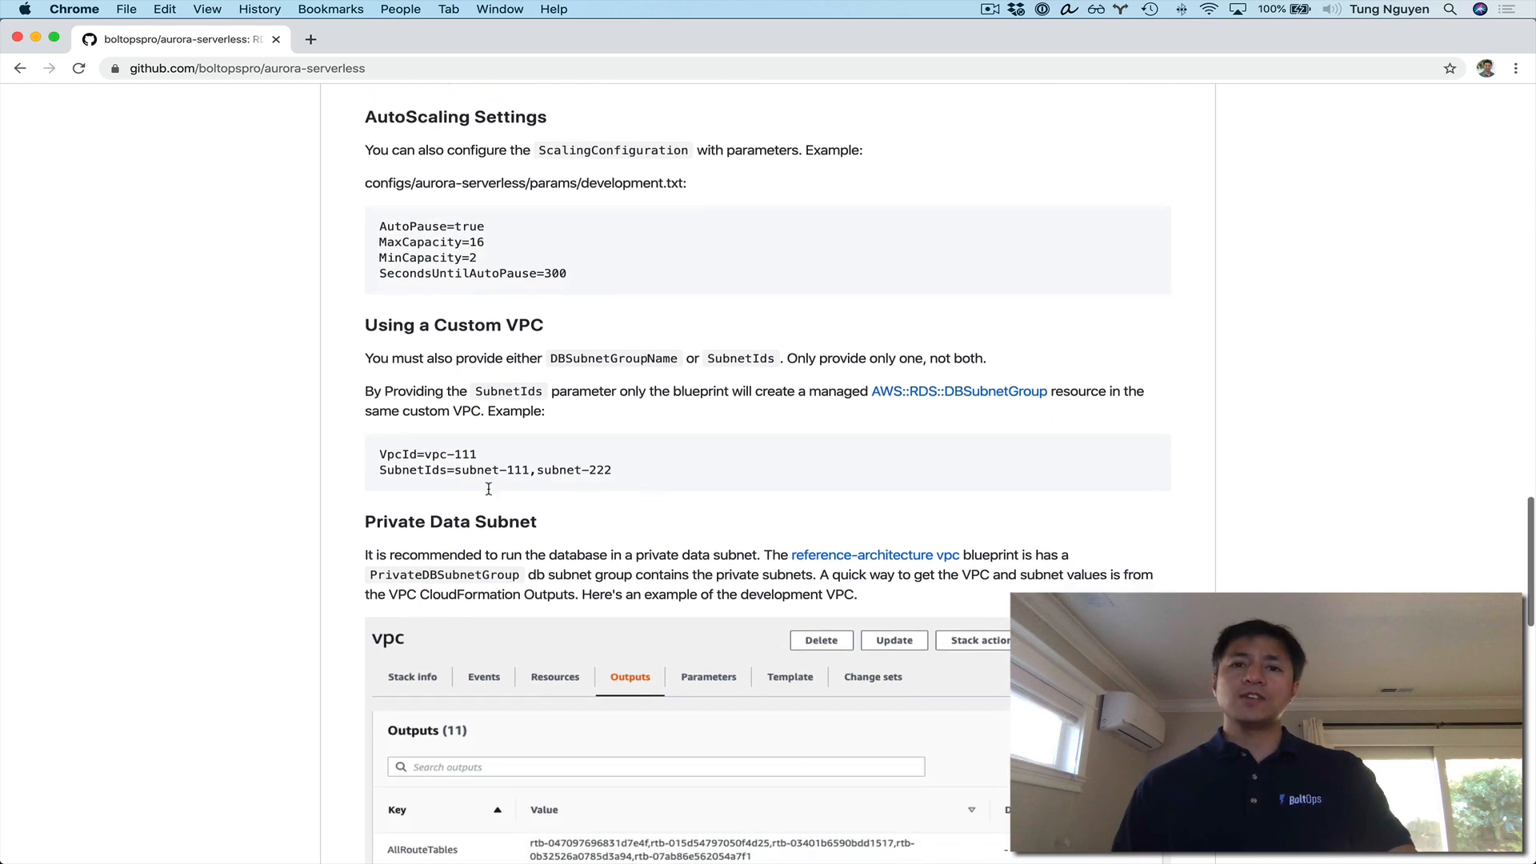
scroll(down, 3)
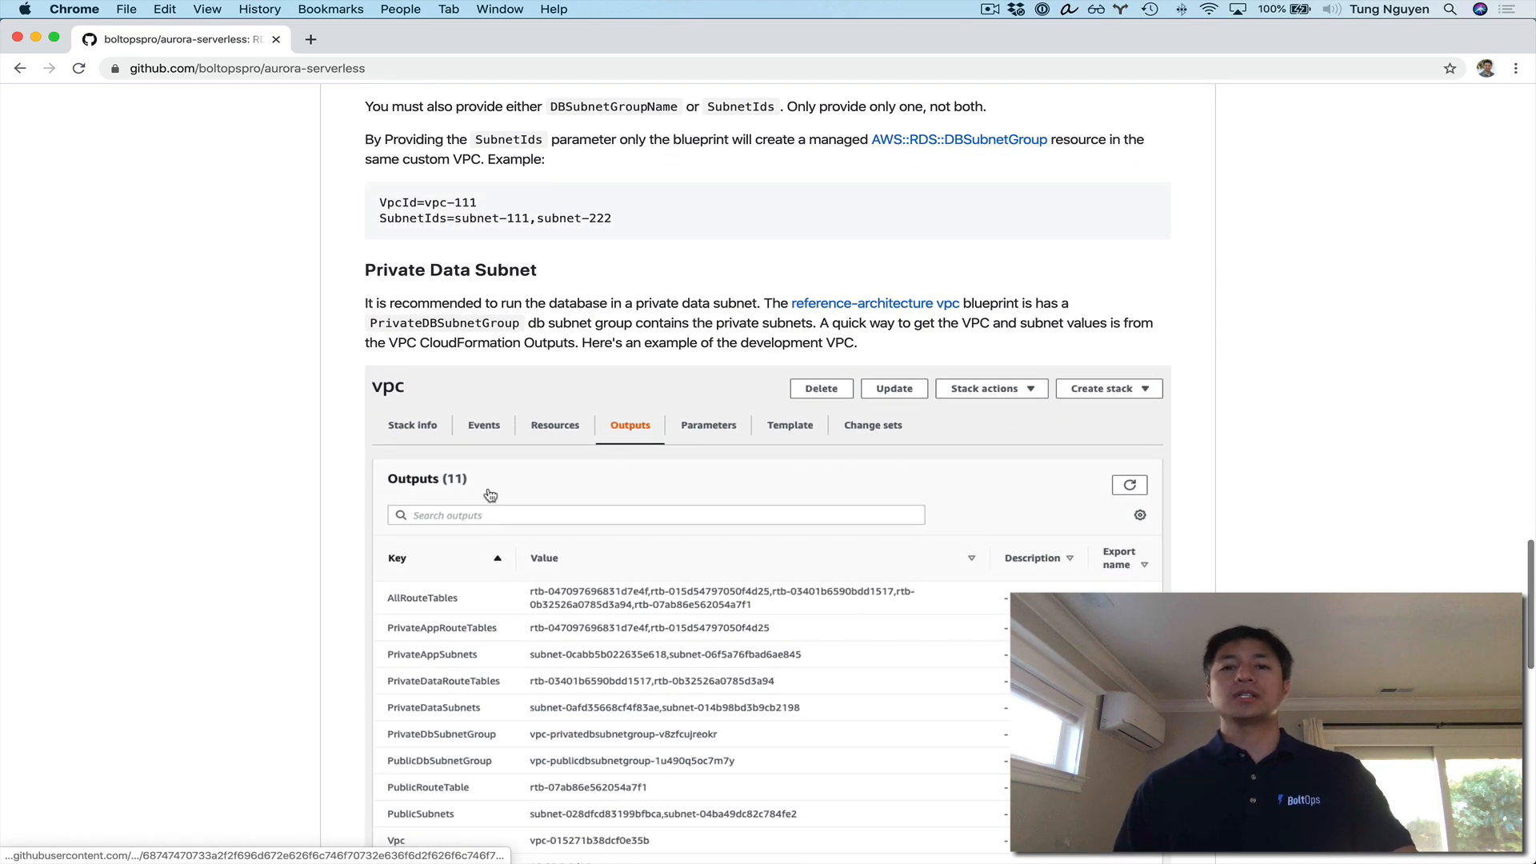
scroll(down, 3)
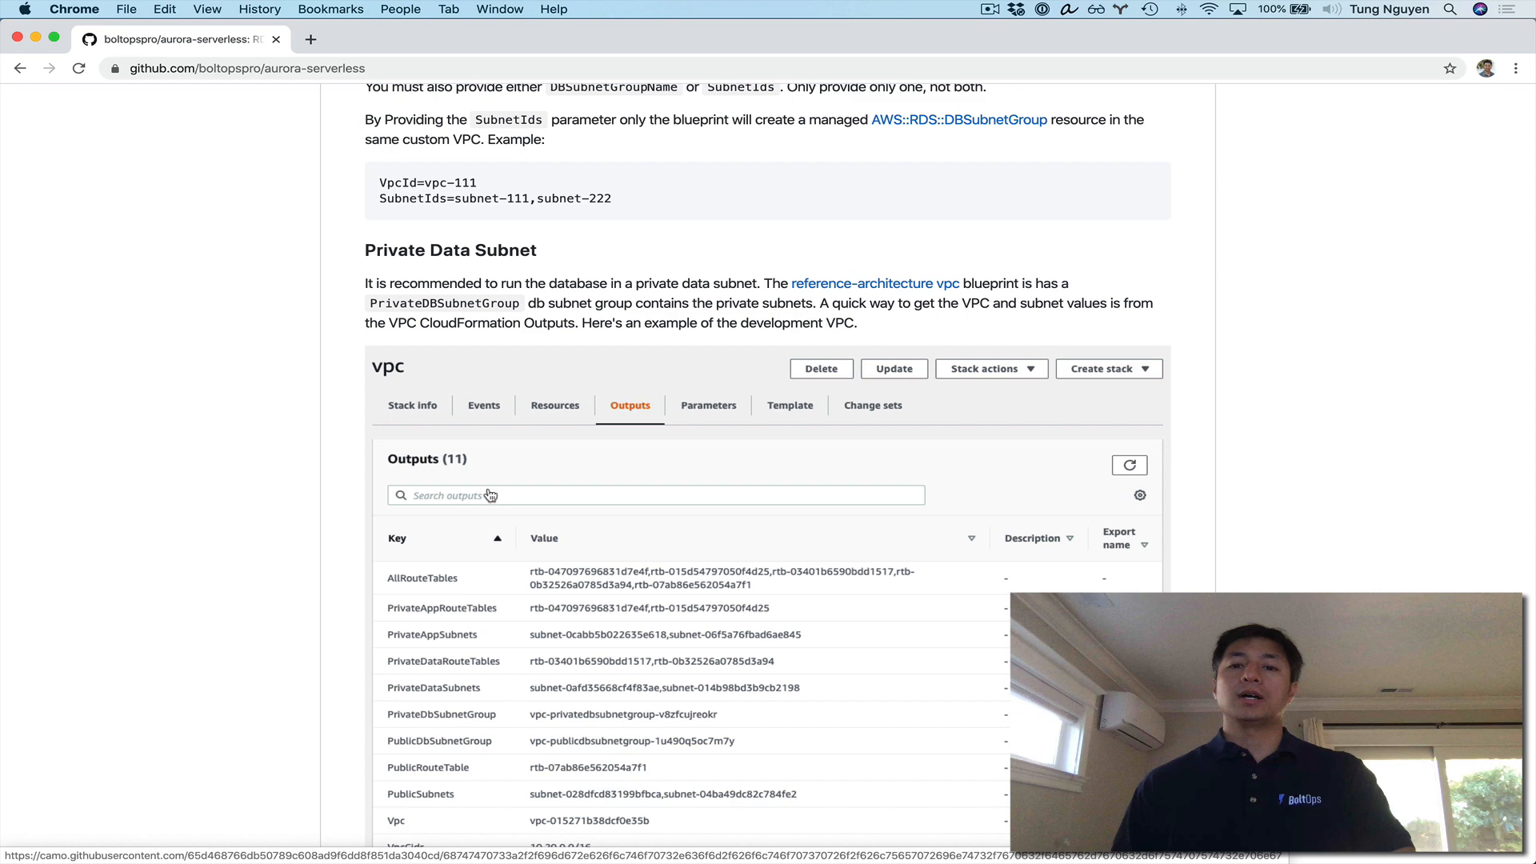
scroll(down, 3)
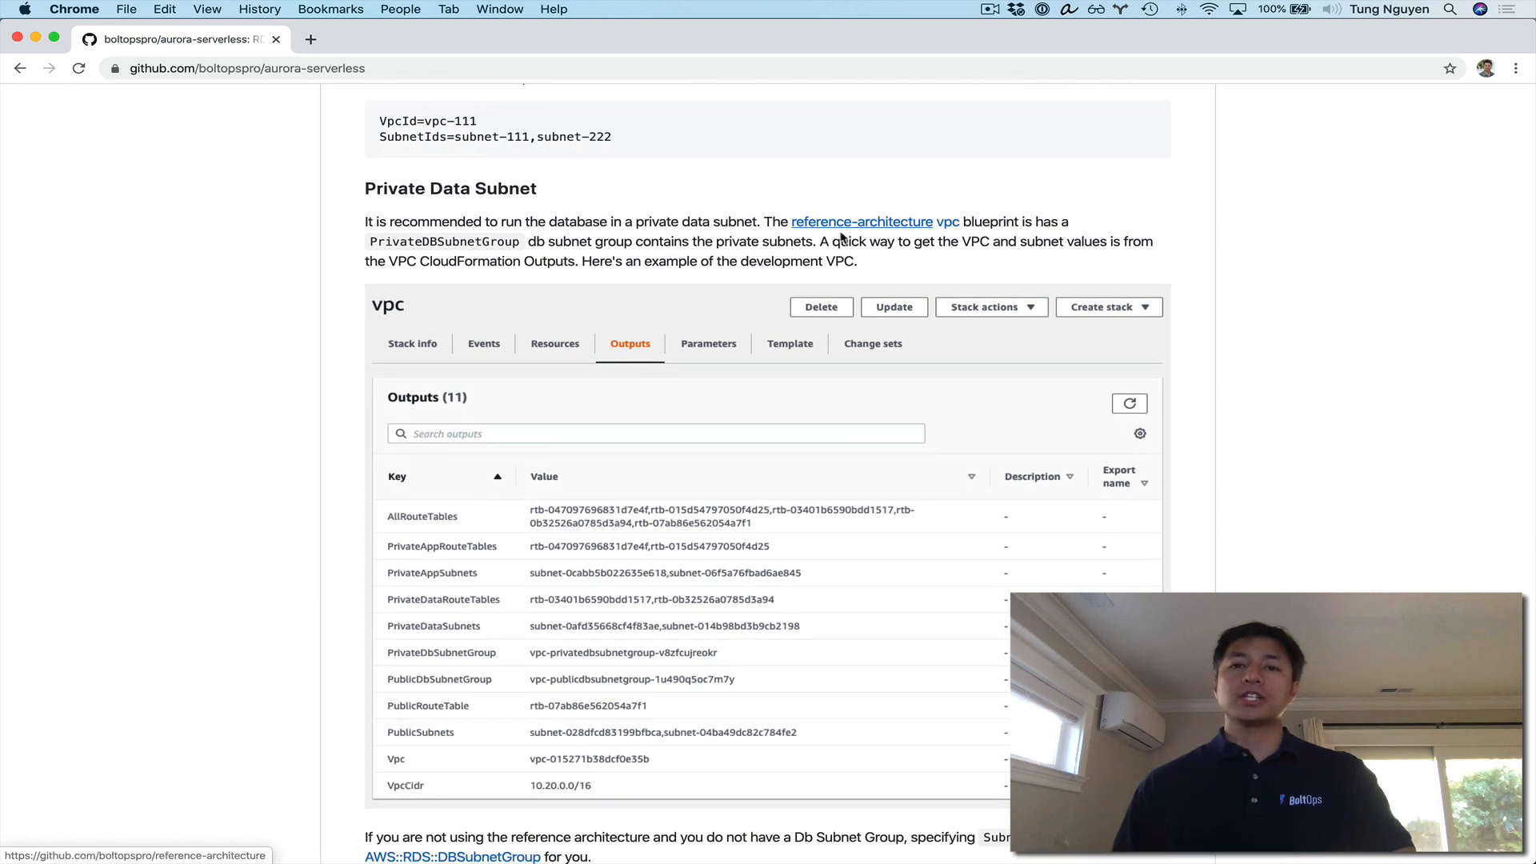
mouse_move(726, 322)
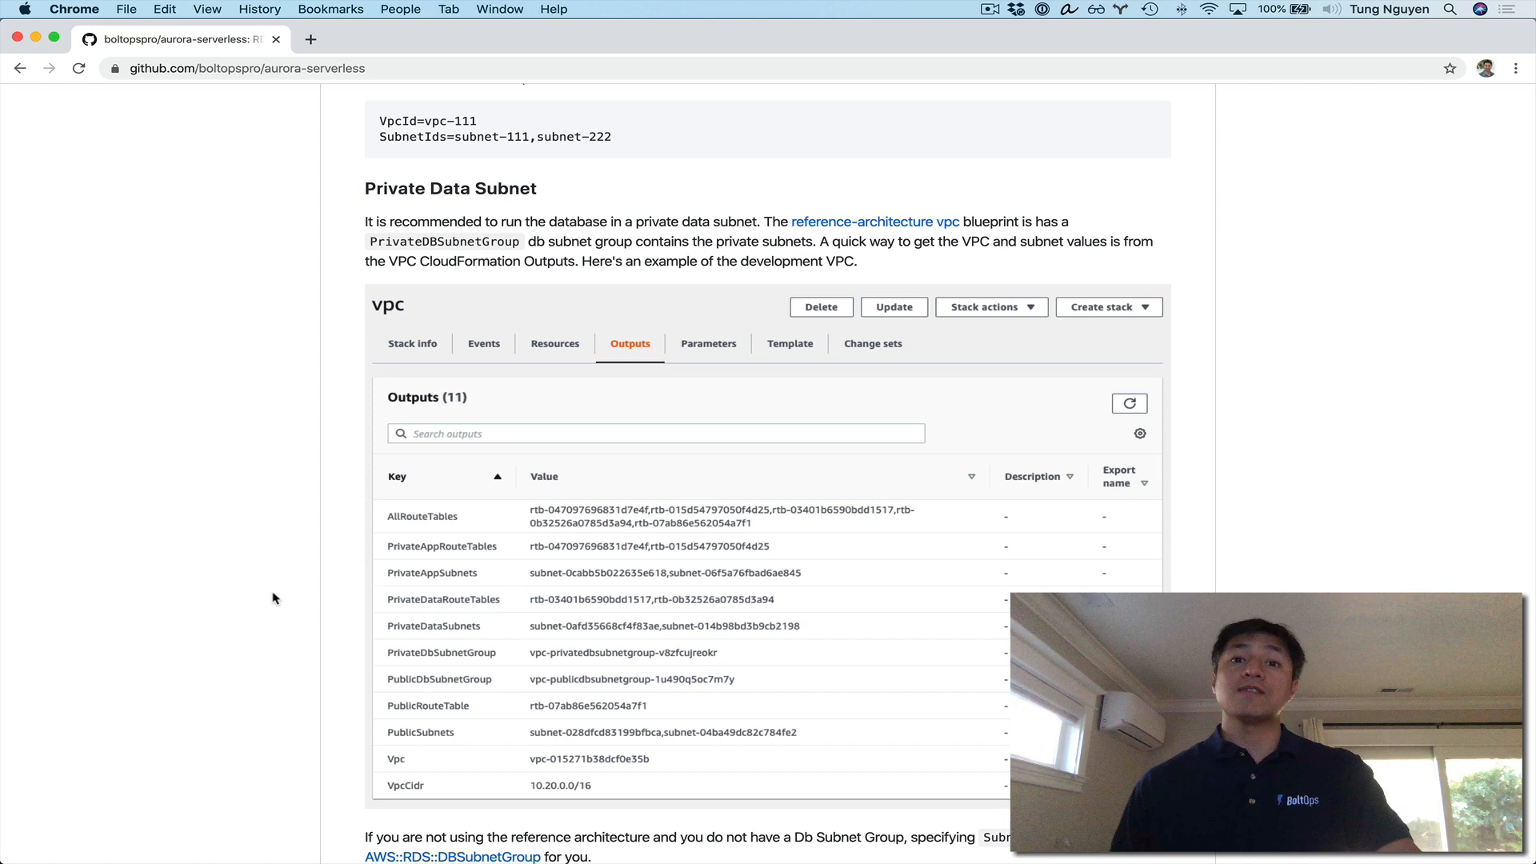
Scroll past Security Groups and Route53 to the Considerations section at the README's end.
scroll(down, 3)
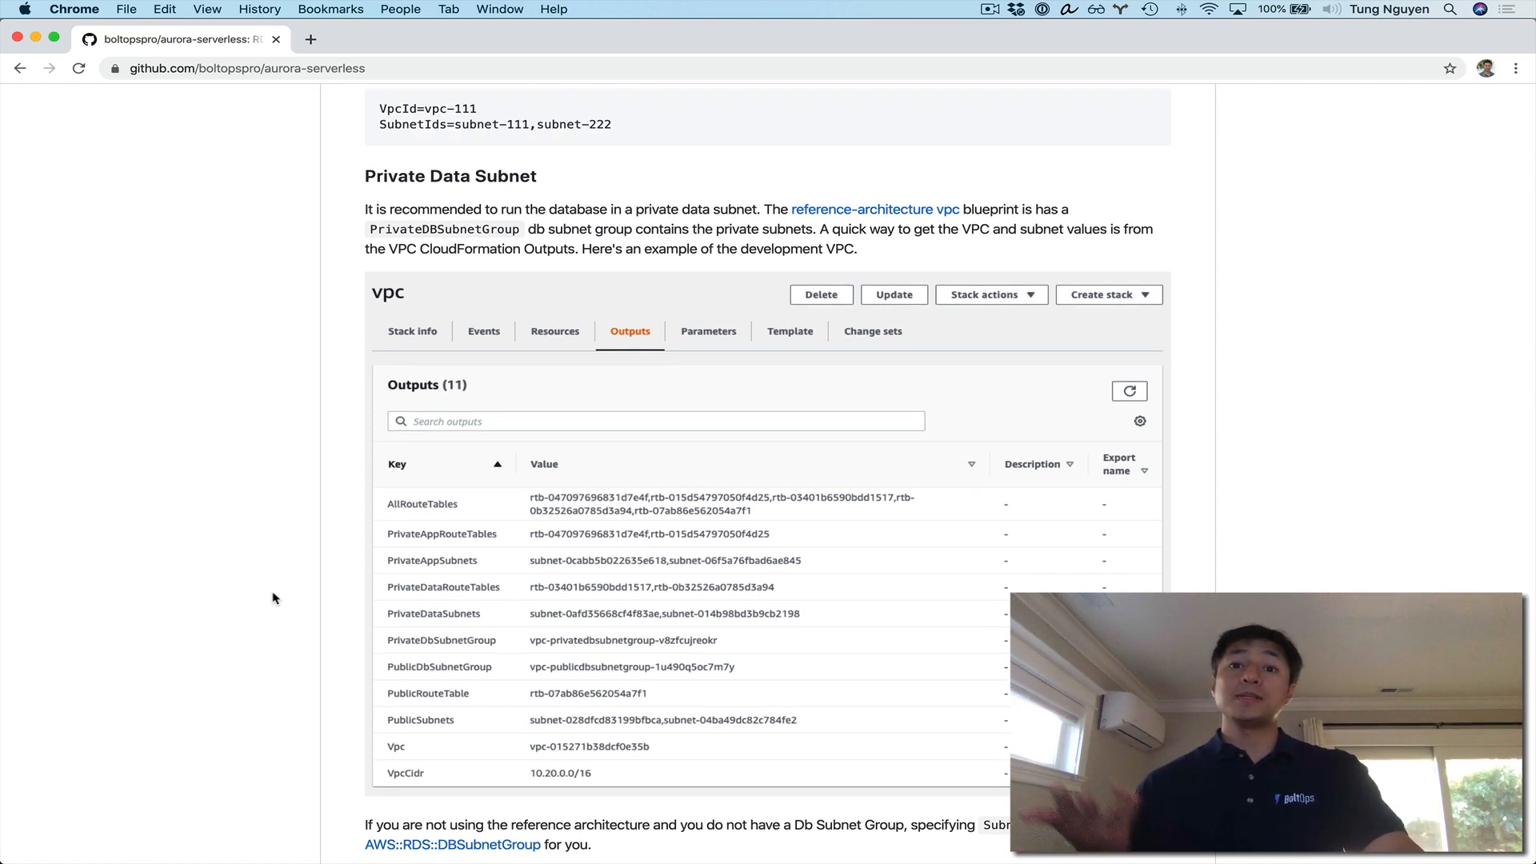
scroll(down, 3)
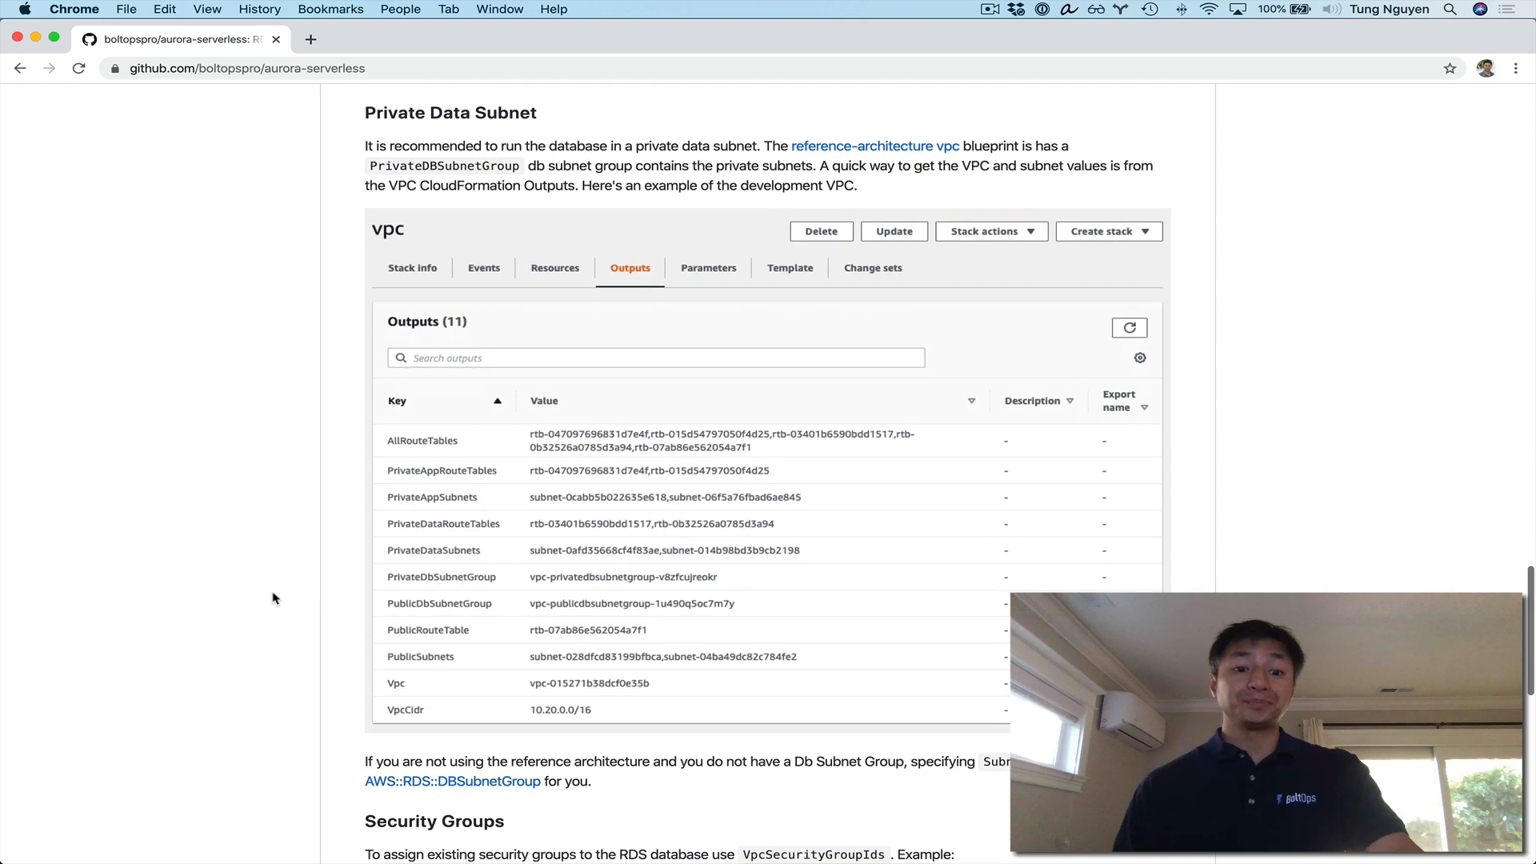
scroll(down, 3)
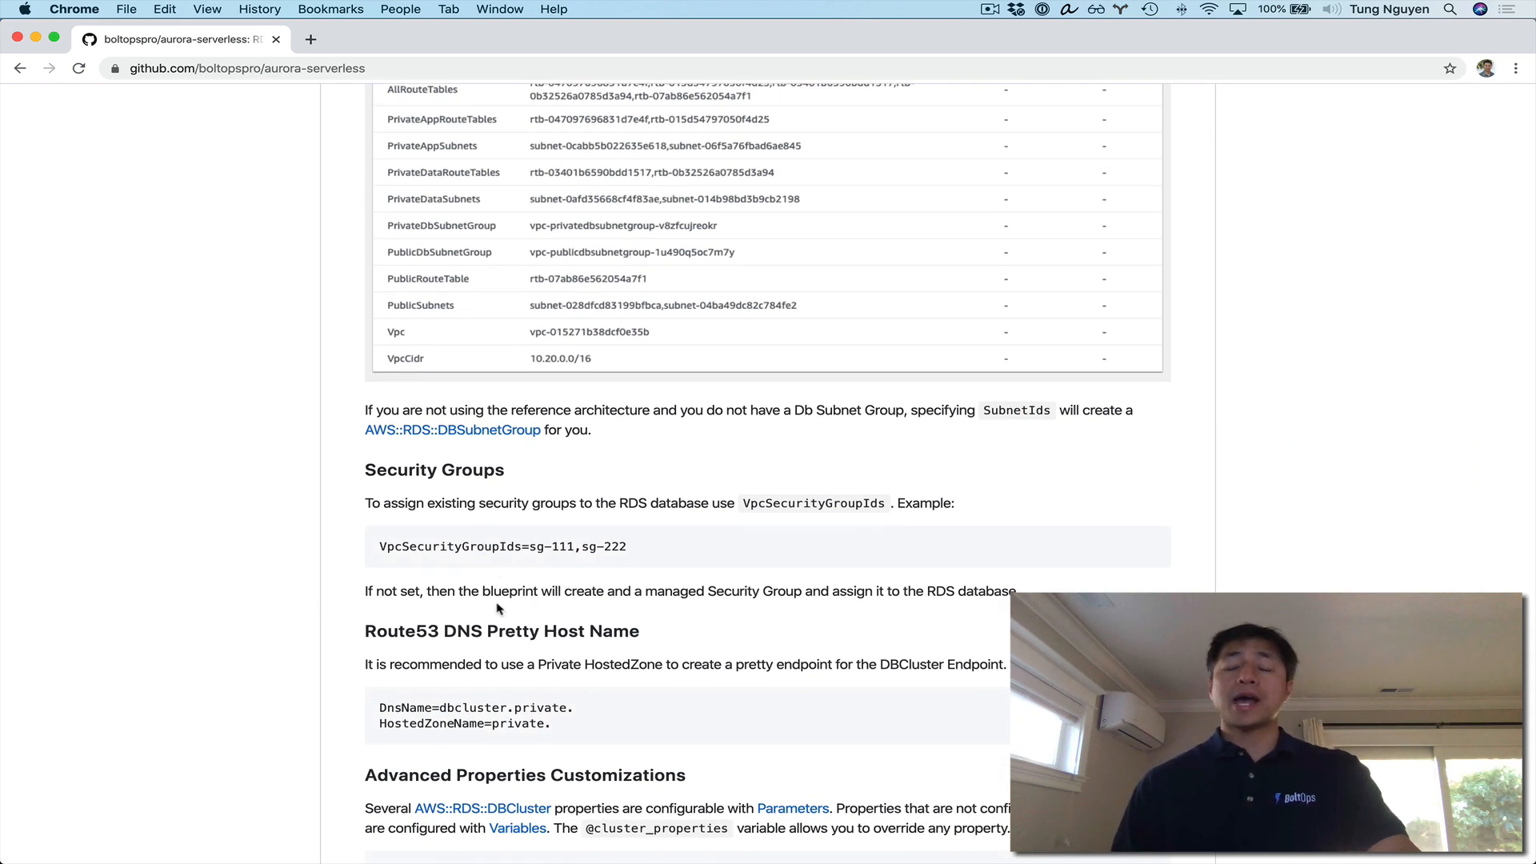
scroll(down, 3)
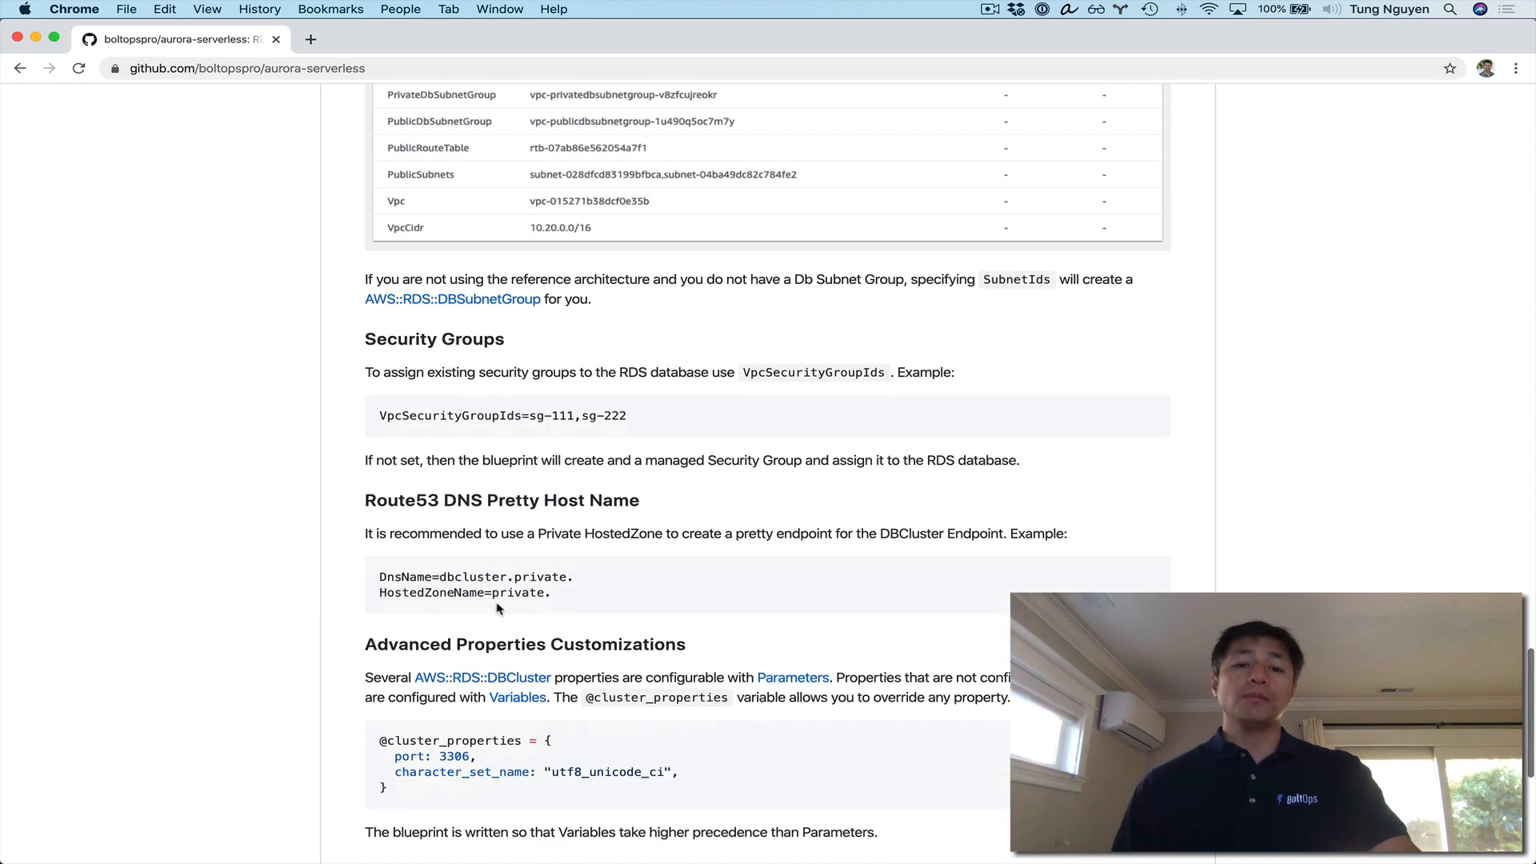
scroll(down, 3)
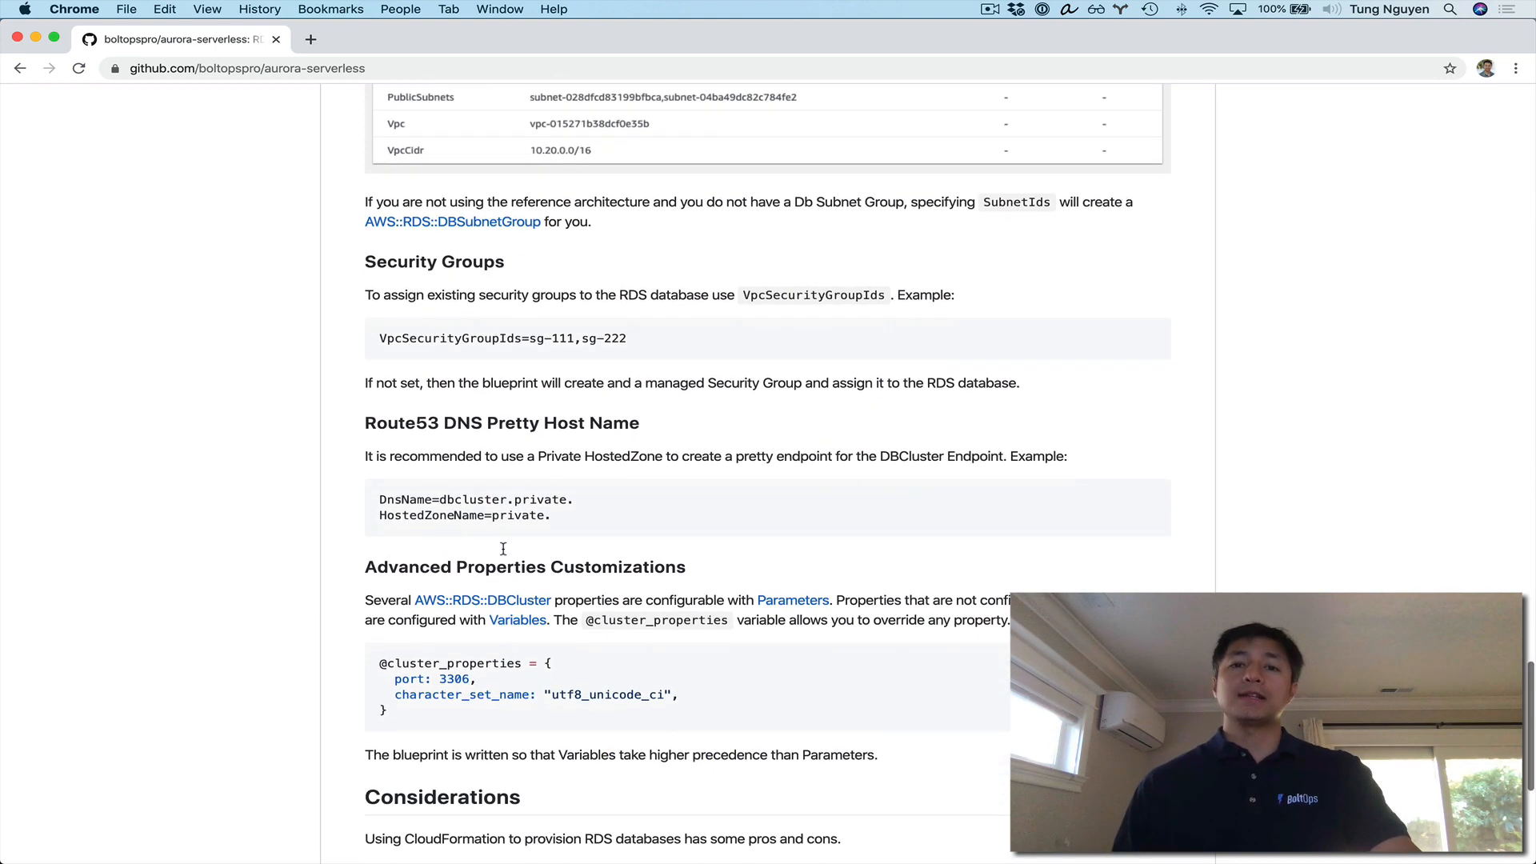
scroll(down, 3)
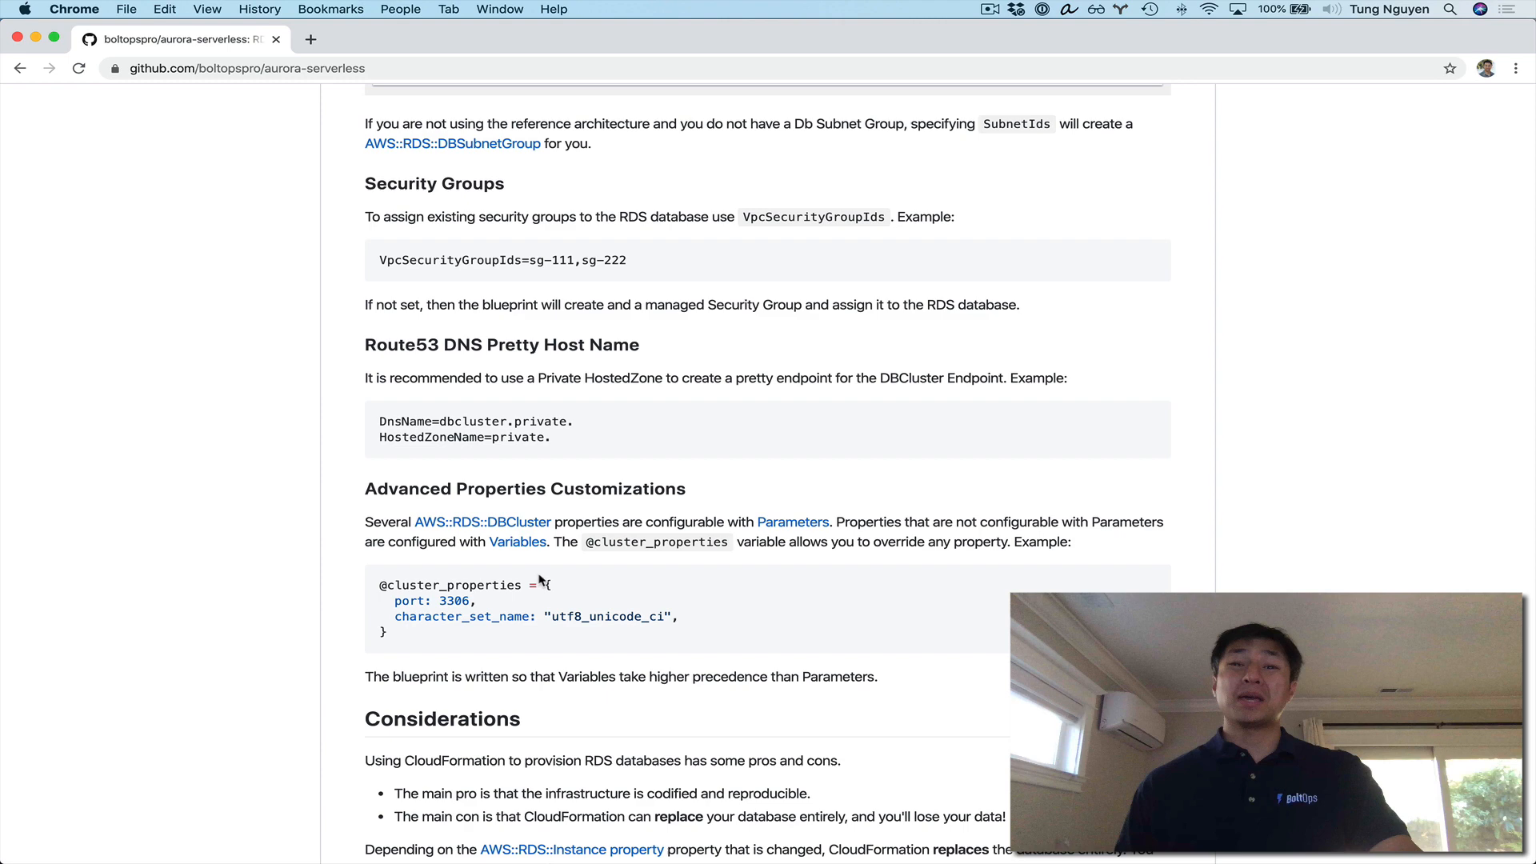
scroll(down, 3)
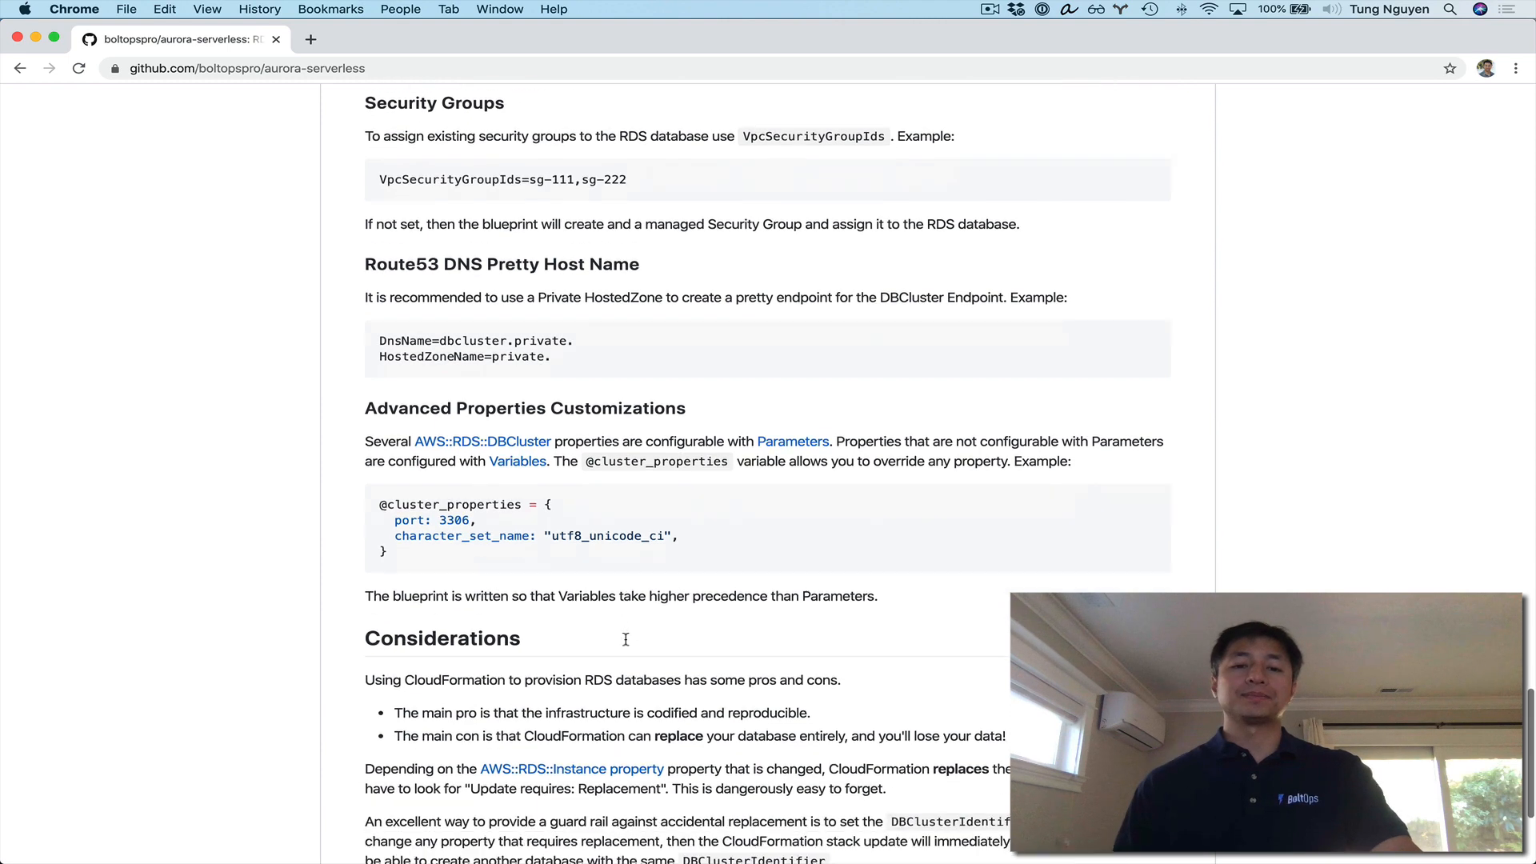
scroll(down, 3)
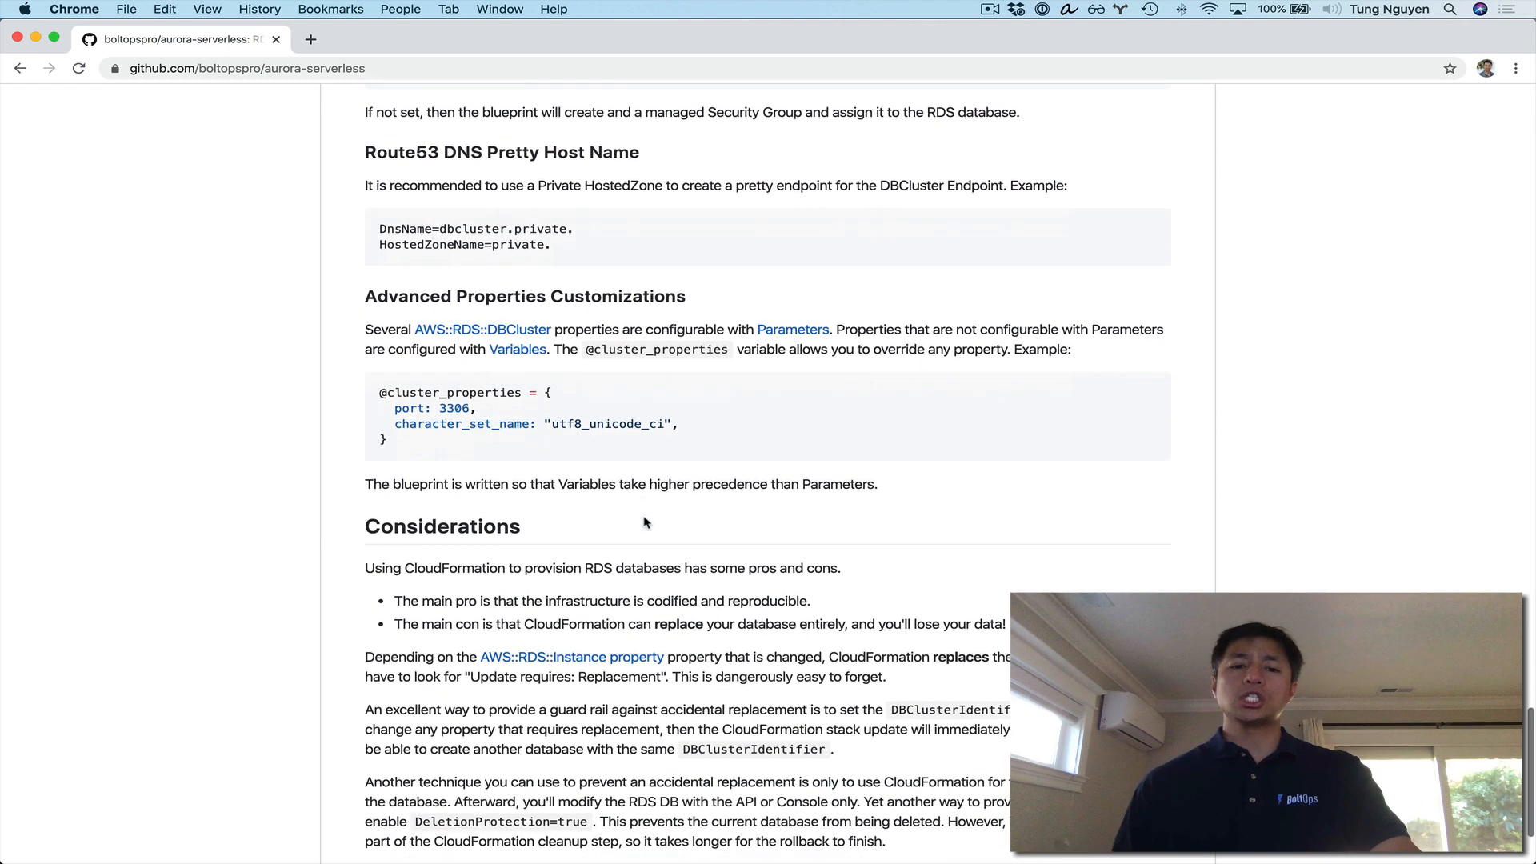
scroll(down, 3)
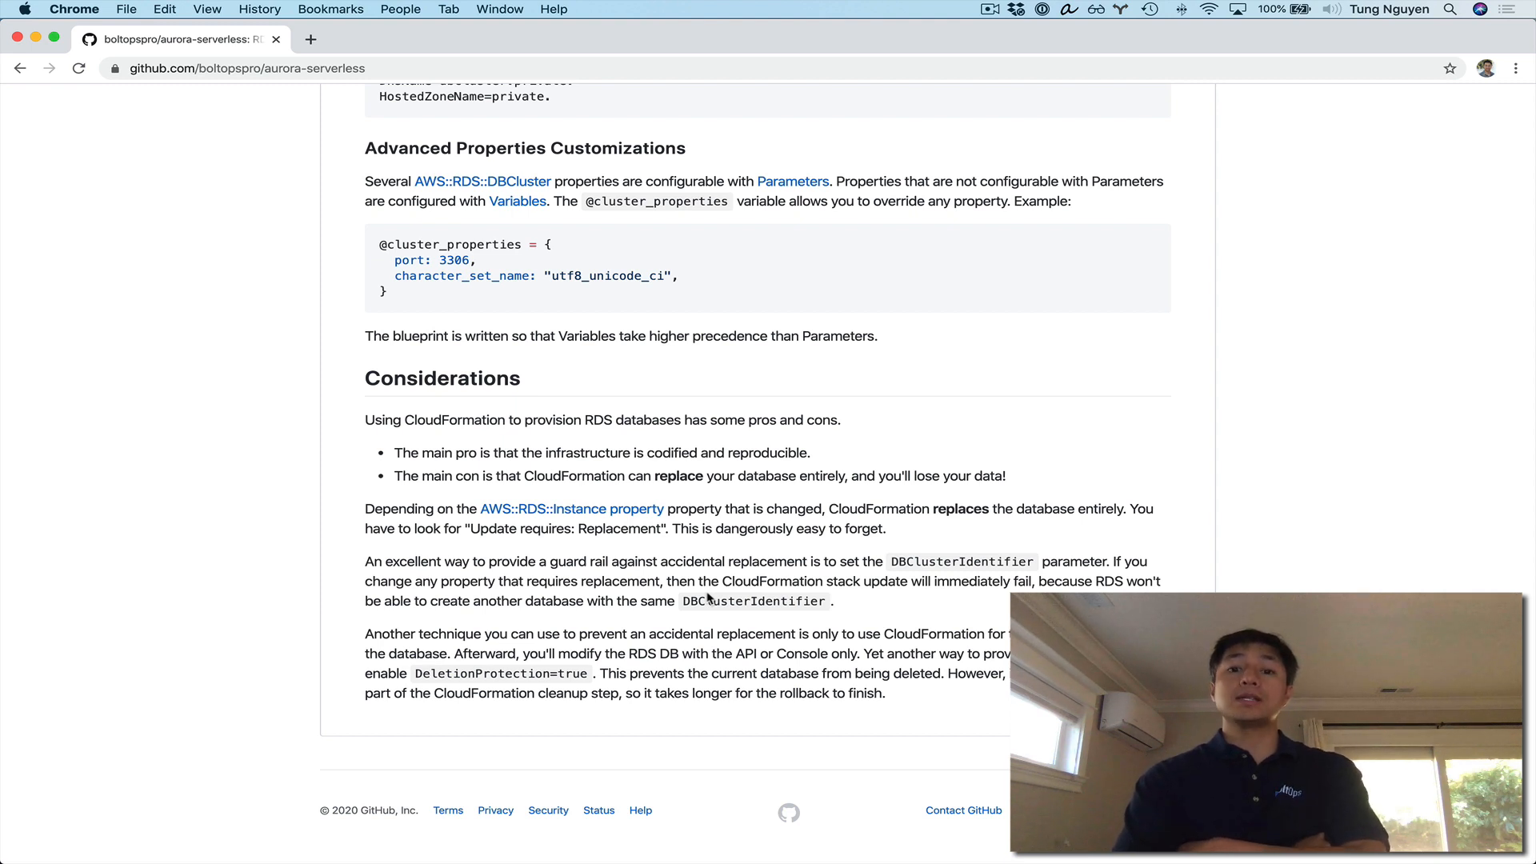
mouse_move(864, 528)
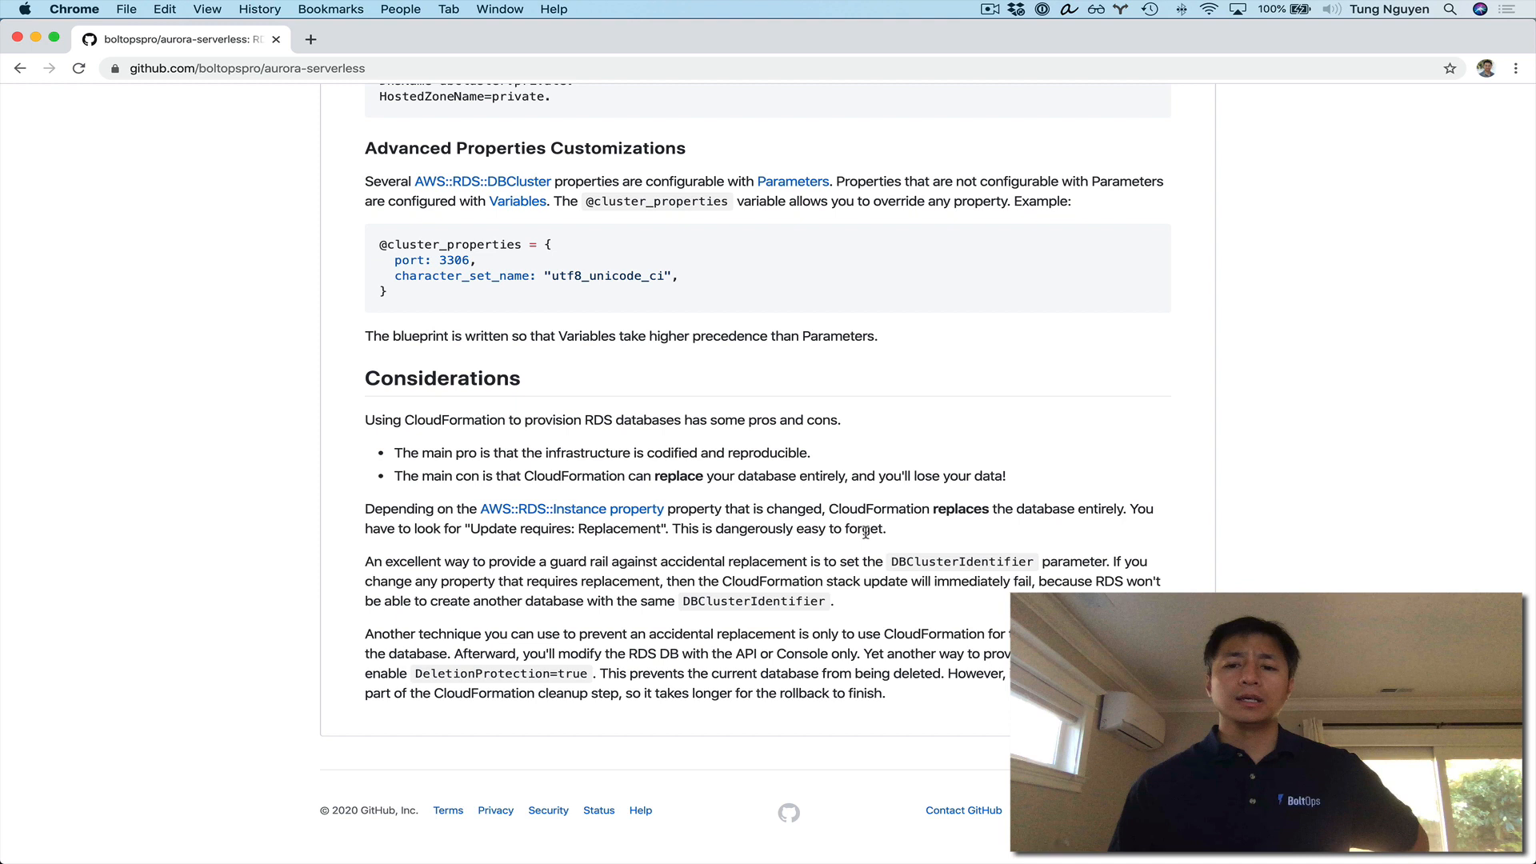
mouse_move(539, 553)
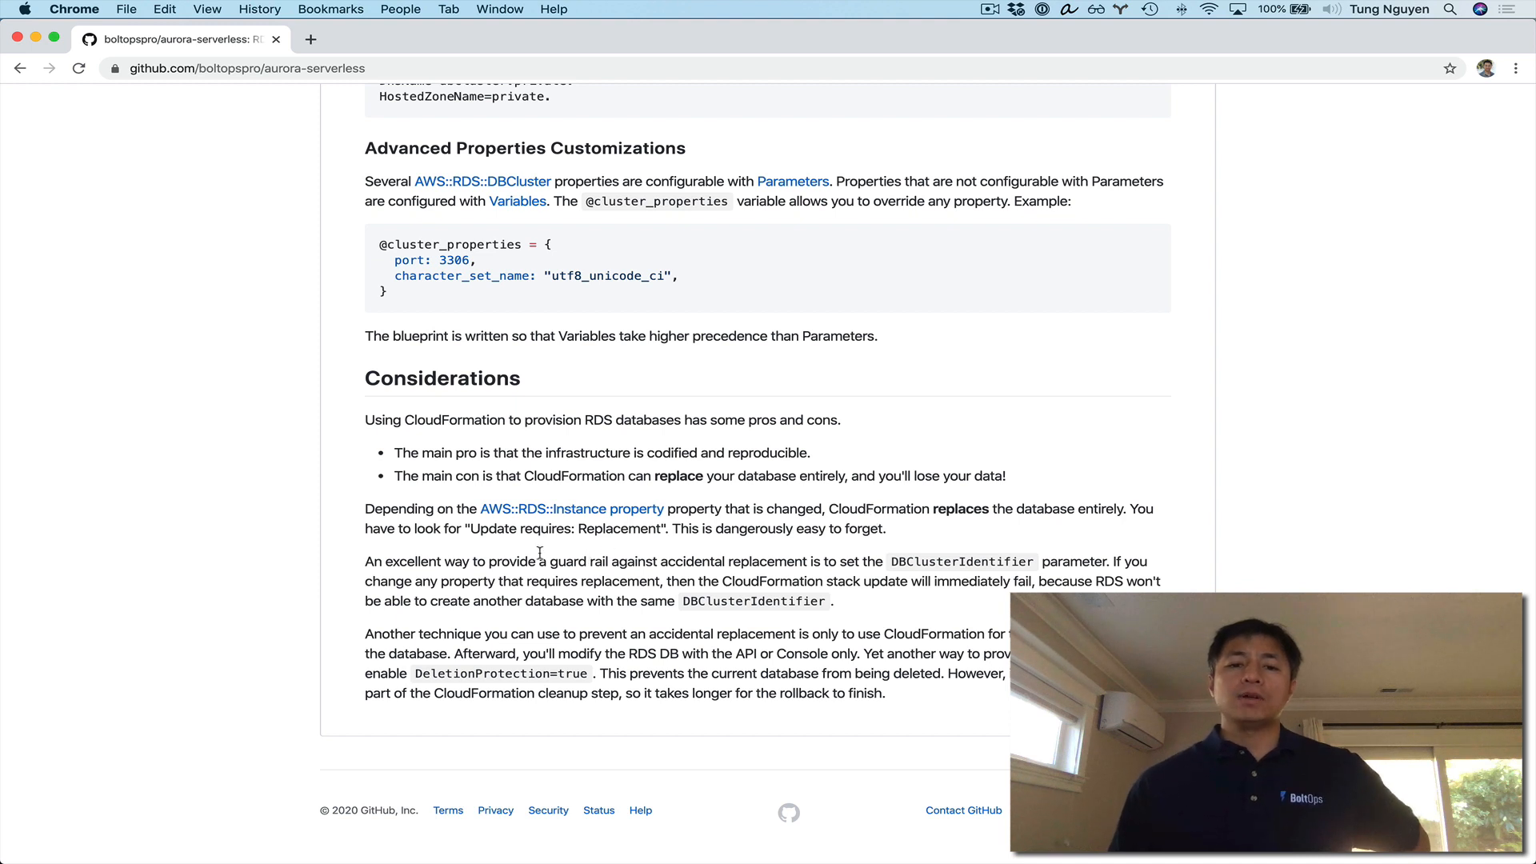
Highlight the 'Update requires: Replacement' warning in Considerations and review the DBClusterIdentifier guard rail.
drag(469, 528, 626, 528)
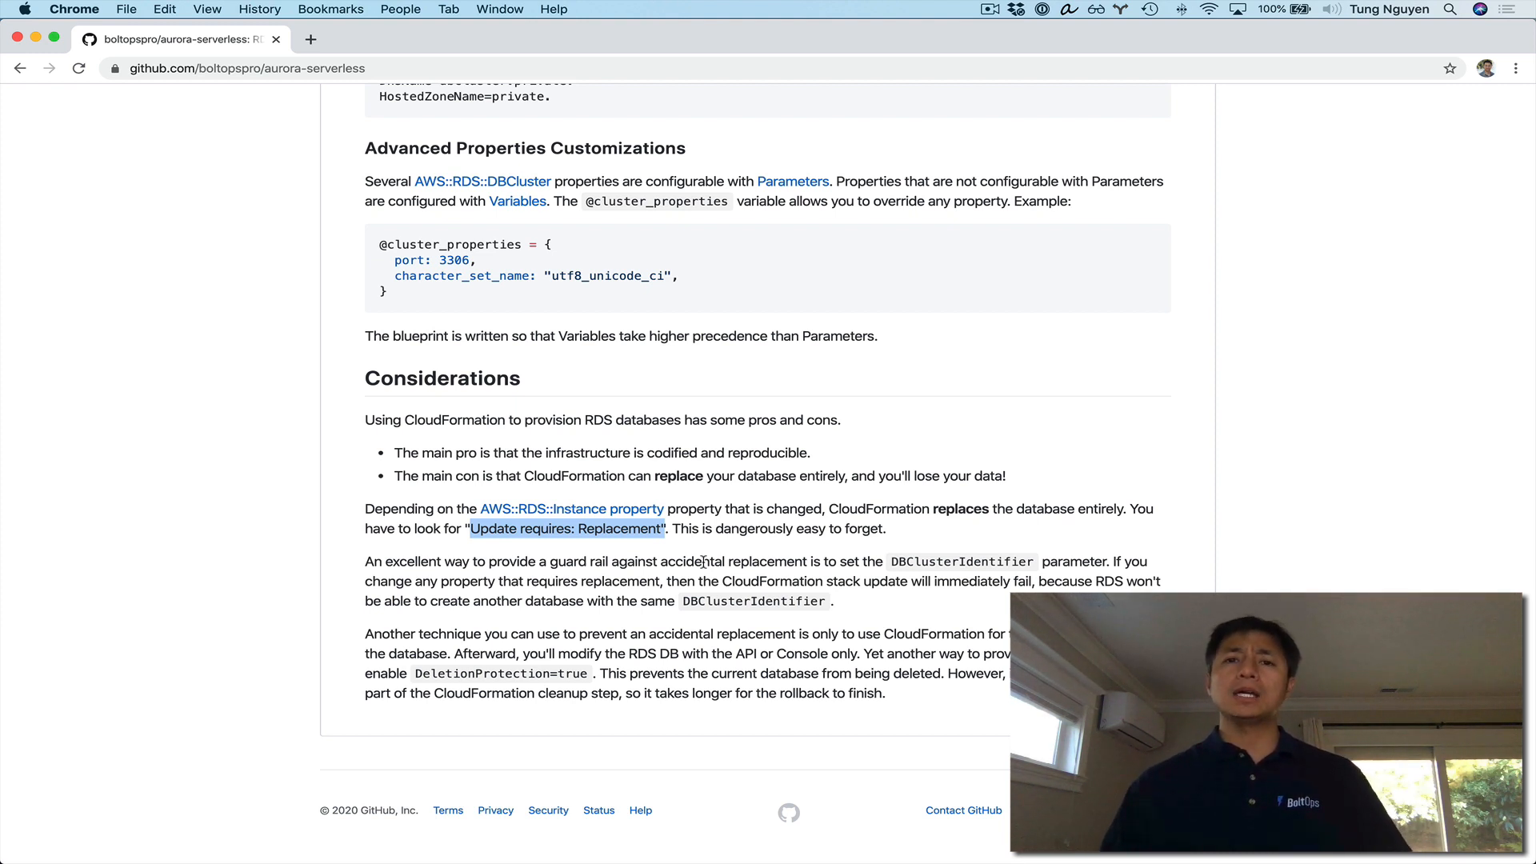
mouse_move(905, 576)
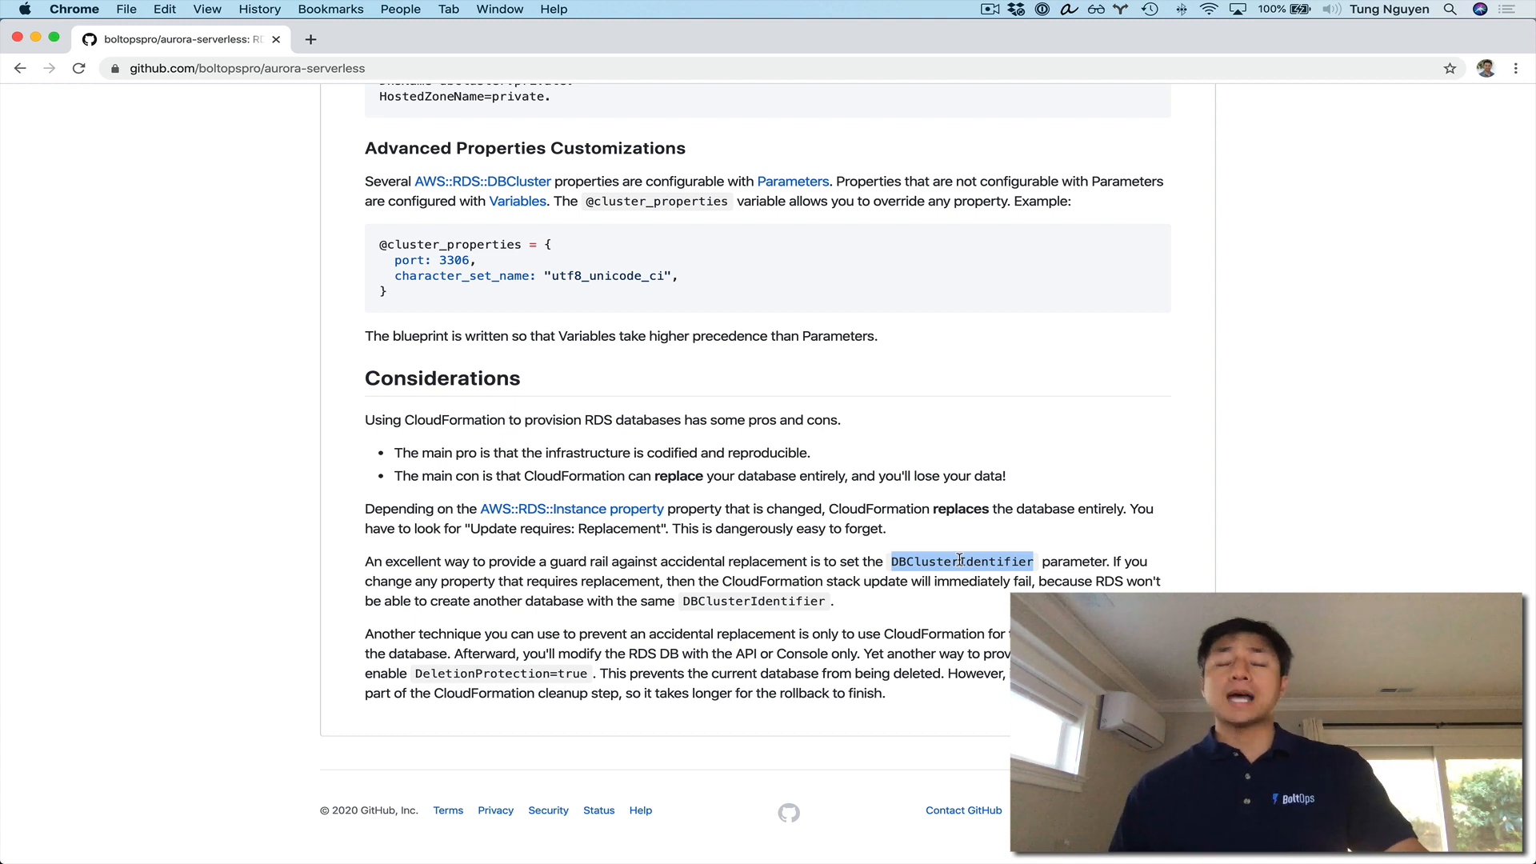
mouse_move(960, 550)
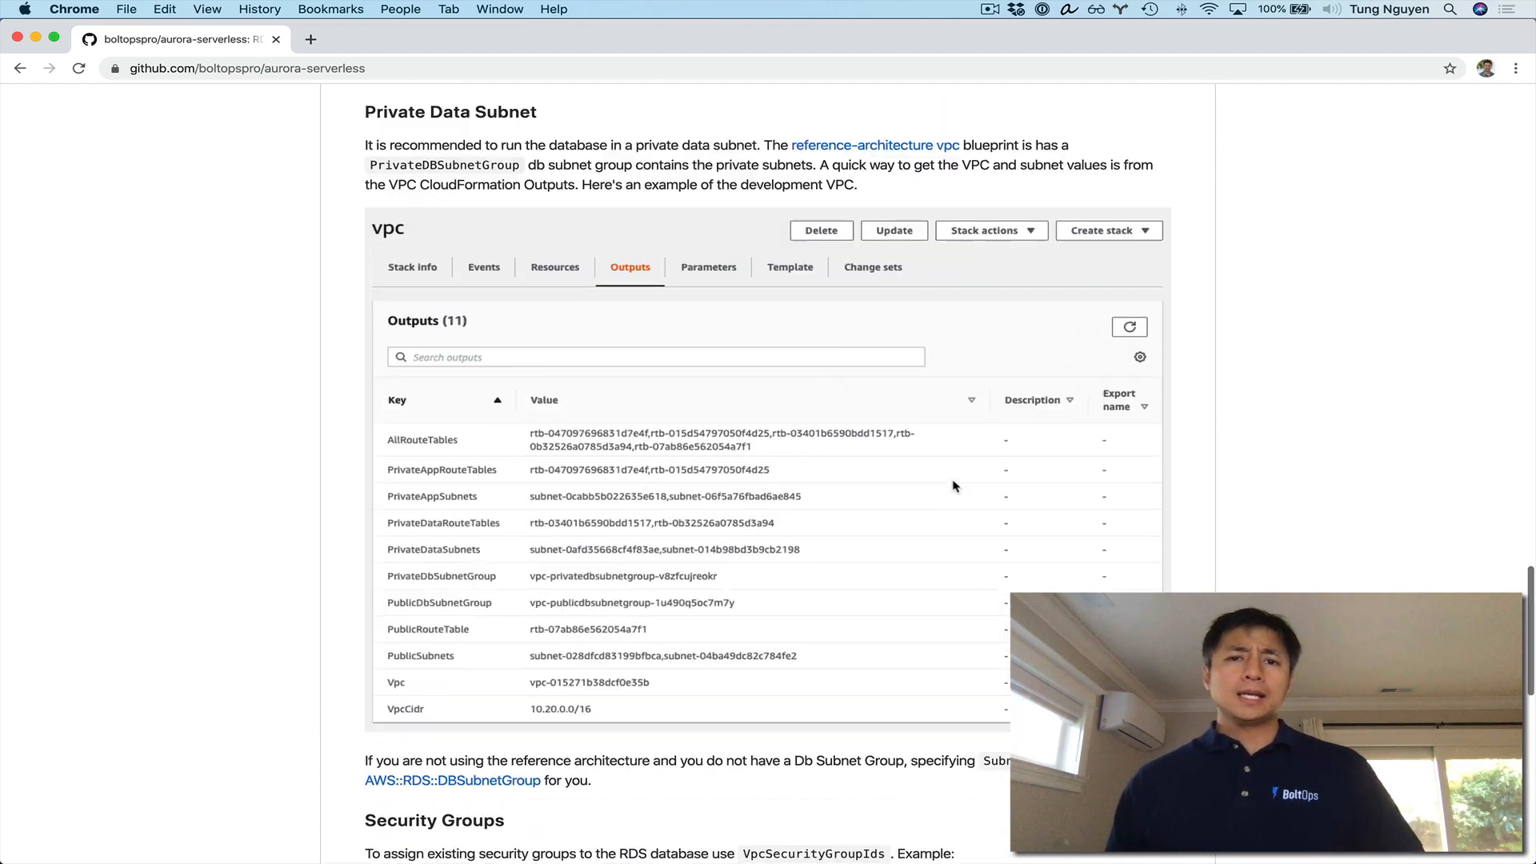
scroll(down, 3)
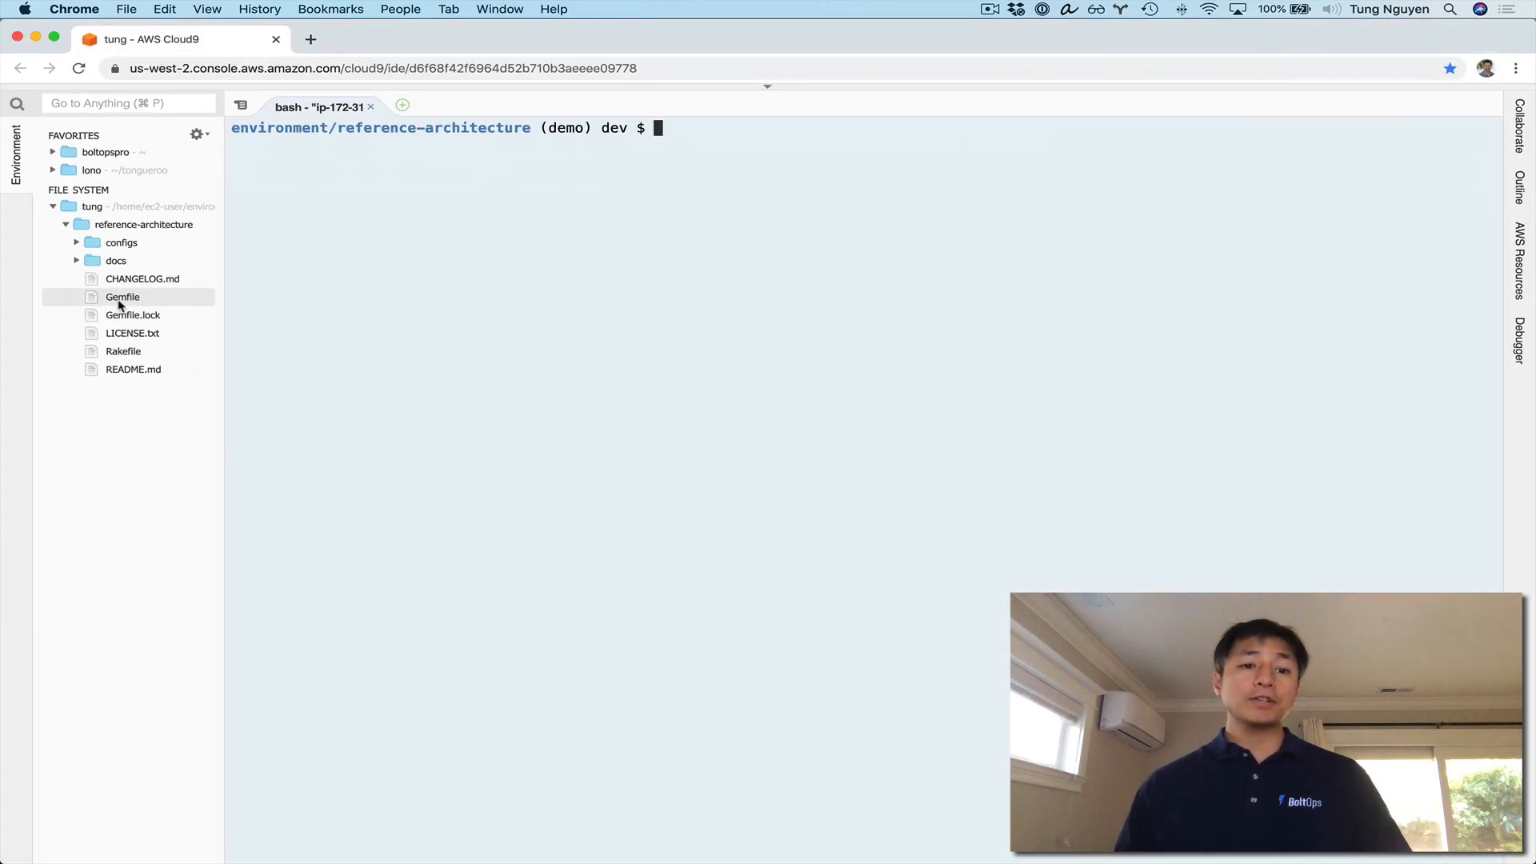
Edit the Gemfile so it lists blueprint "aurora-serverless".
double_click(122, 298)
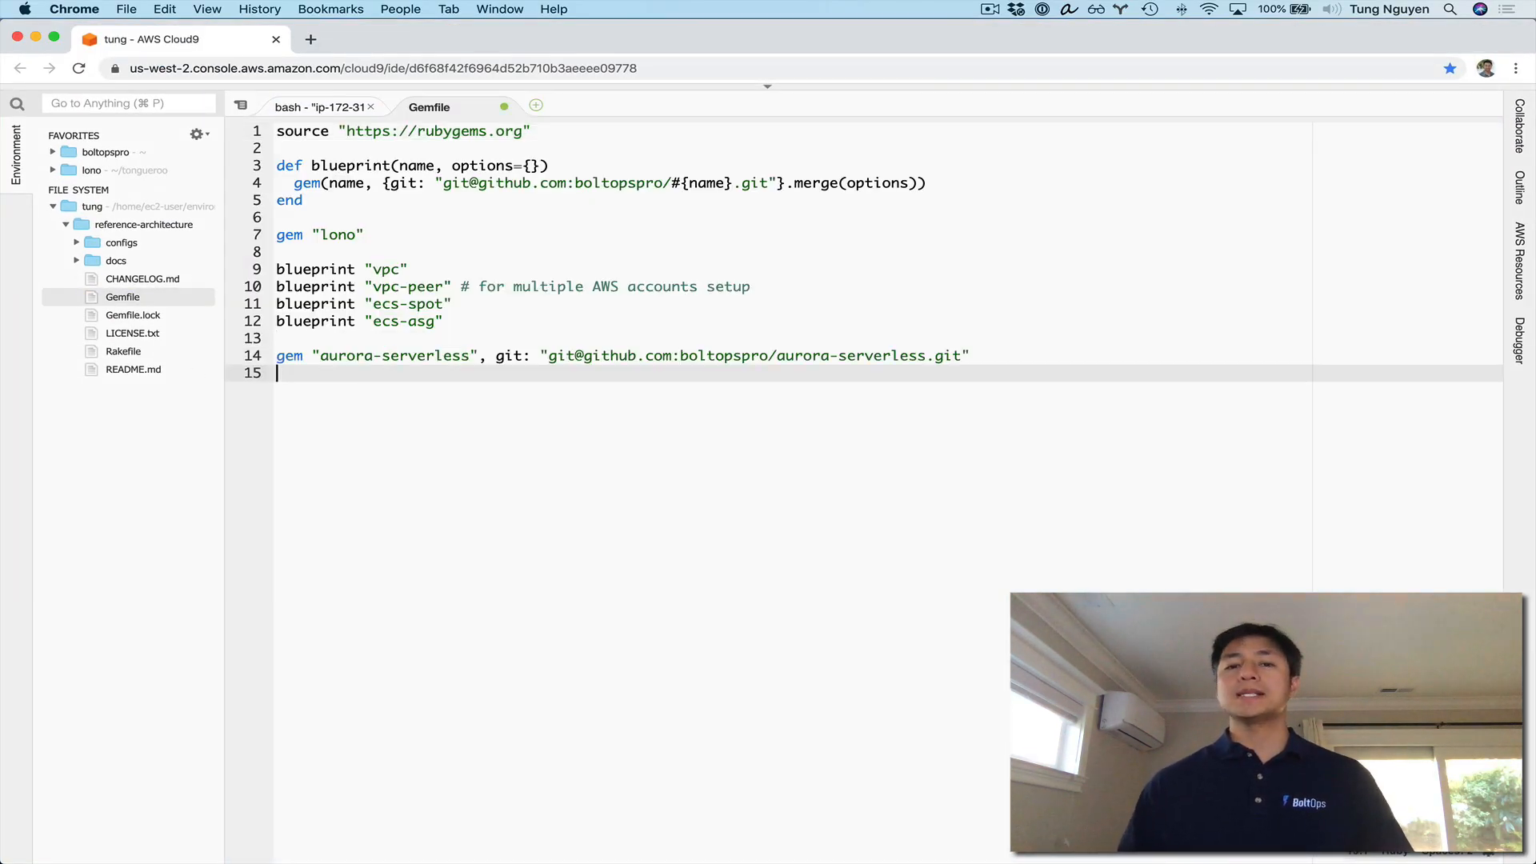
double_click(315, 304)
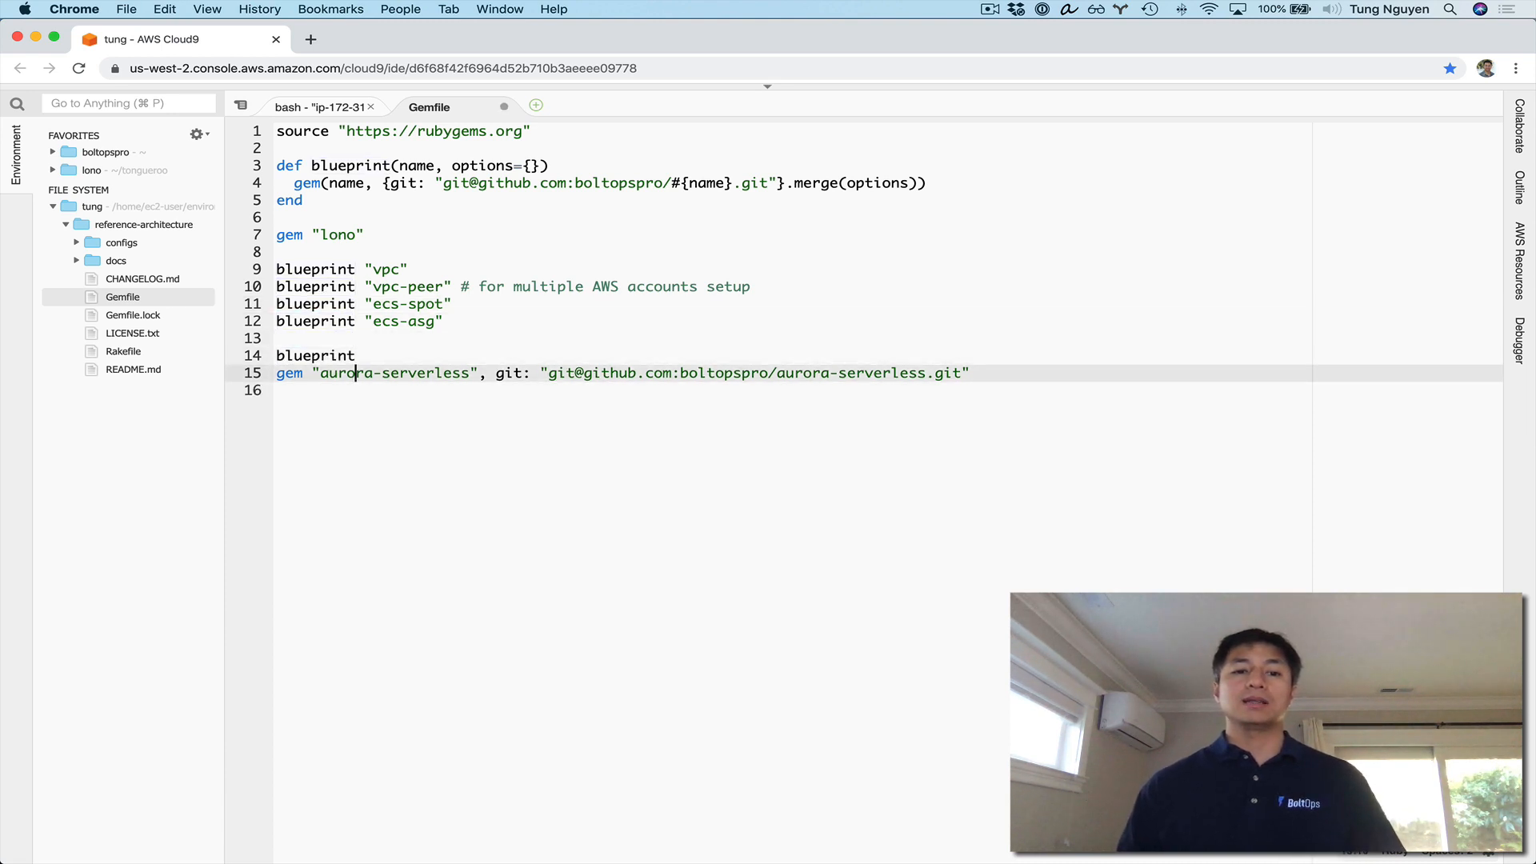
click(357, 355)
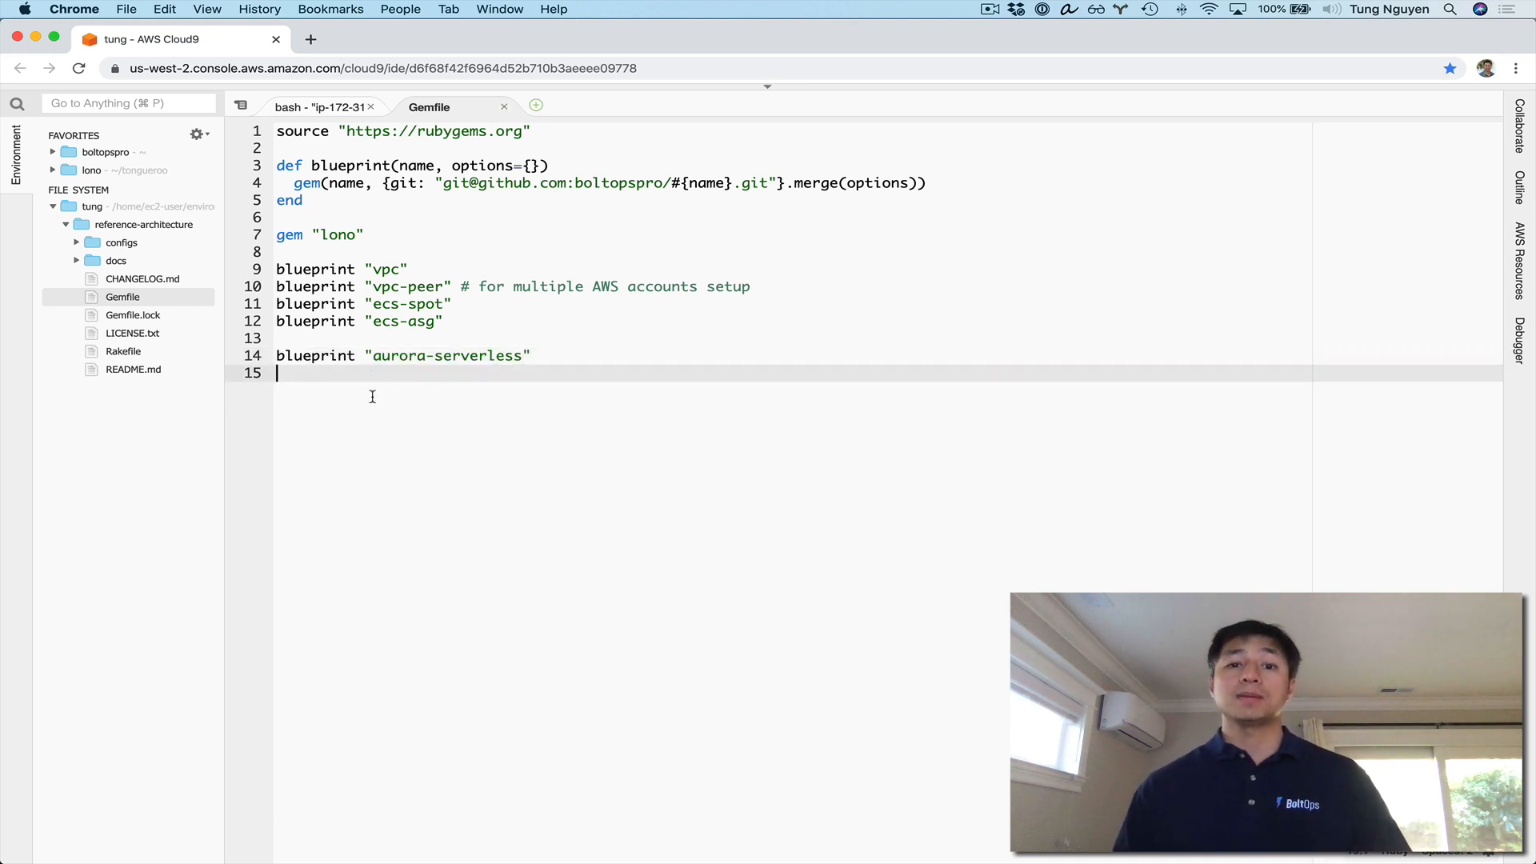
Run bundle in the bash terminal to install the aurora-serverless blueprint gems.
click(314, 106)
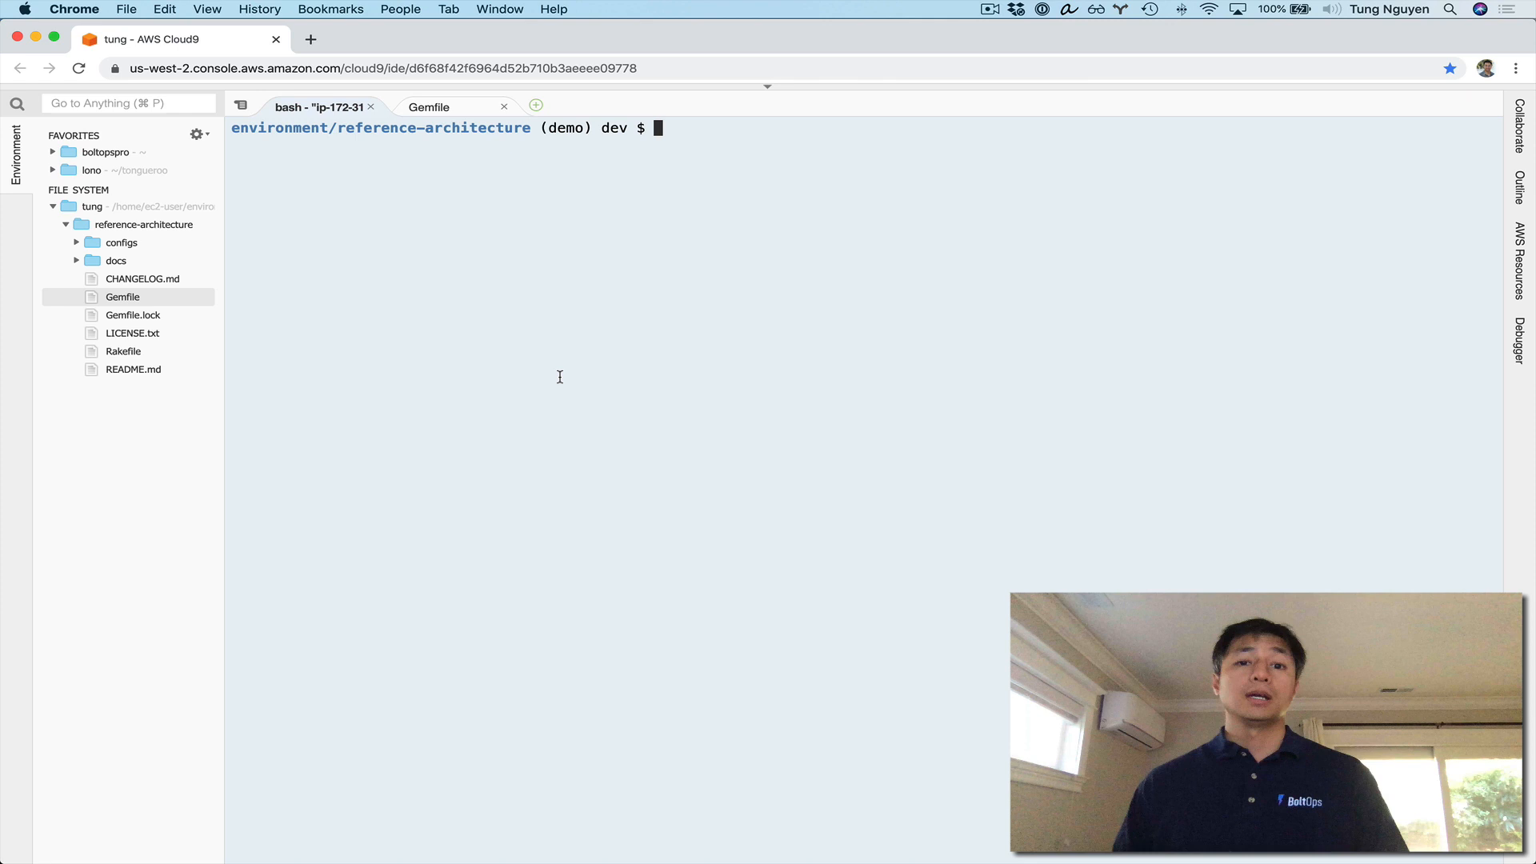
text(bundle)
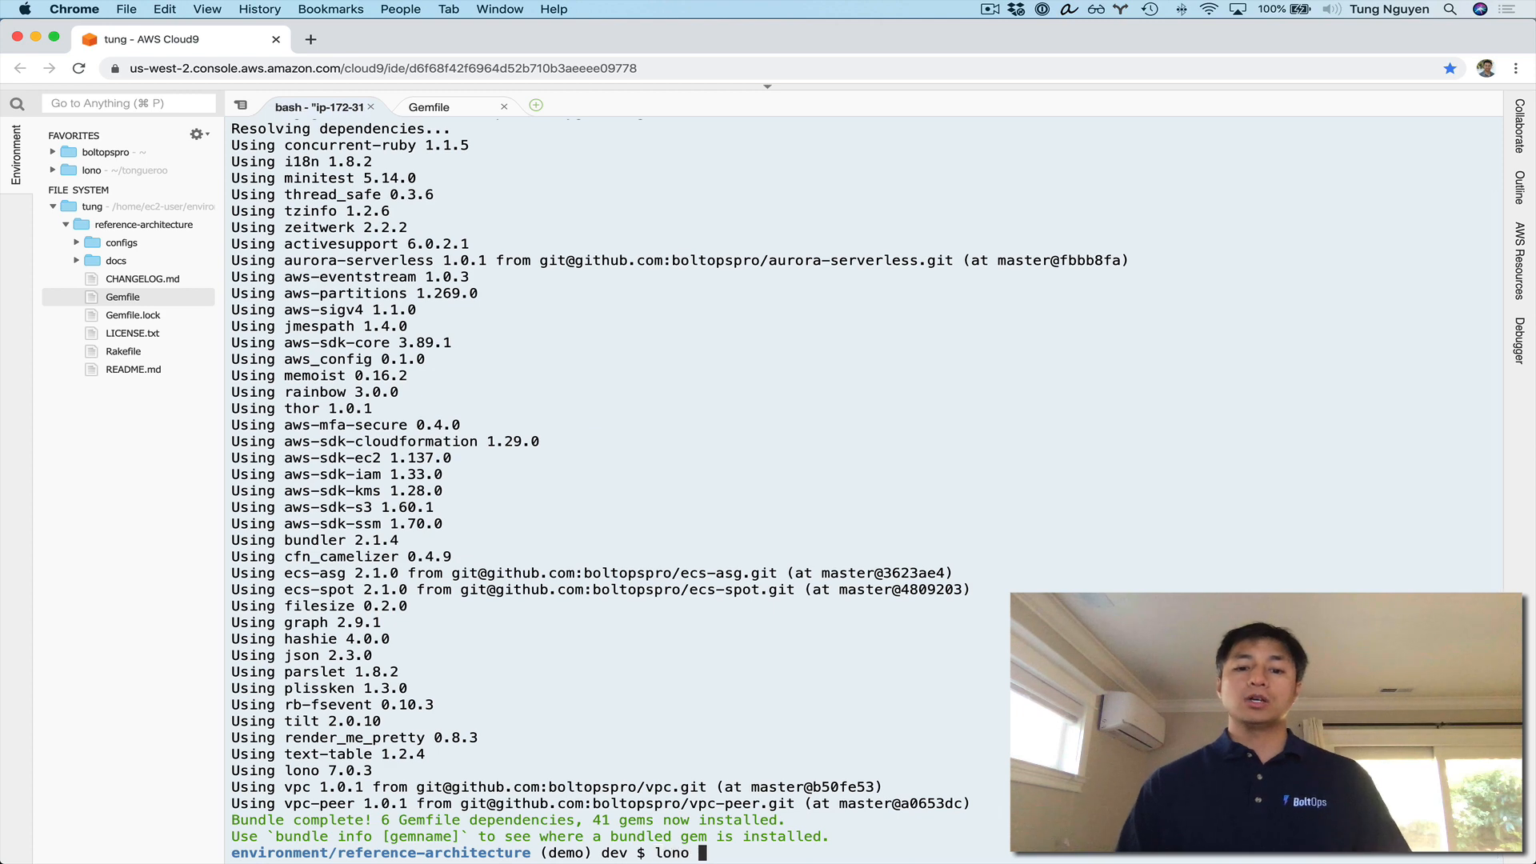
text(blueprints)
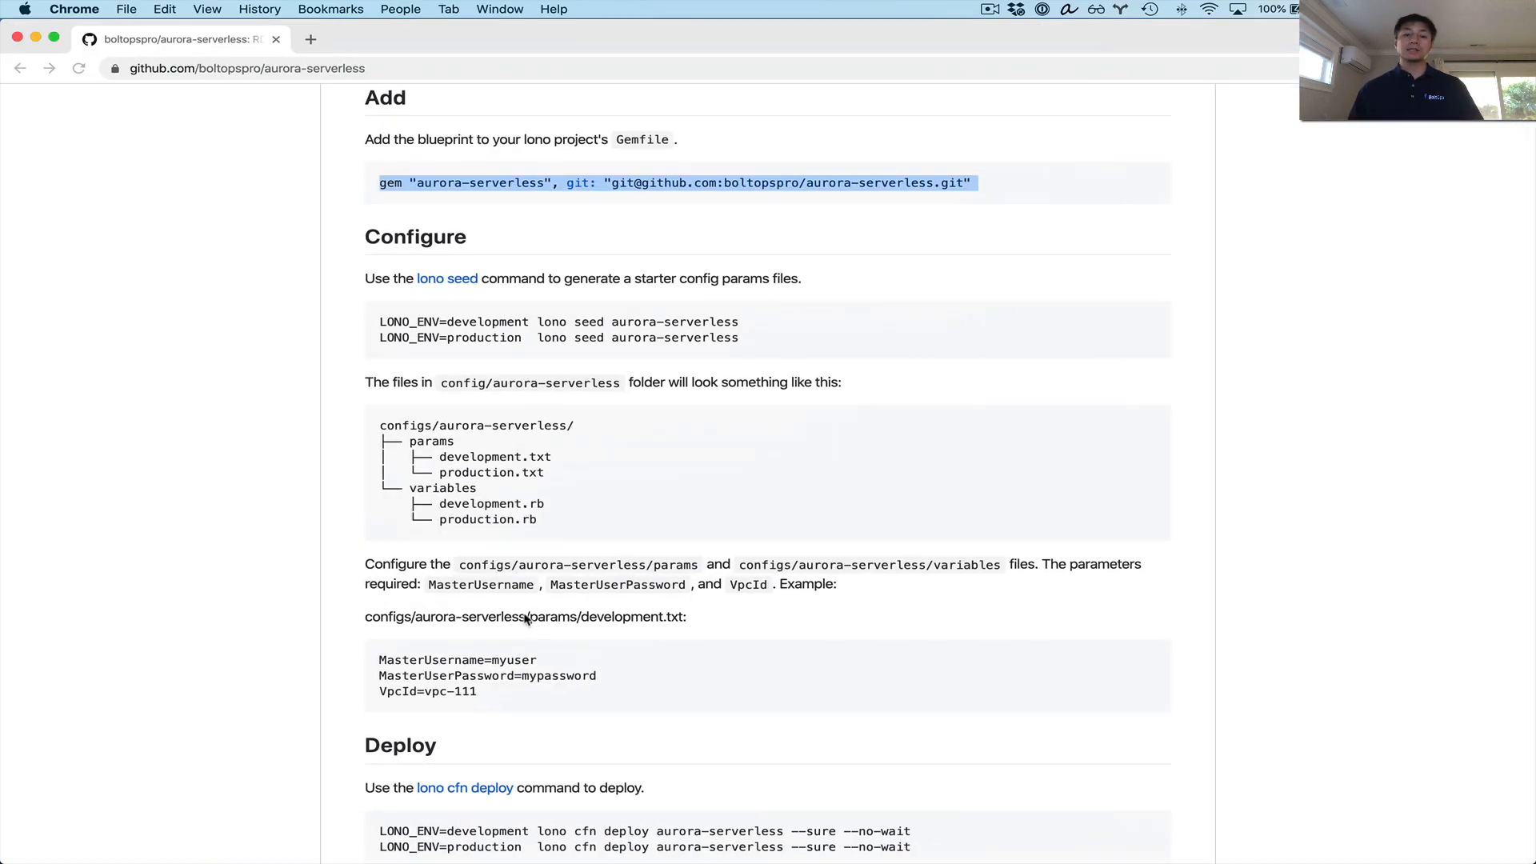
mouse_move(425, 350)
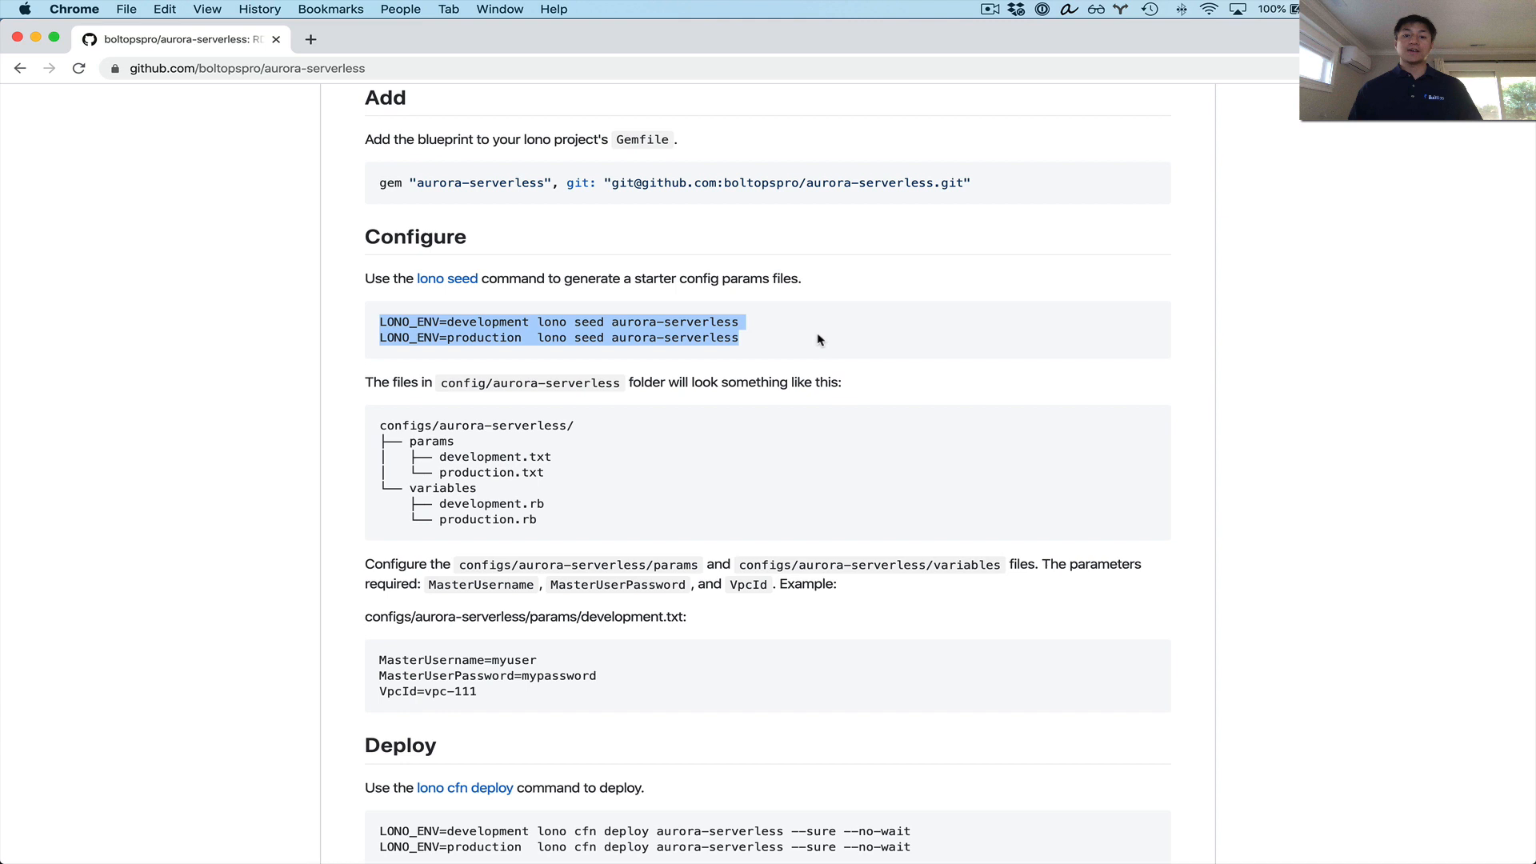
mouse_move(646, 412)
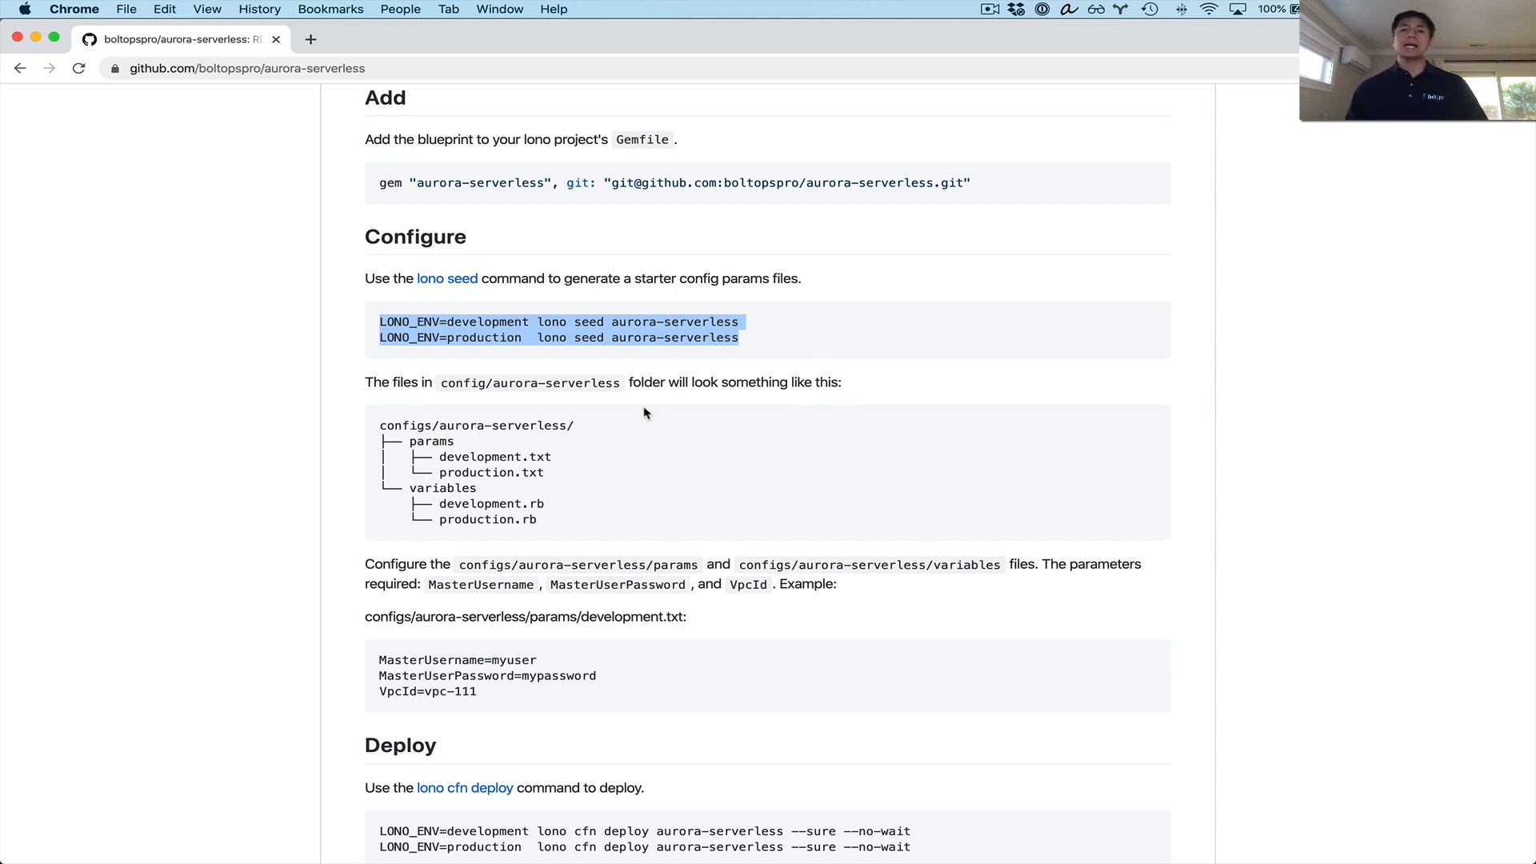
Bring the README's lono seed aurora-serverless commands for development and production into view.
scroll(down, 3)
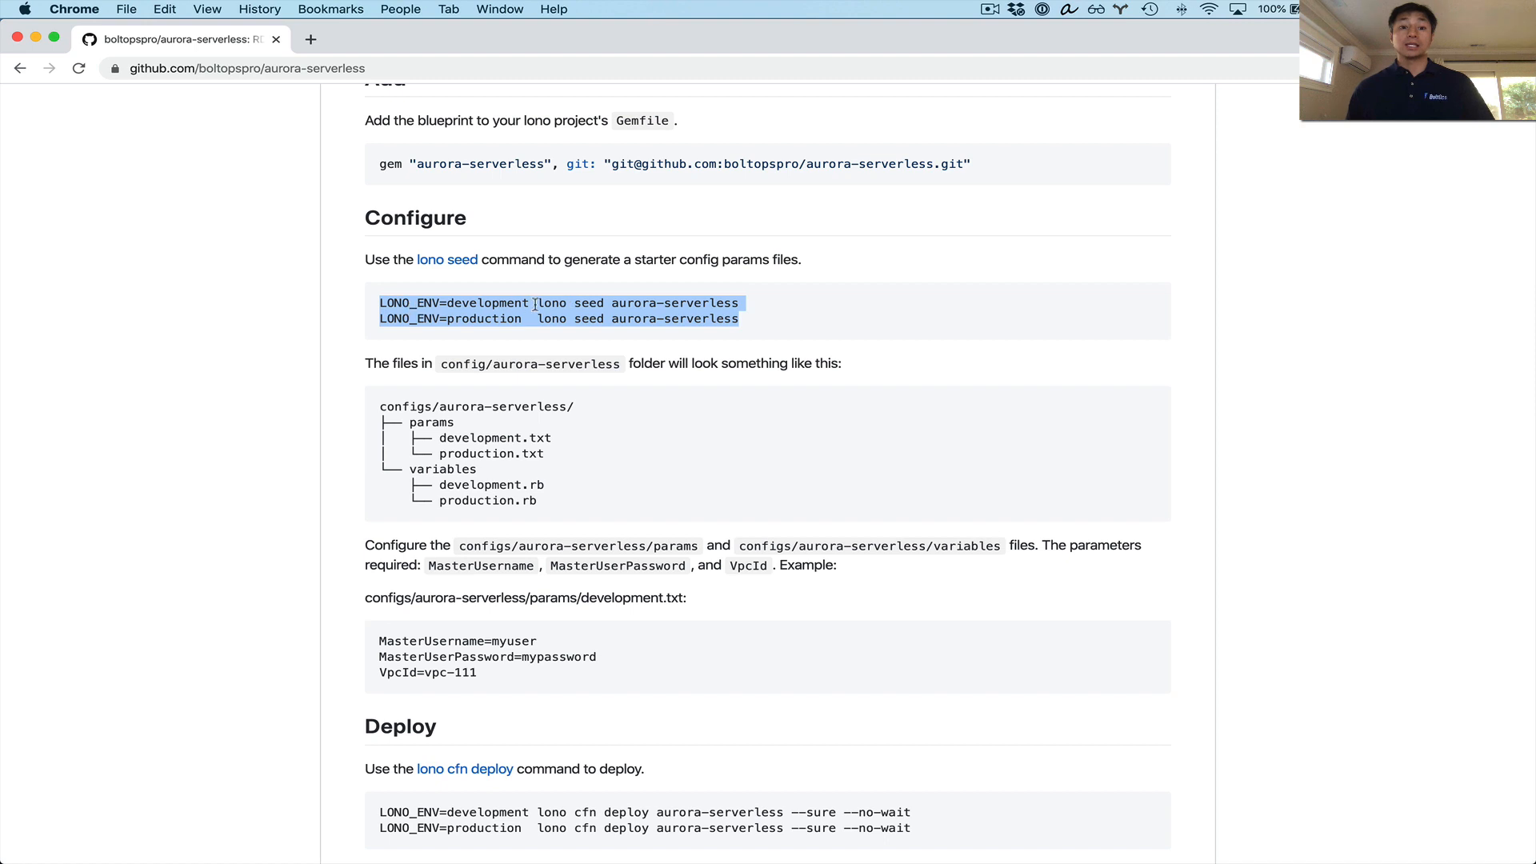
mouse_move(627, 304)
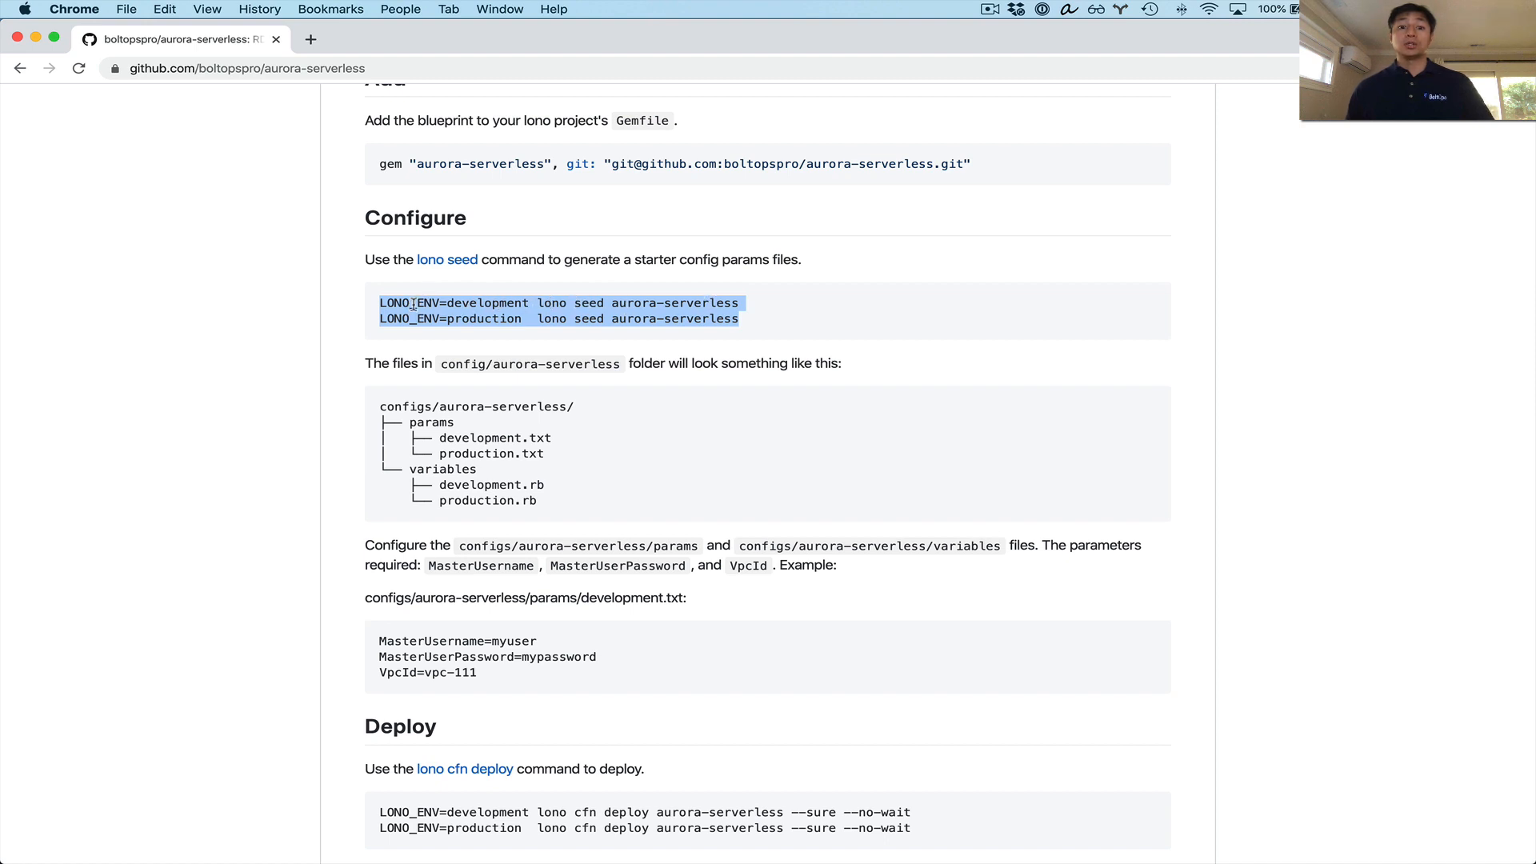
mouse_move(544, 357)
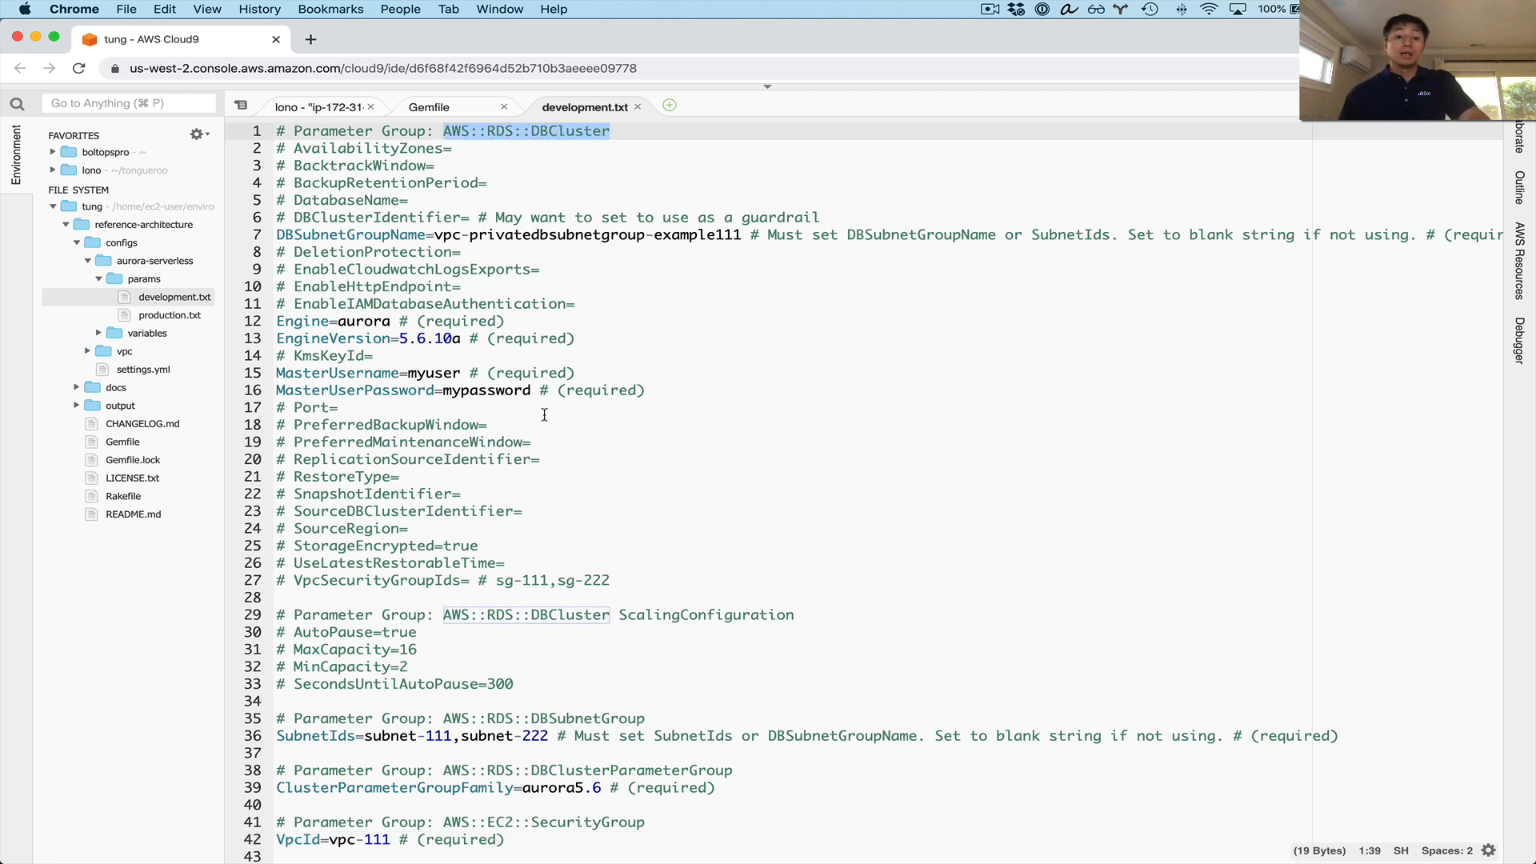
mouse_move(512, 373)
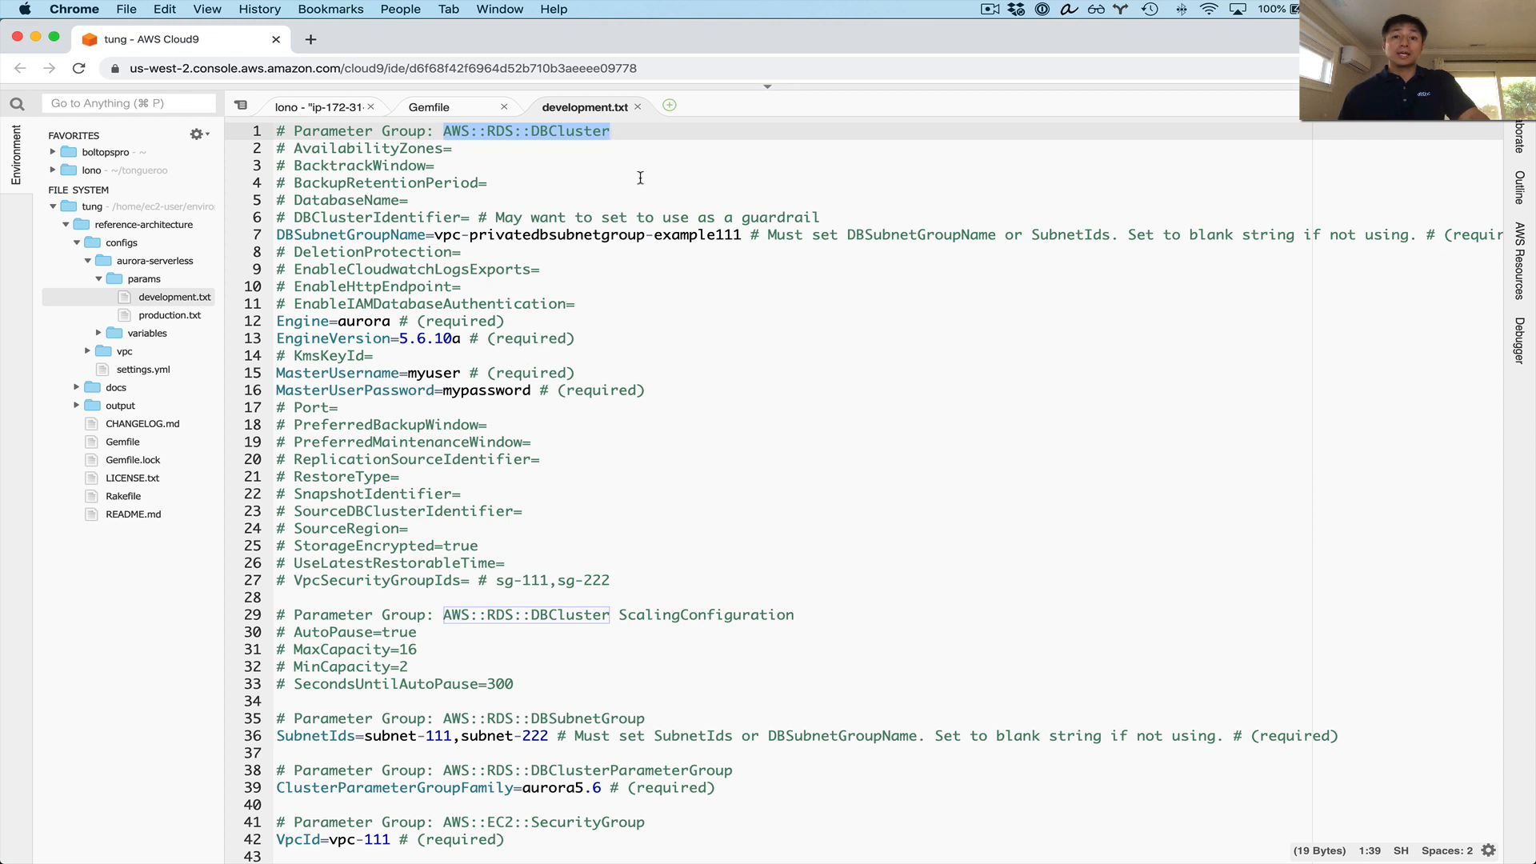
mouse_move(515, 154)
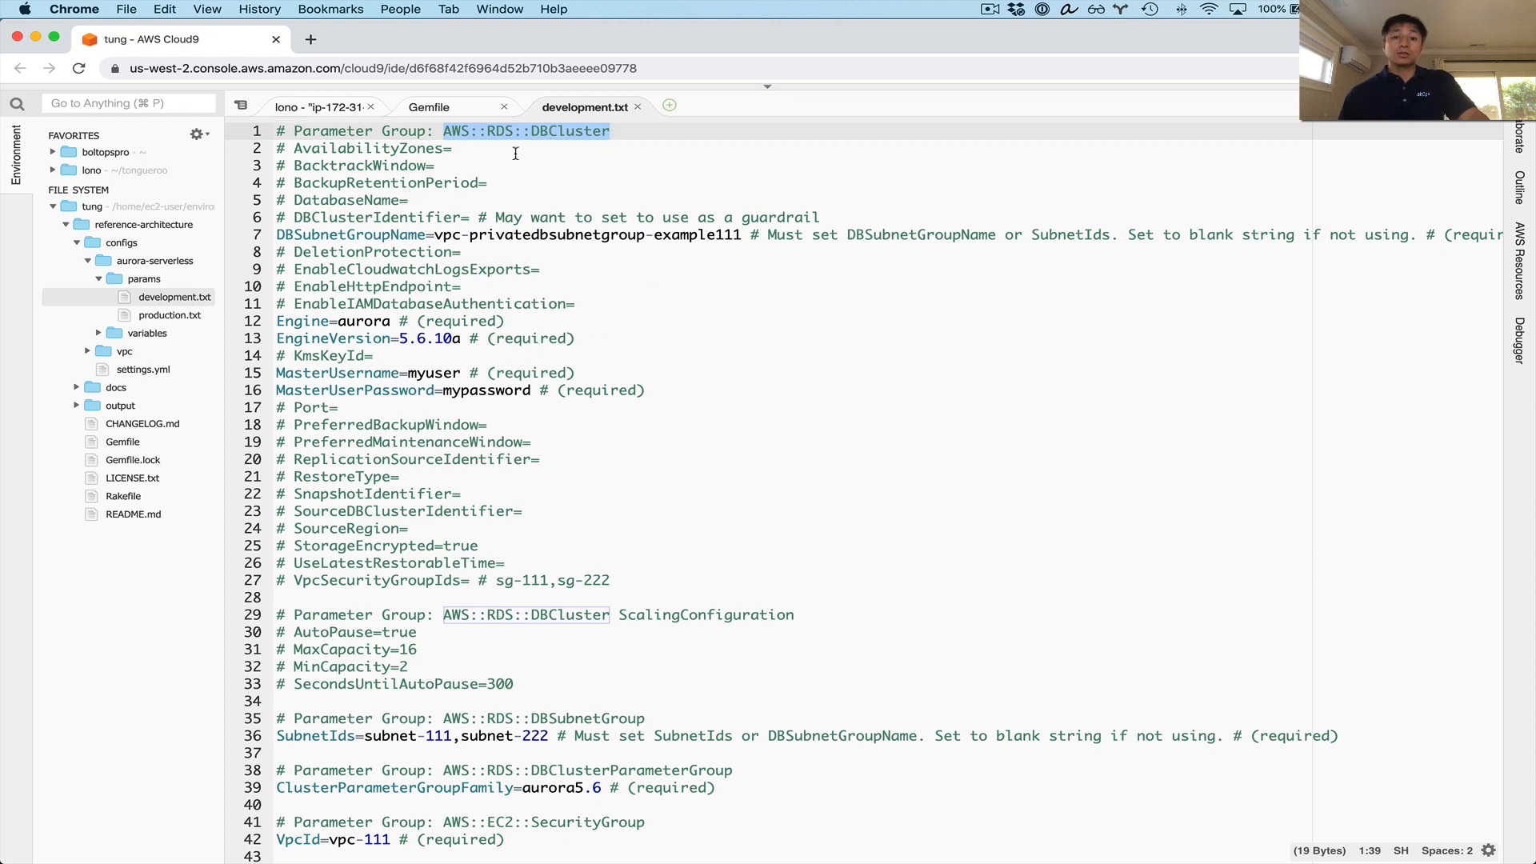
Review development.txt down to its ScalingConfiguration, SubnetIds, VpcId and Route53 settings.
click(365, 650)
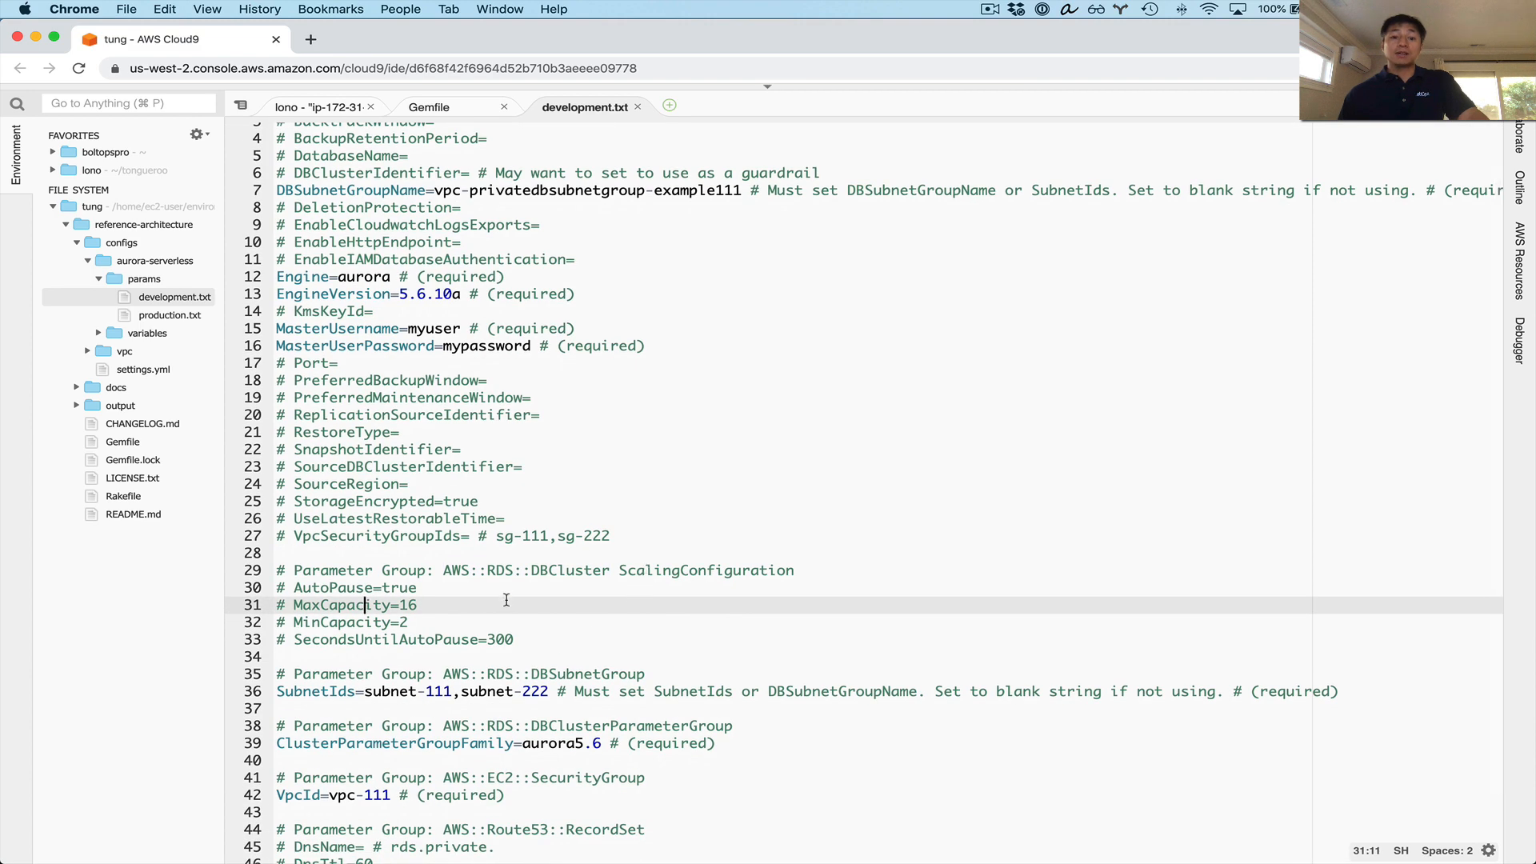
scroll(down, 3)
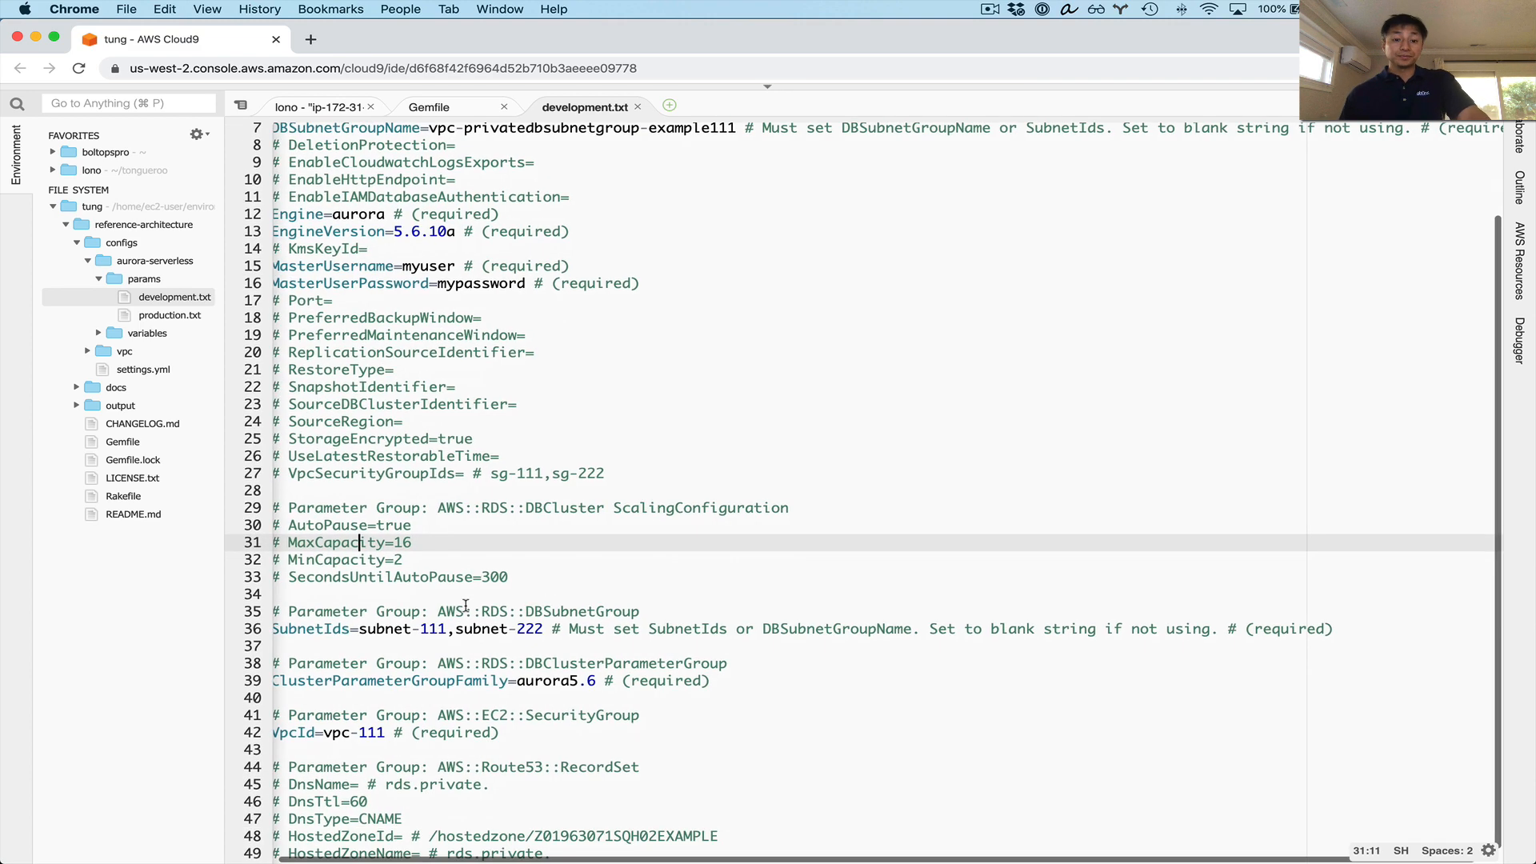
scroll(down, 3)
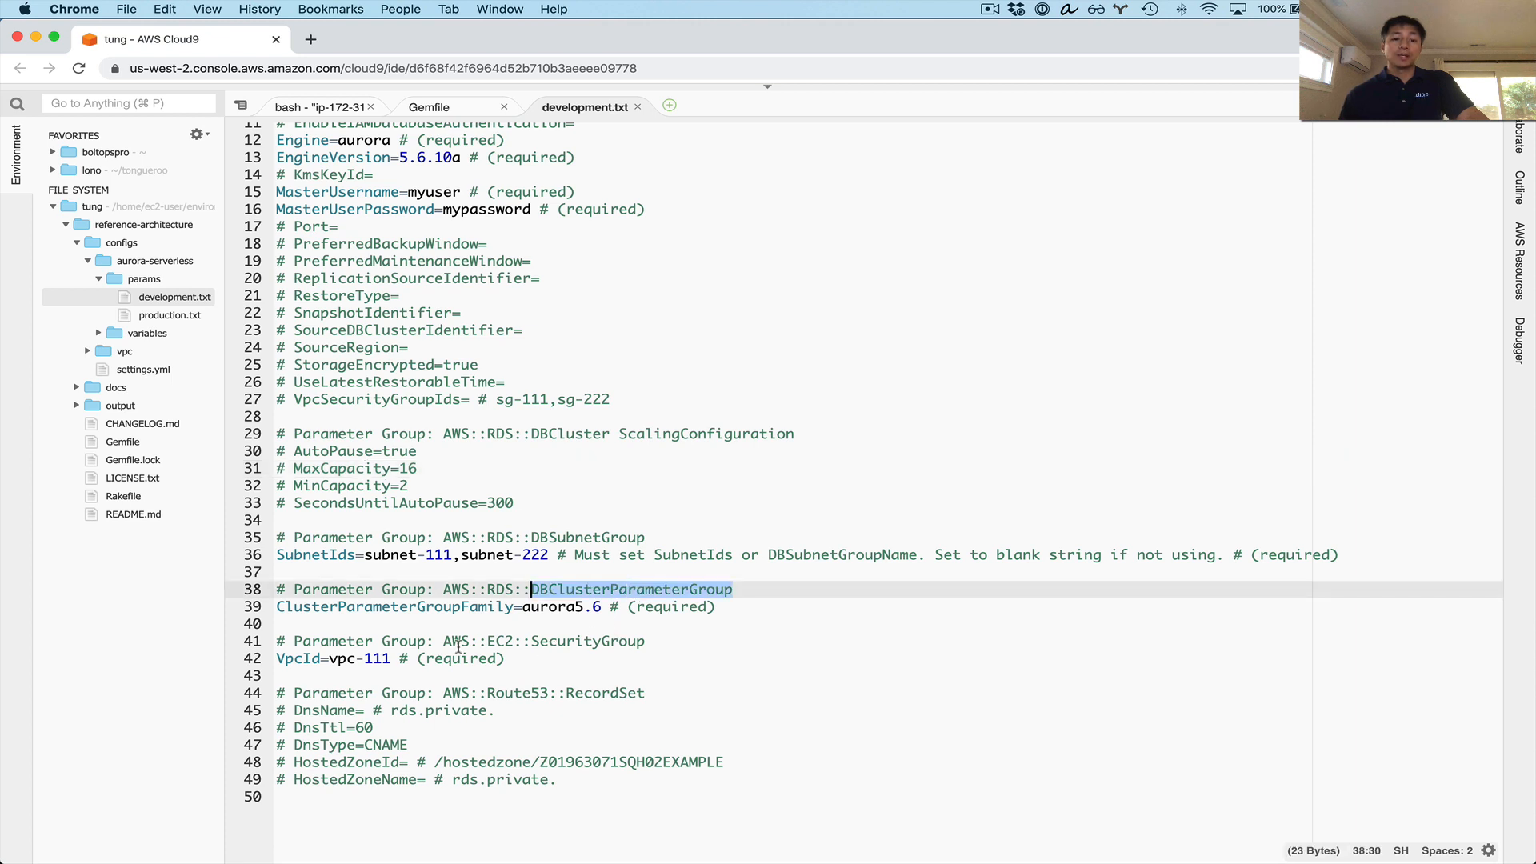
mouse_move(533, 640)
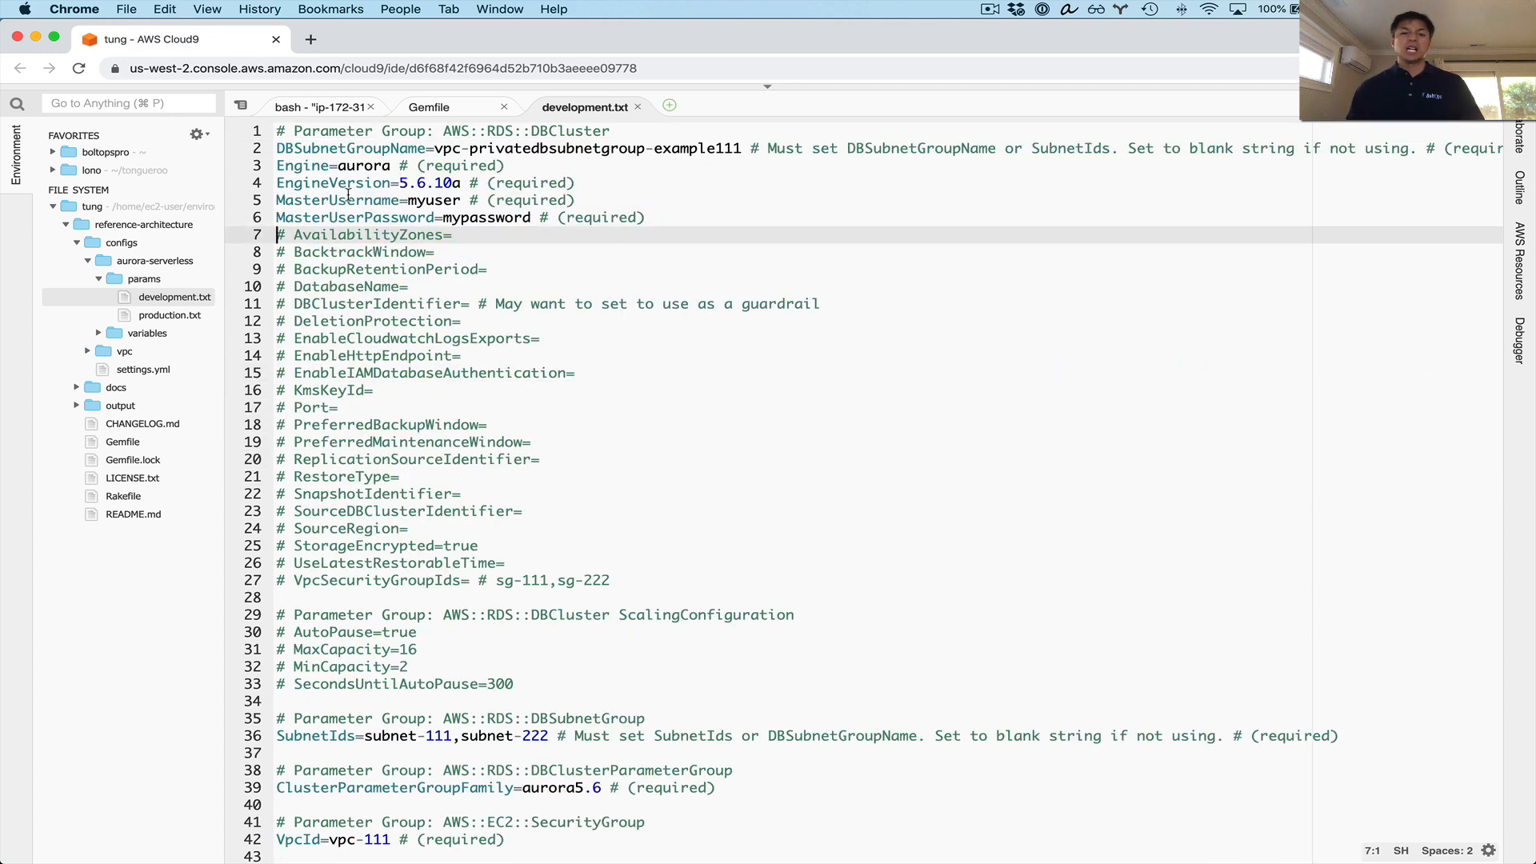
Replace the placeholder subnet-111,subnet-222 SubnetIds value with an empty string "".
double_click(350, 148)
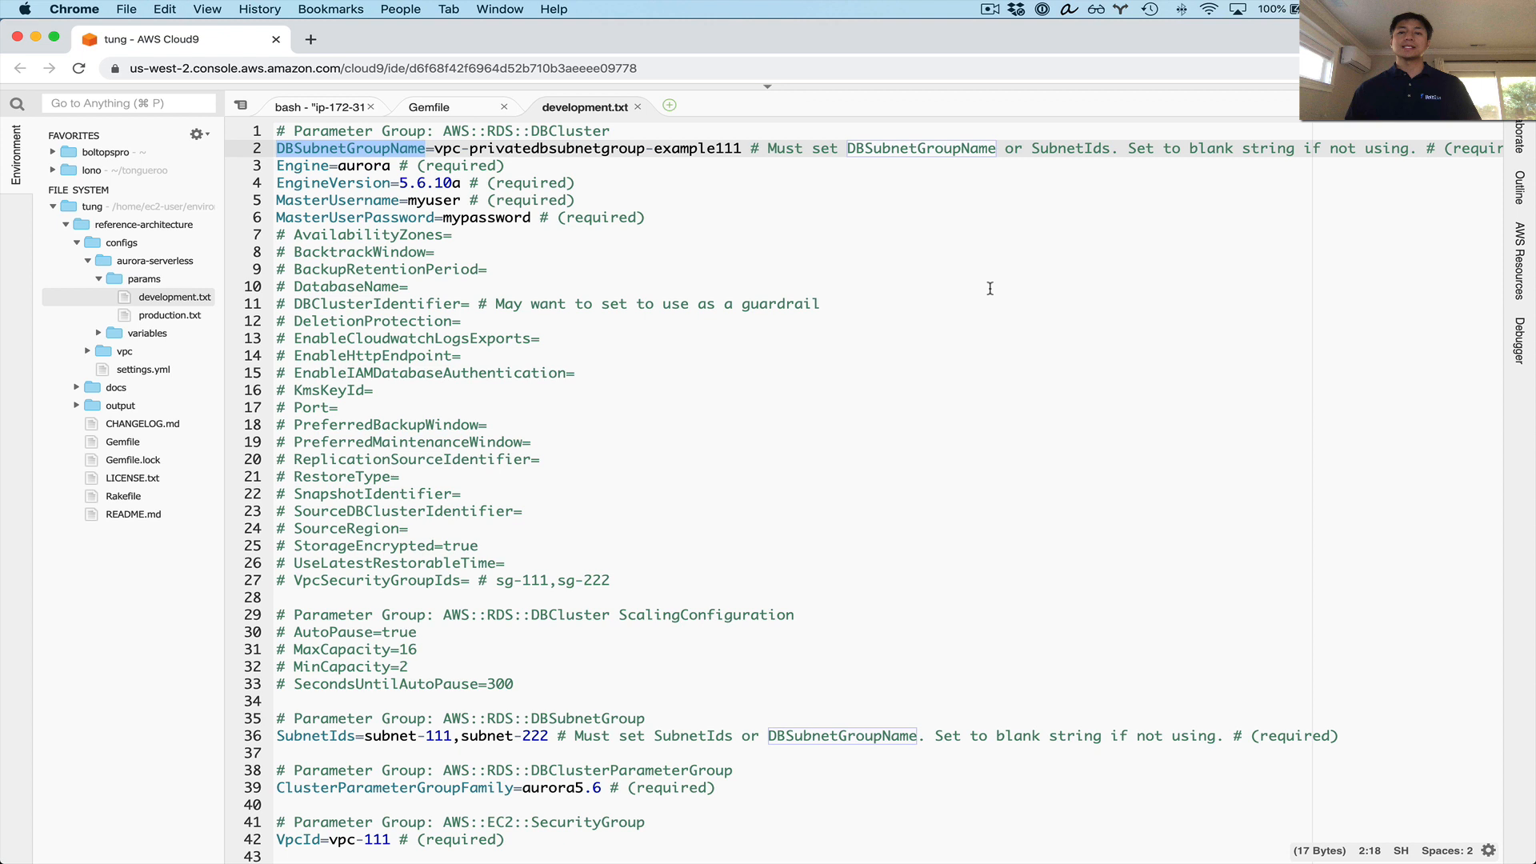
mouse_move(917, 208)
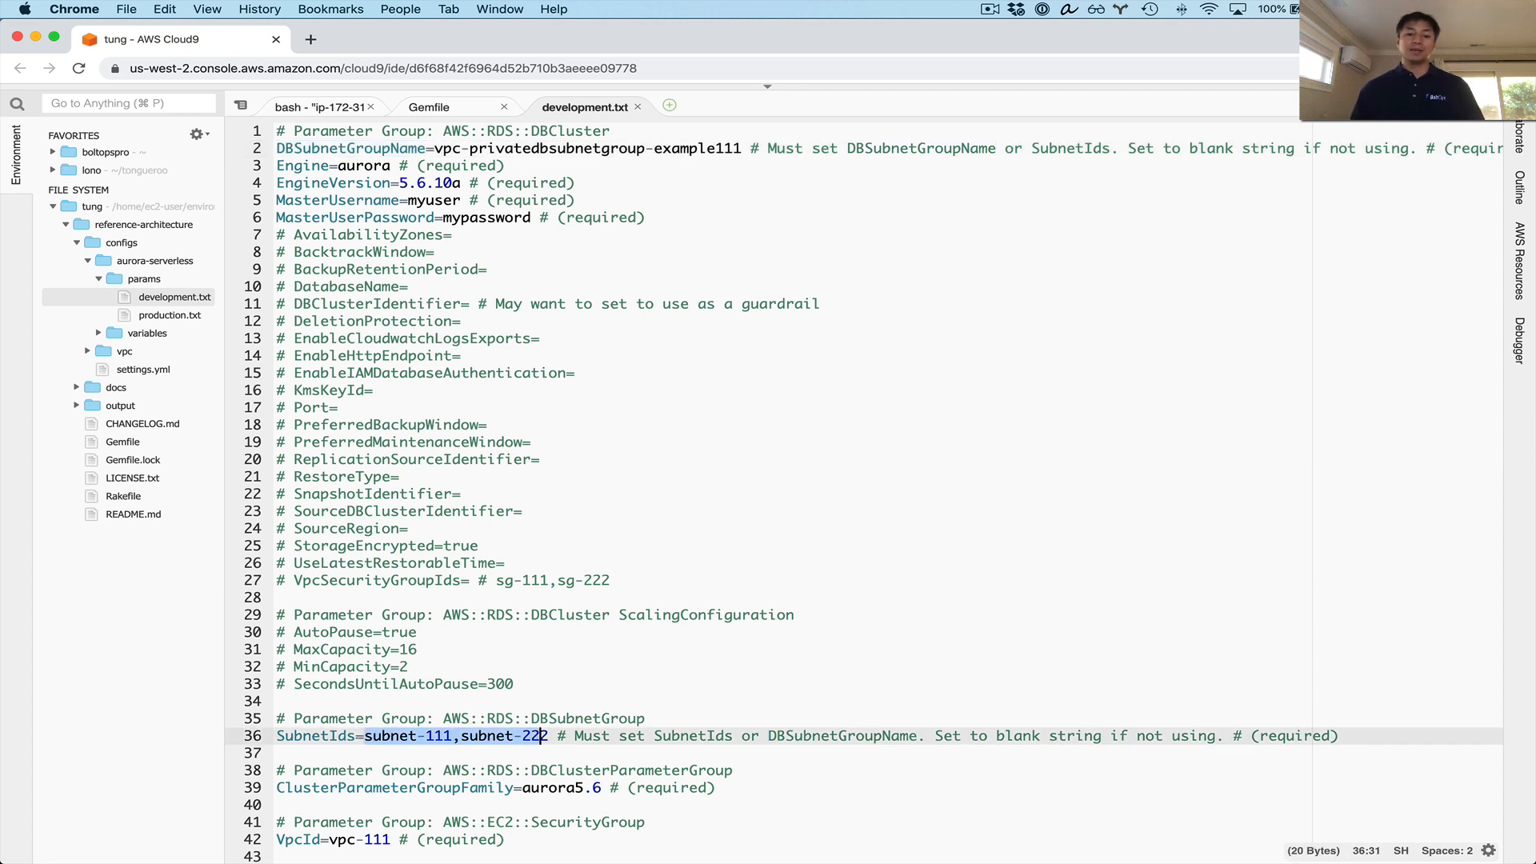
text("")
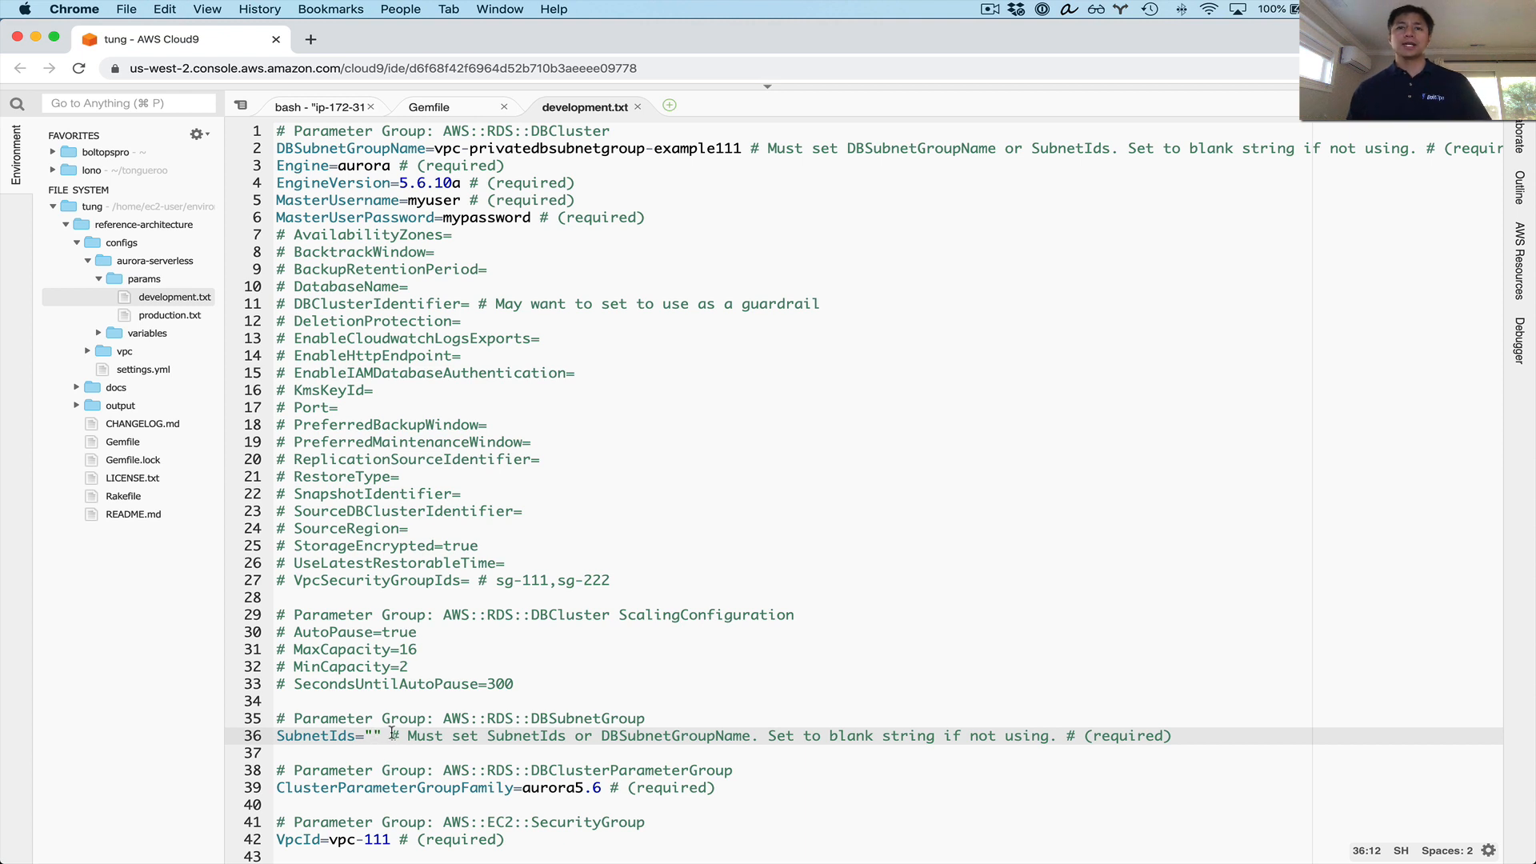
mouse_move(367, 838)
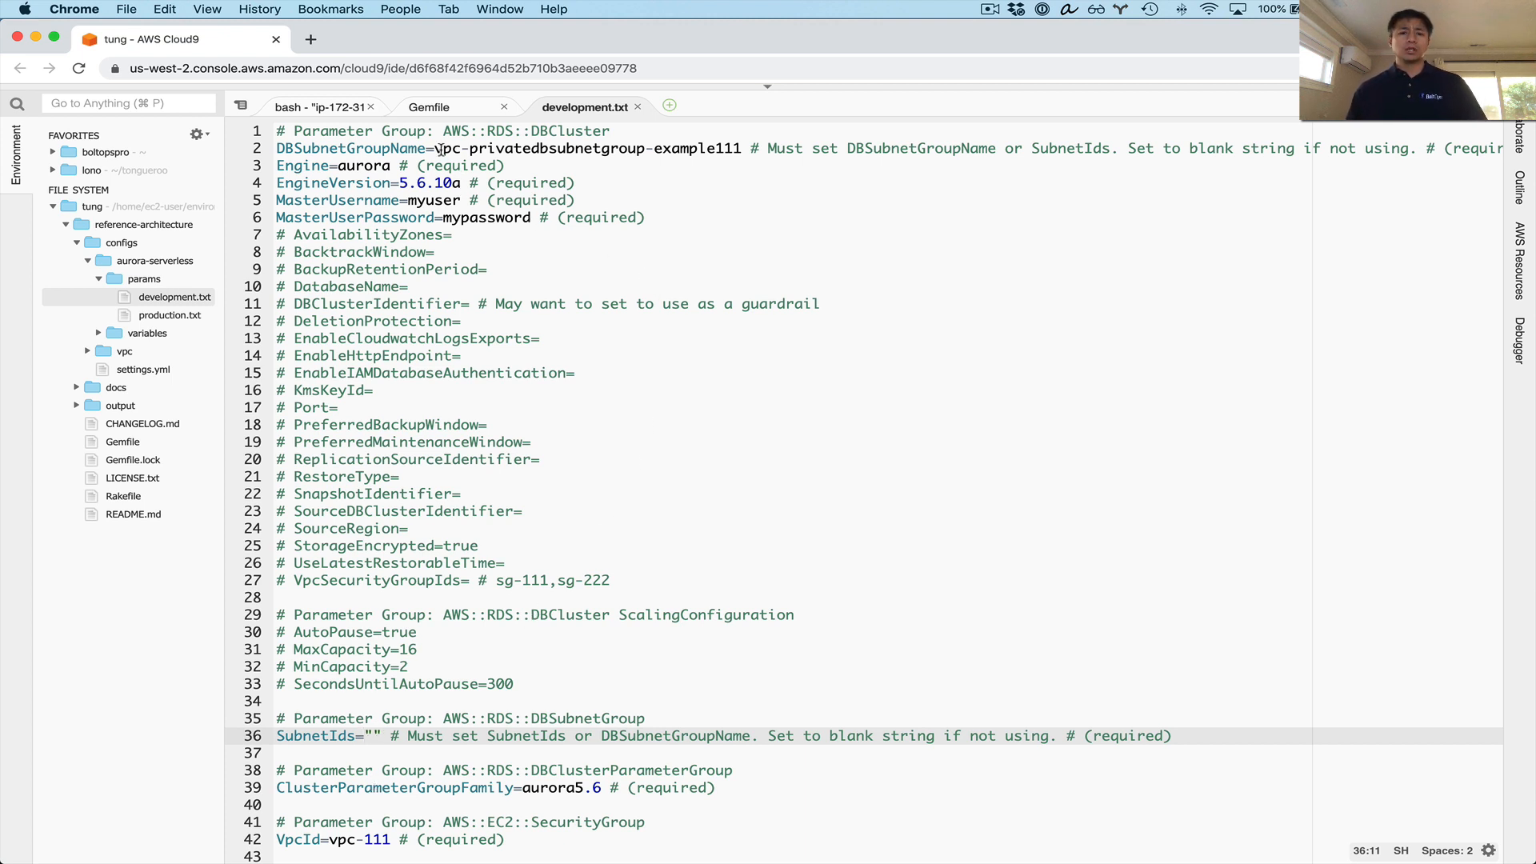
Select the placeholder DB subnet group name, then view the vpc stack's Outputs in CloudFormation.
double_click(698, 147)
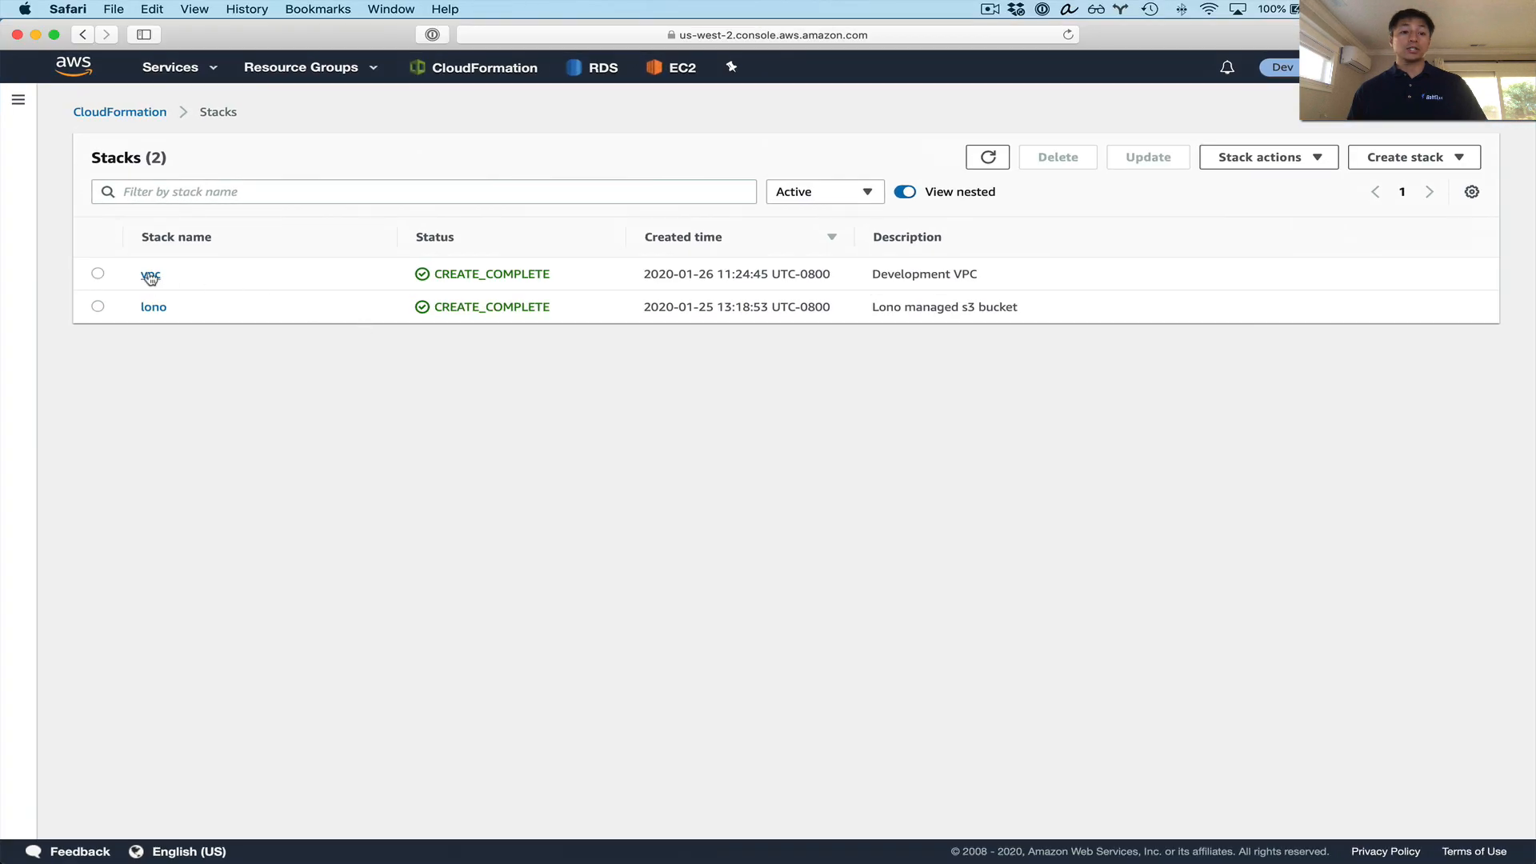
click(152, 276)
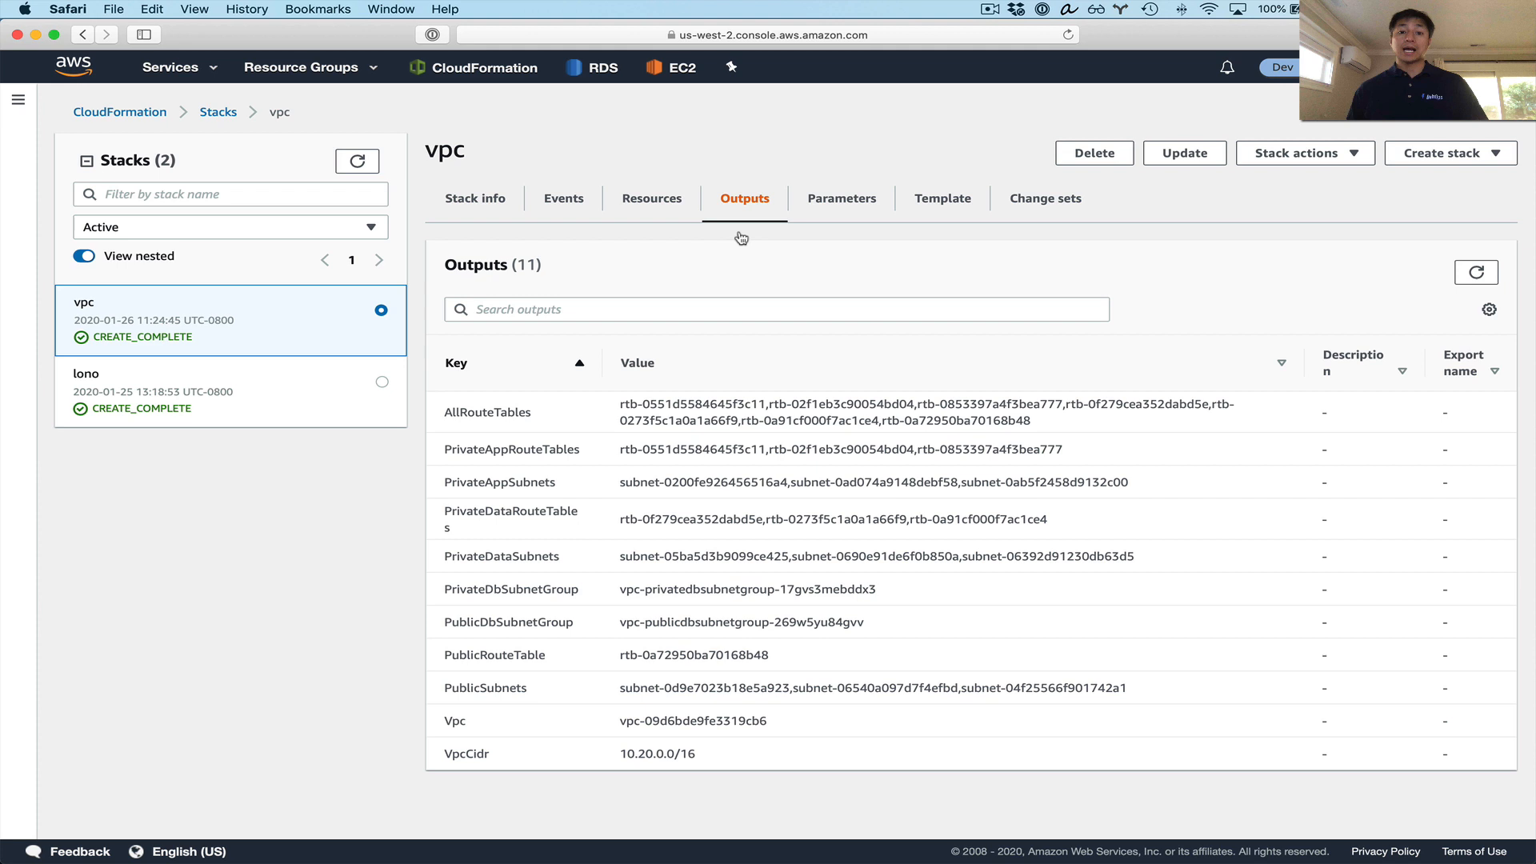
mouse_move(627, 595)
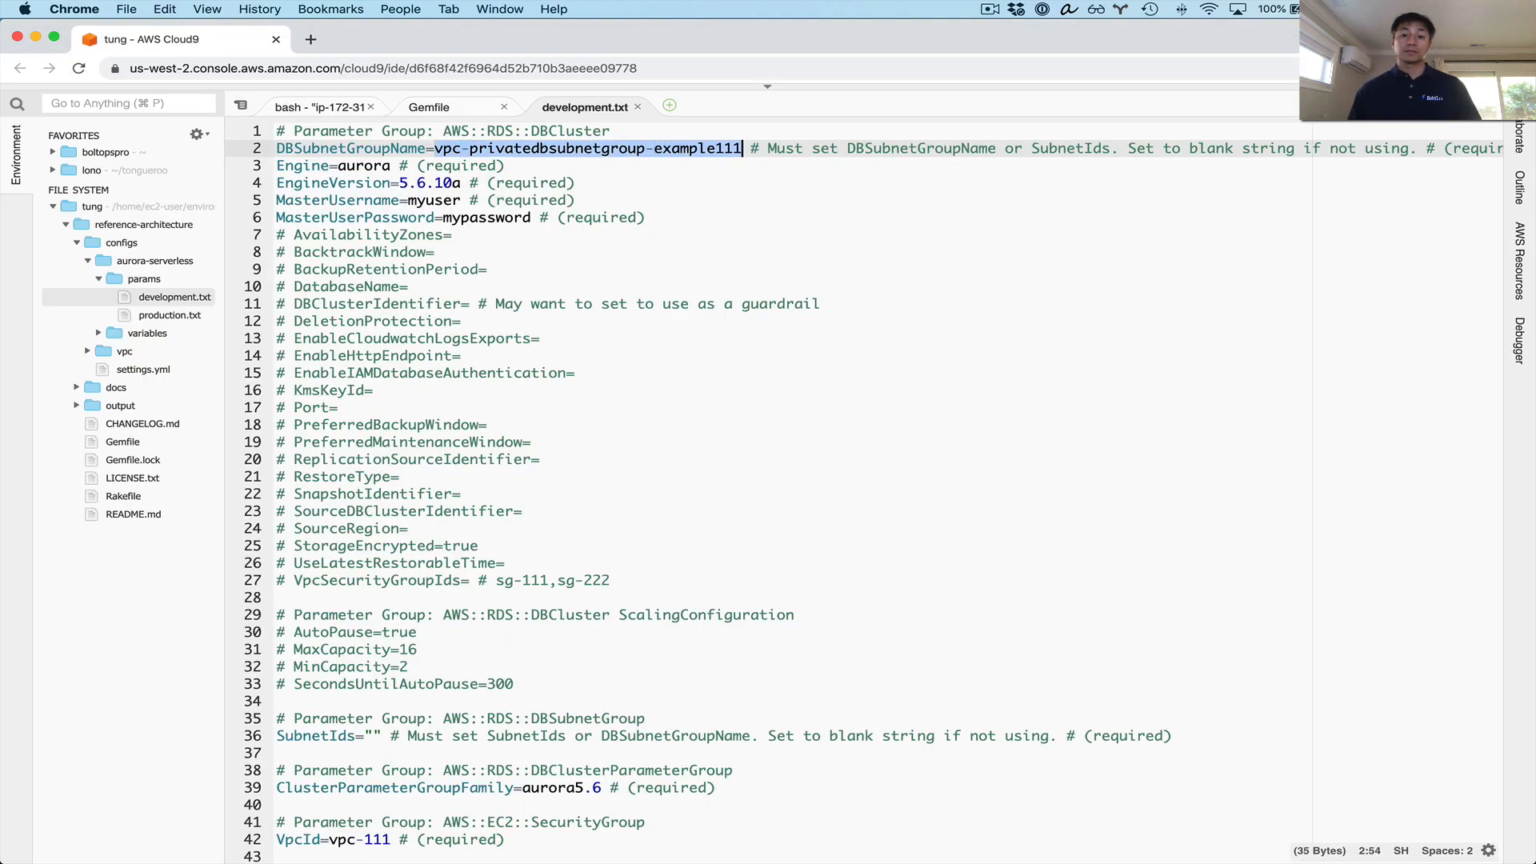
Fill DBSubnetGroupName with the subnet group ending 17gvs3mebddx3 and VpcId with vpc-09d6bde9fe3319cb6.
text(-17gvs3mebddx3)
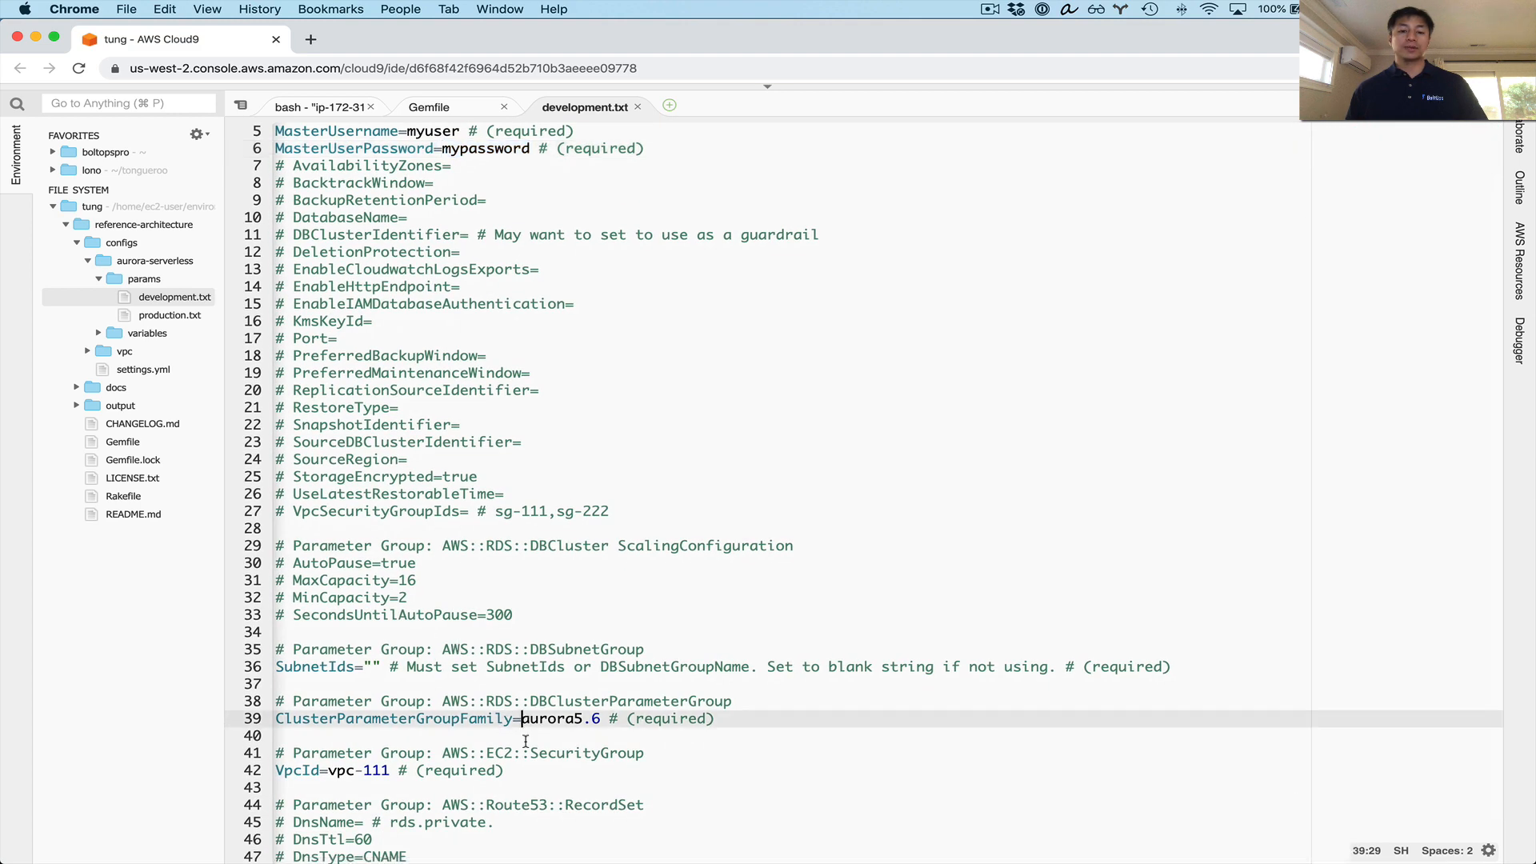
scroll(up, 3)
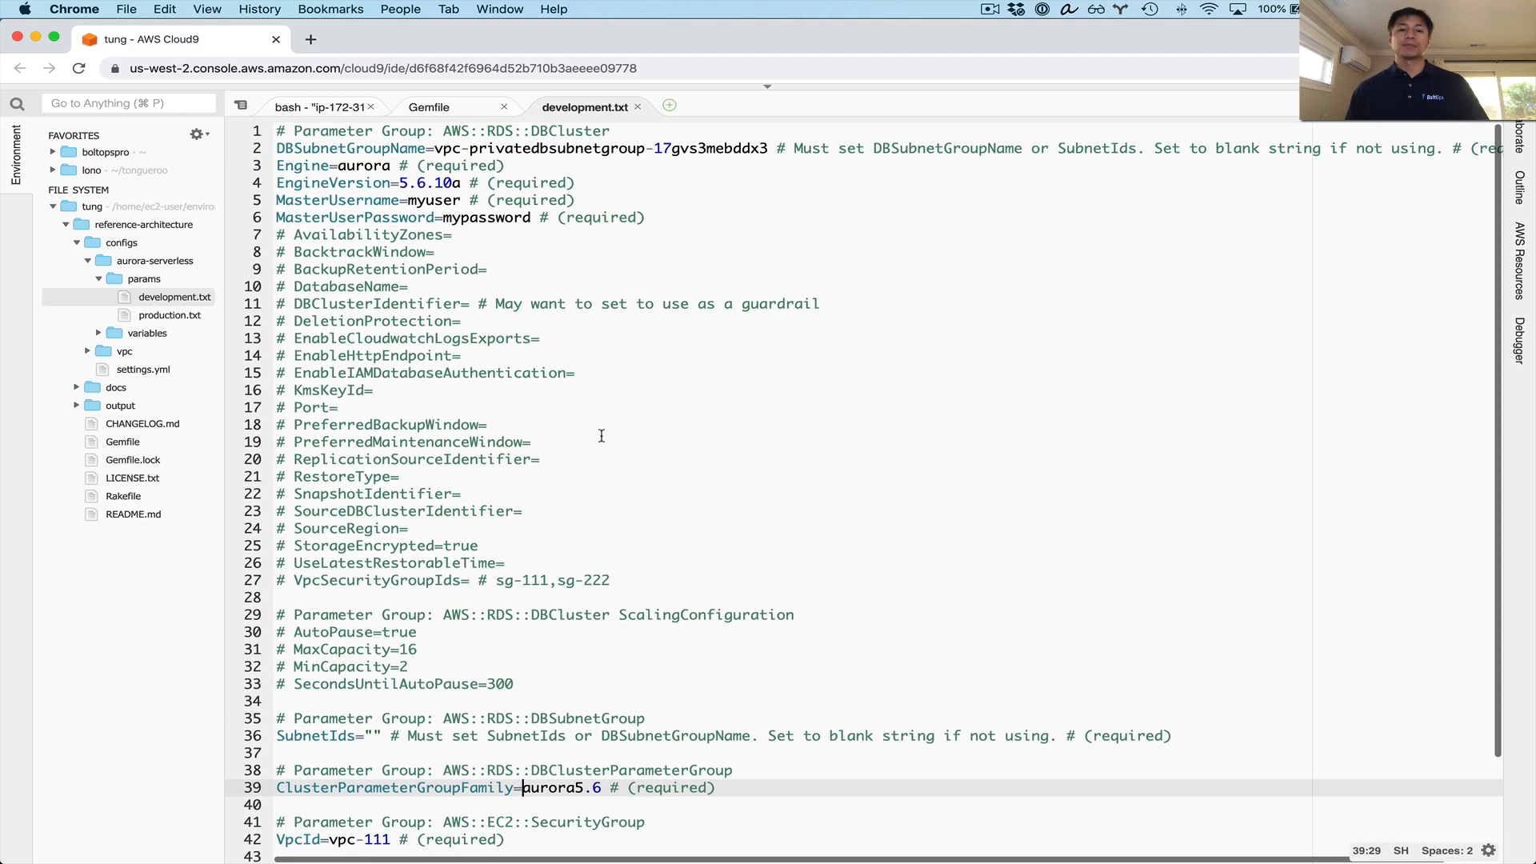
mouse_move(605, 417)
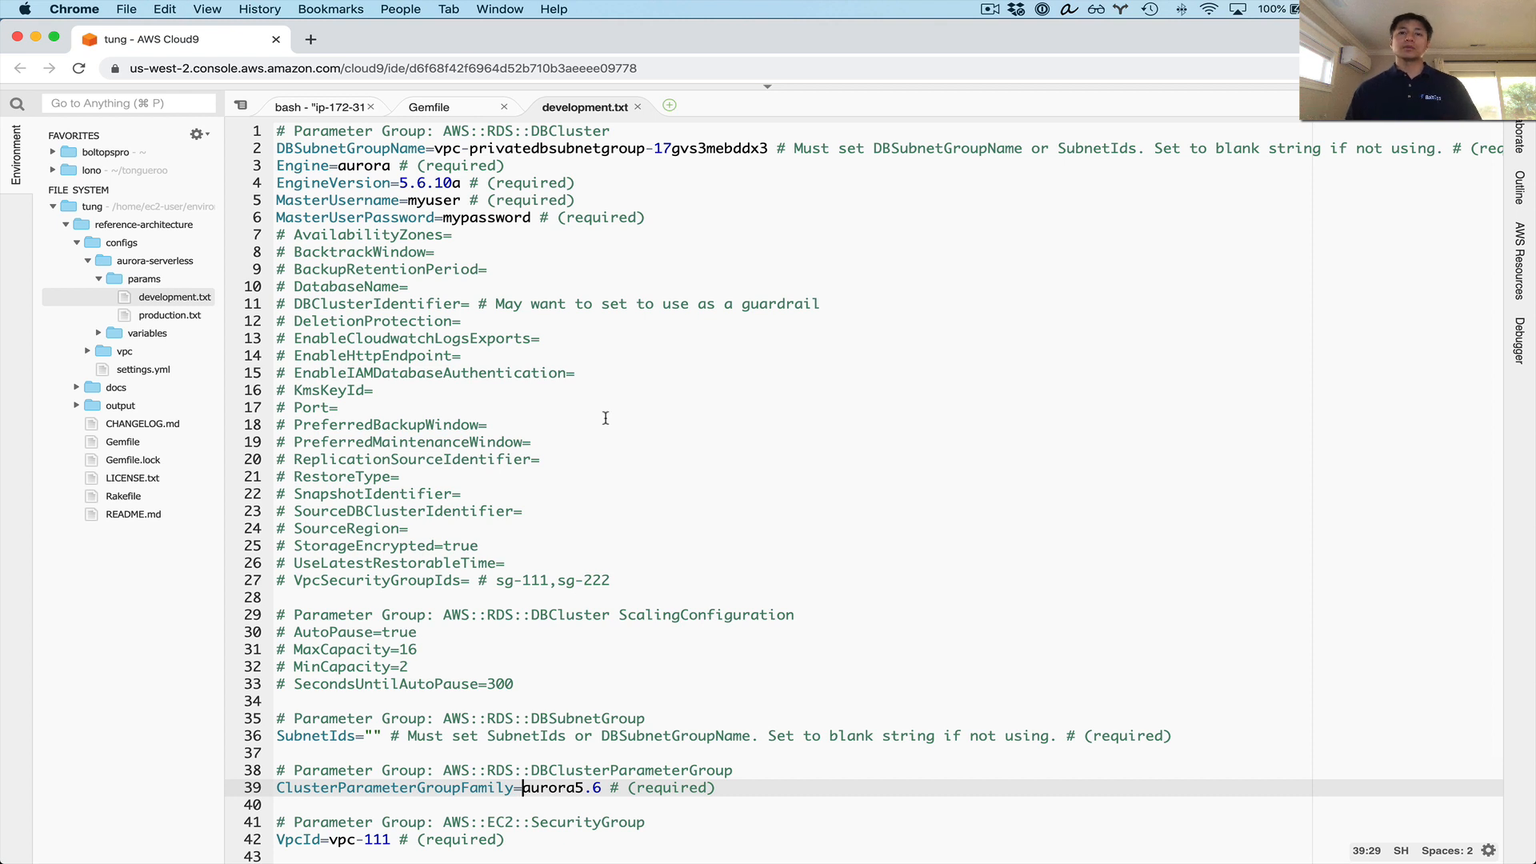
scroll(down, 3)
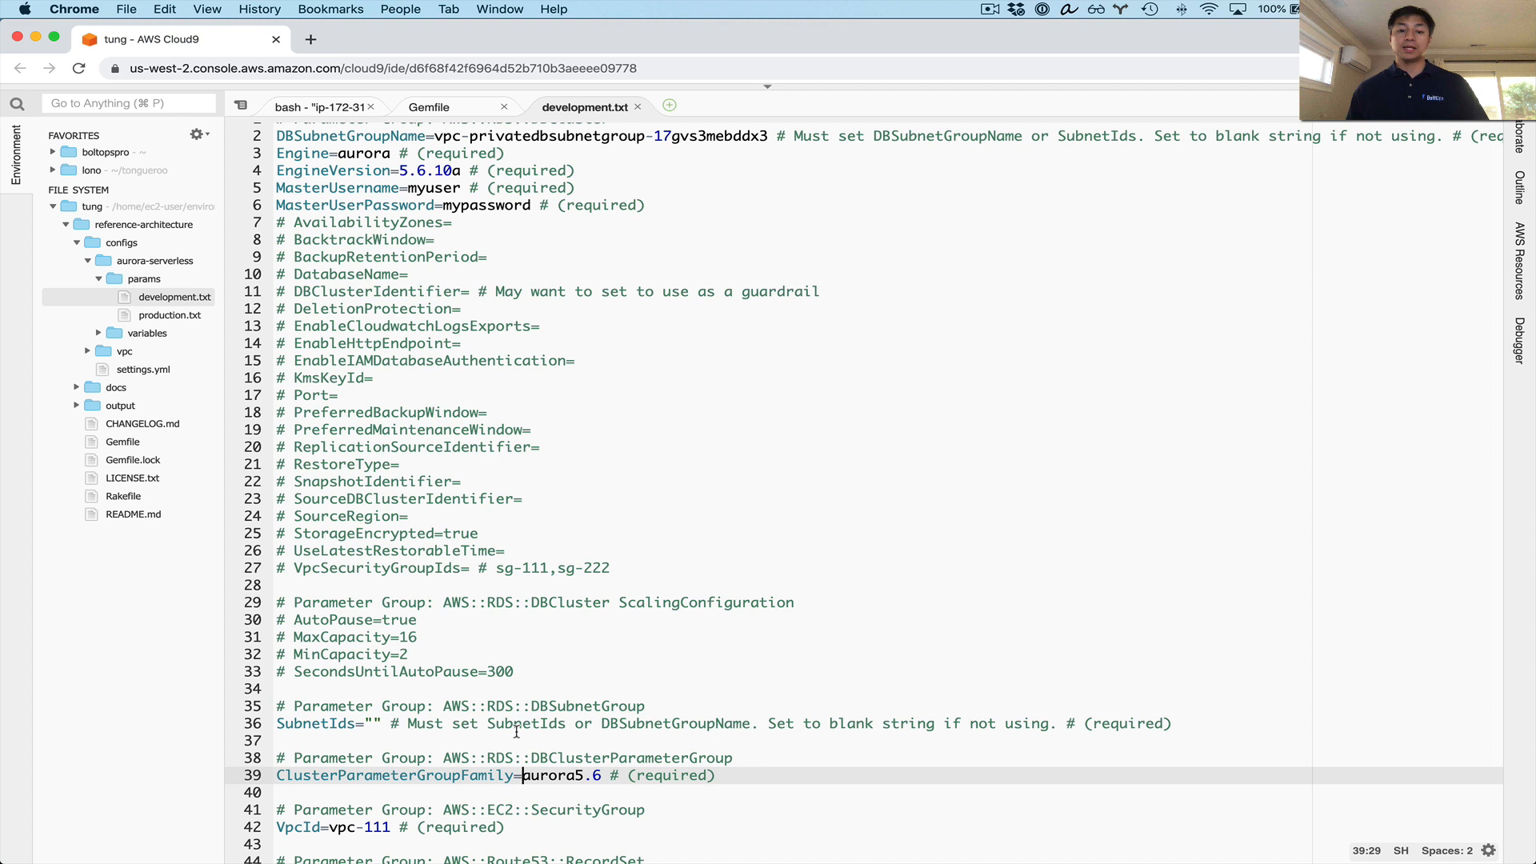
mouse_move(462, 361)
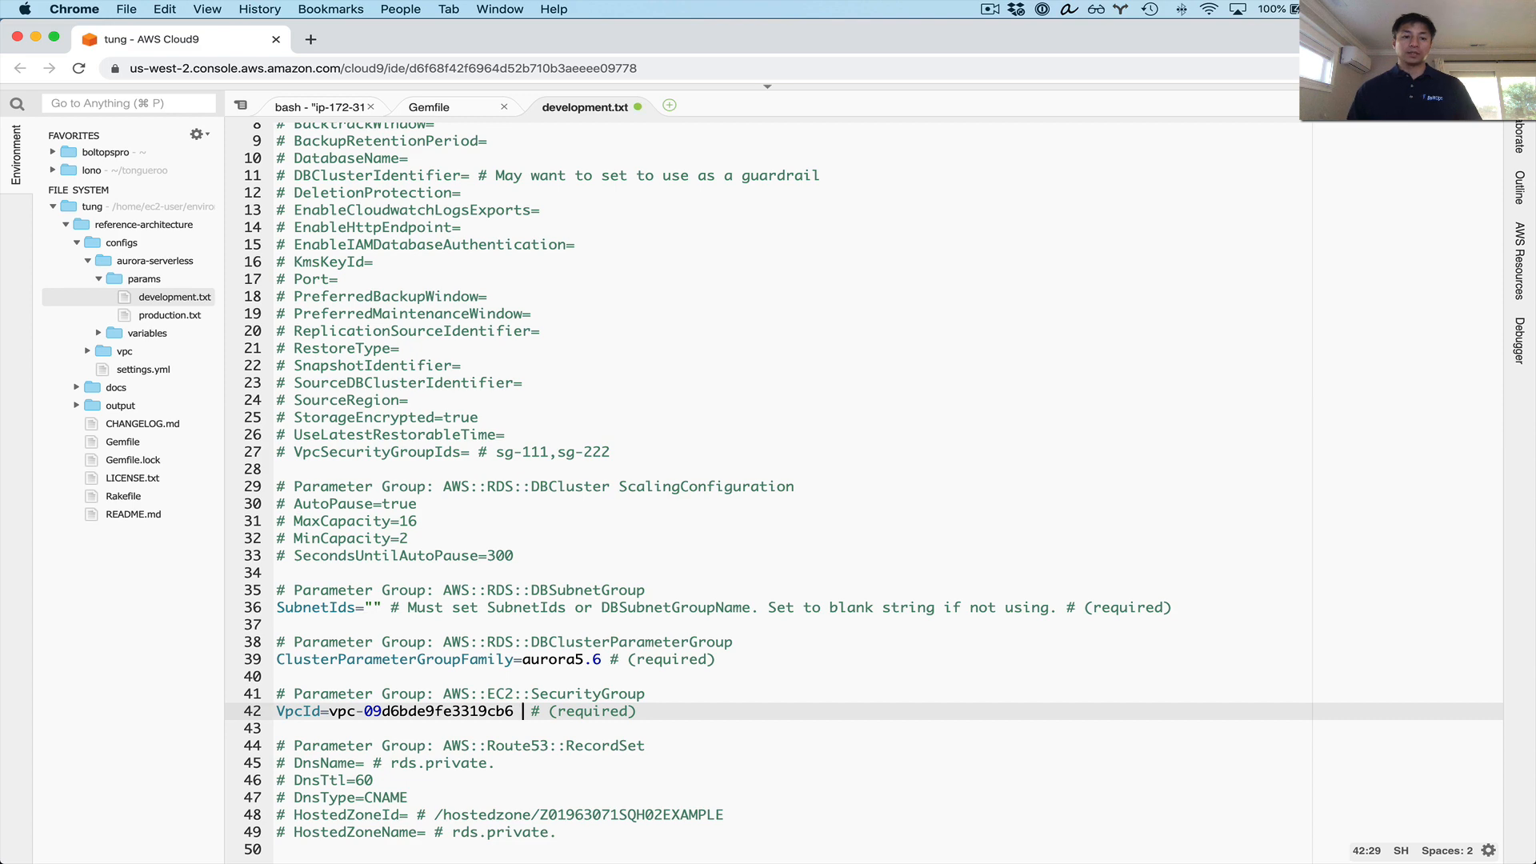
click(99, 333)
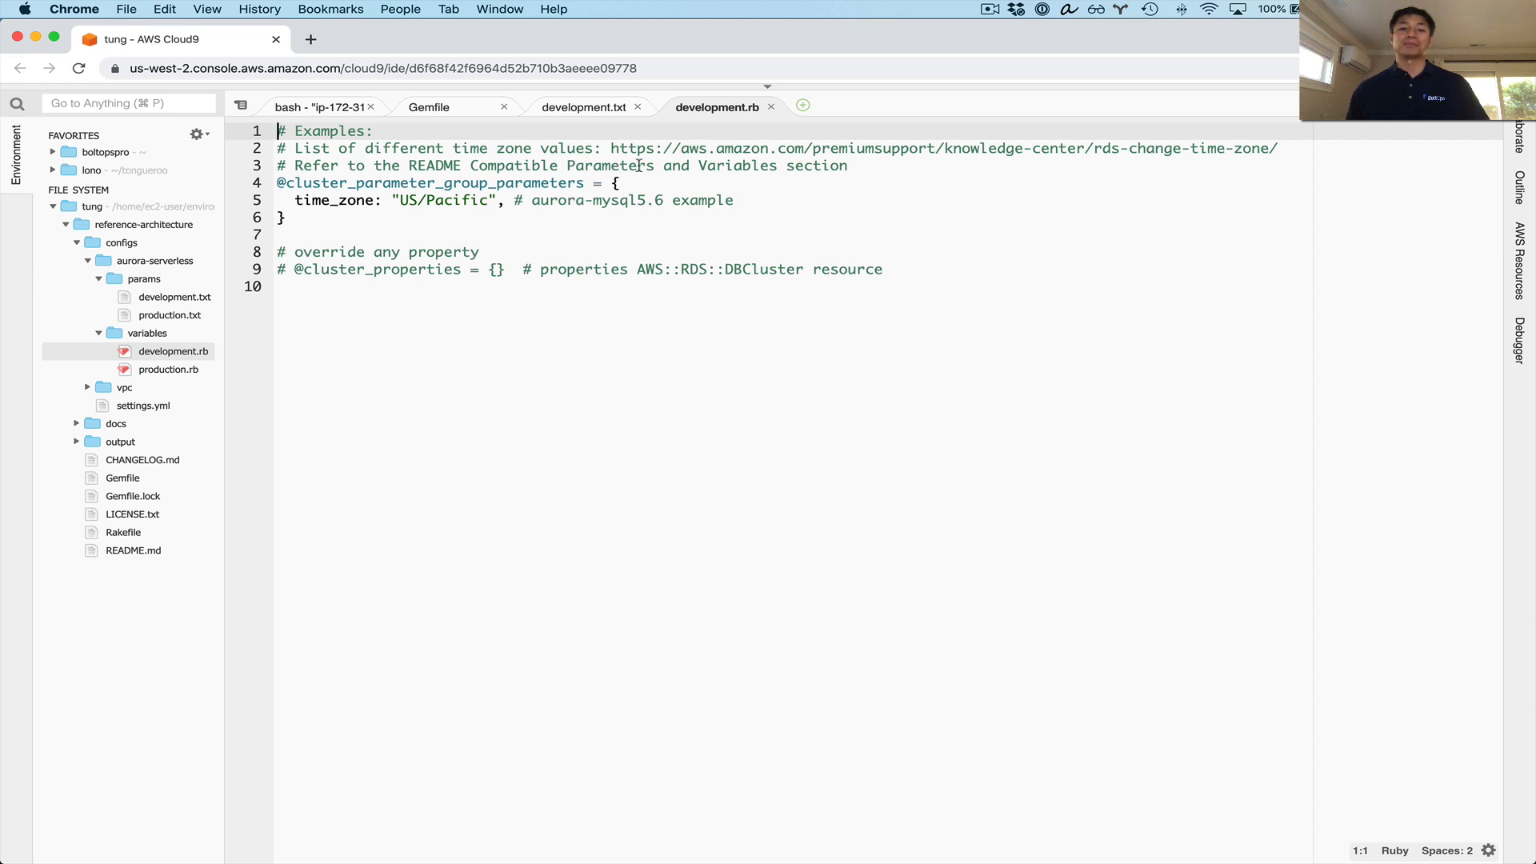
mouse_move(769, 109)
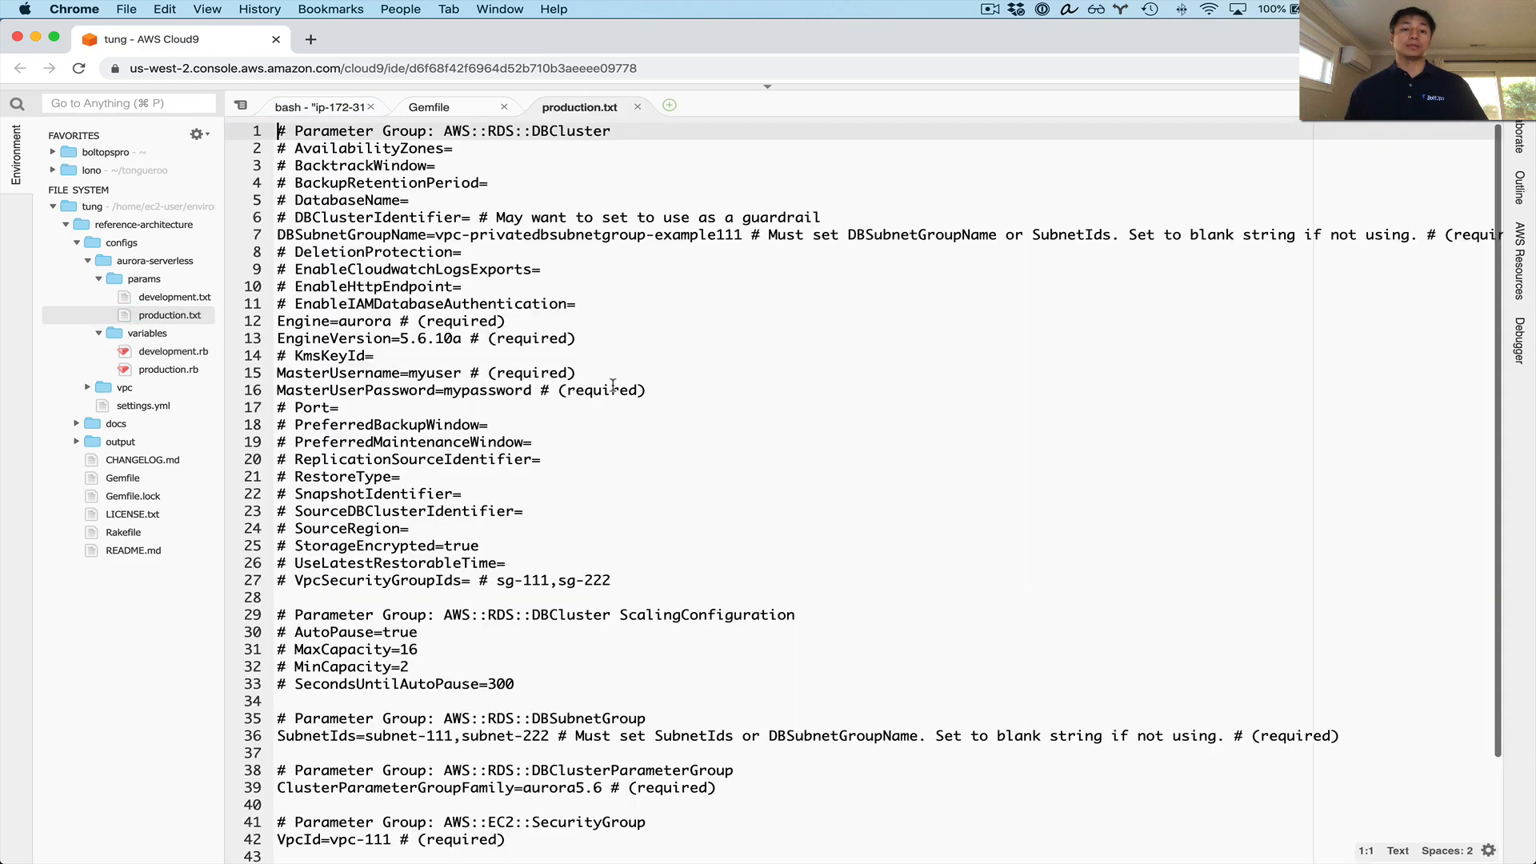
Save development.txt and move on to the production.txt parameters file.
click(1399, 850)
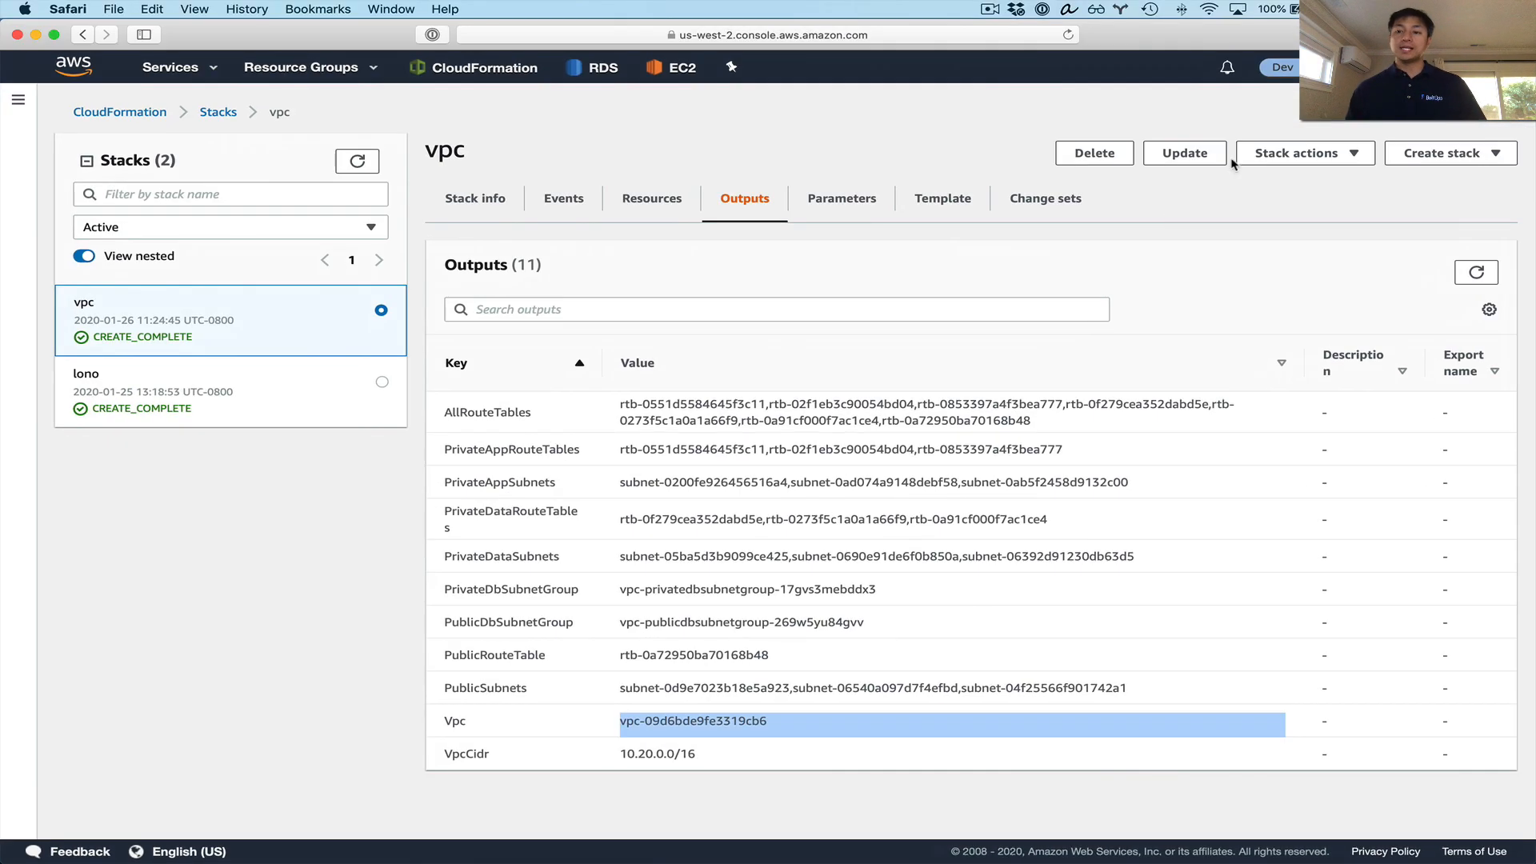
mouse_move(1254, 133)
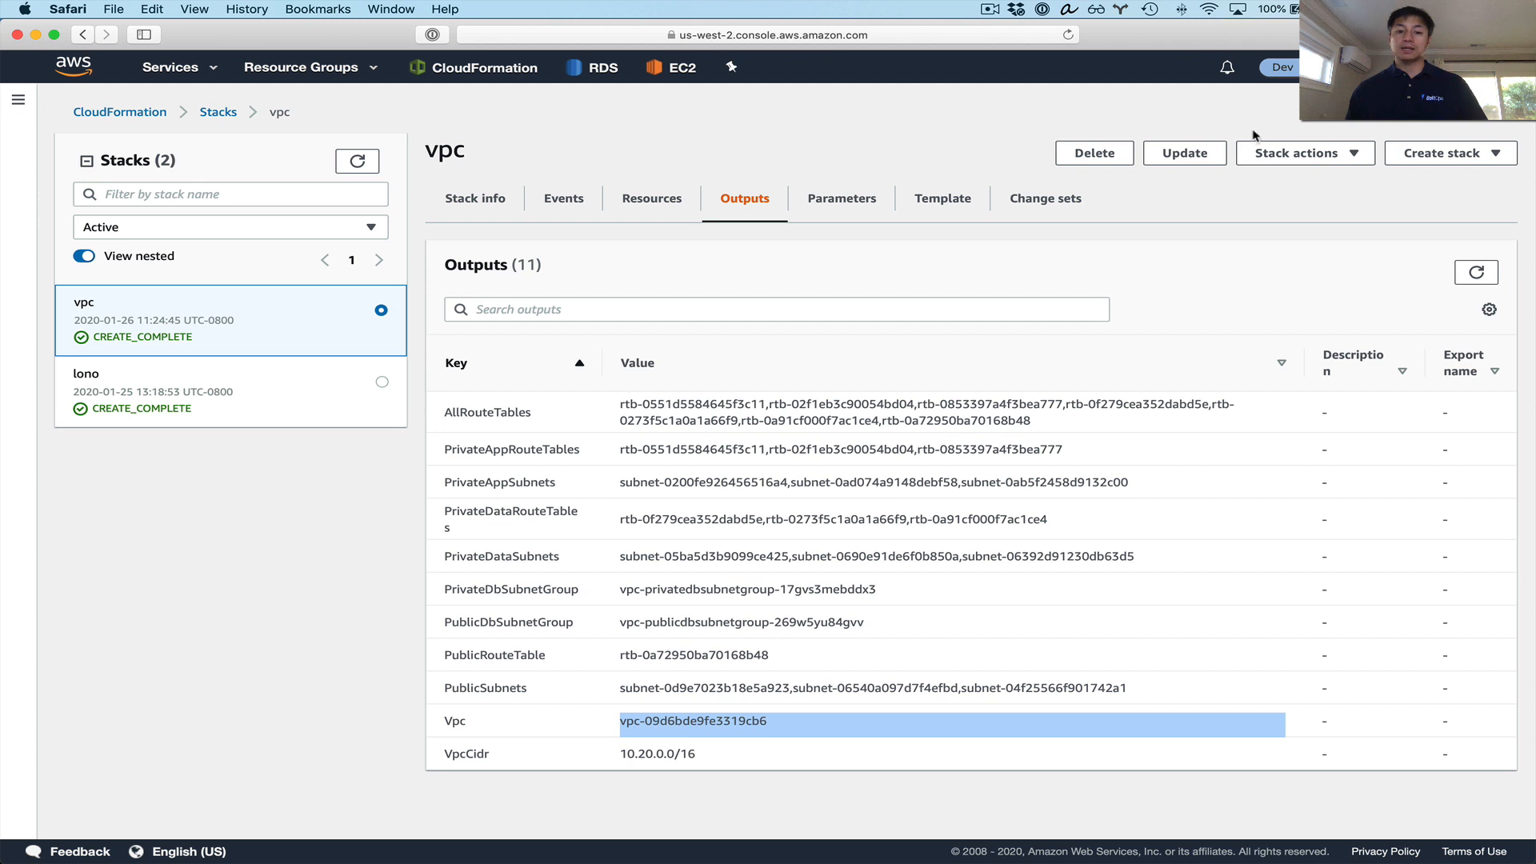
Switch role to the Prd account and review the vpc stack's resources and outputs.
click(1283, 67)
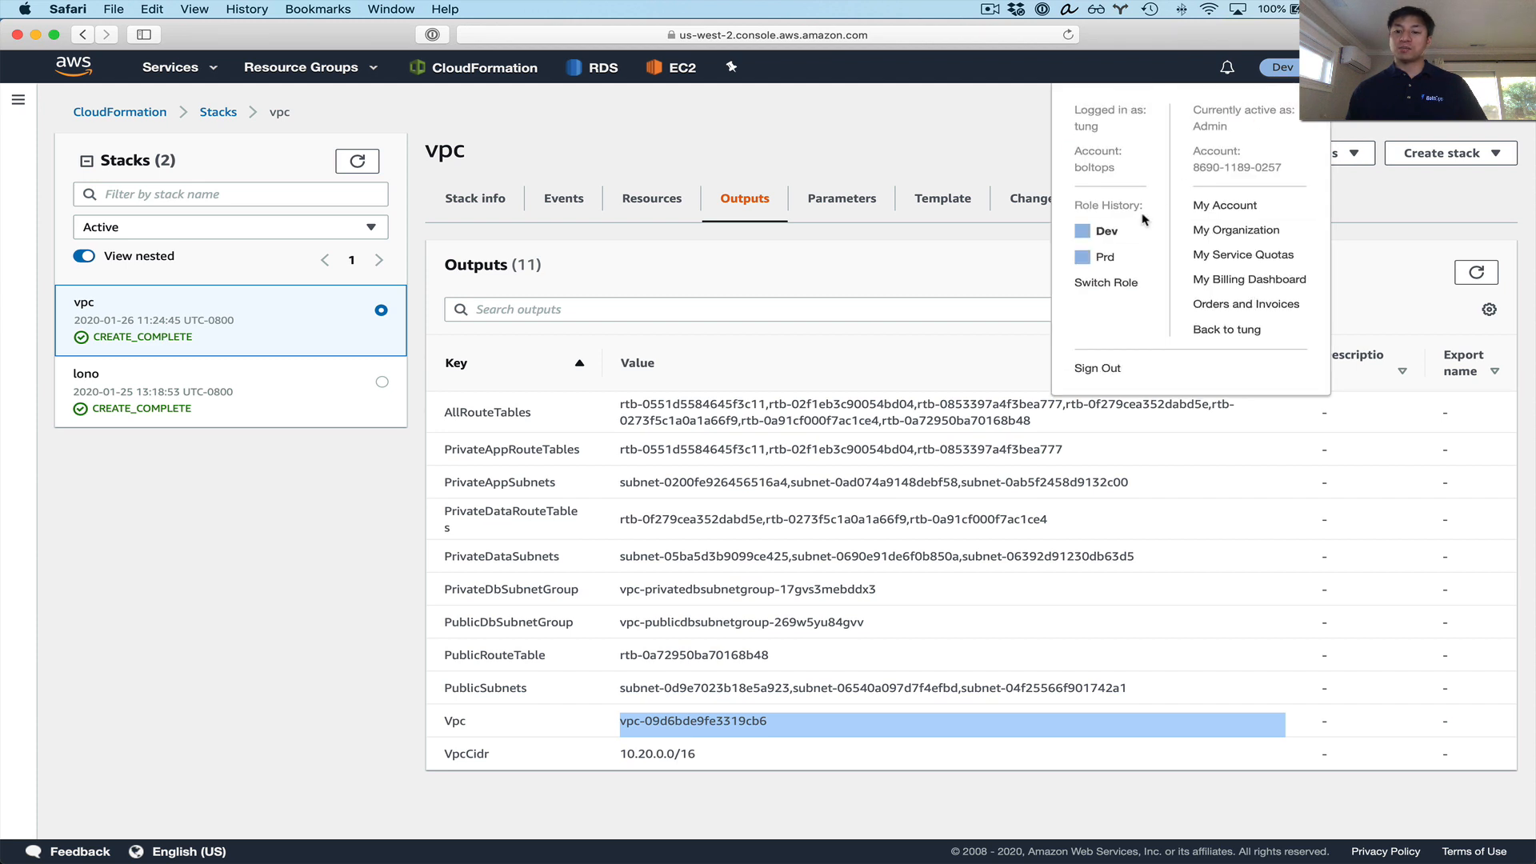
click(1096, 256)
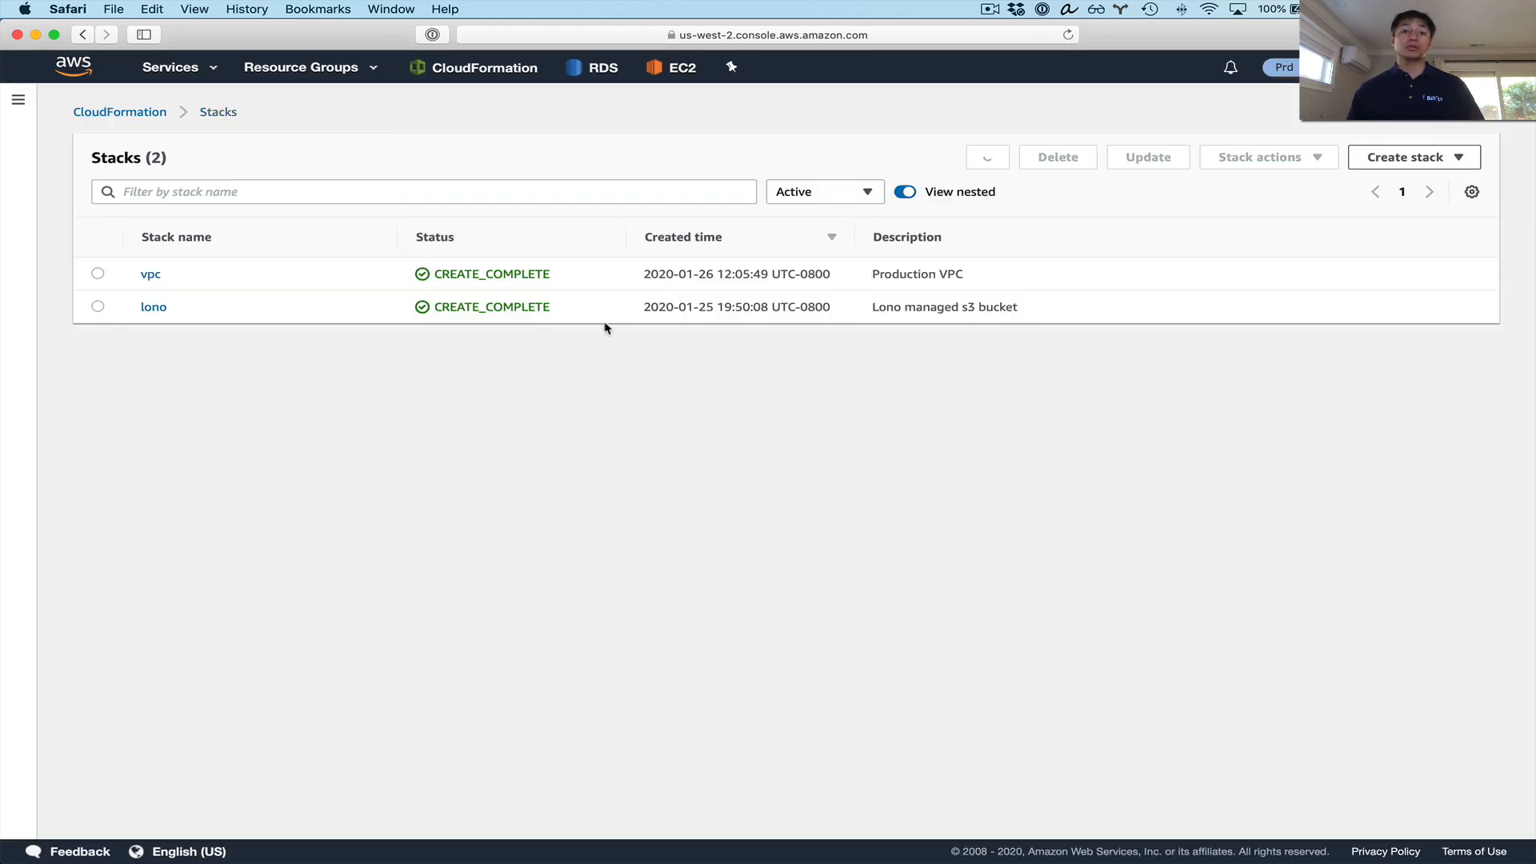
click(150, 275)
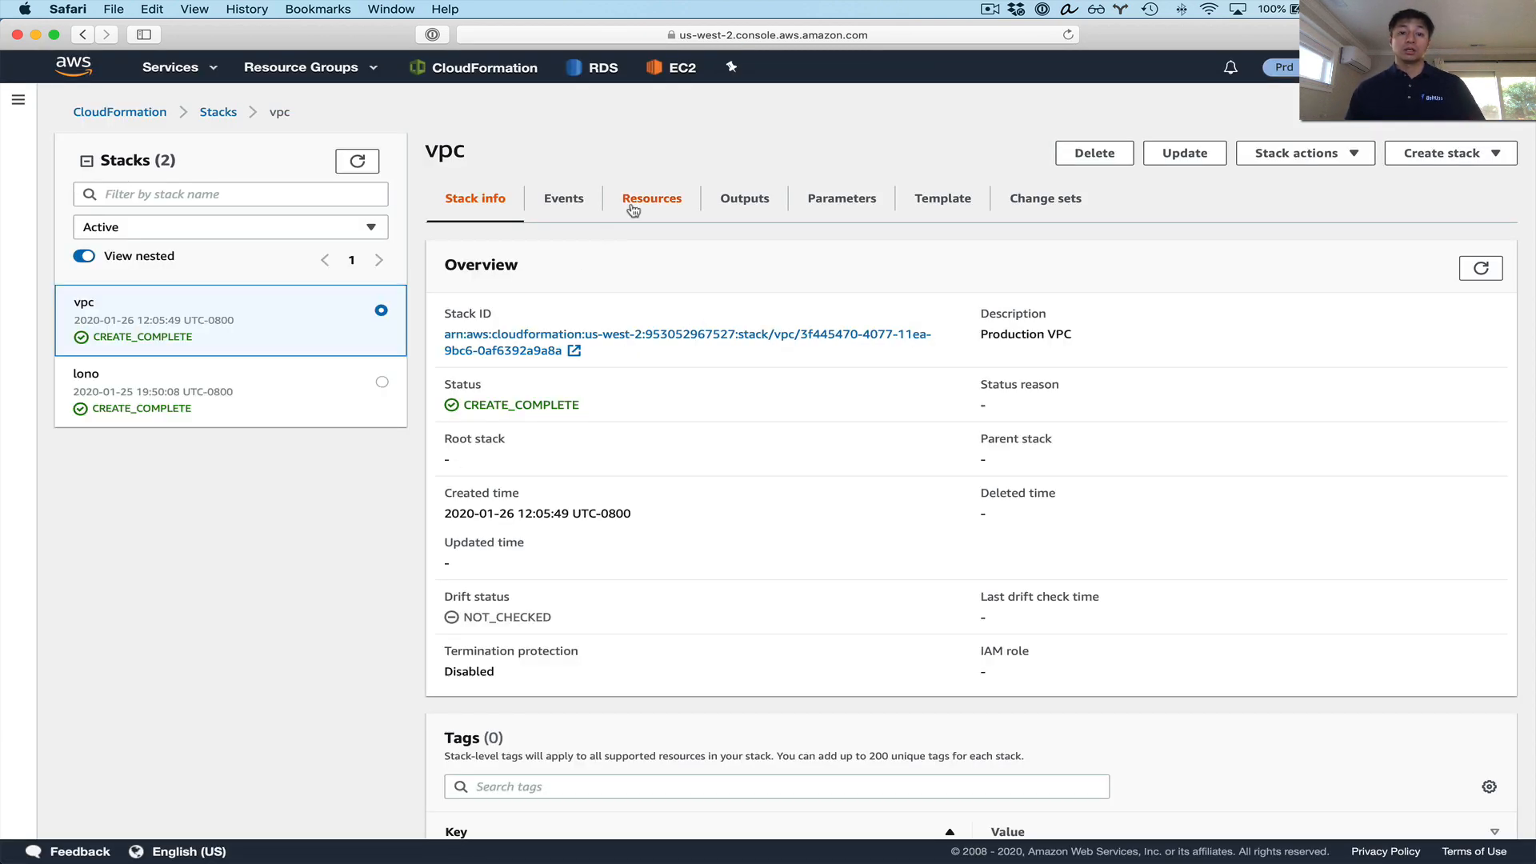
click(651, 199)
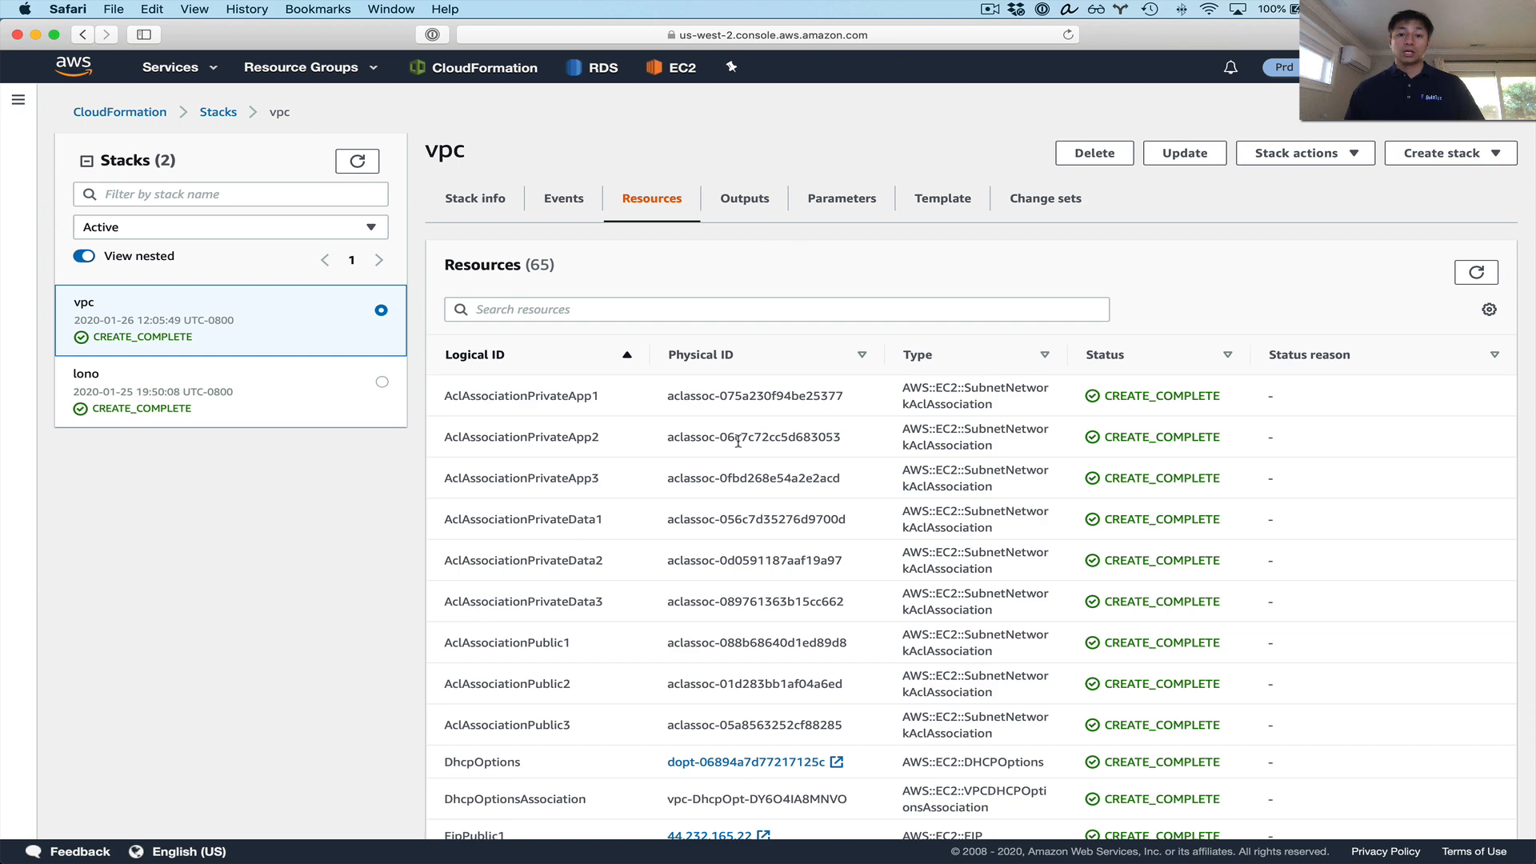
click(744, 198)
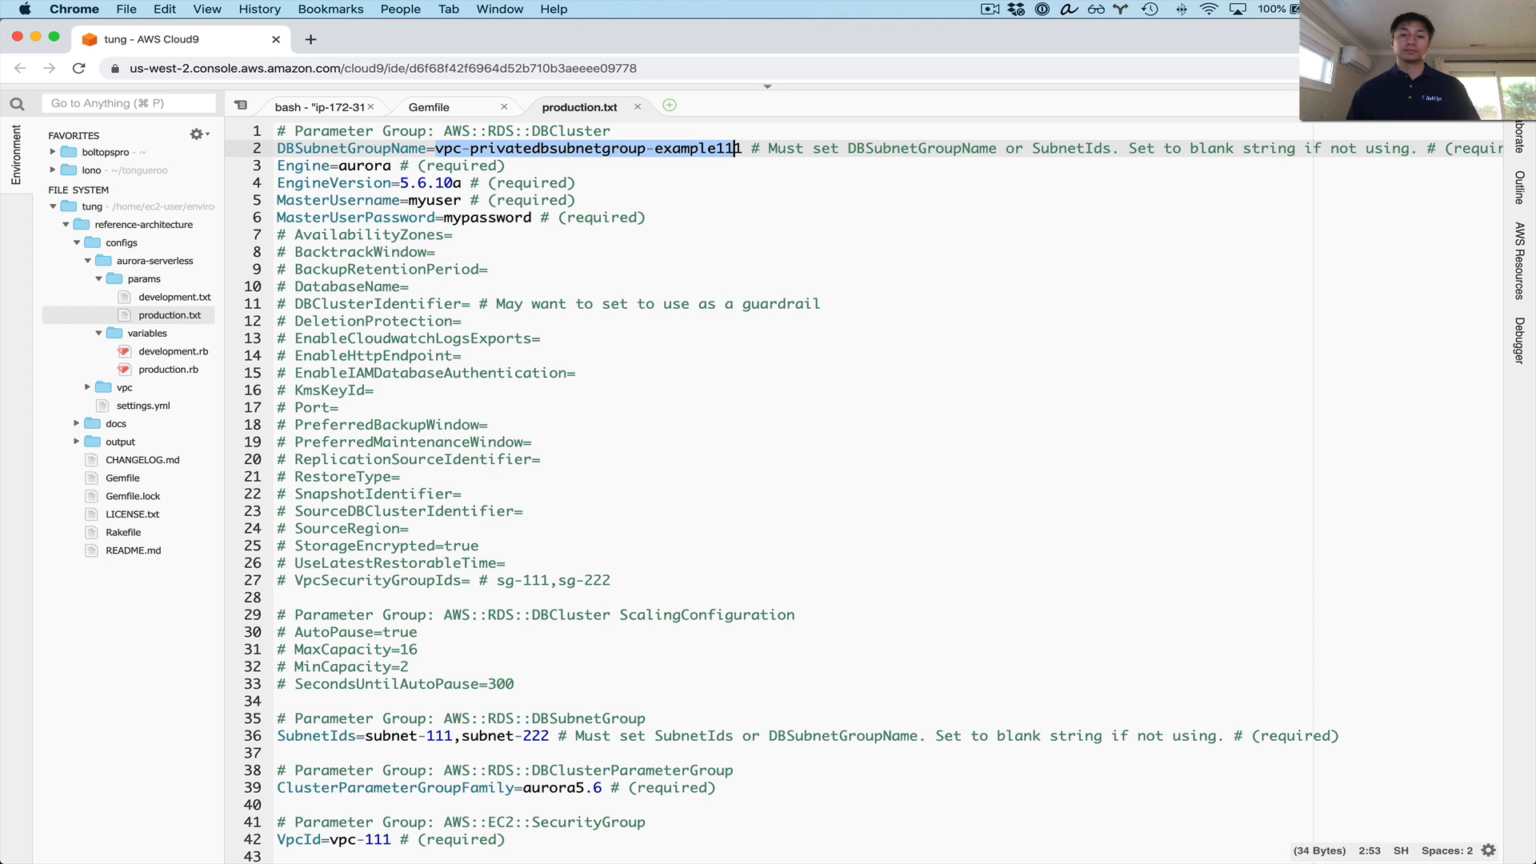
text(1ieq1pem5t6th)
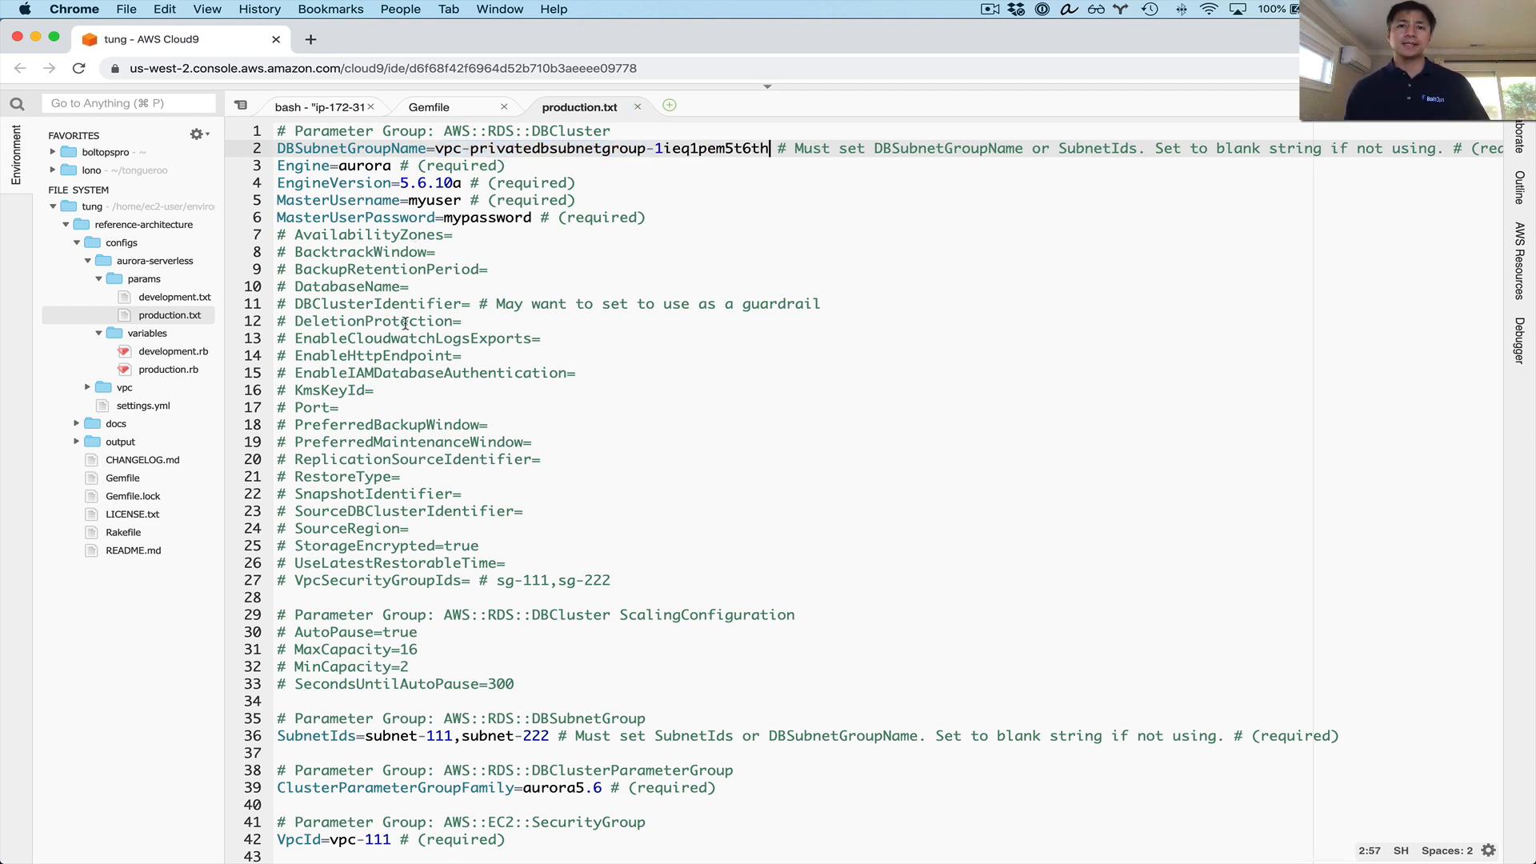
mouse_move(370, 262)
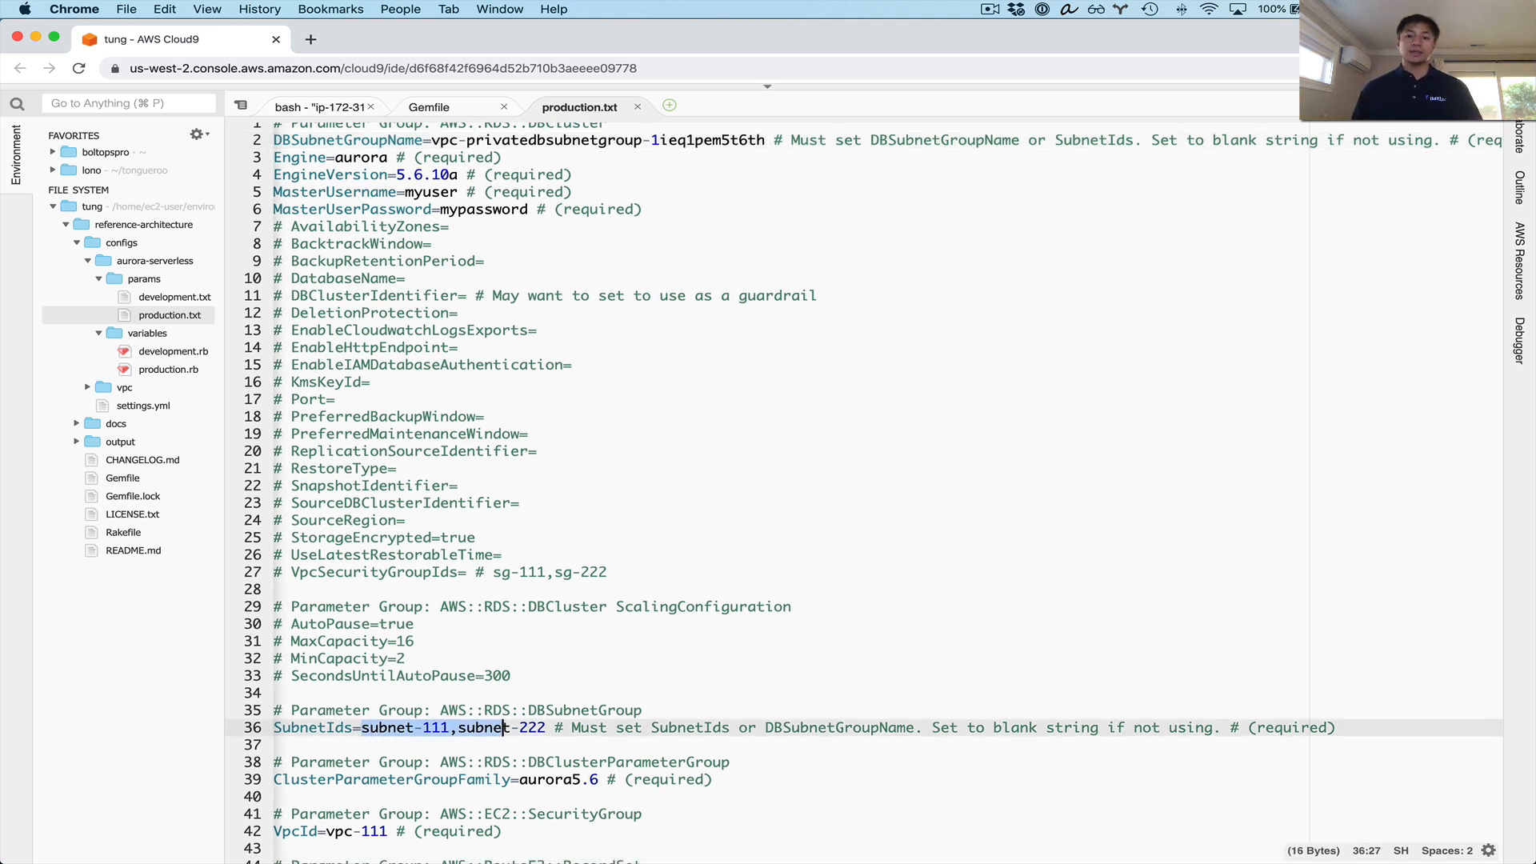
text("")
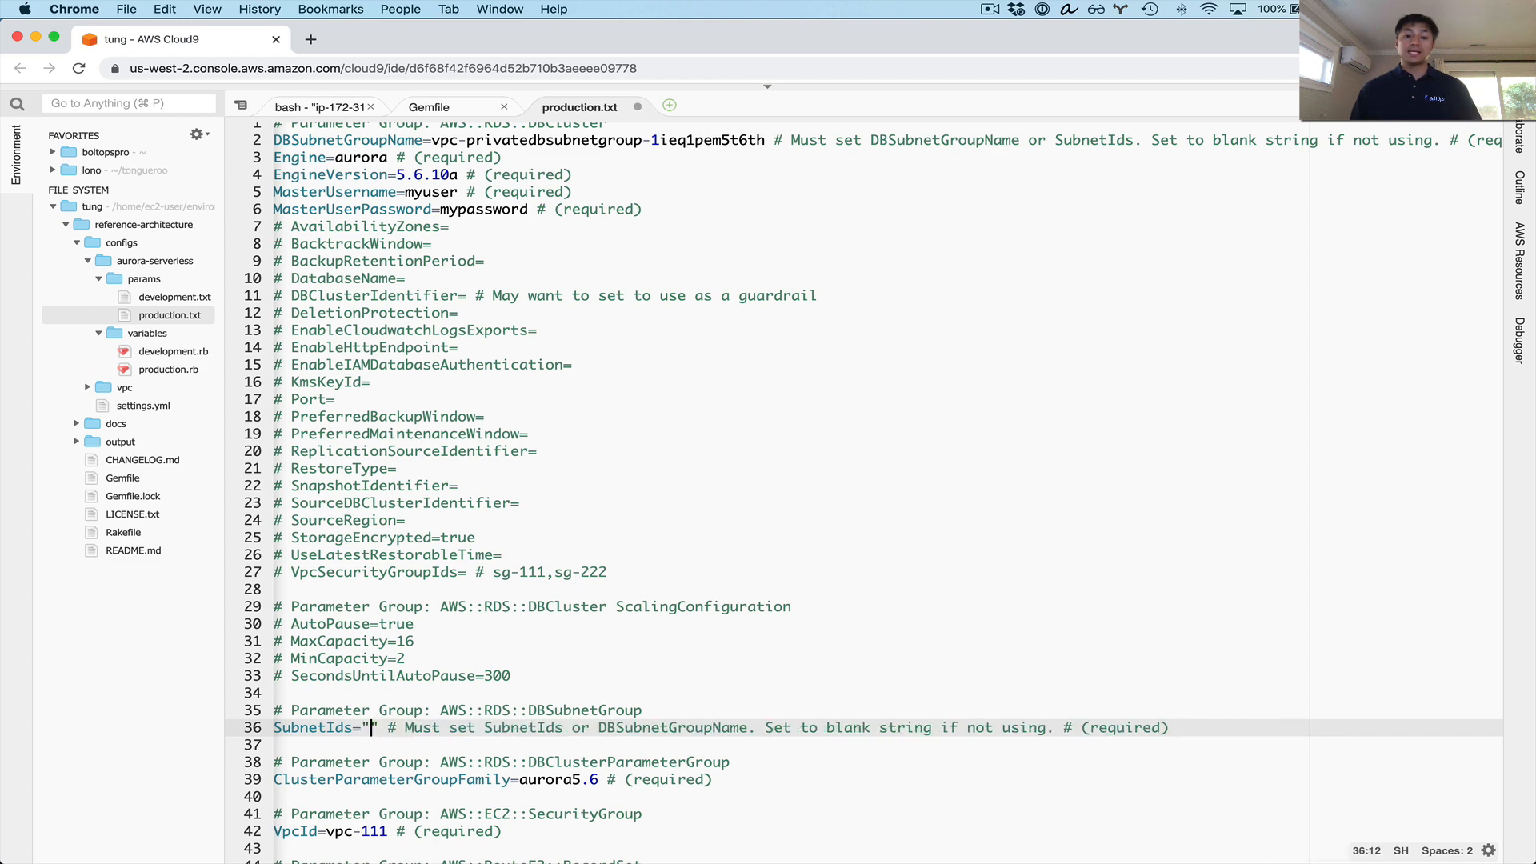
scroll(down, 3)
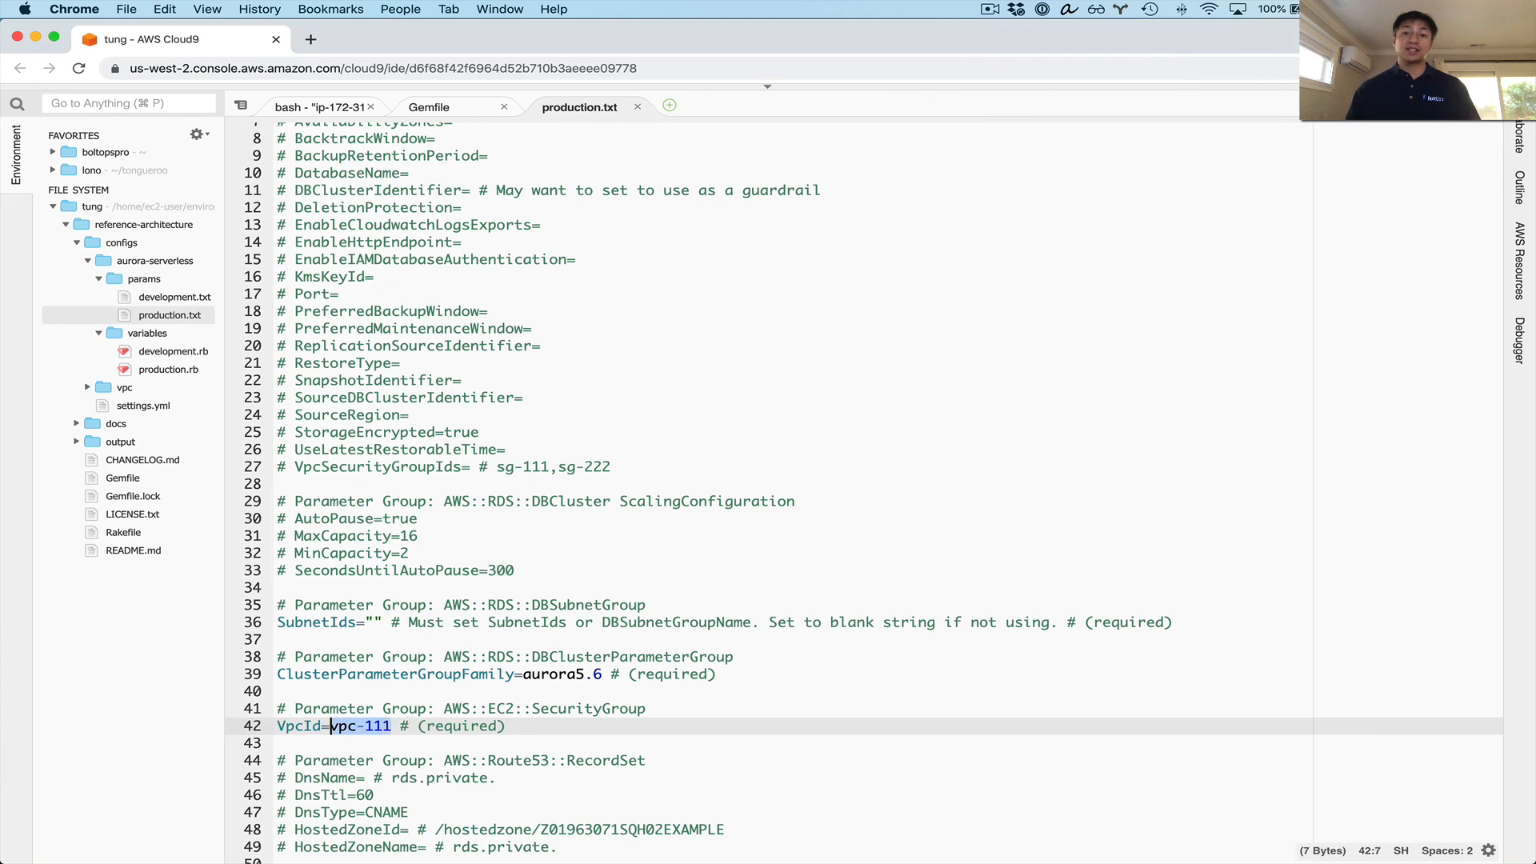
text(vpc-0e233863158071d47)
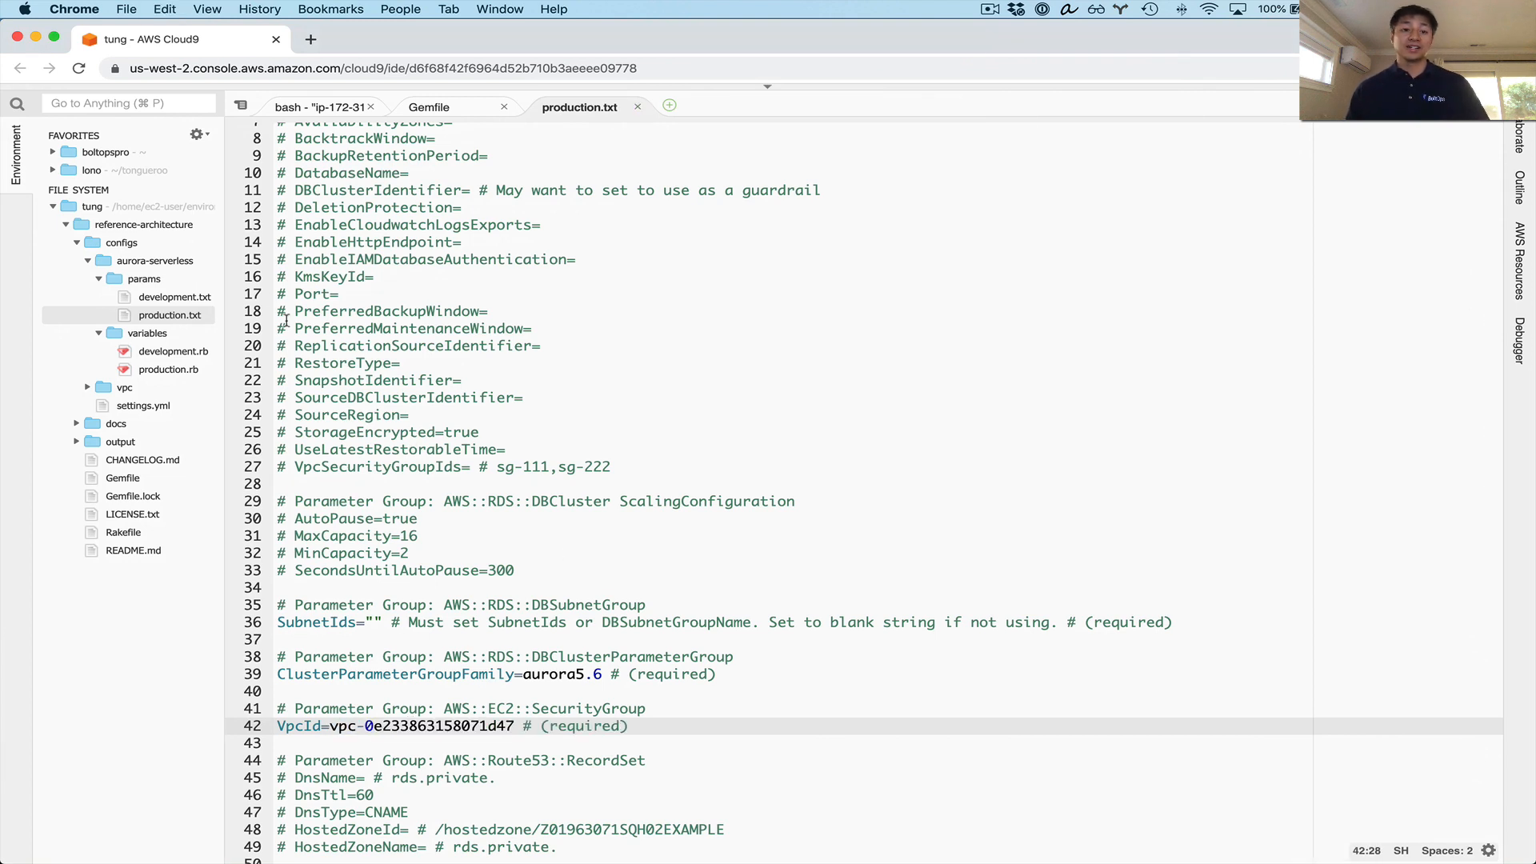
mouse_move(429, 107)
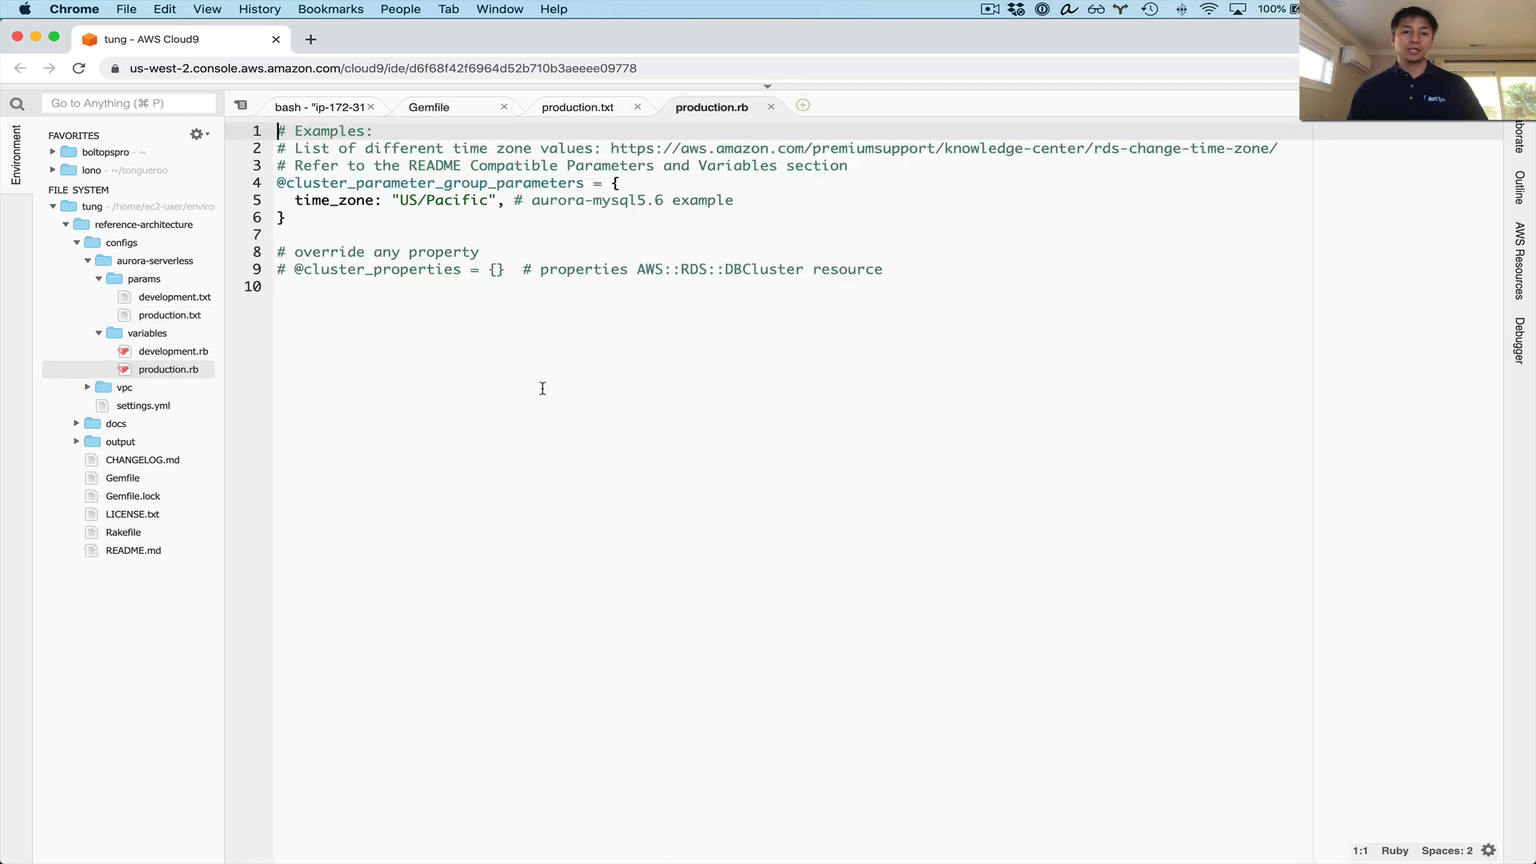
Review production.rb and return to the bash terminal in the reference-architecture environment.
click(301, 105)
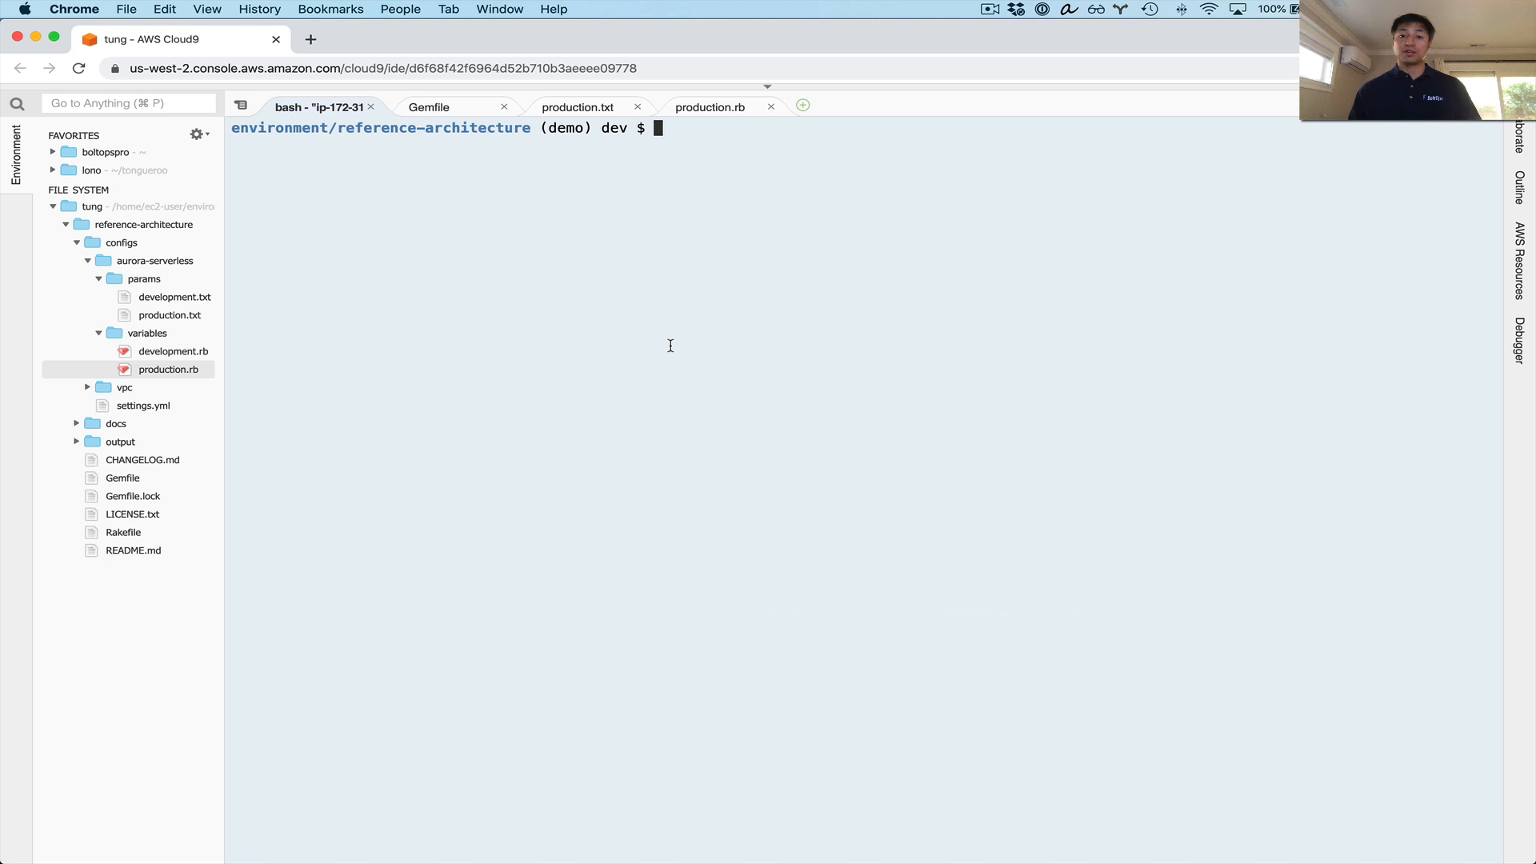
Run the lono cfn deploy of aurora-serverless with --sure and follow its CREATE_IN_PROGRESS output.
text(LONO_ENV=development lono cfn deploy aurora-serverless --sure --no-wait)
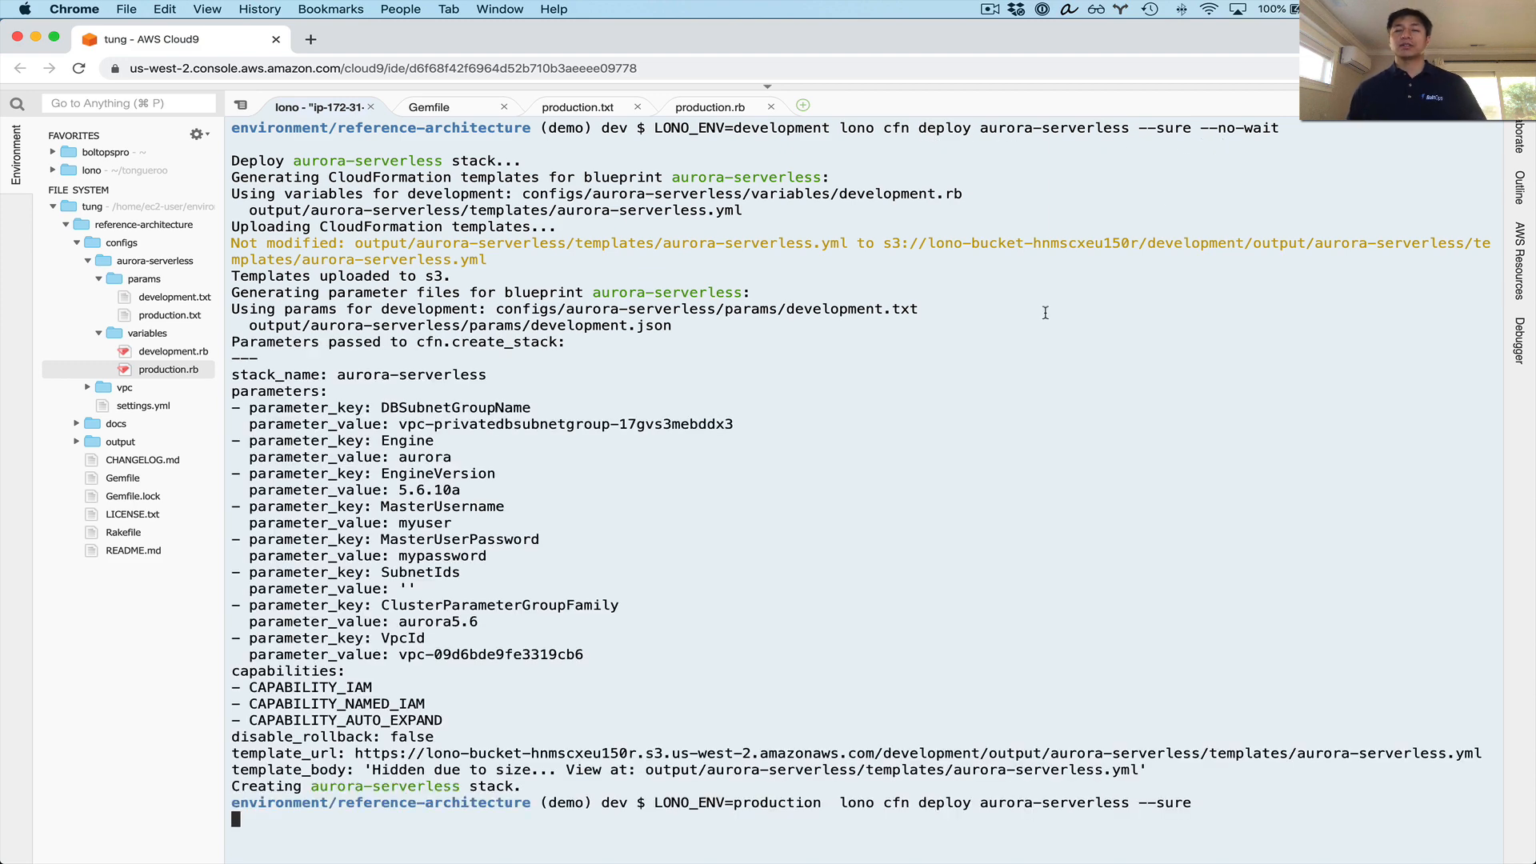
scroll(down, 3)
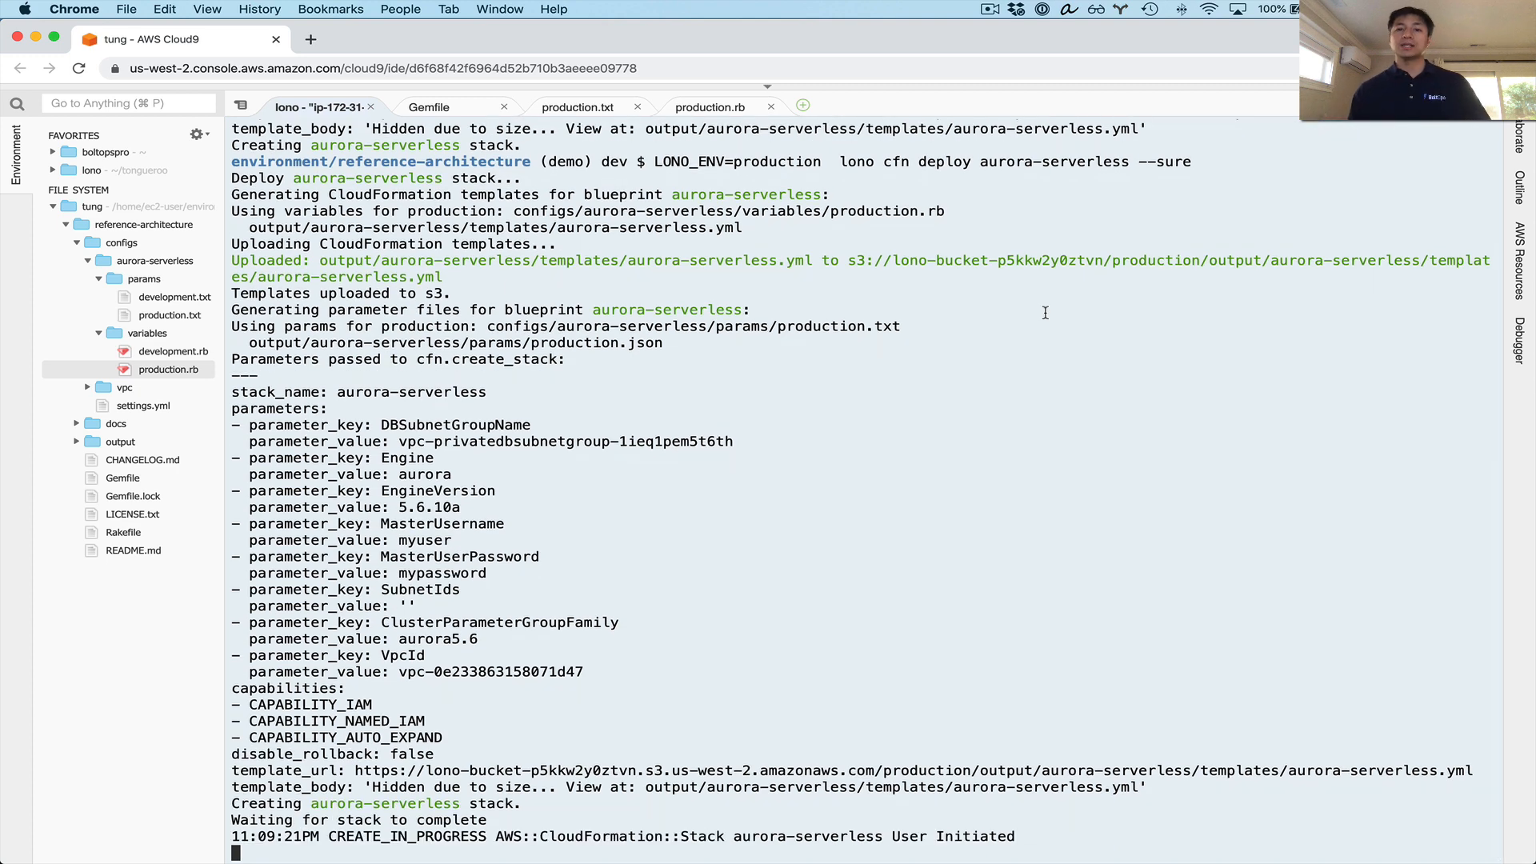
mouse_move(927, 397)
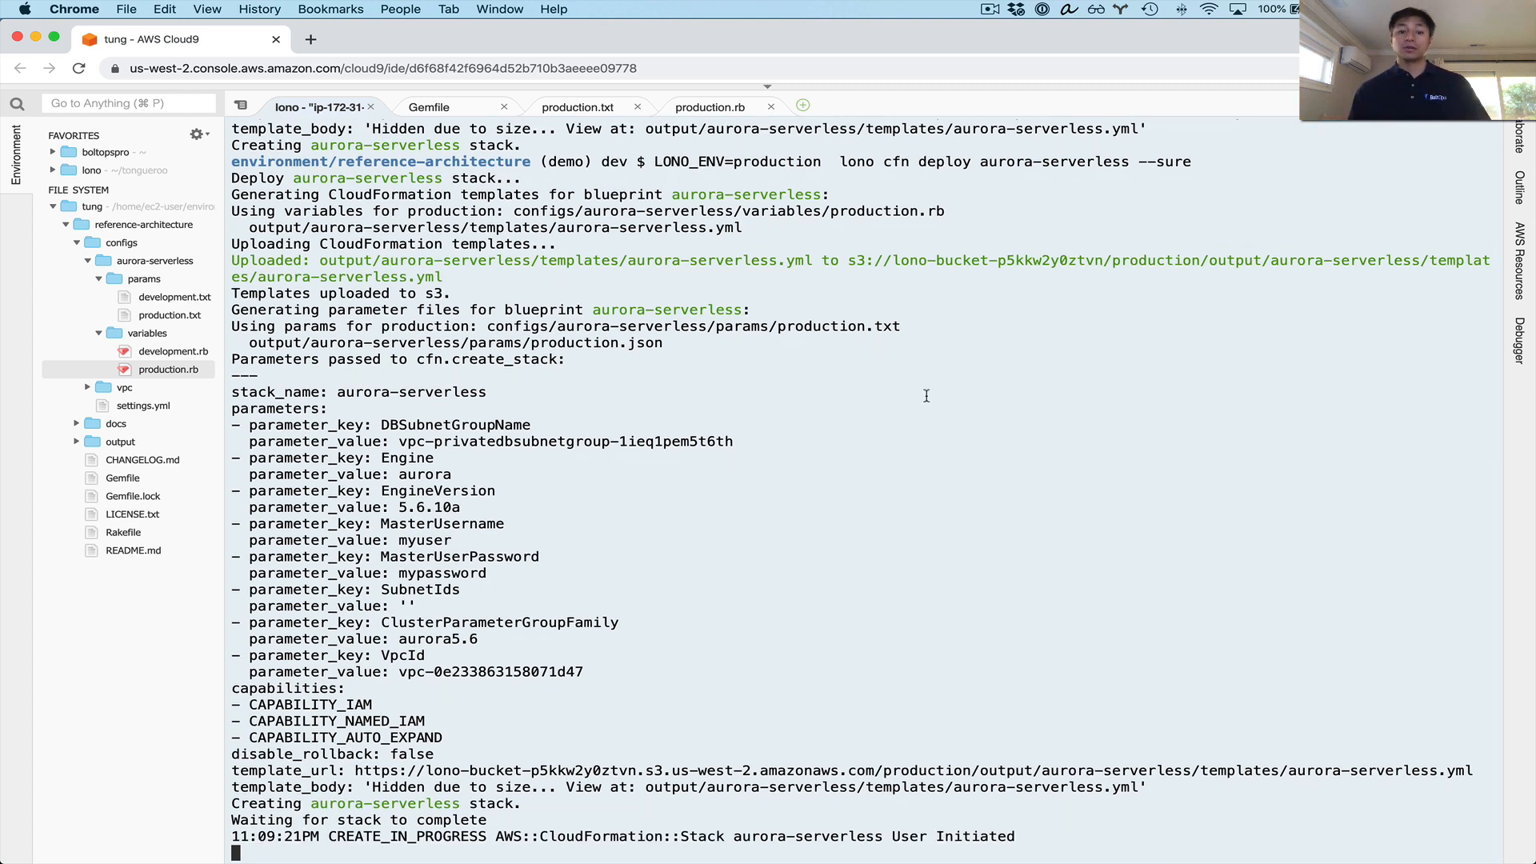
scroll(down, 3)
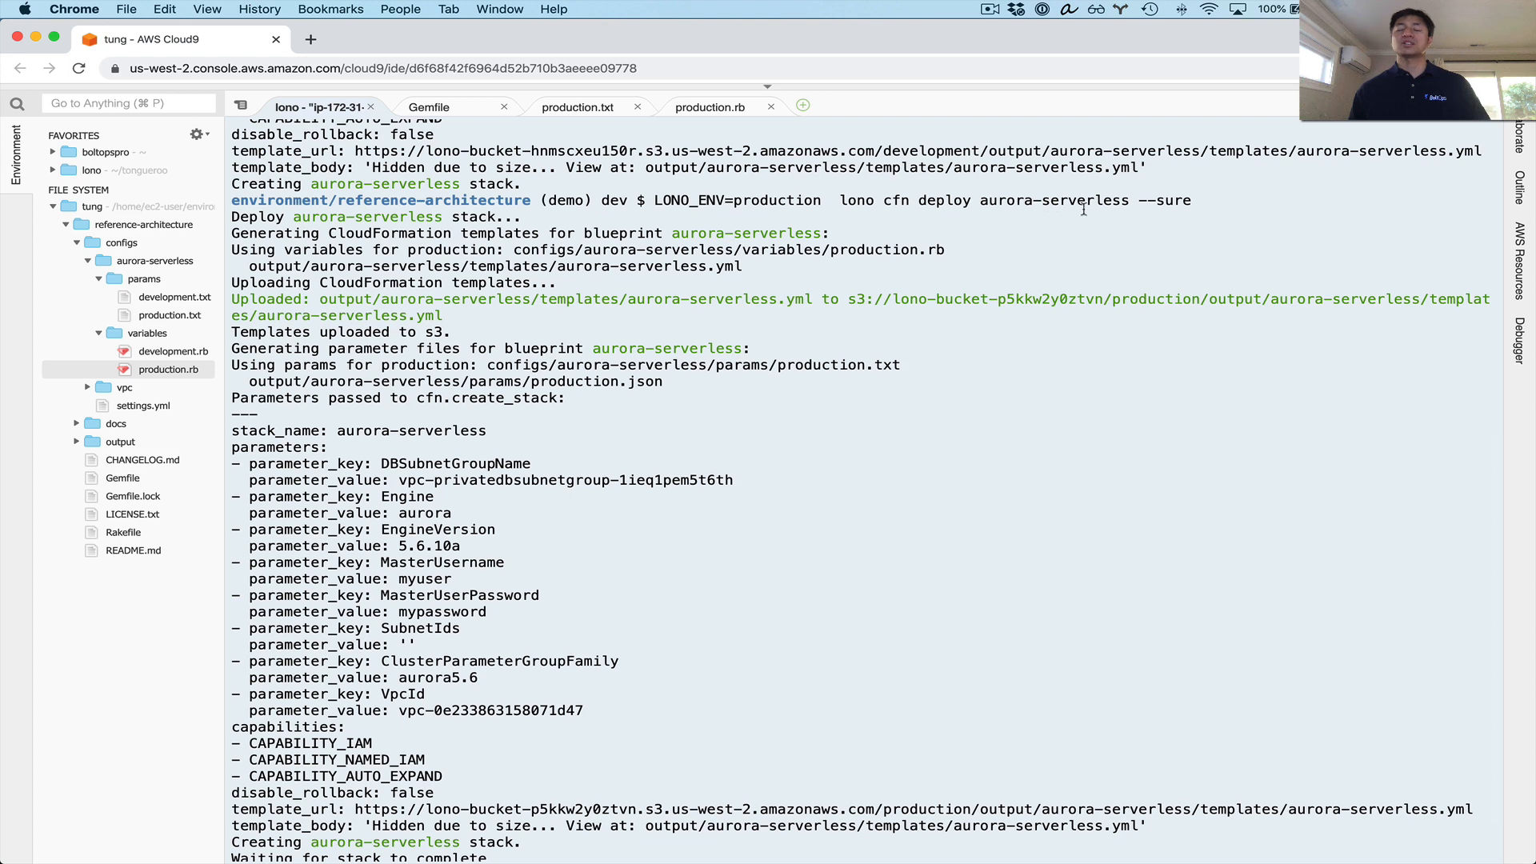
mouse_move(1249, 214)
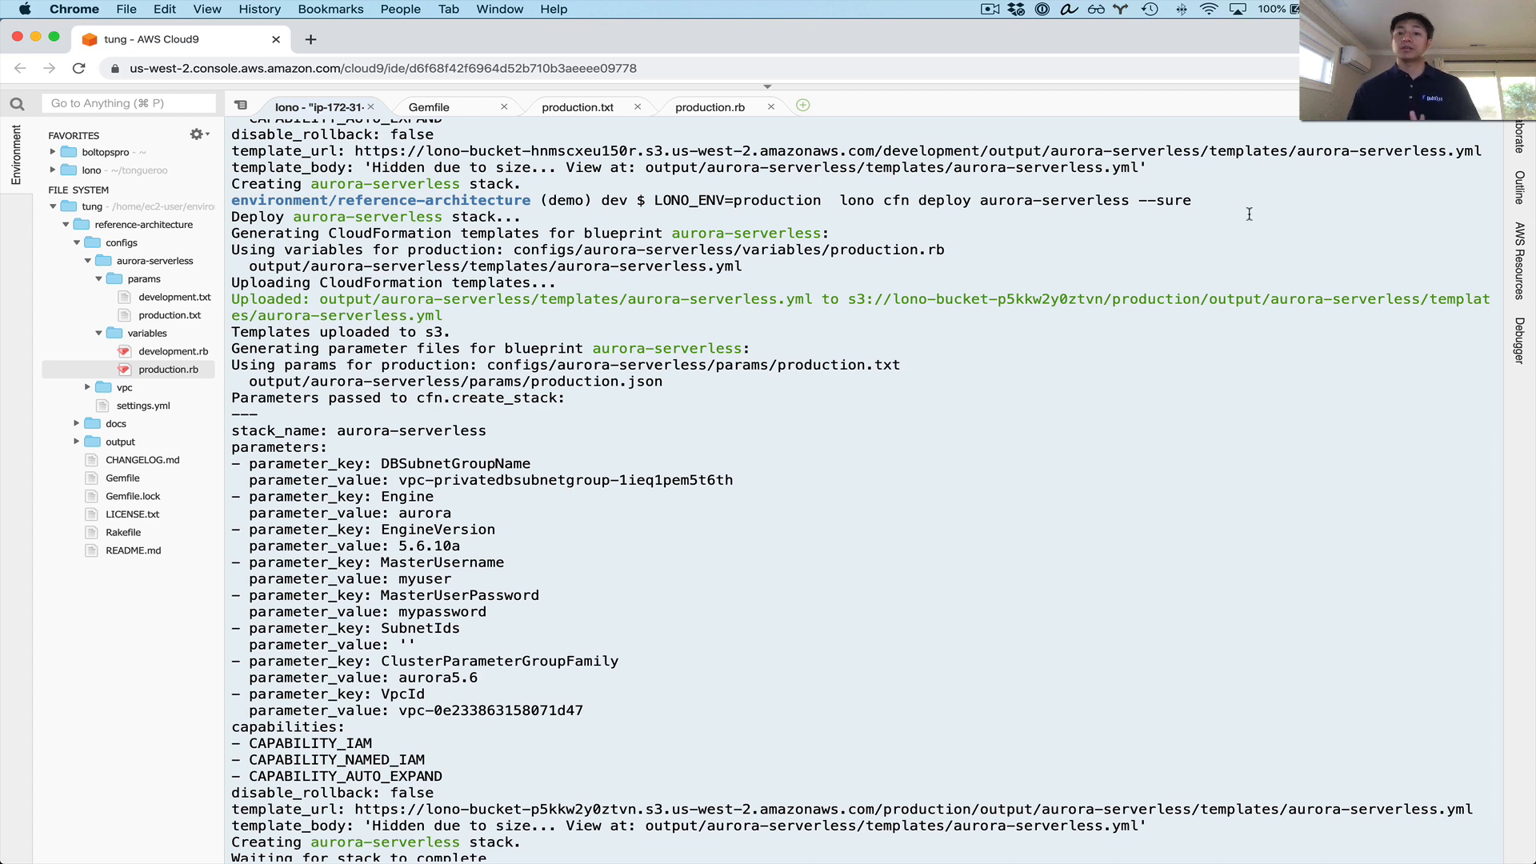
scroll(down, 3)
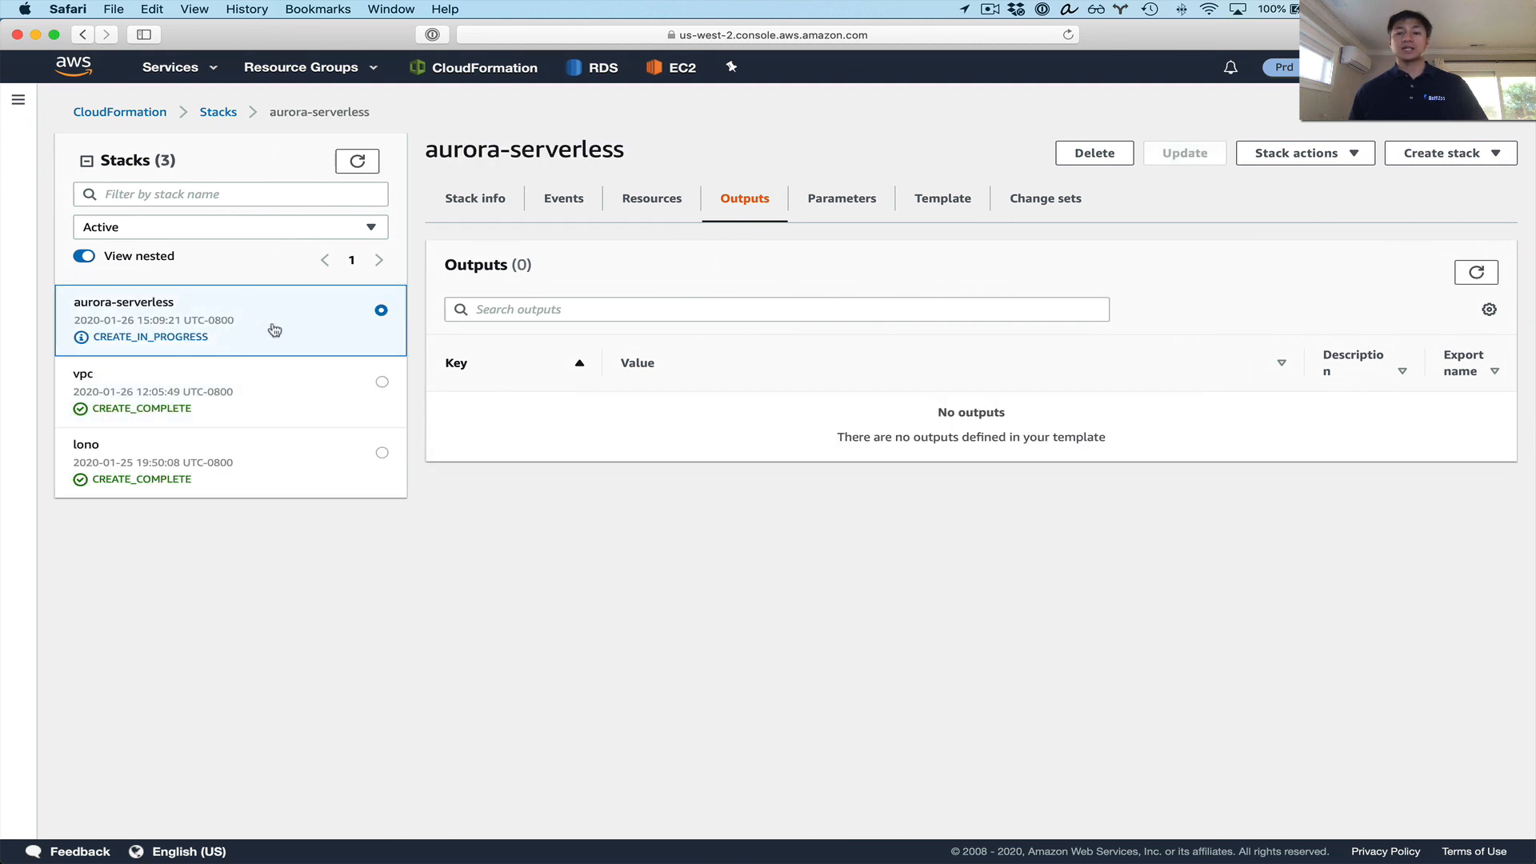
Switch role to Dev and view the aurora-serverless stack's event history.
click(1282, 67)
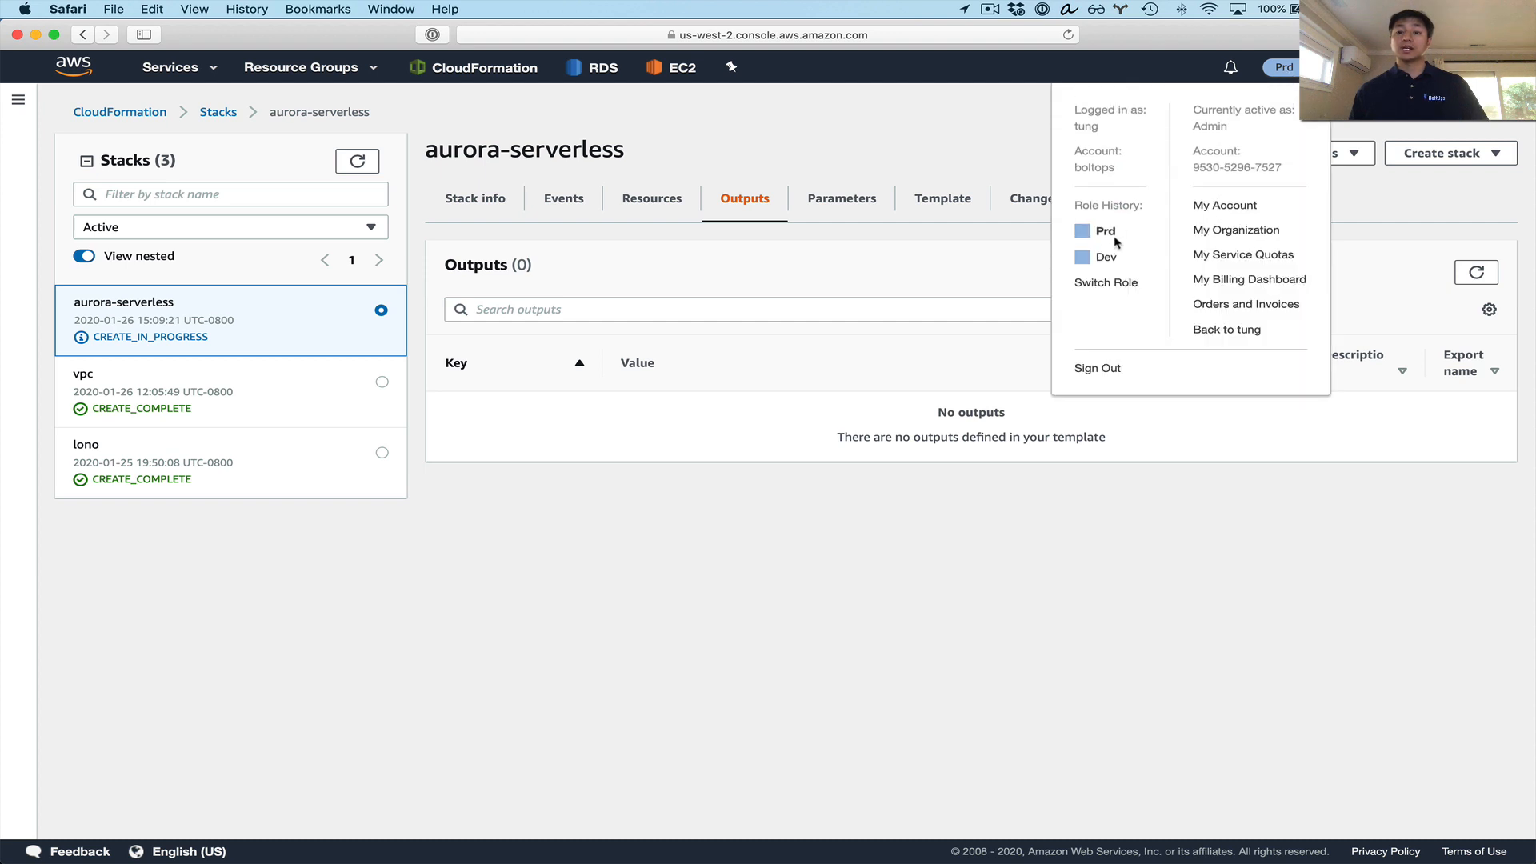
click(1104, 256)
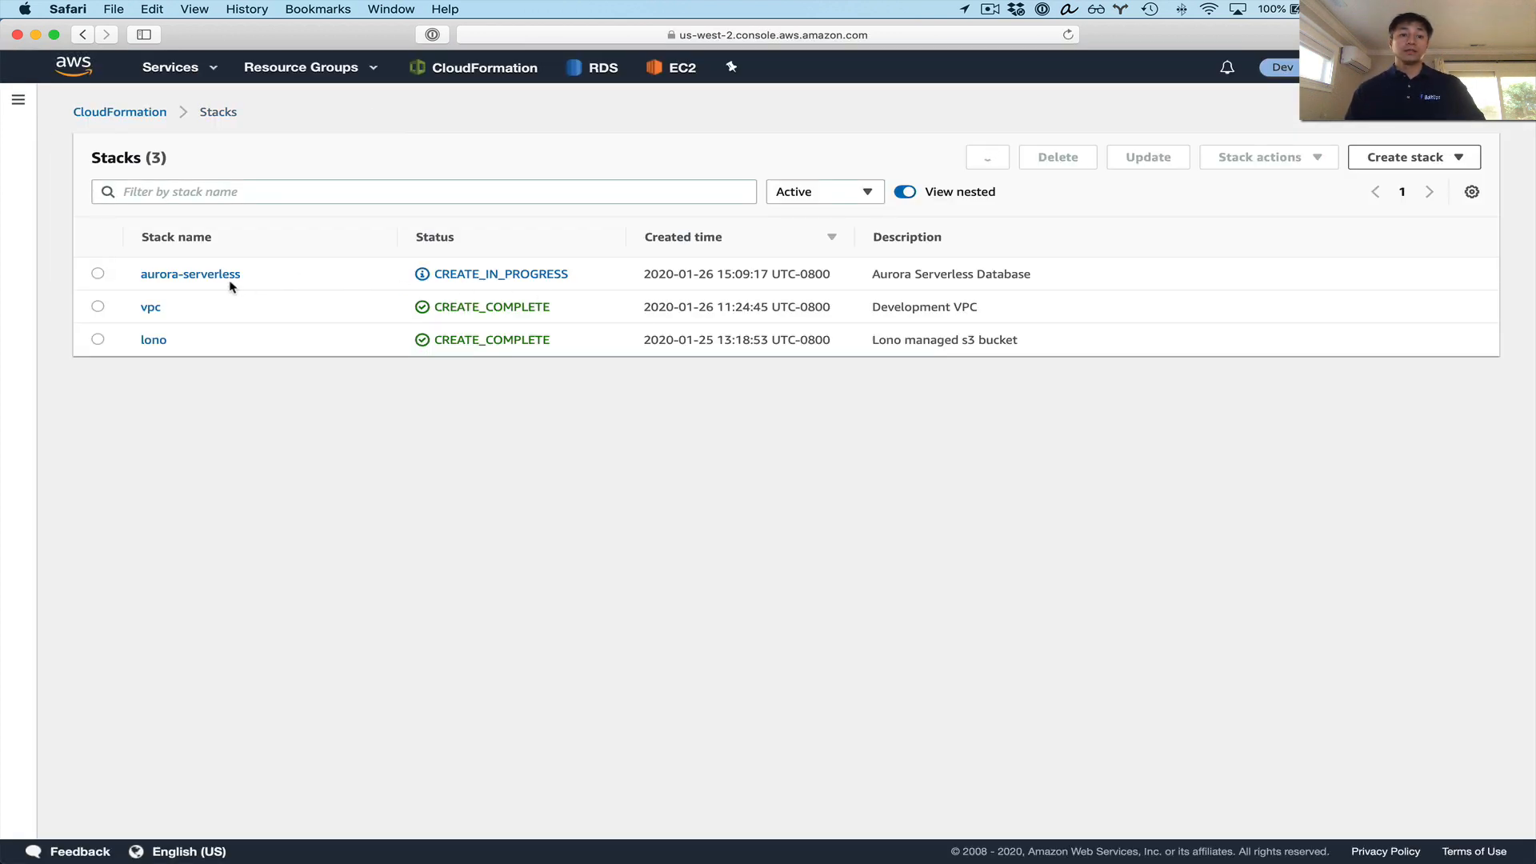
click(191, 274)
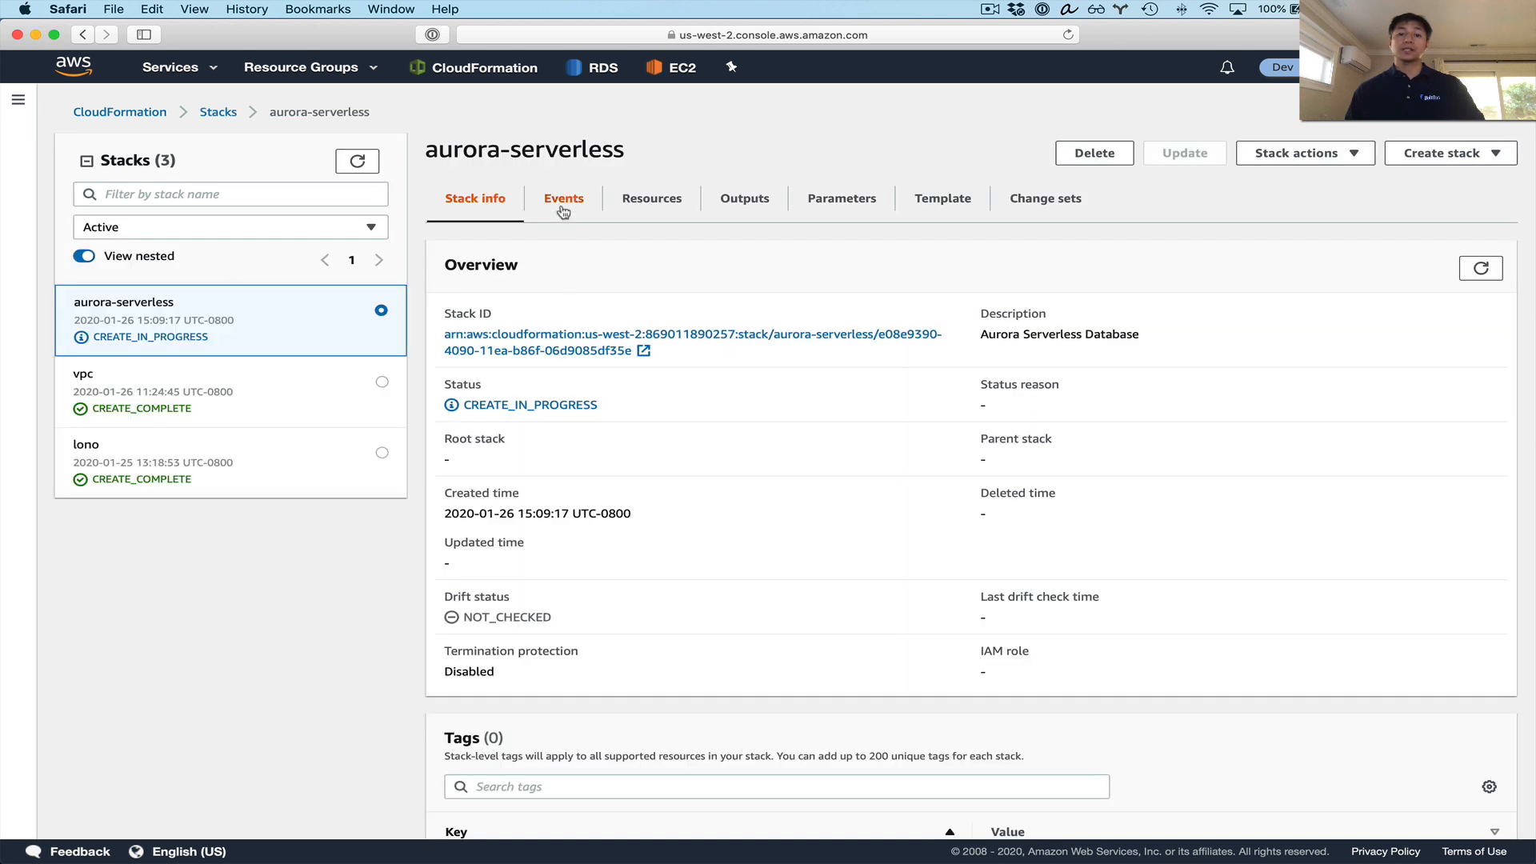
click(564, 198)
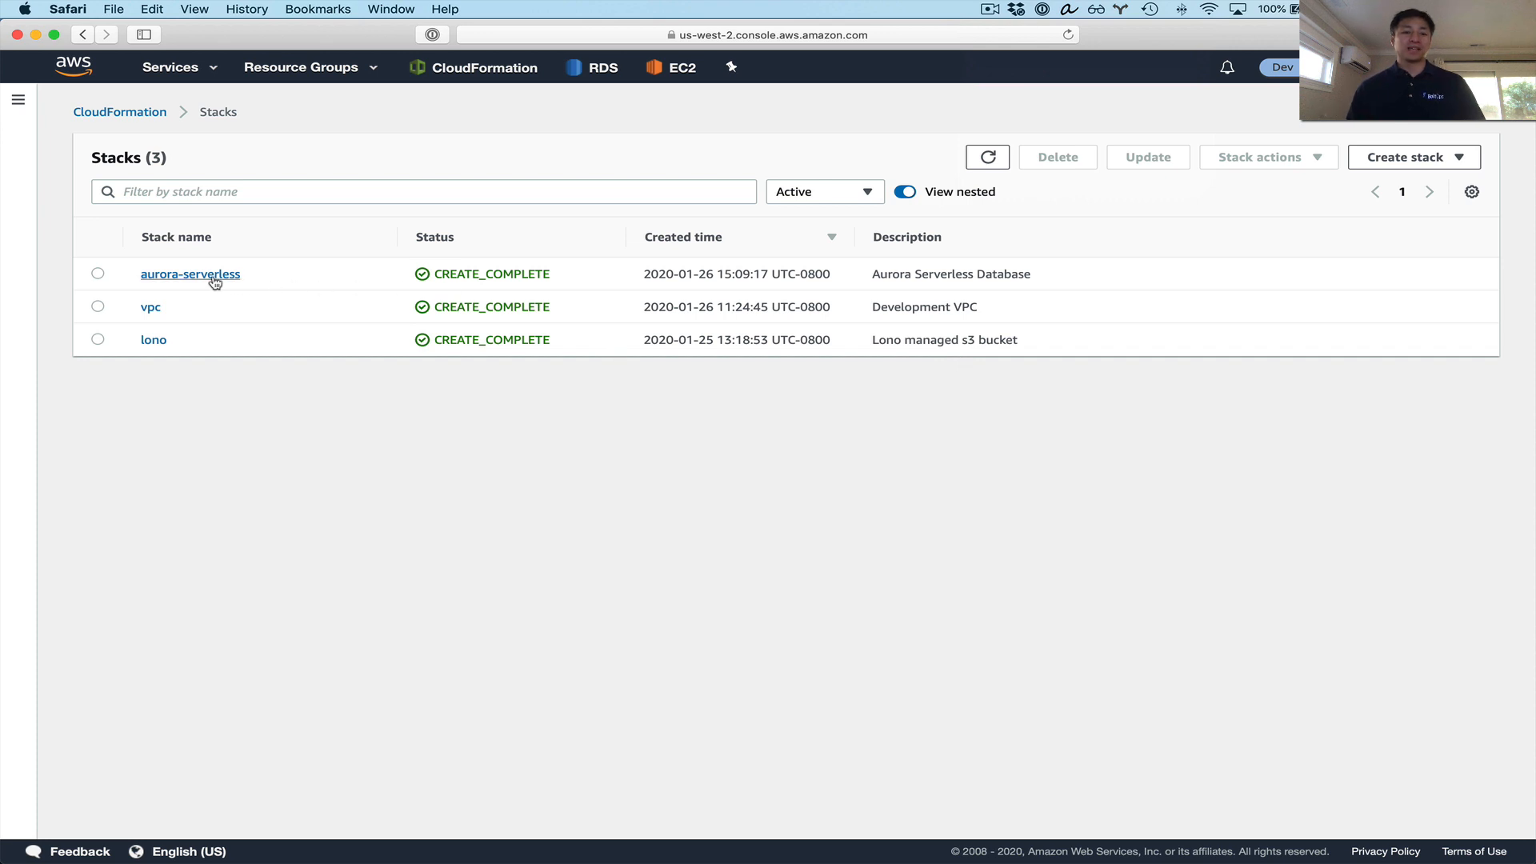
mouse_move(179, 279)
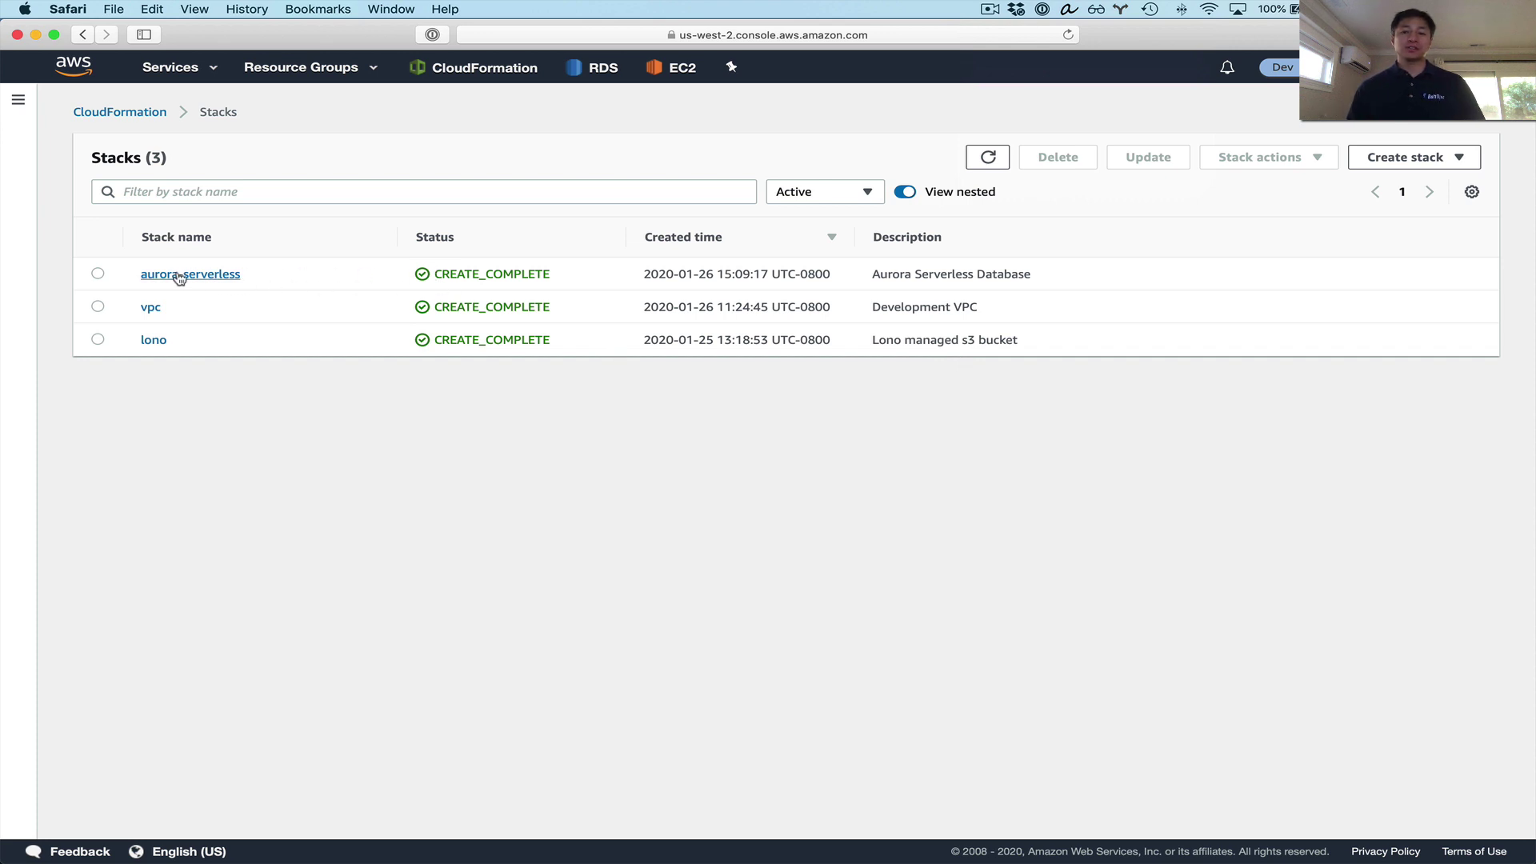
Confirm aurora-serverless completed at 15:18 in Dev events, then check the stack in the Prd account.
click(190, 273)
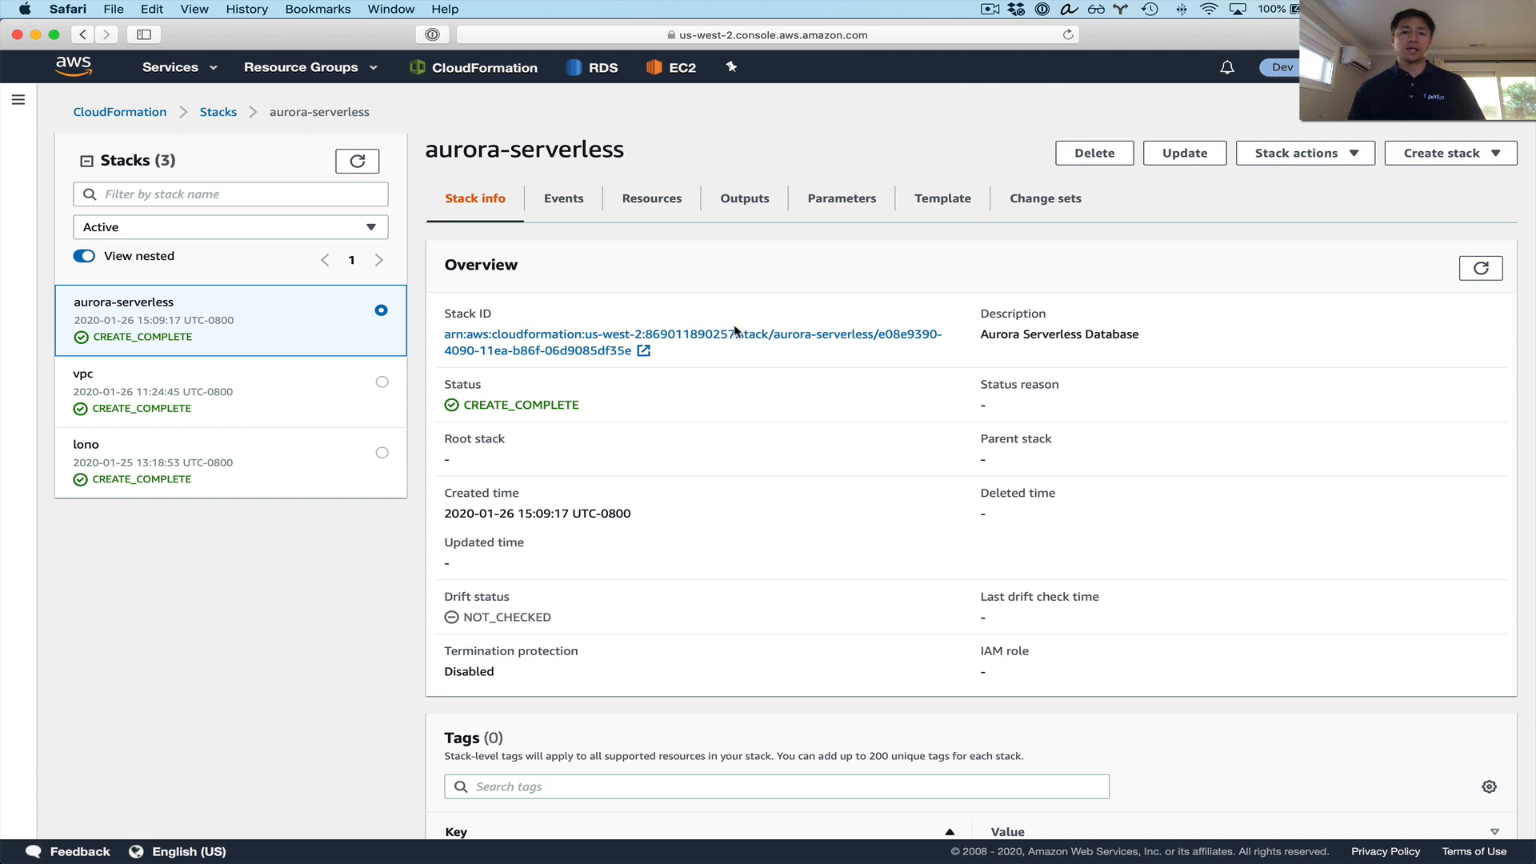
click(563, 198)
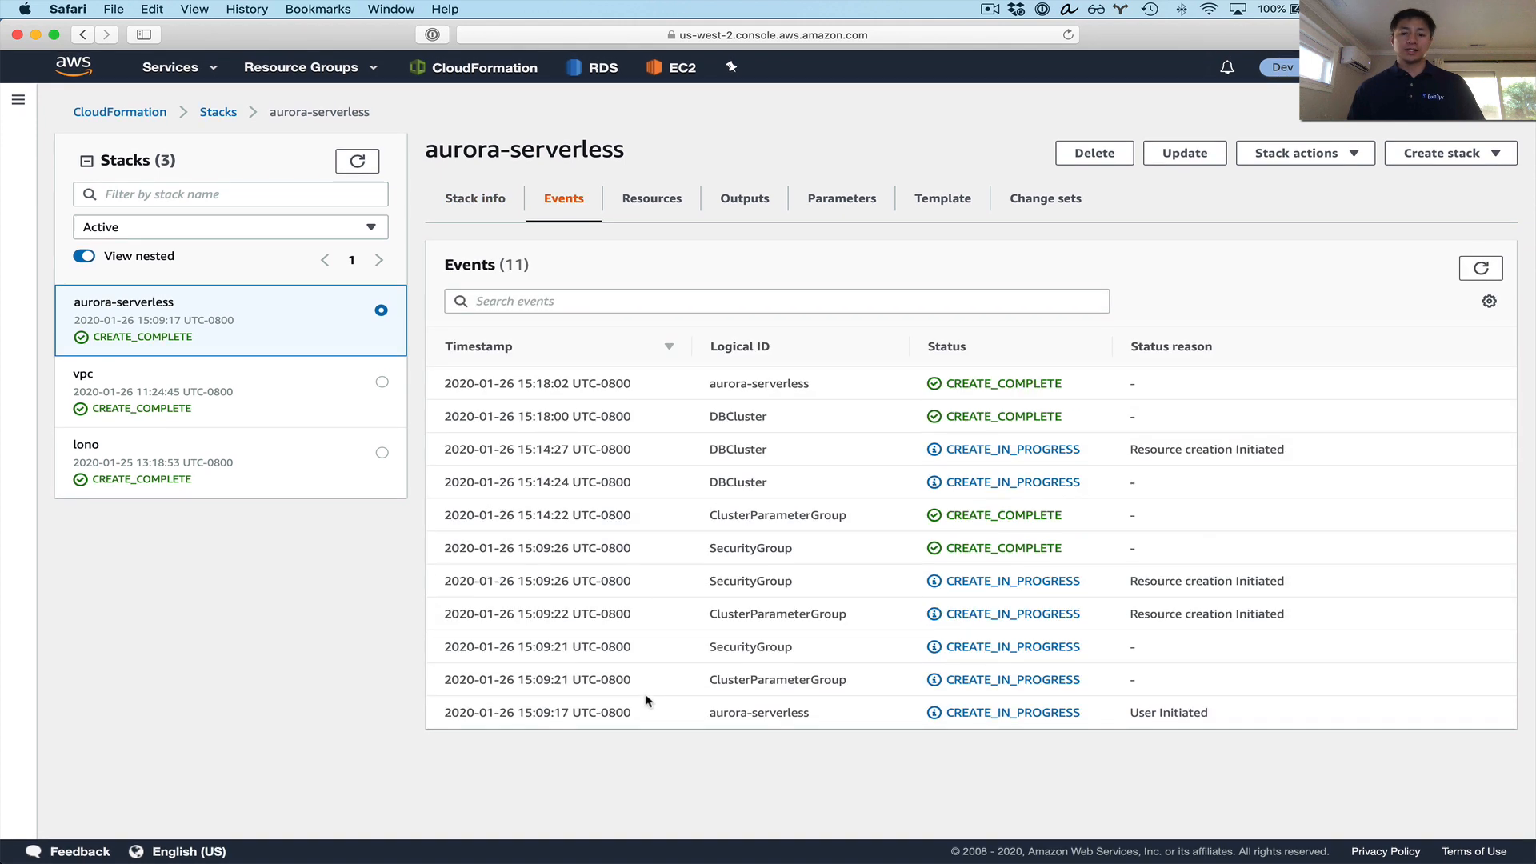
double_click(536, 712)
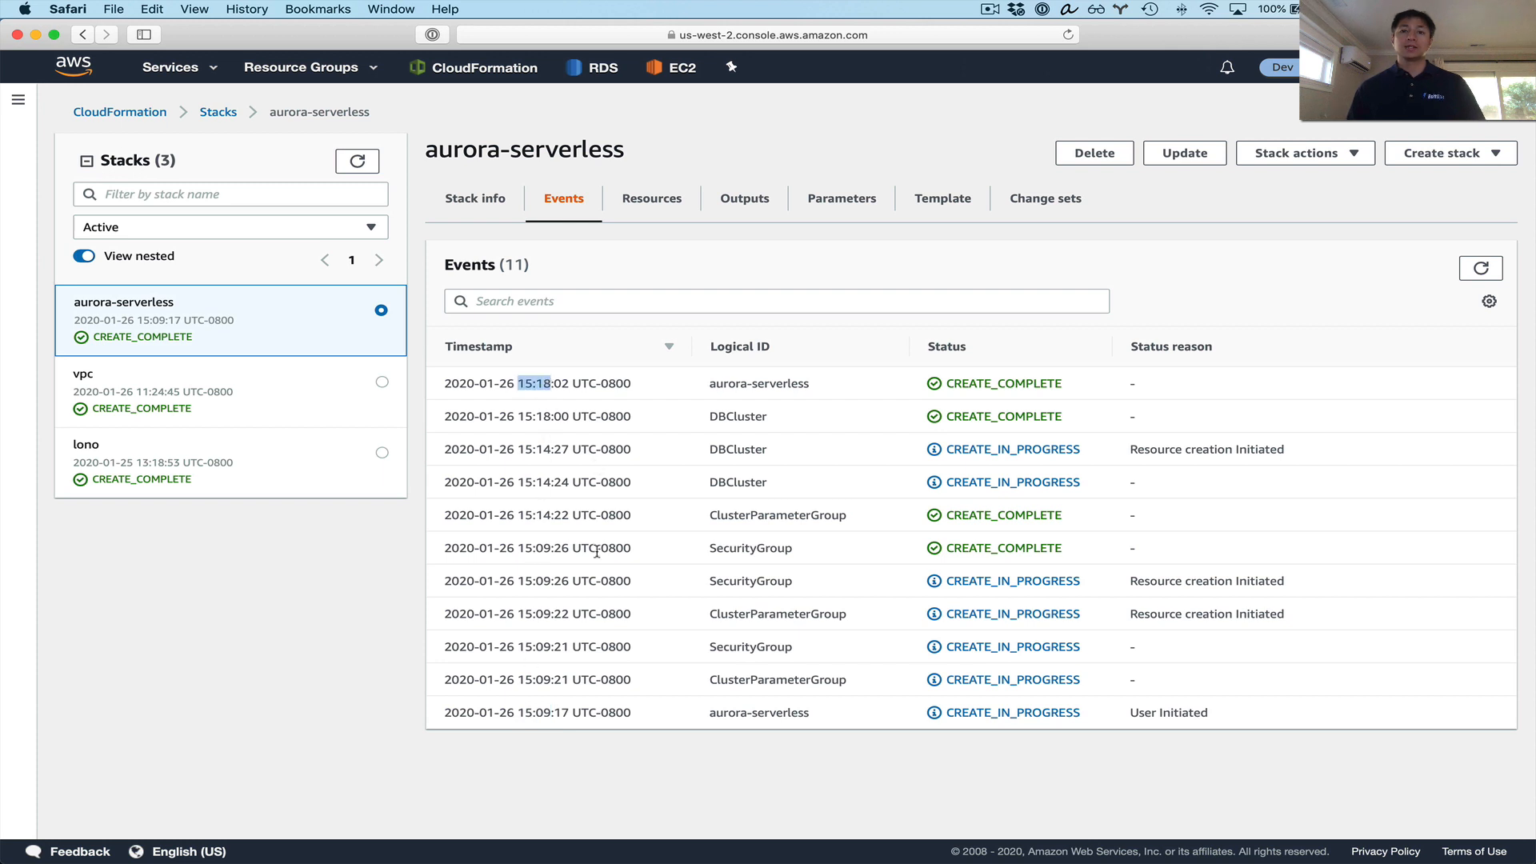
mouse_move(596, 550)
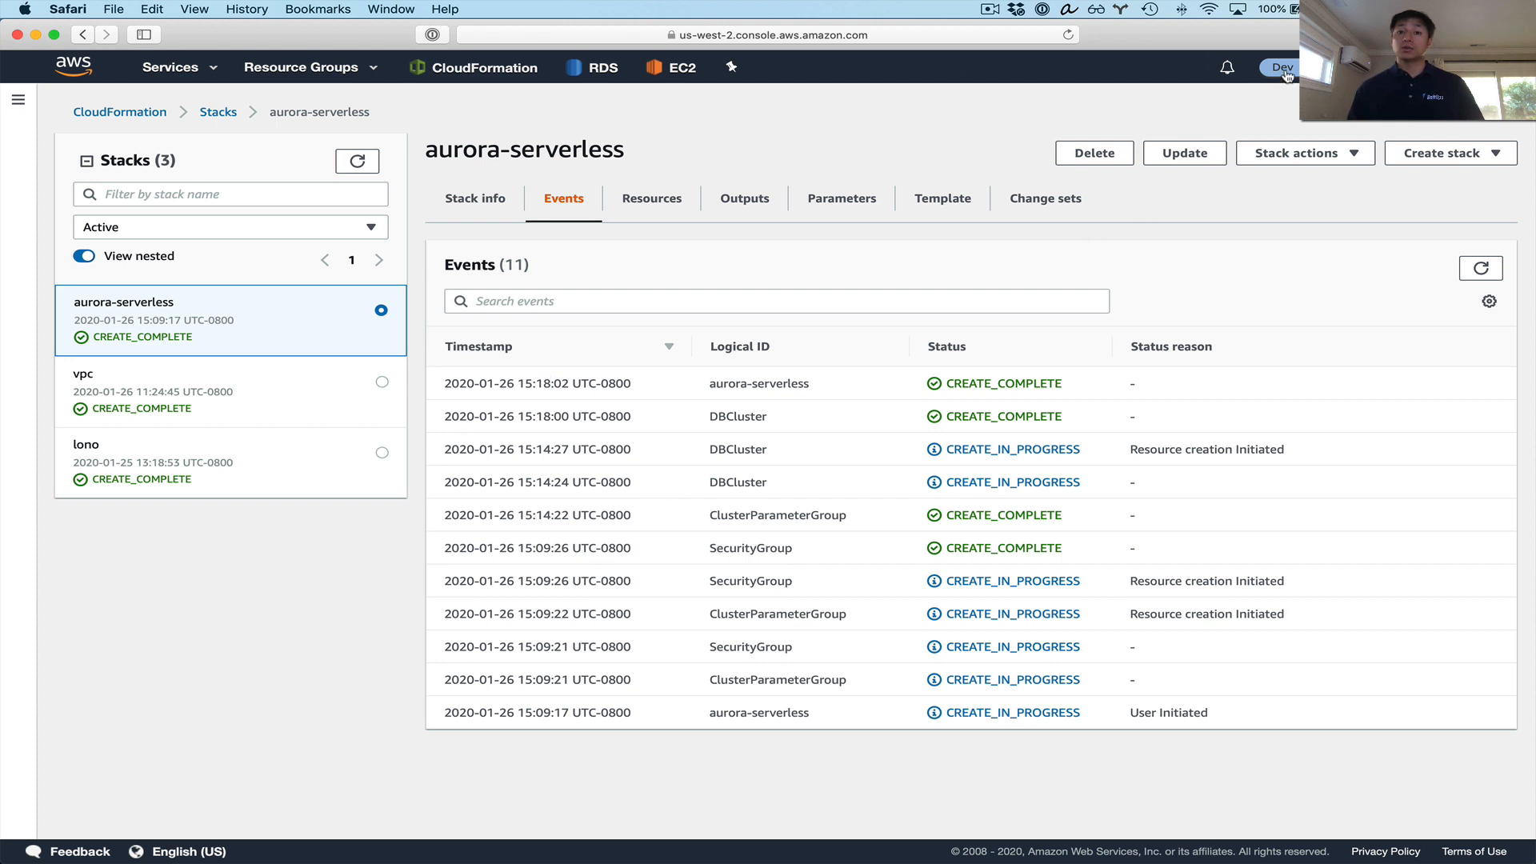
click(1280, 67)
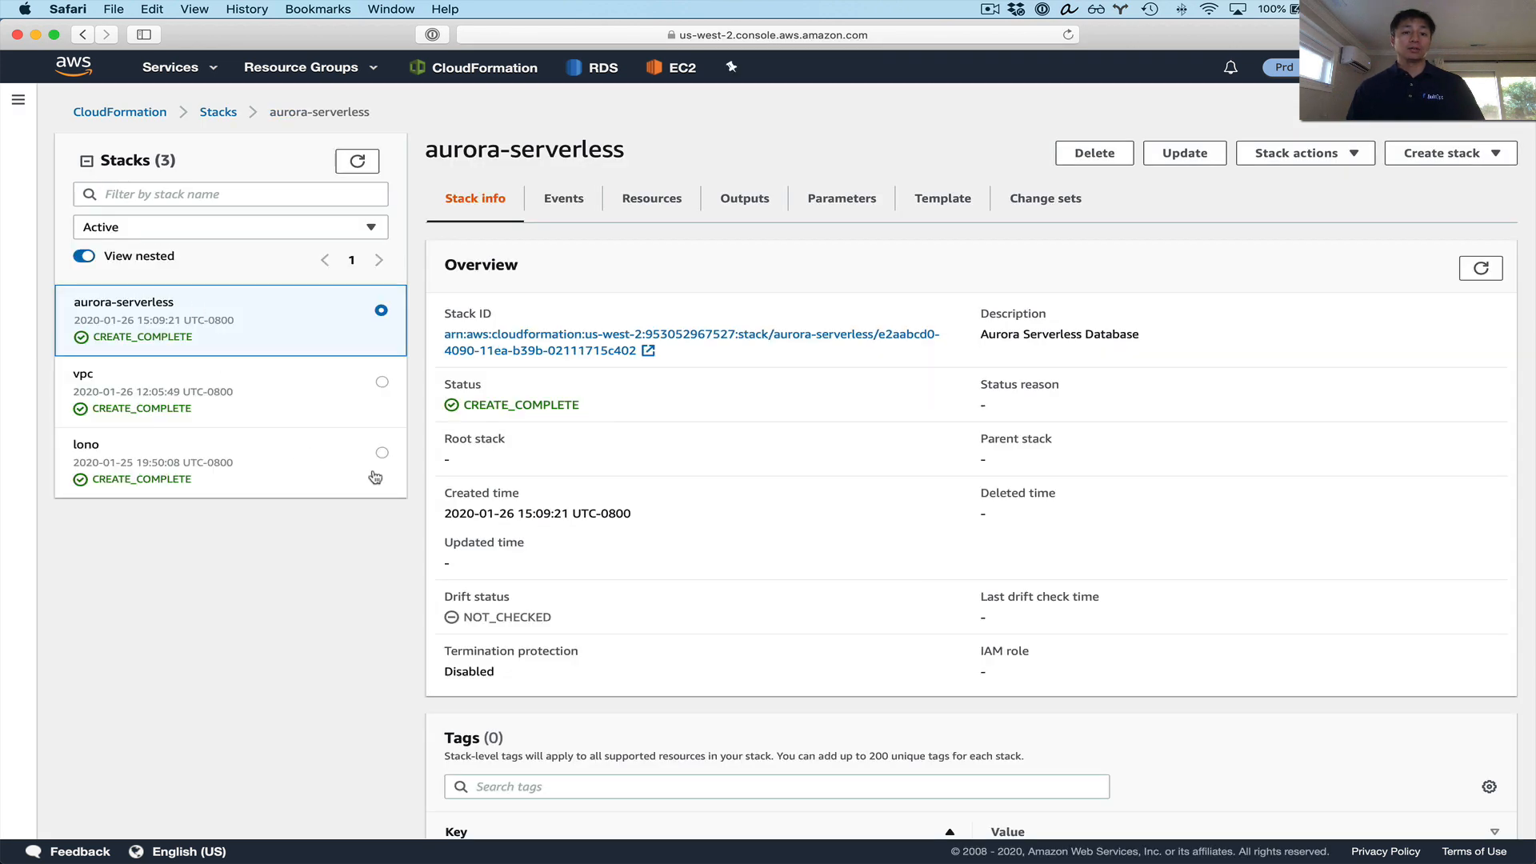
click(564, 198)
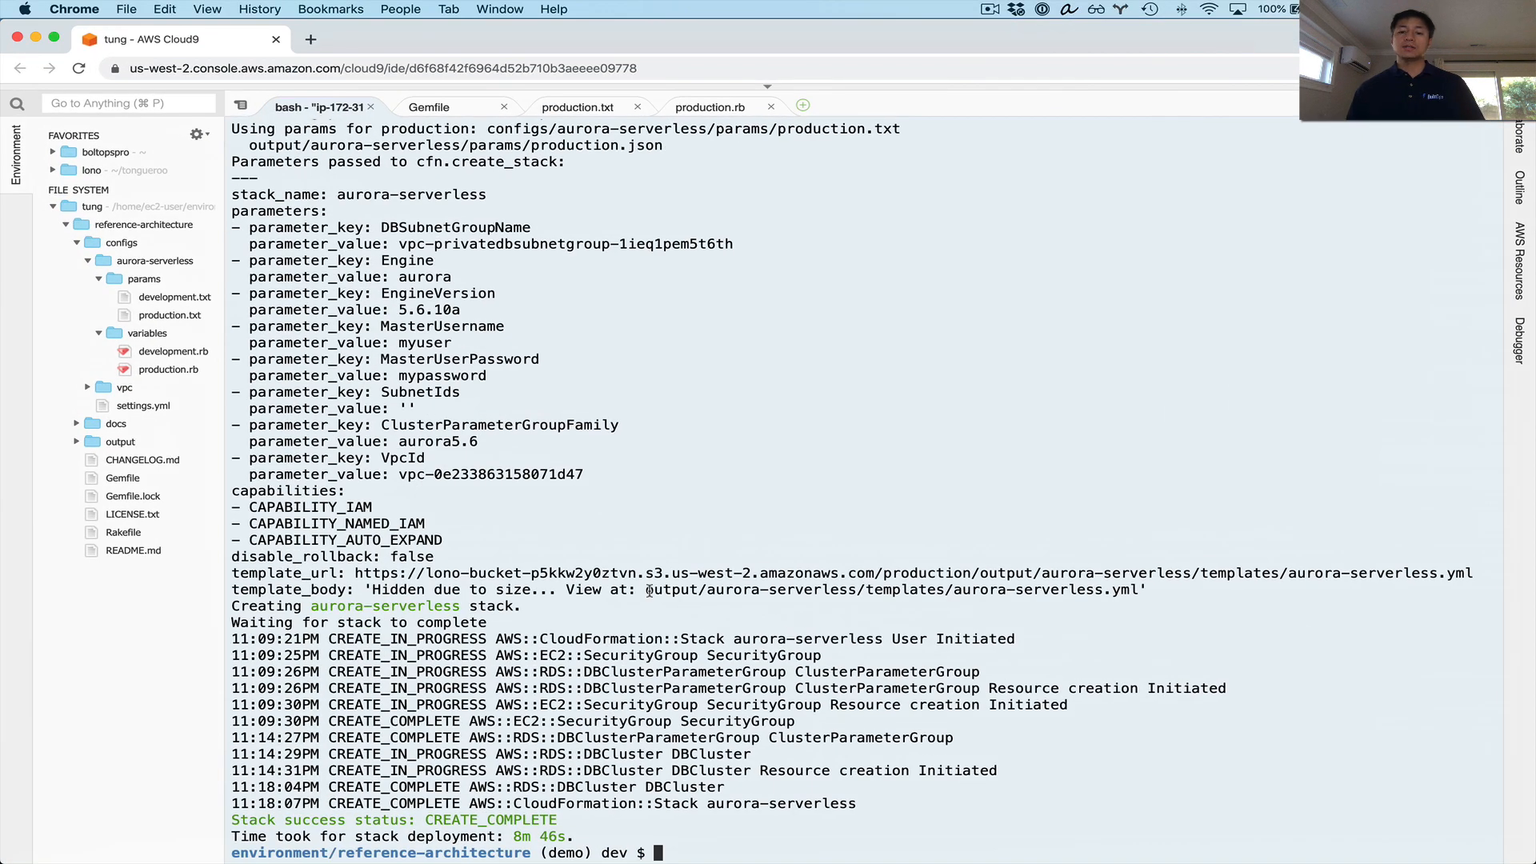
Read the terminal output showing the production aurora-serverless deploy CREATE_COMPLETE in 8m 46s.
text(LONO_ENV=production  lono cfn deploy aurora-serverless --sure)
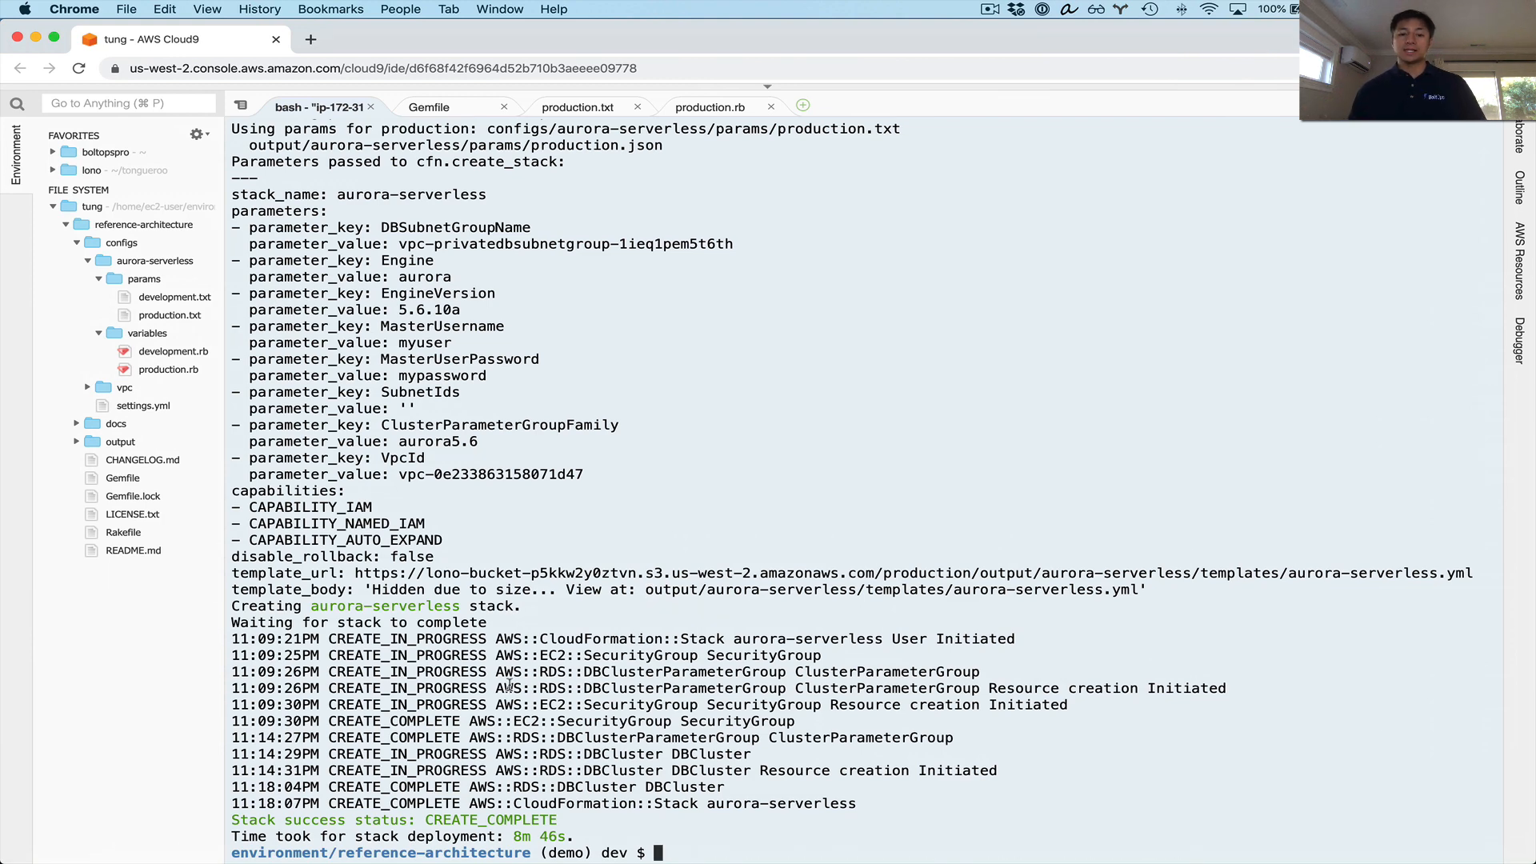
mouse_move(608, 762)
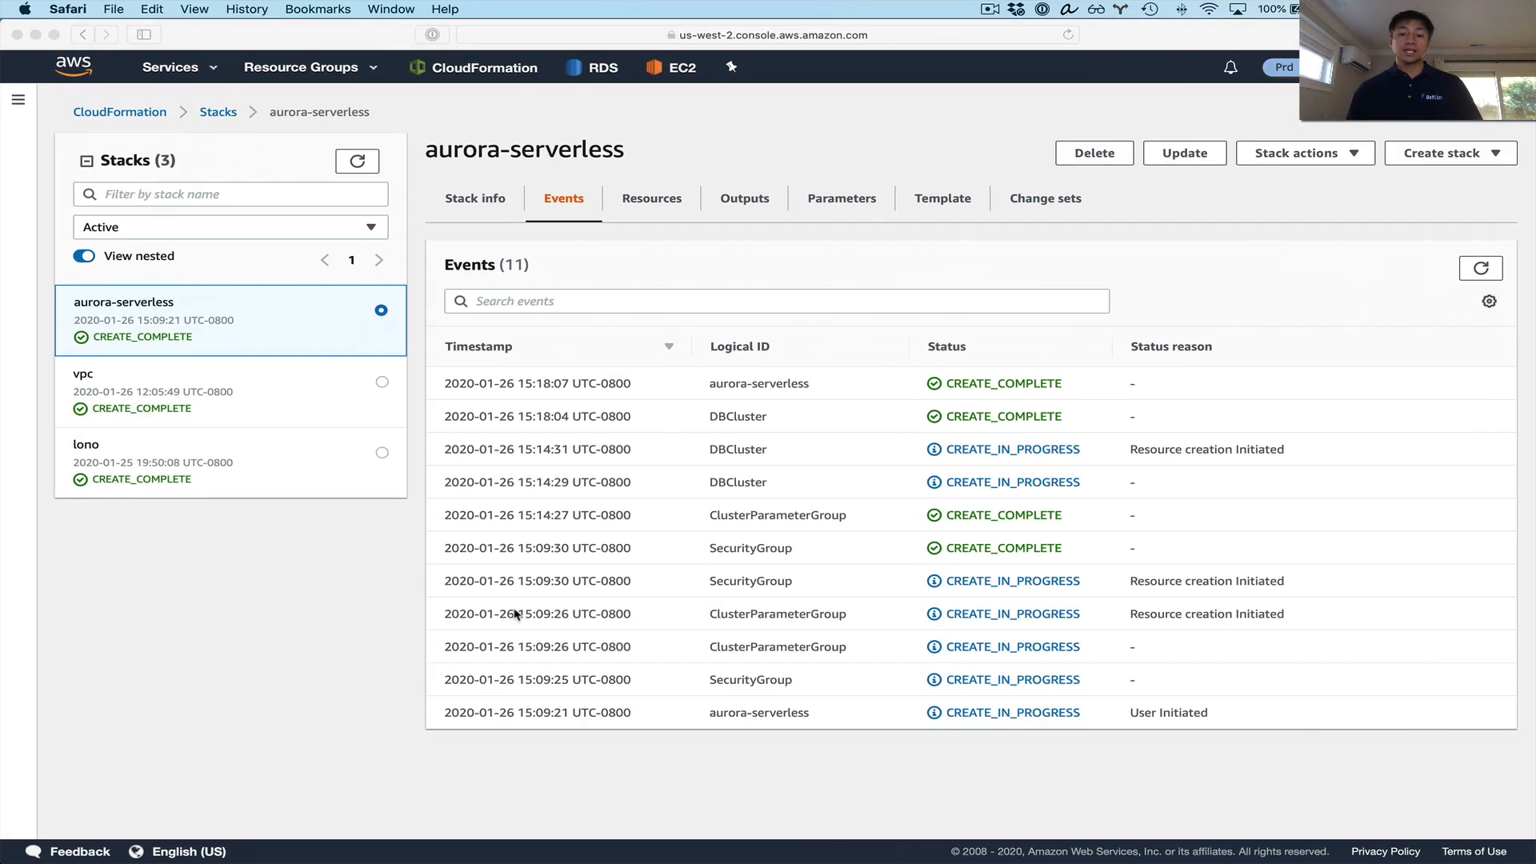
Confirm the stack's three resources are CREATE_COMPLETE and go to the RDS console.
click(652, 198)
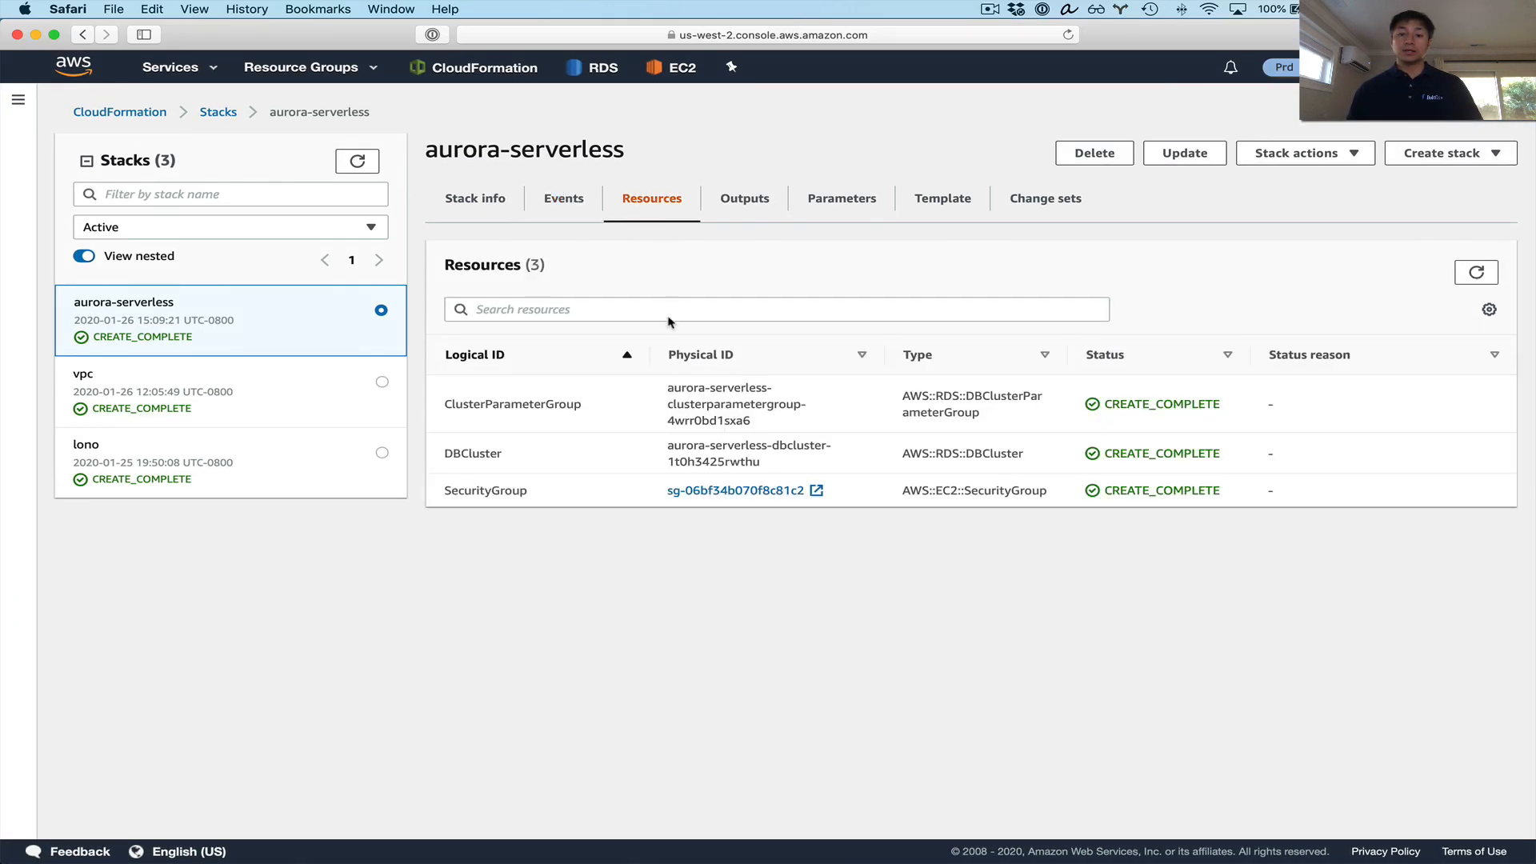
mouse_move(690, 455)
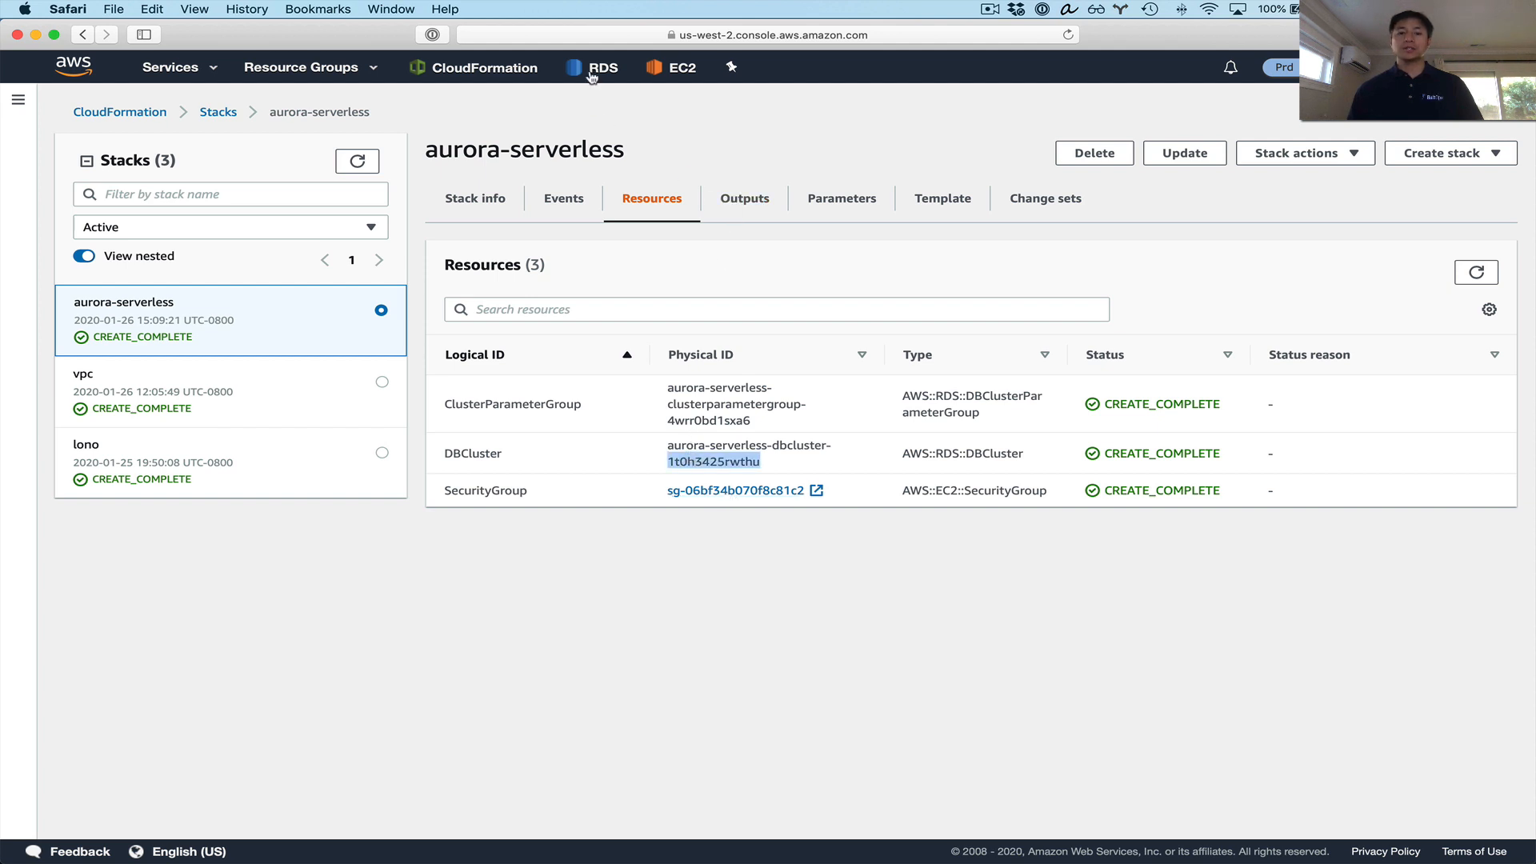
click(601, 67)
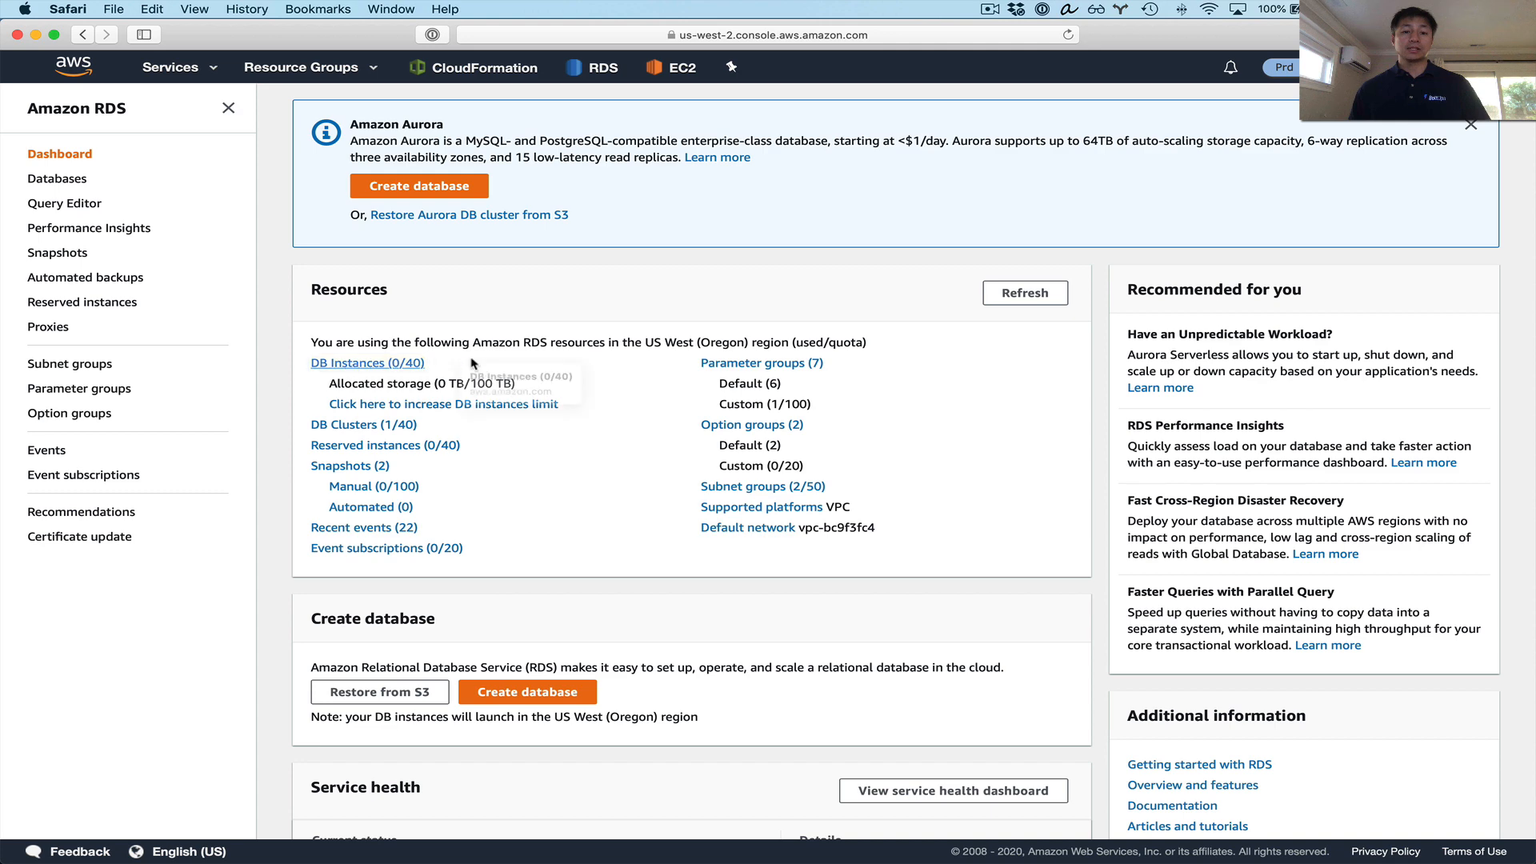
View the aurora-serverless cluster's modify page in RDS, confirming 2–16 capacity units.
click(57, 179)
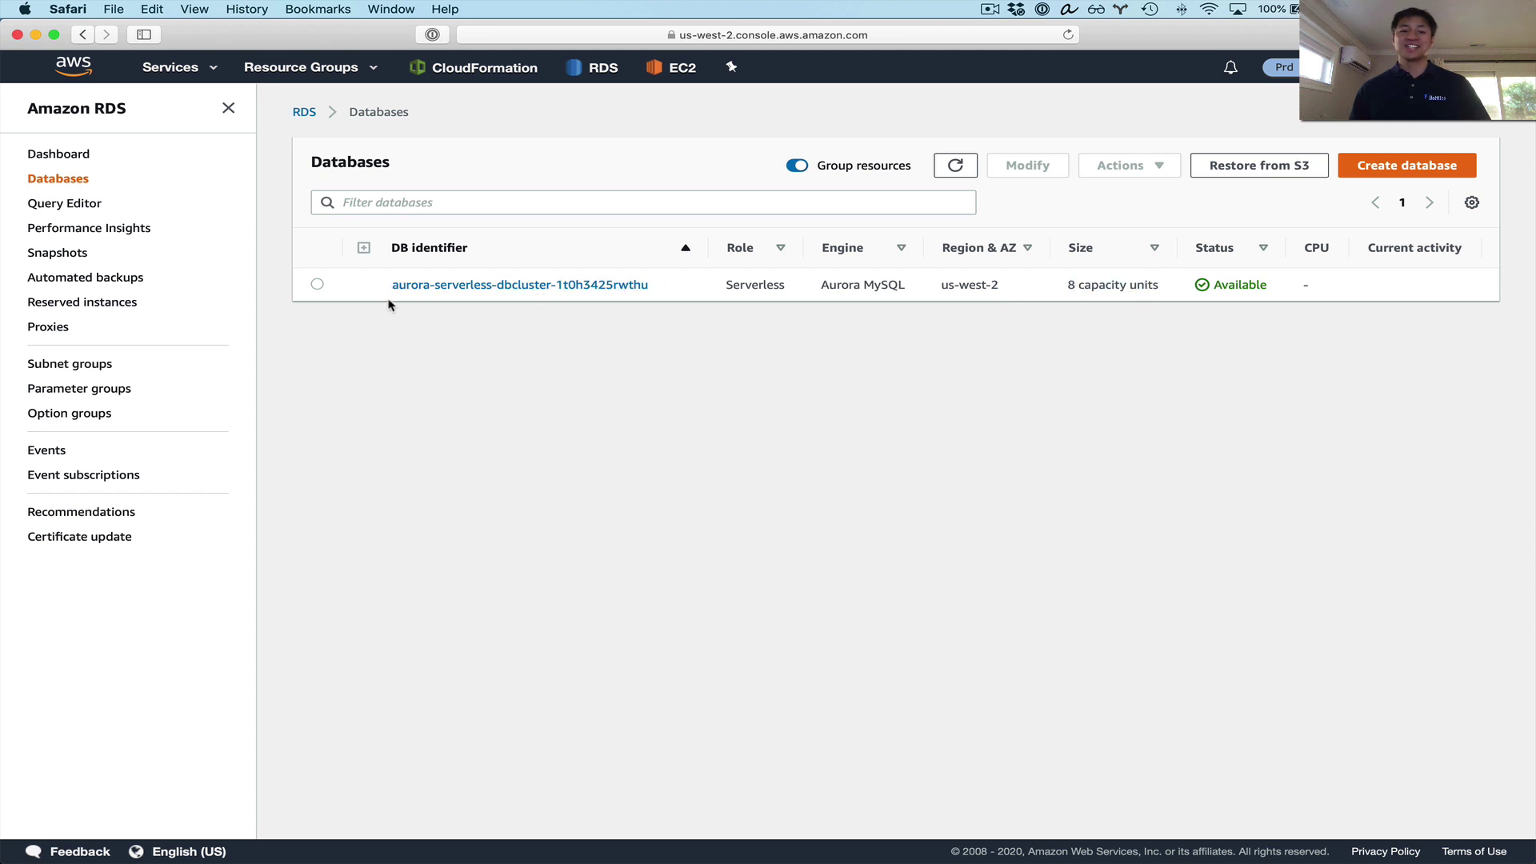
click(316, 285)
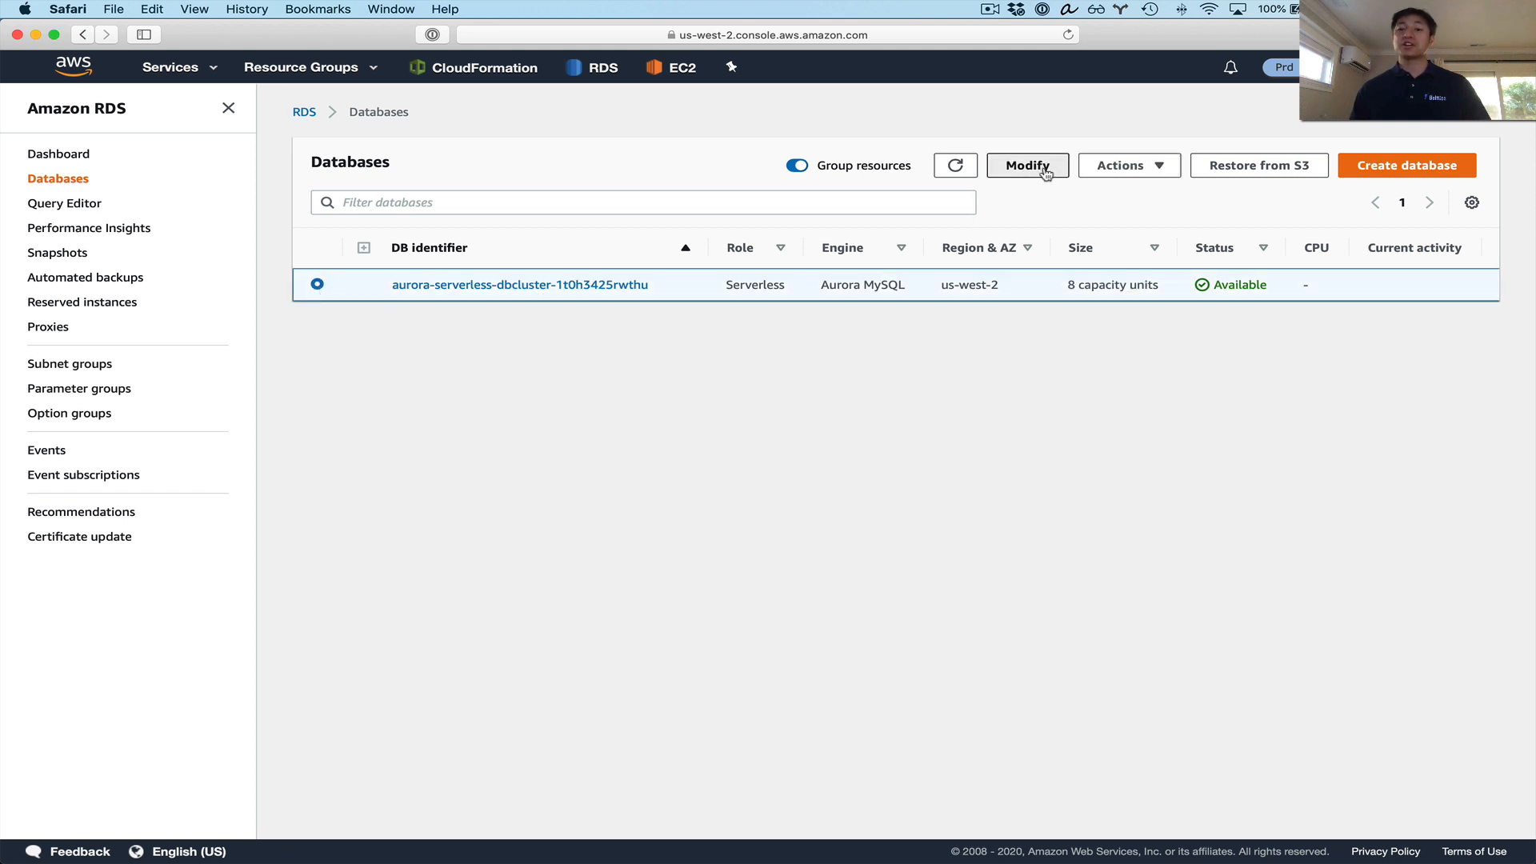
click(1027, 165)
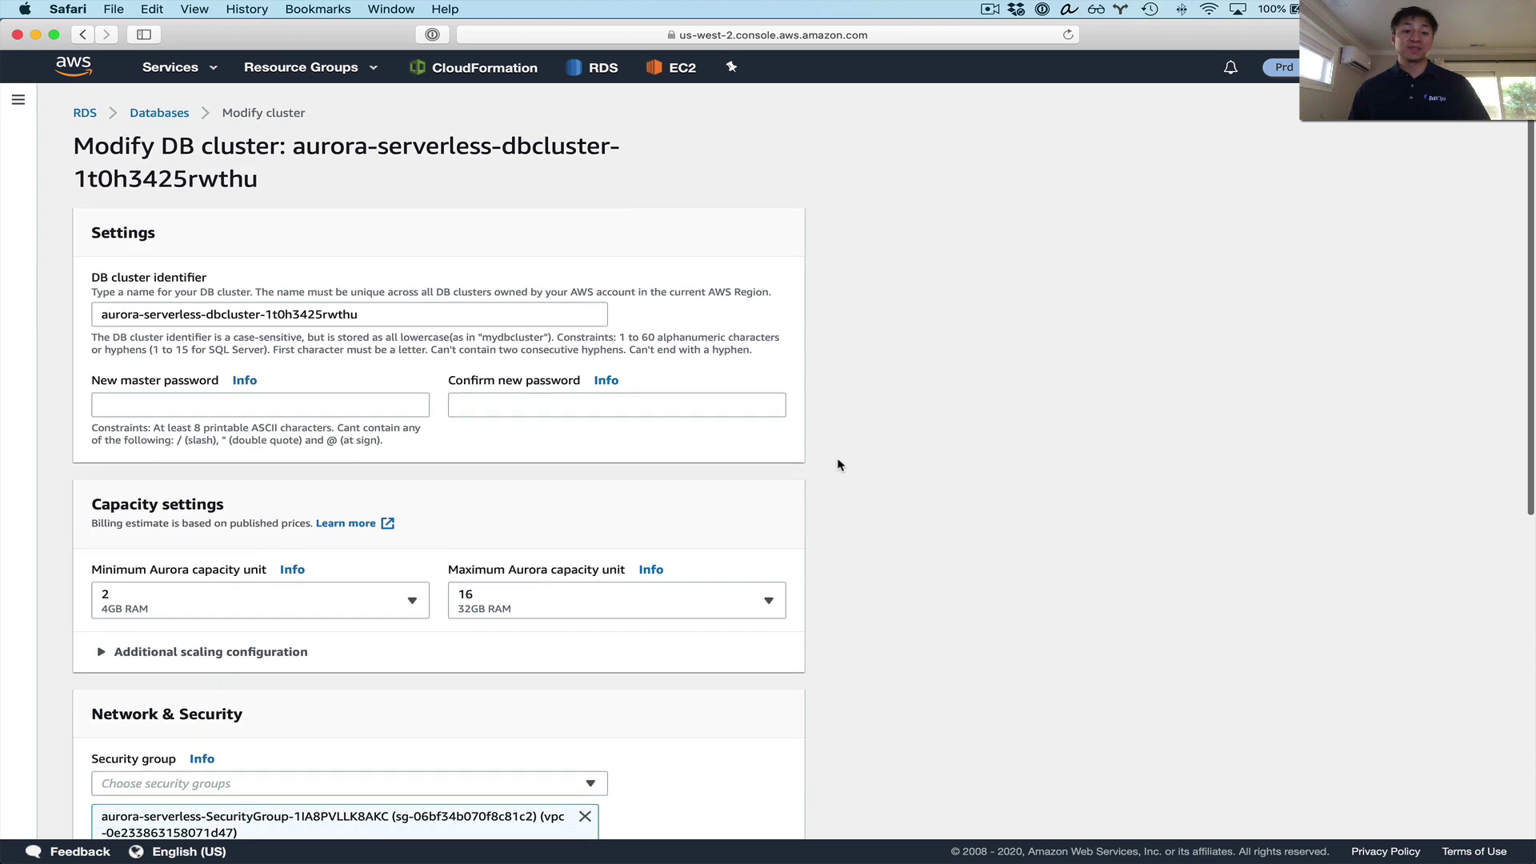
click(1283, 67)
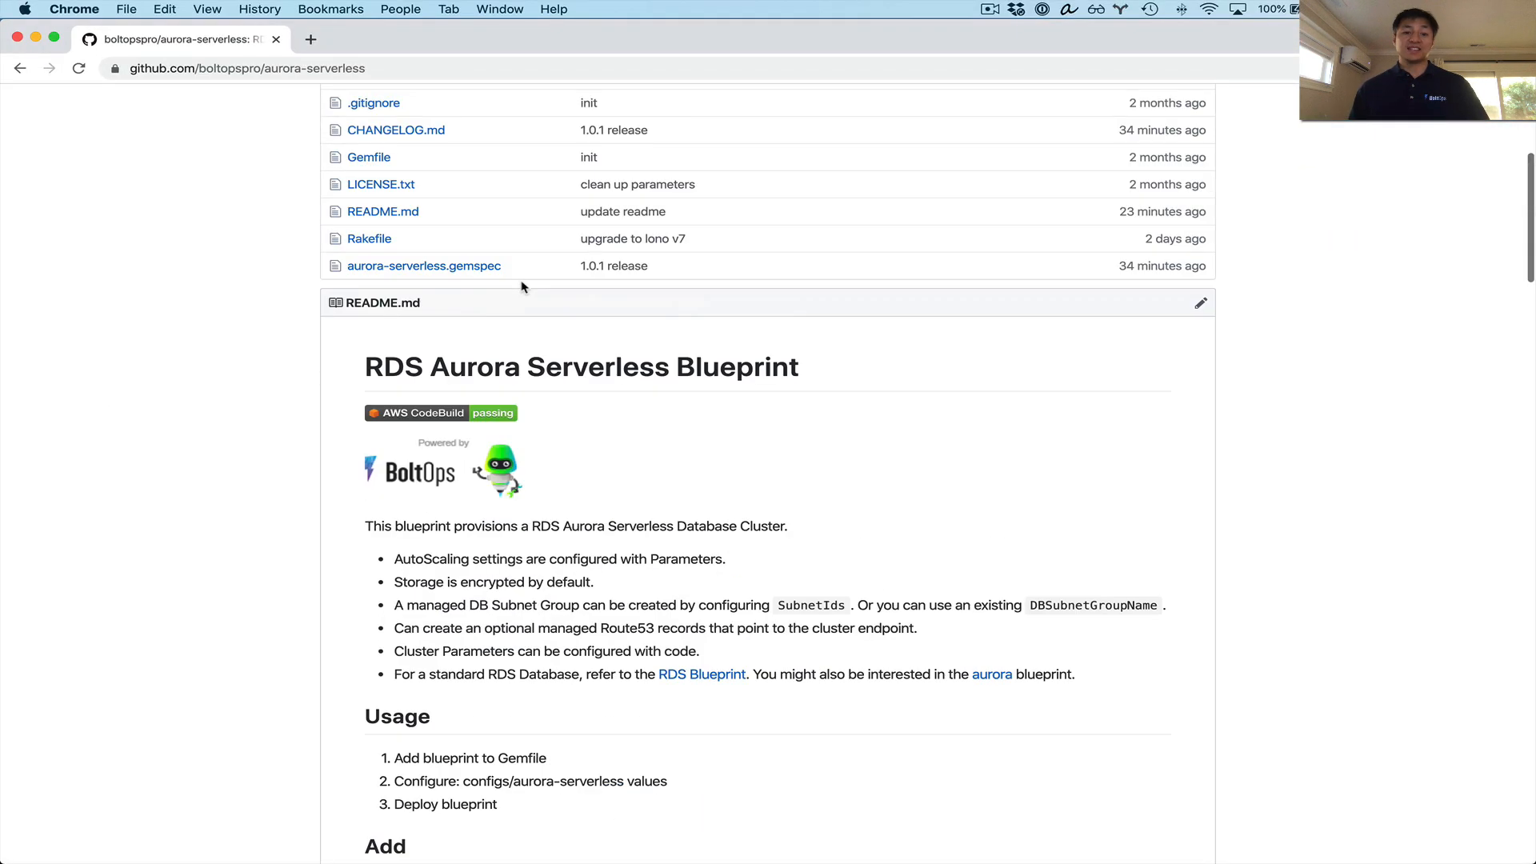
Scroll down the boltopspro/aurora-serverless GitHub page to the Blueprint README.
scroll(down, 3)
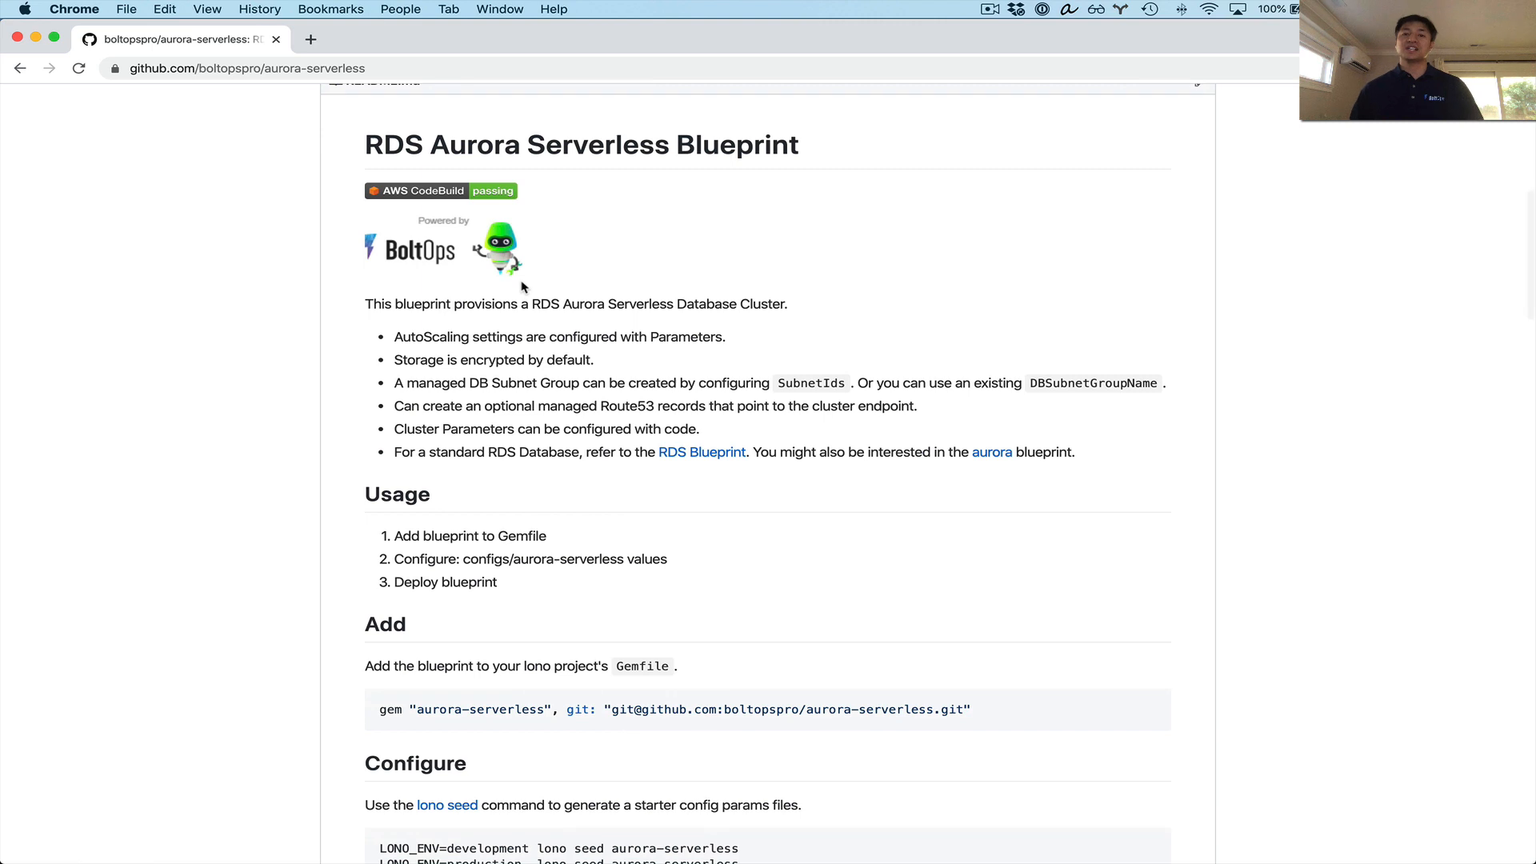
mouse_move(272, 350)
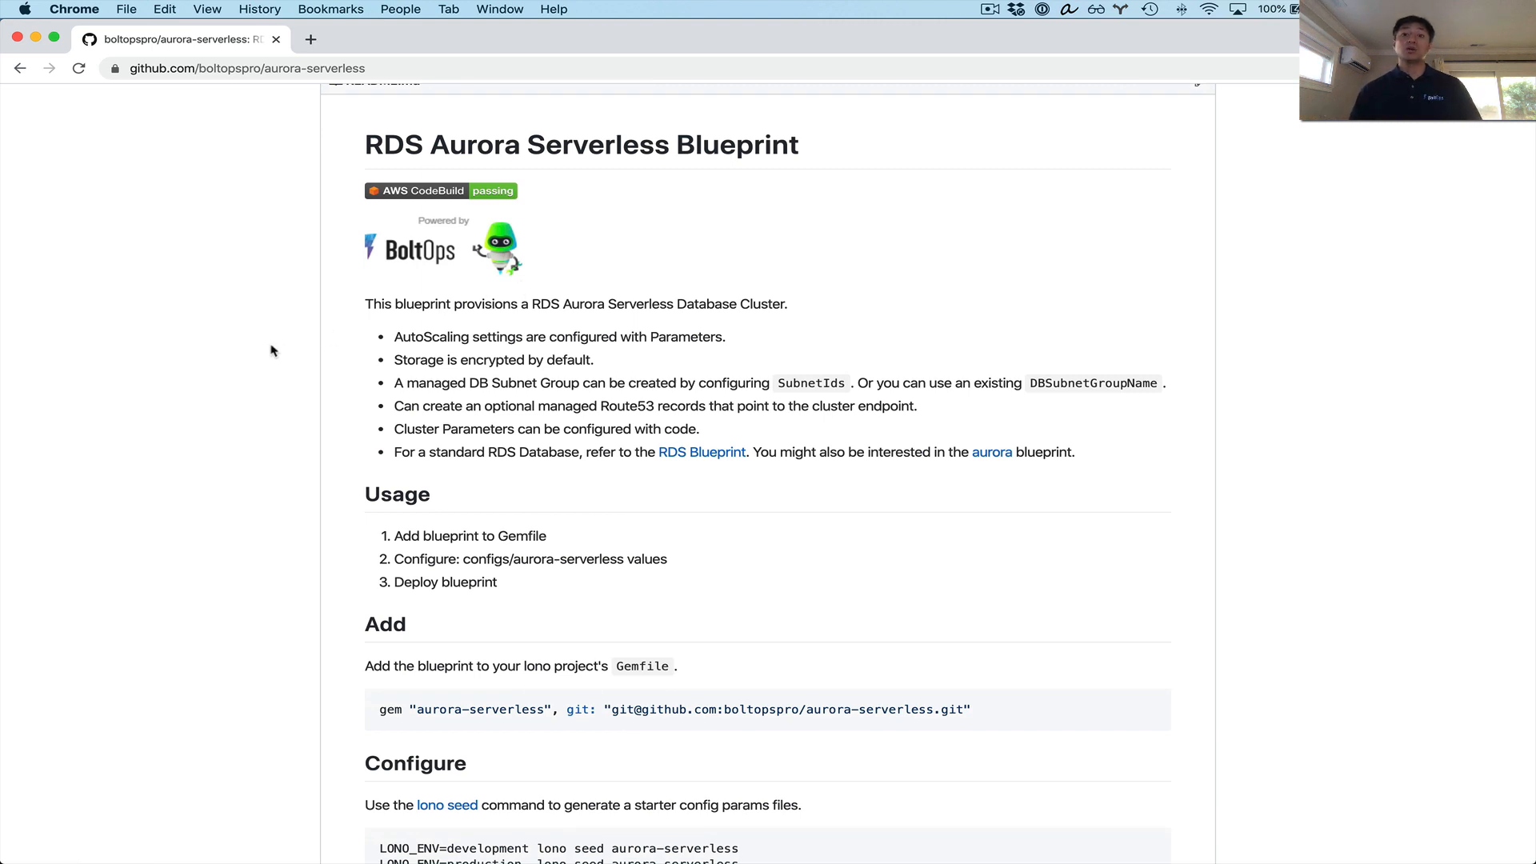